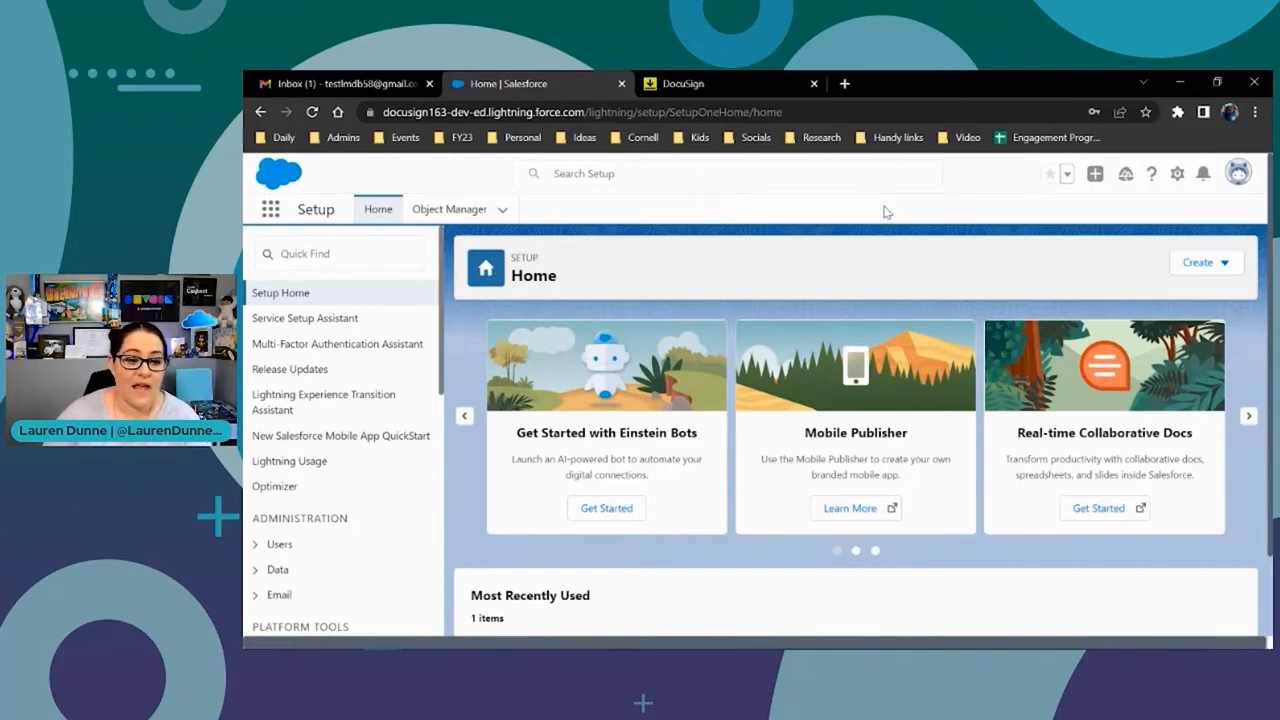
Find 'app' in Setup Quick Find, enter AppExchange Marketplace and search for DocuSign
click(338, 252)
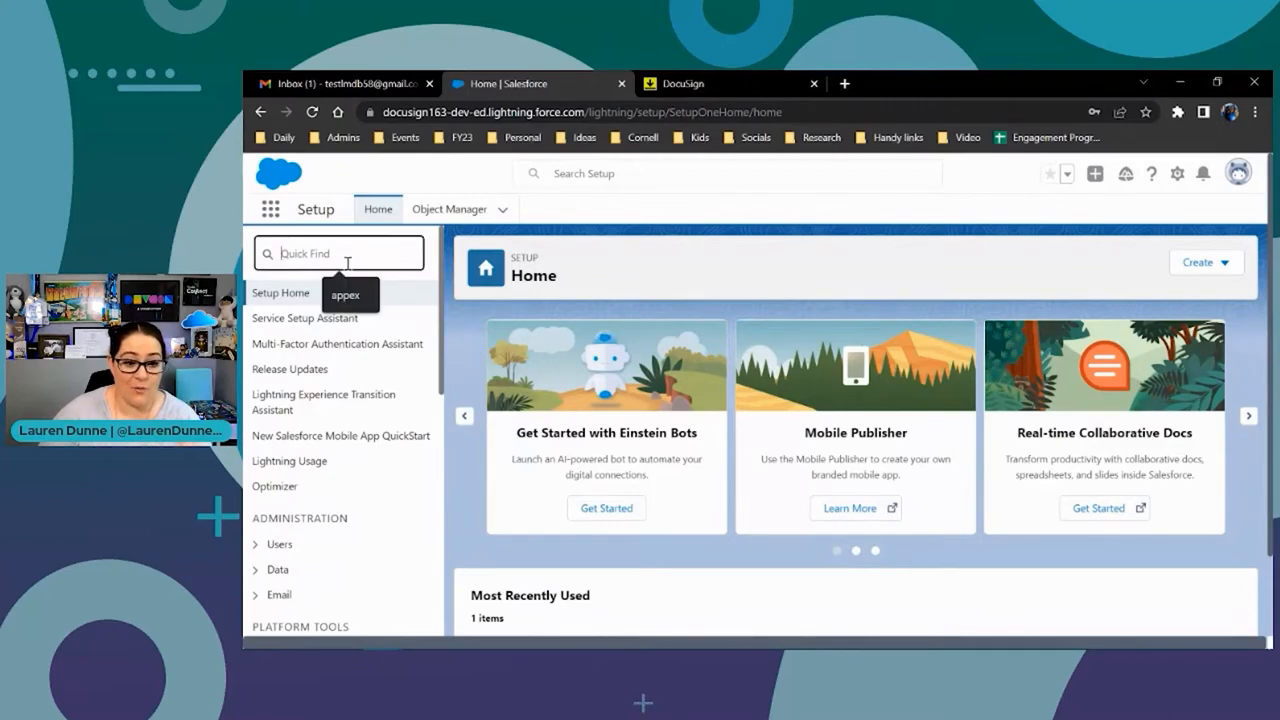
text(a)
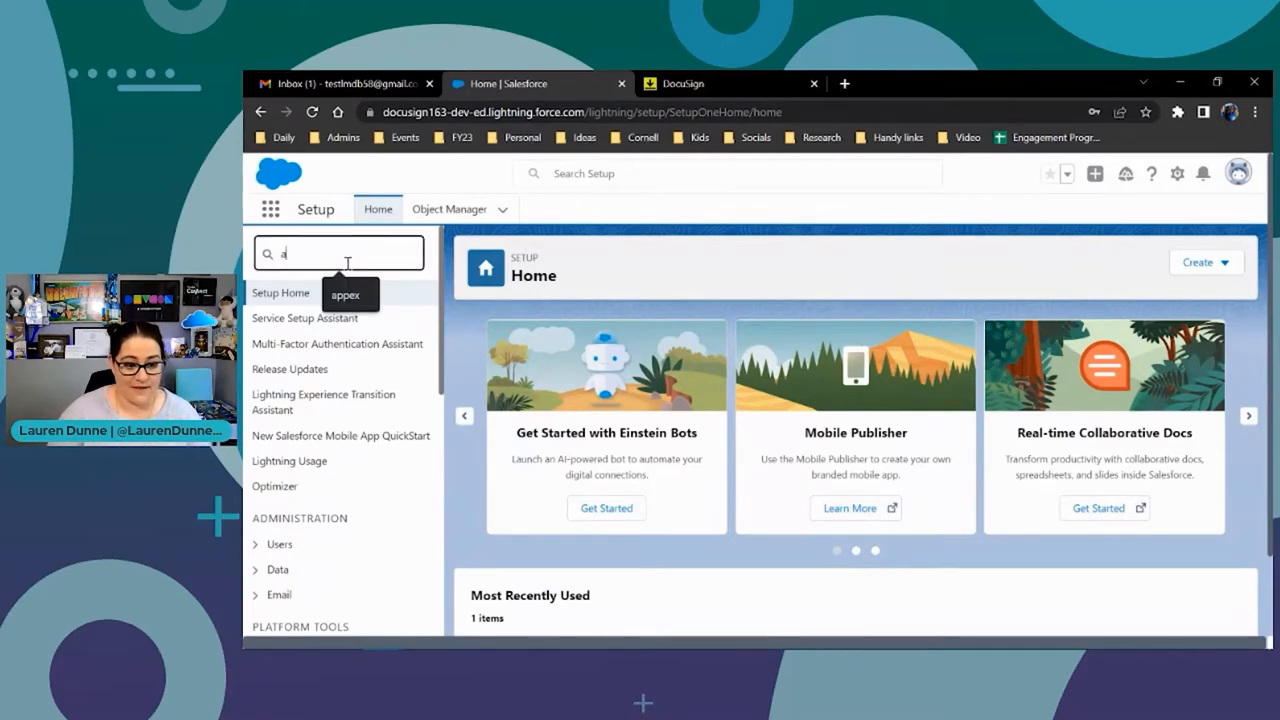
text(pp)
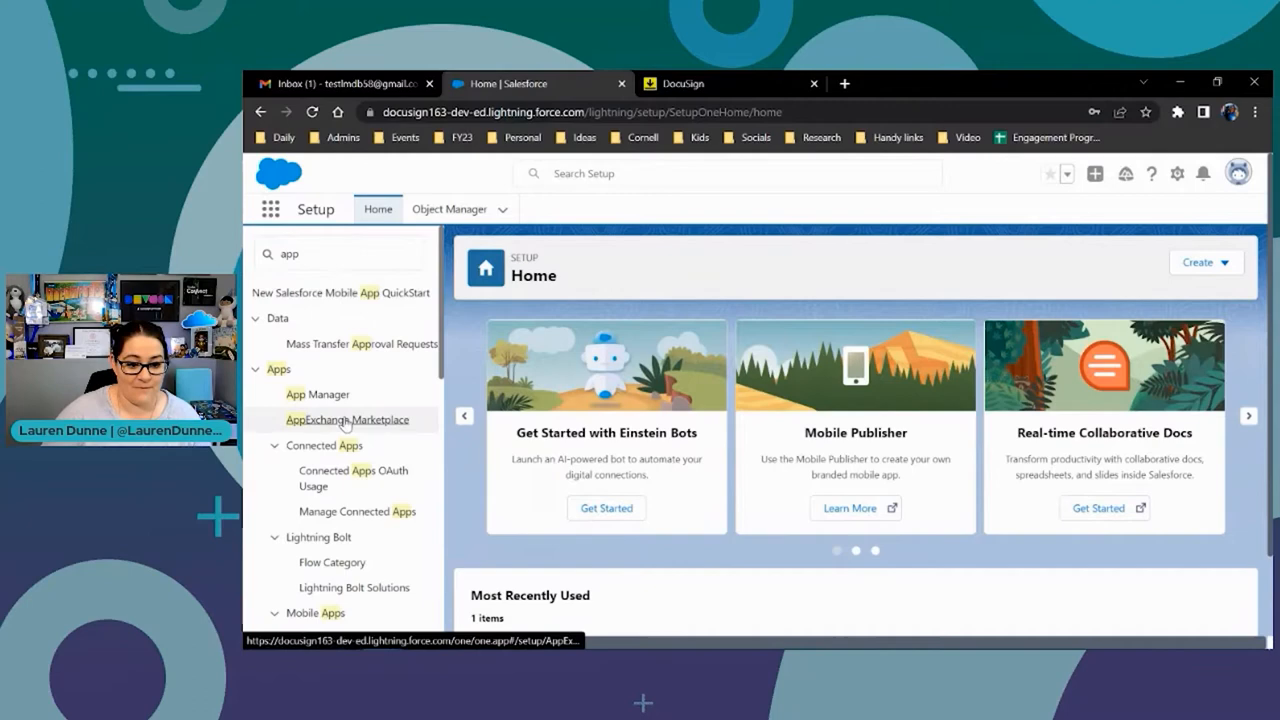
click(346, 420)
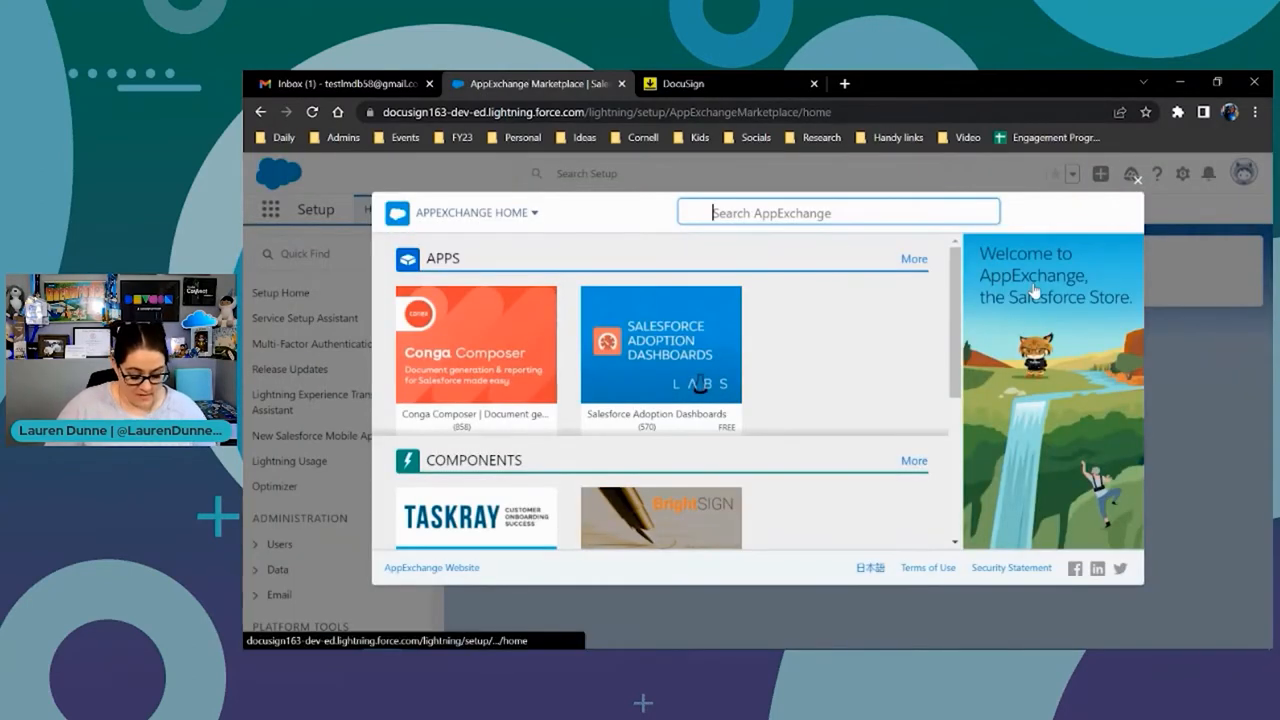
text(DocuSign)
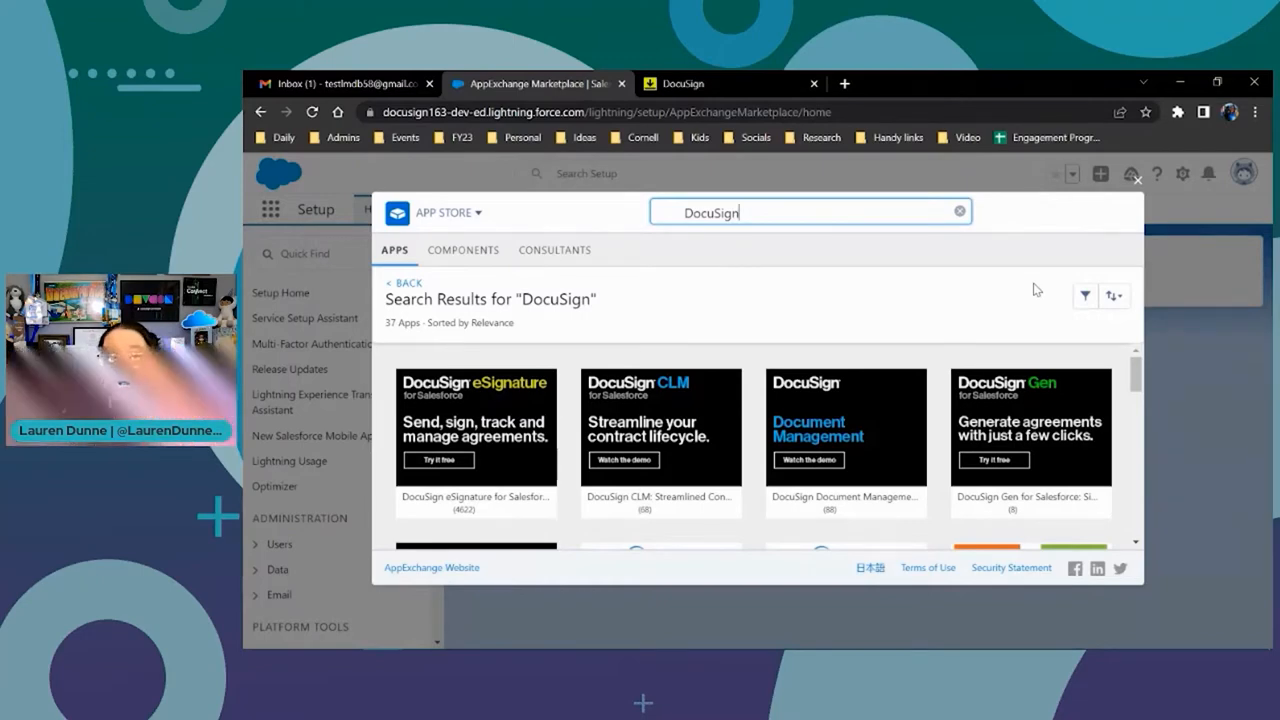
mouse_move(464, 524)
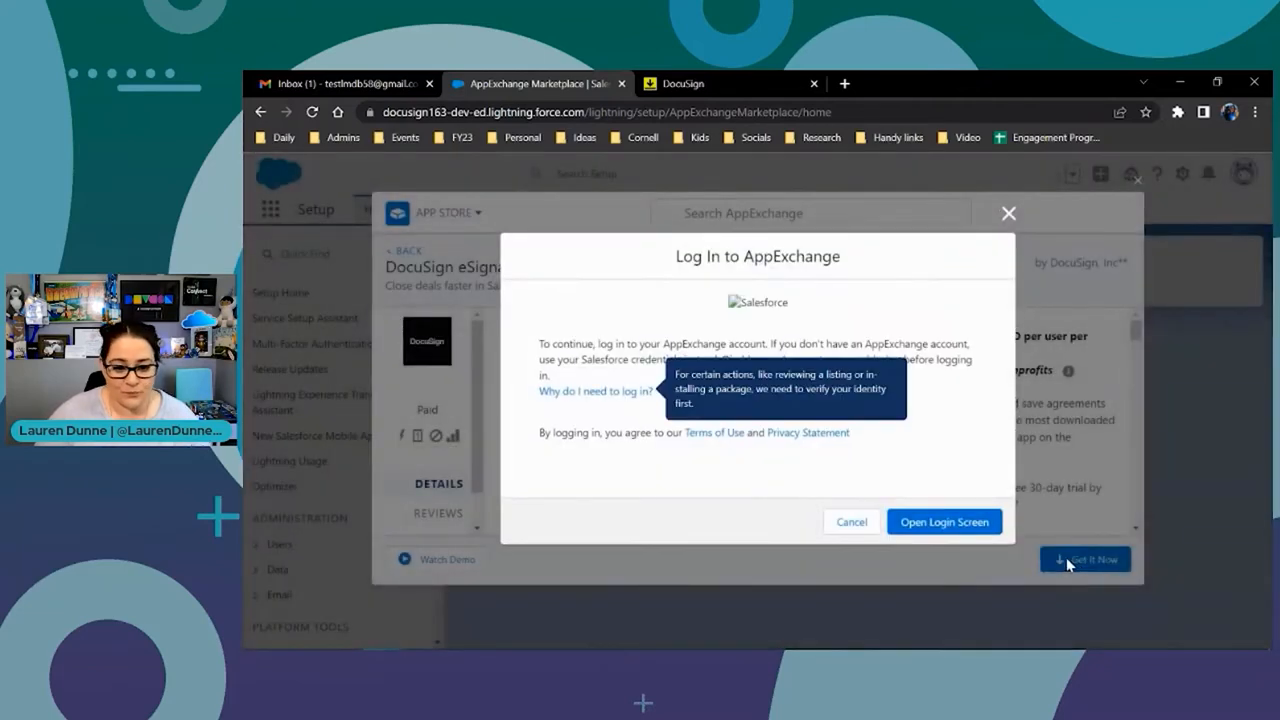
Log in to AppExchange and choose Install Here for the DocuSign eSignature package
click(944, 520)
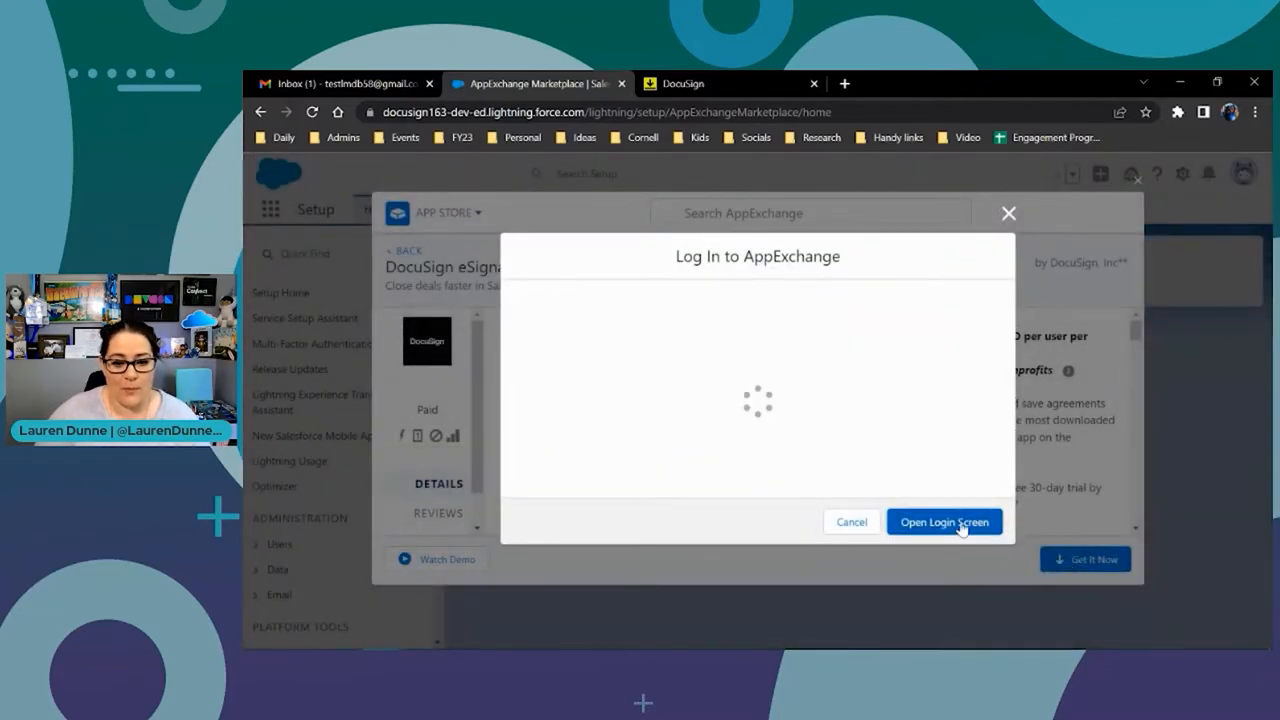
click(944, 522)
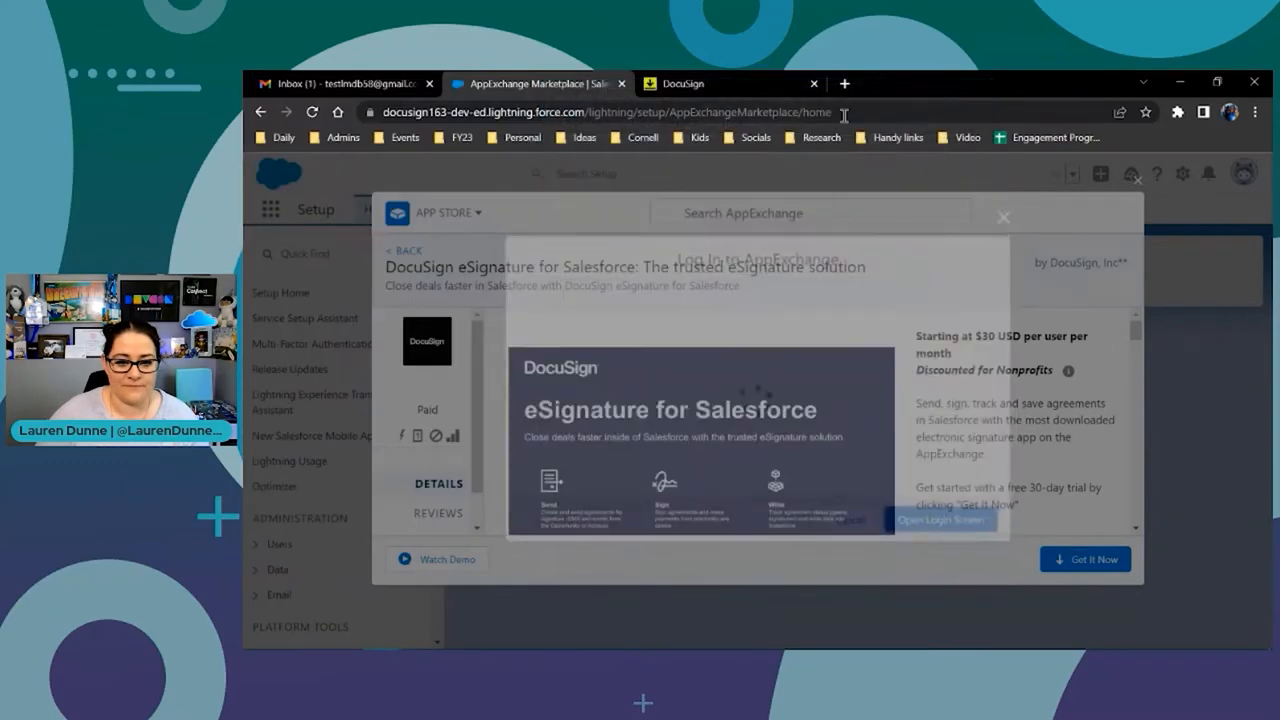
click(1084, 560)
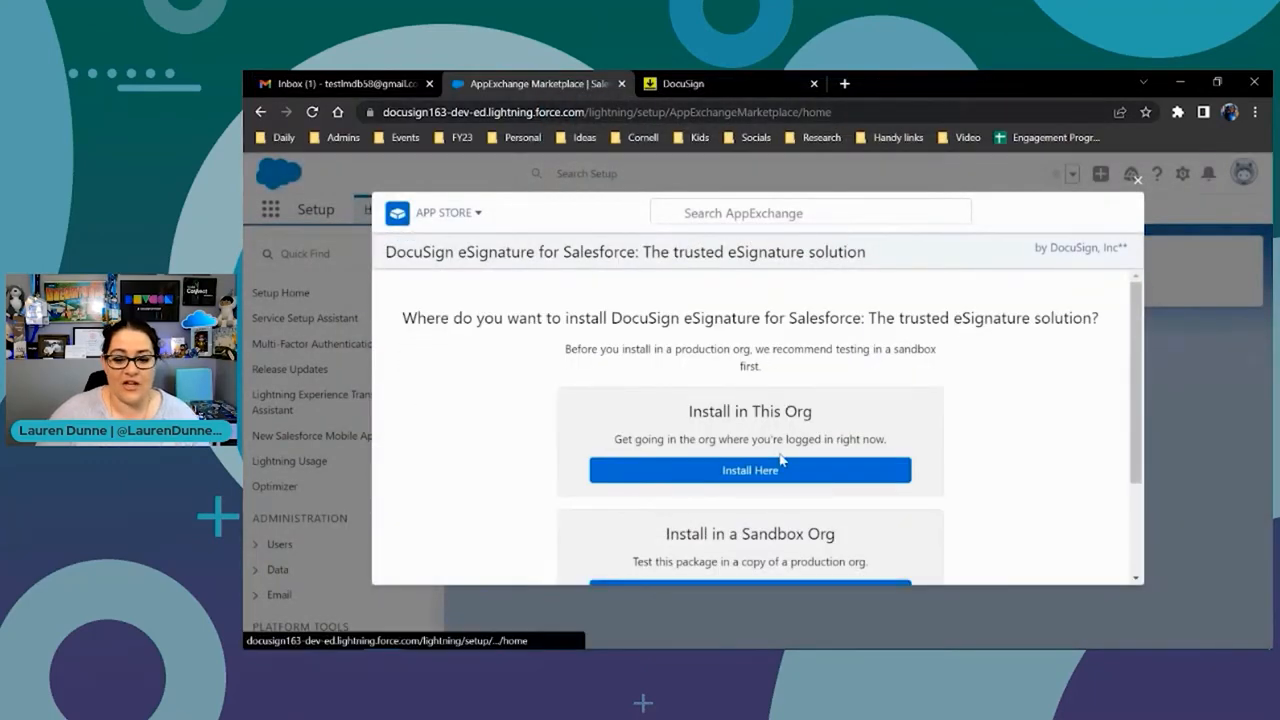
click(750, 470)
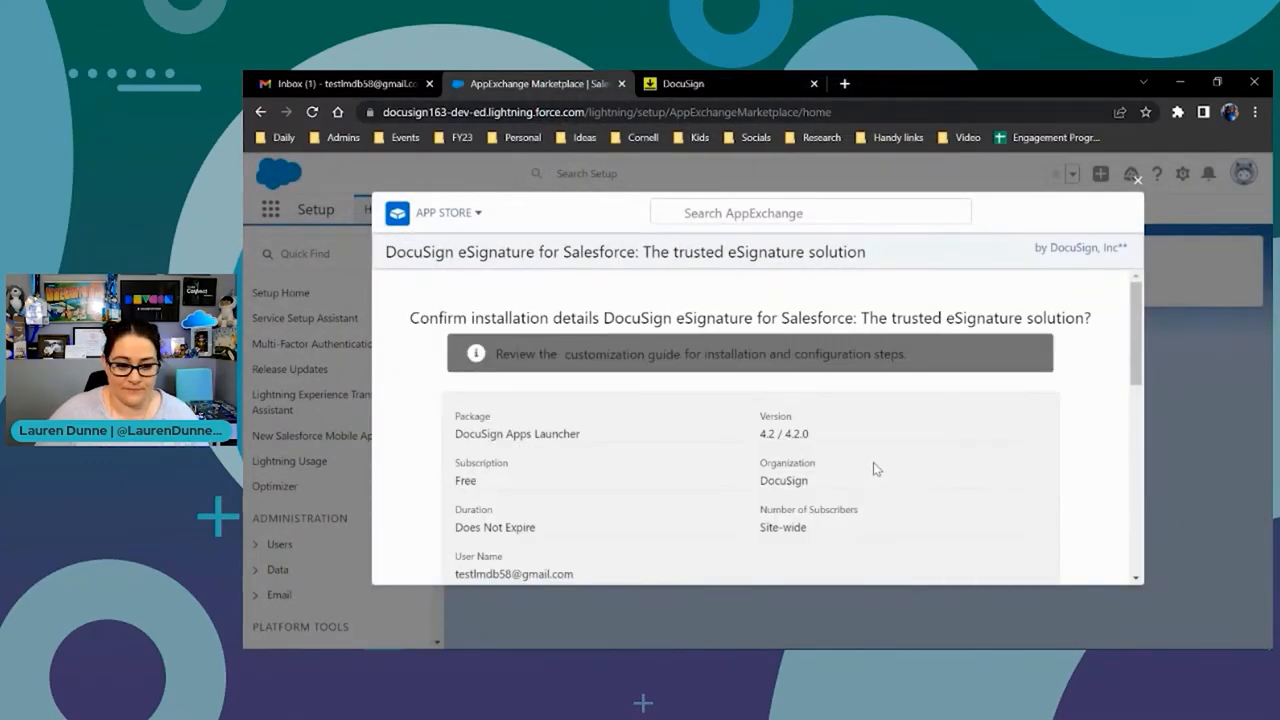
Accept the terms and conditions and confirm the installation
scroll(down, 3)
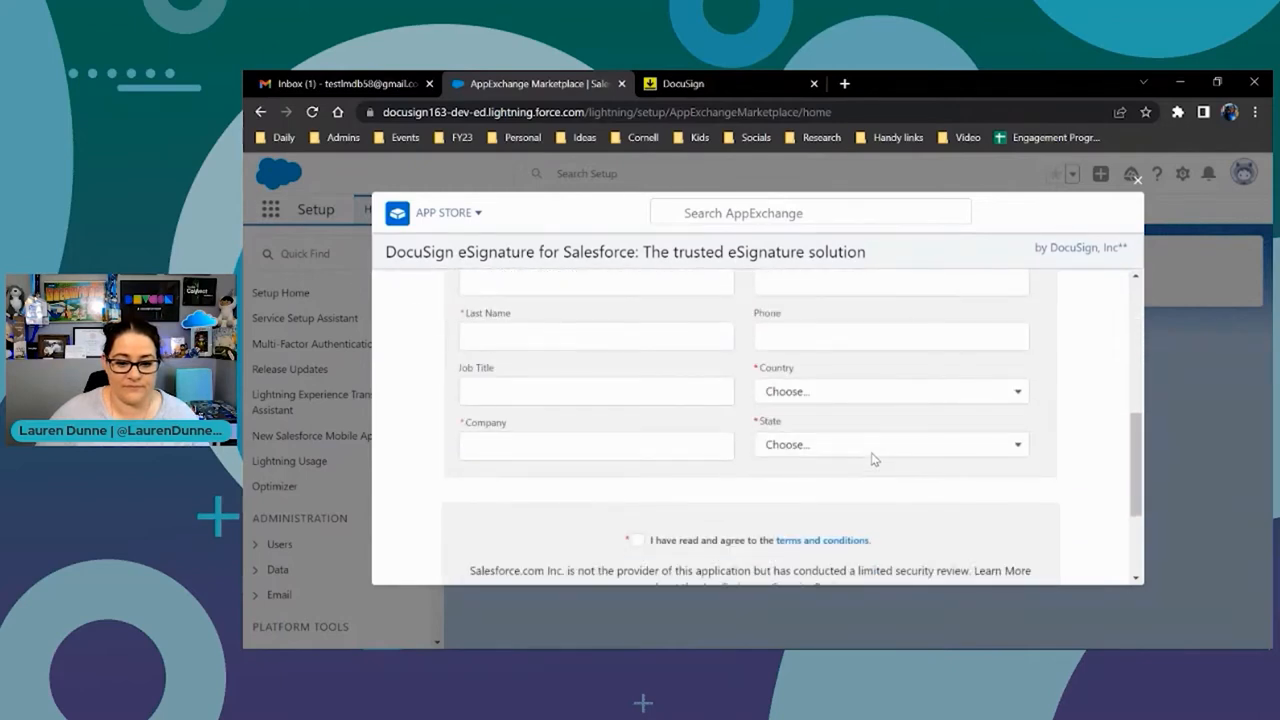
scroll(down, 3)
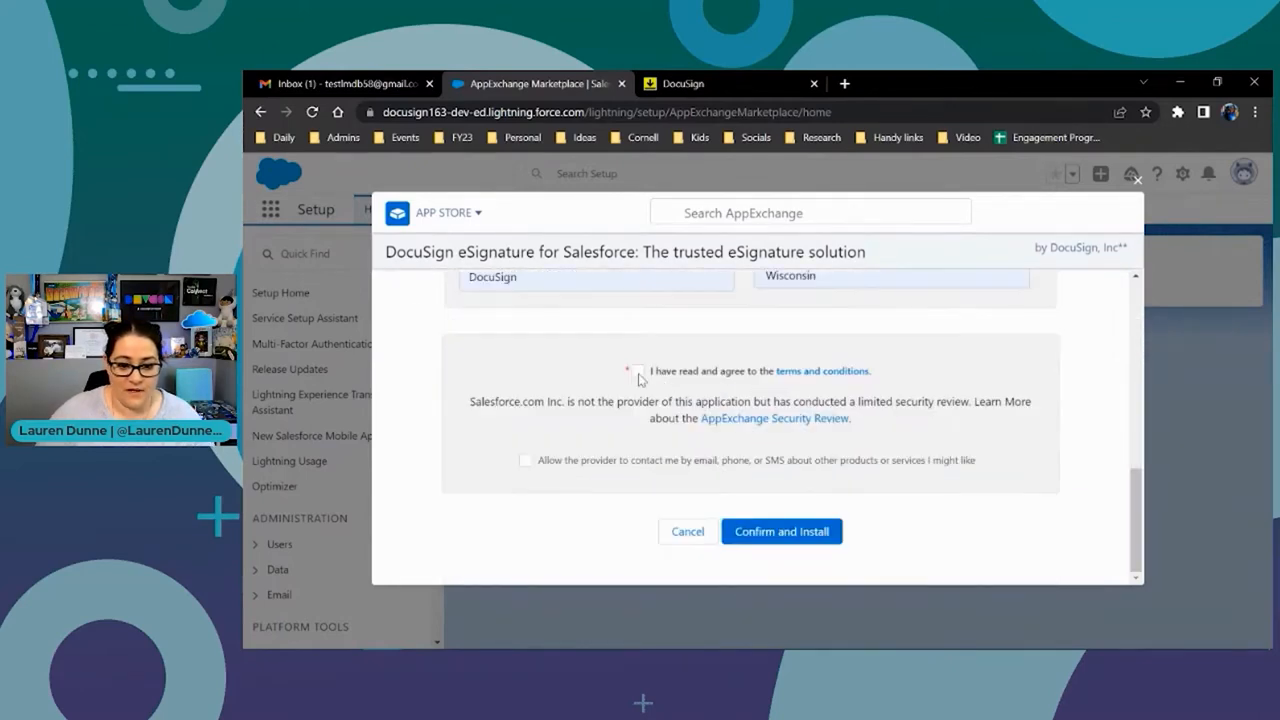
click(636, 370)
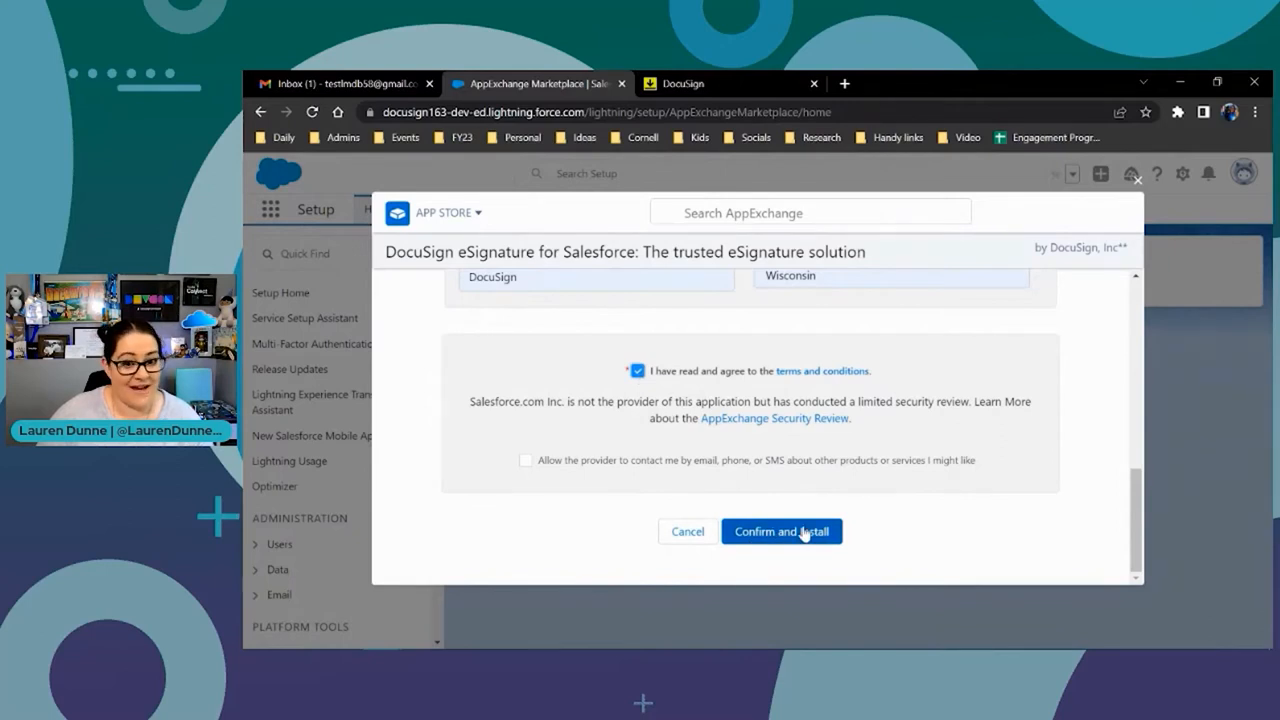
click(780, 532)
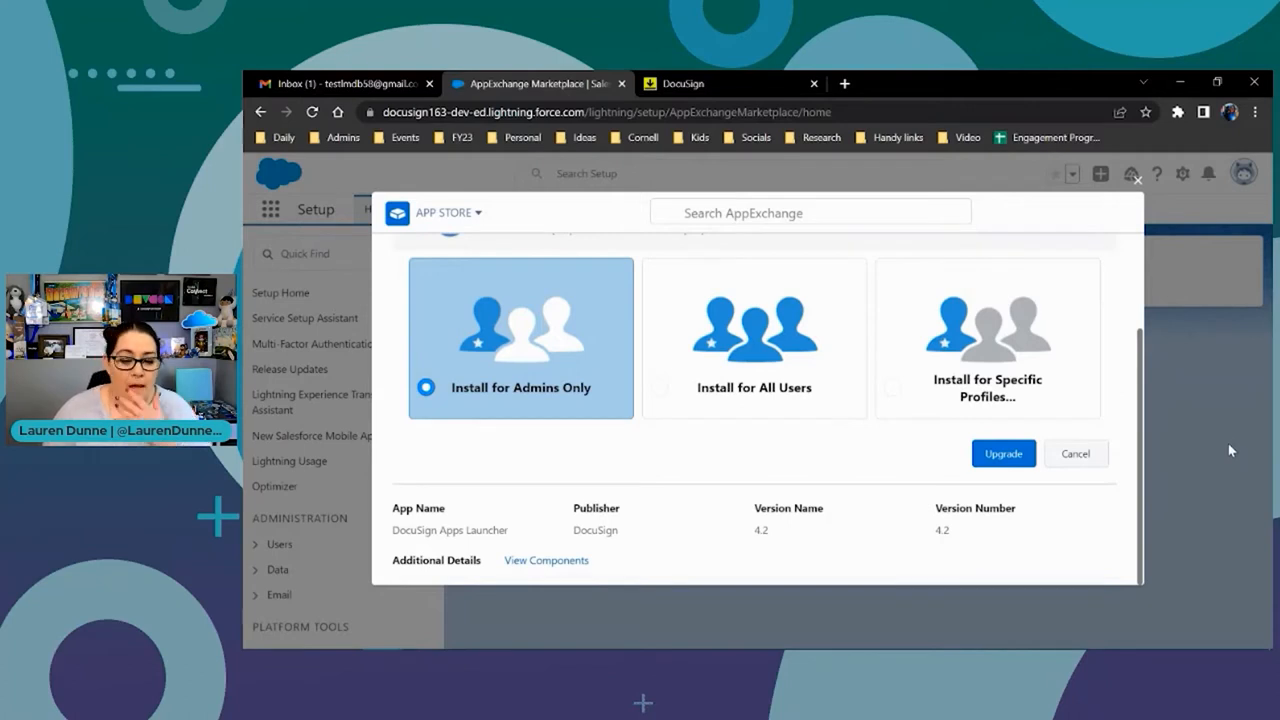
Choose Install for All Users for the DocuSign Apps Launcher package
click(752, 338)
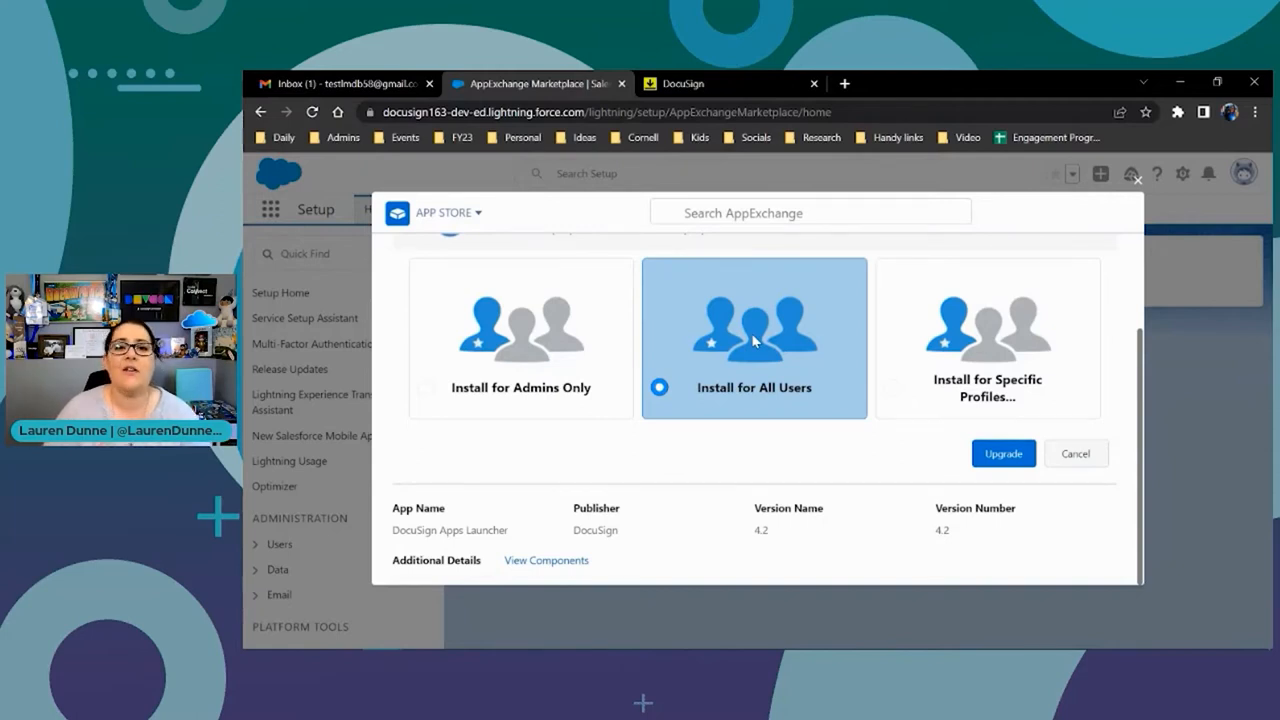
mouse_move(890, 392)
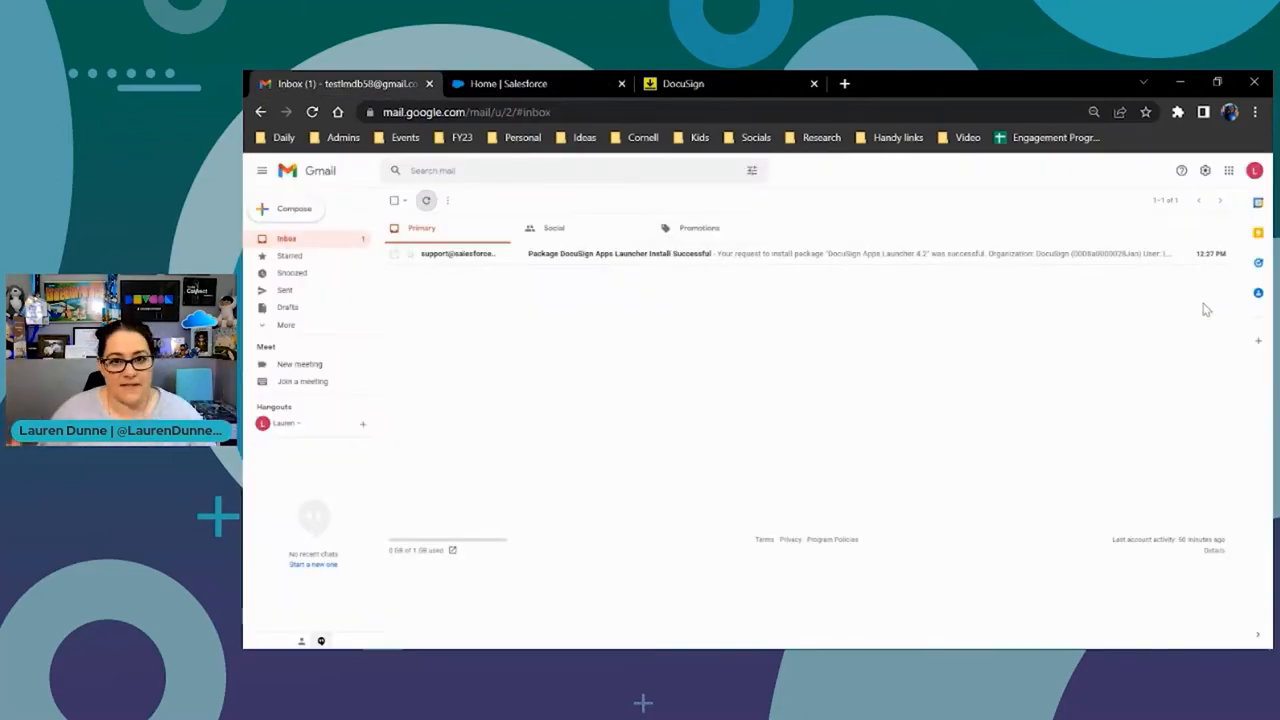
mouse_move(866, 76)
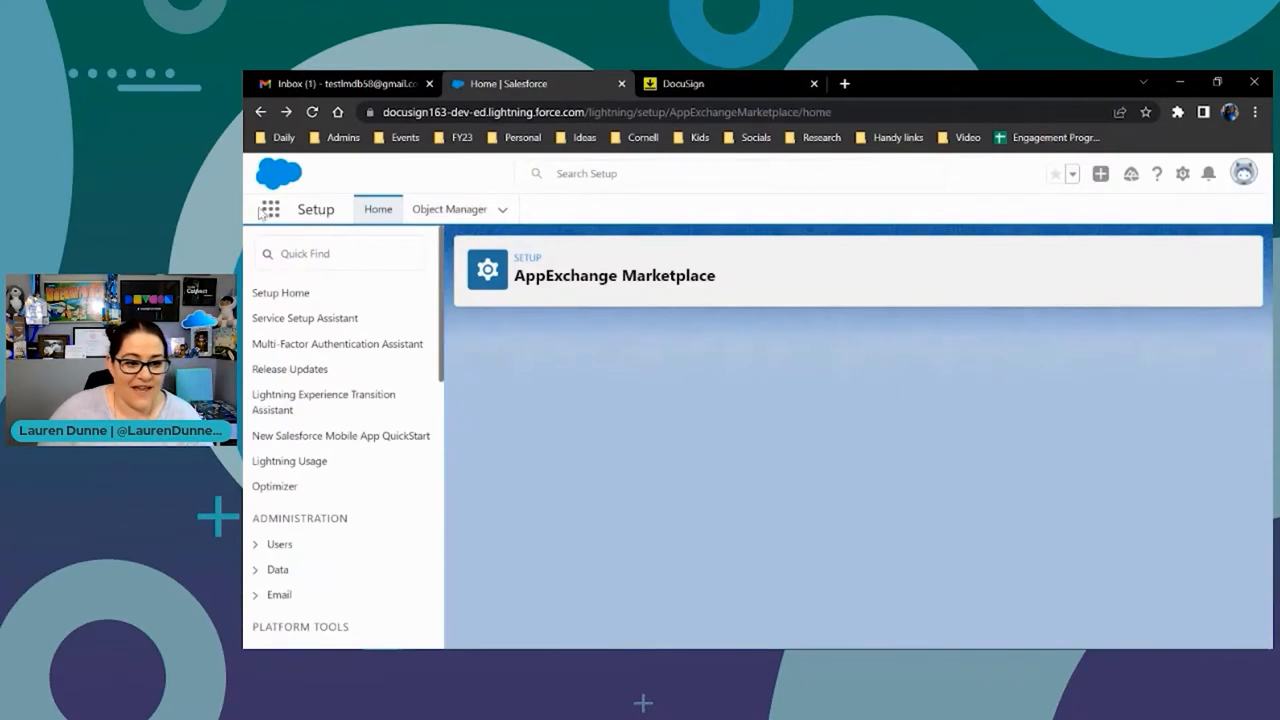
Launch the DocuSign Apps Launcher from the App Launcher search
click(268, 210)
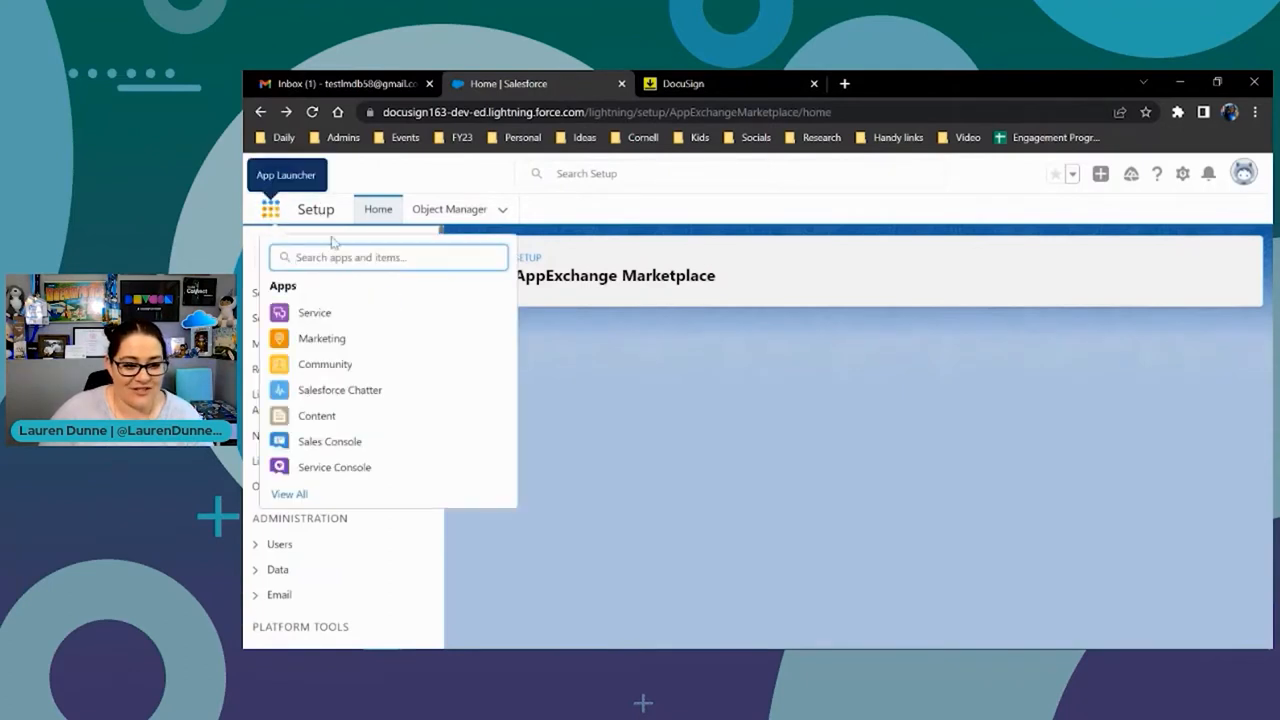
text(D)
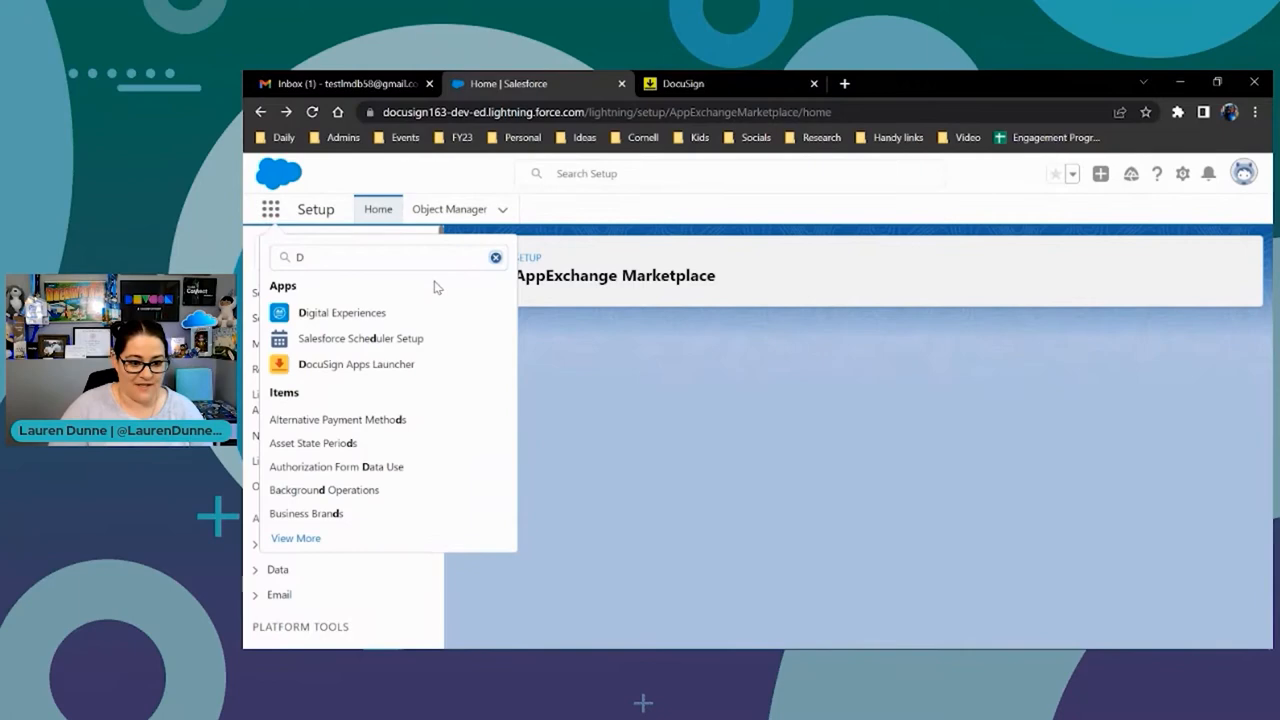
click(356, 364)
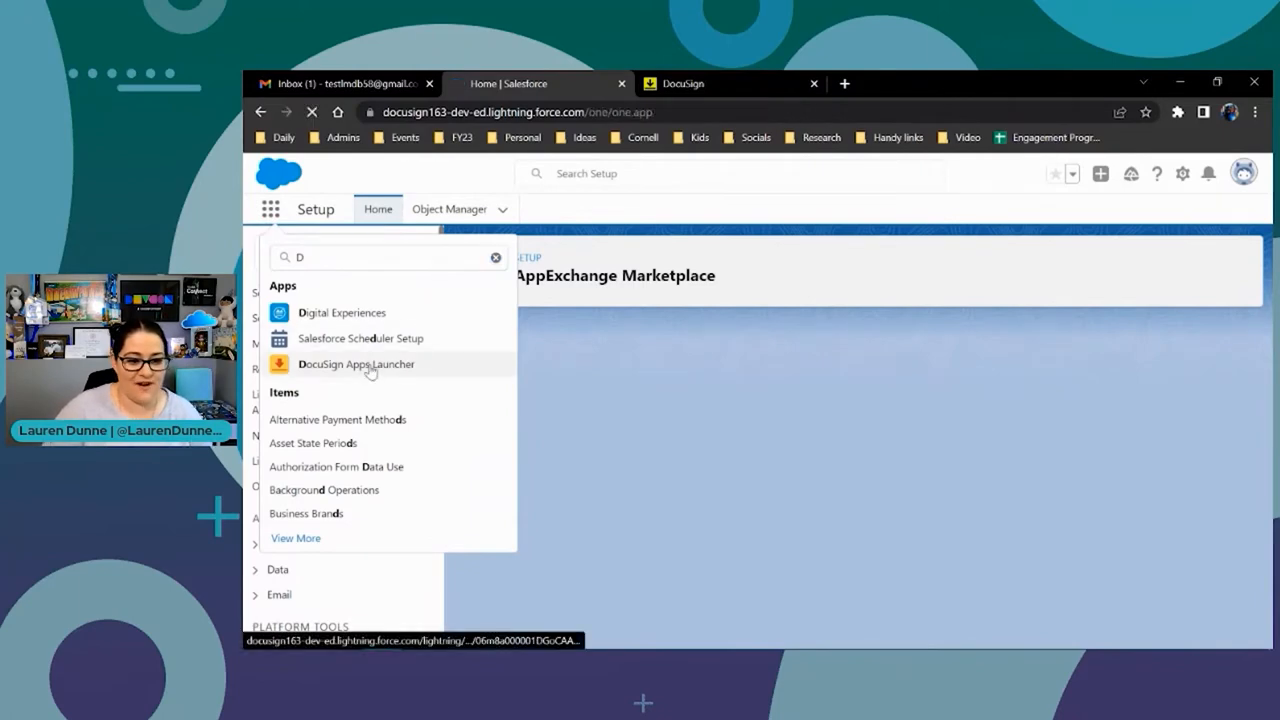
click(356, 364)
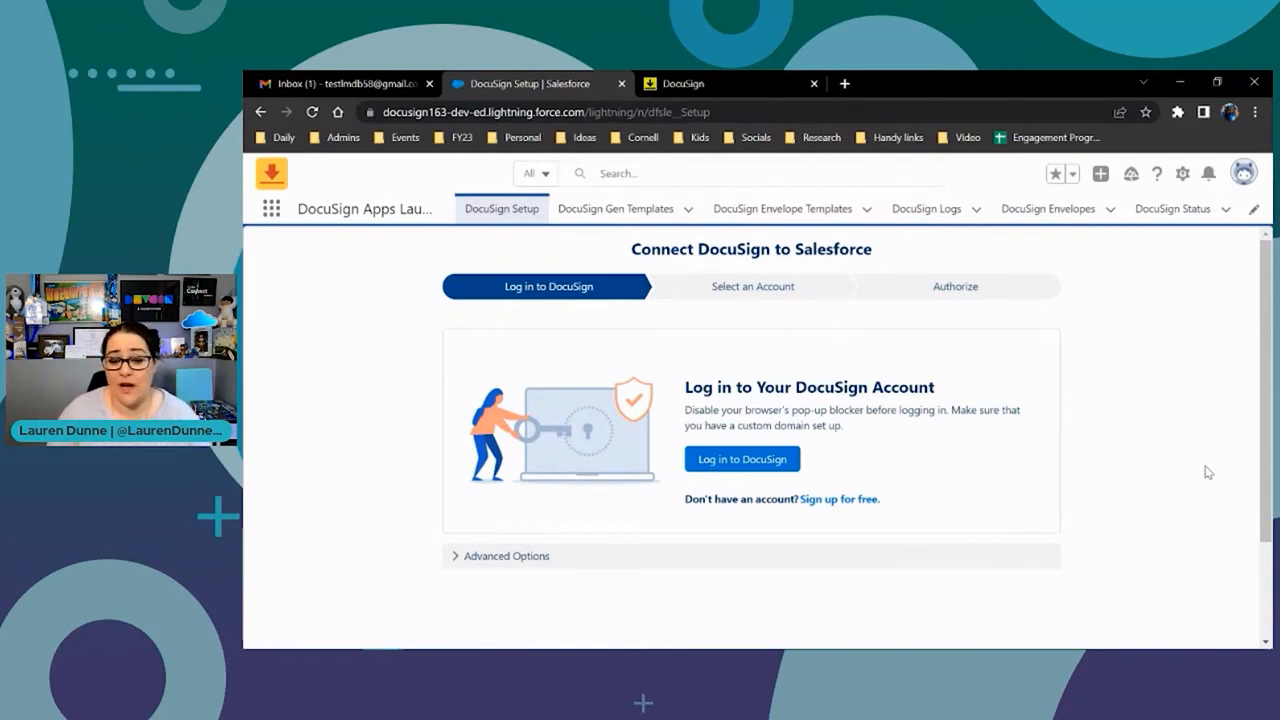
mouse_move(420, 370)
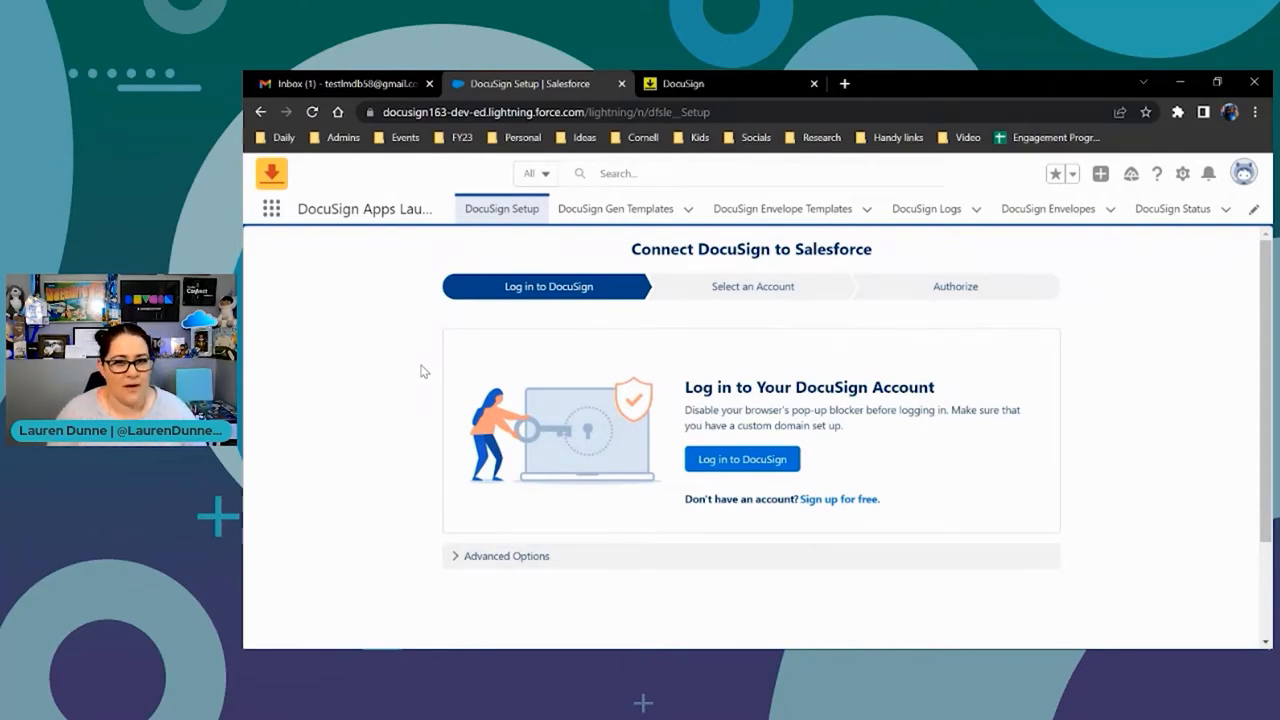
mouse_move(392, 616)
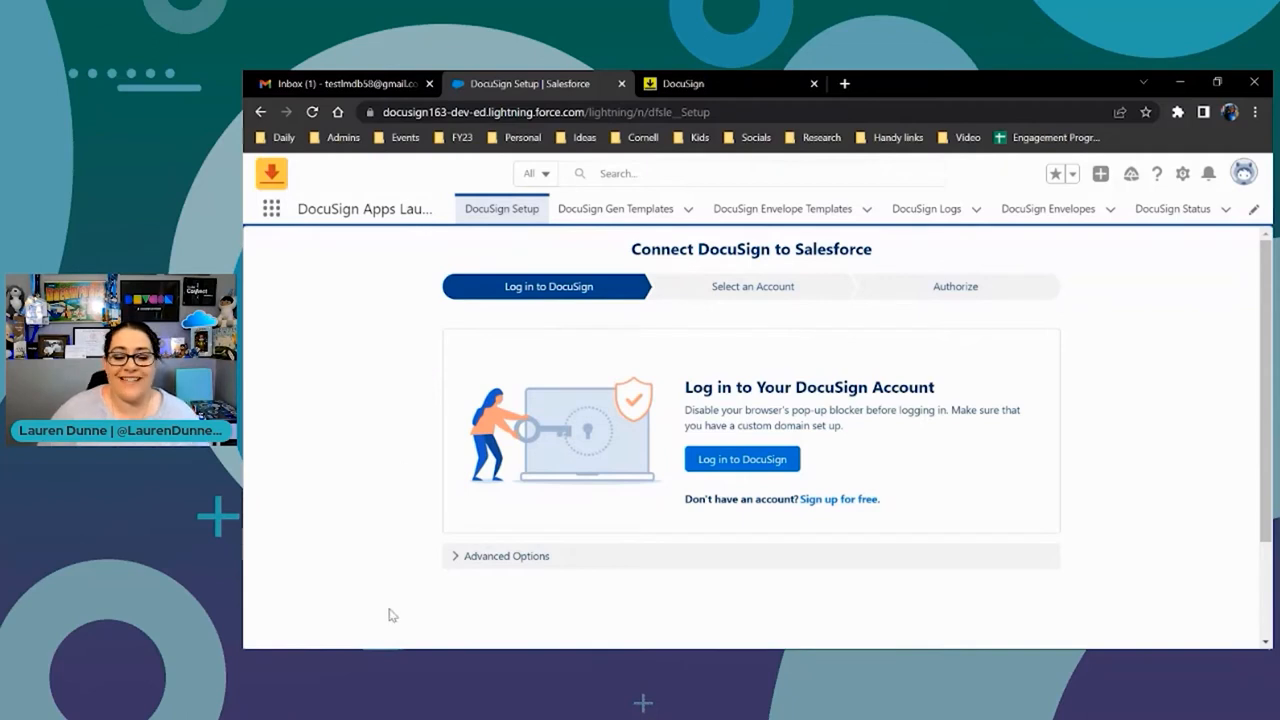
mouse_move(742, 458)
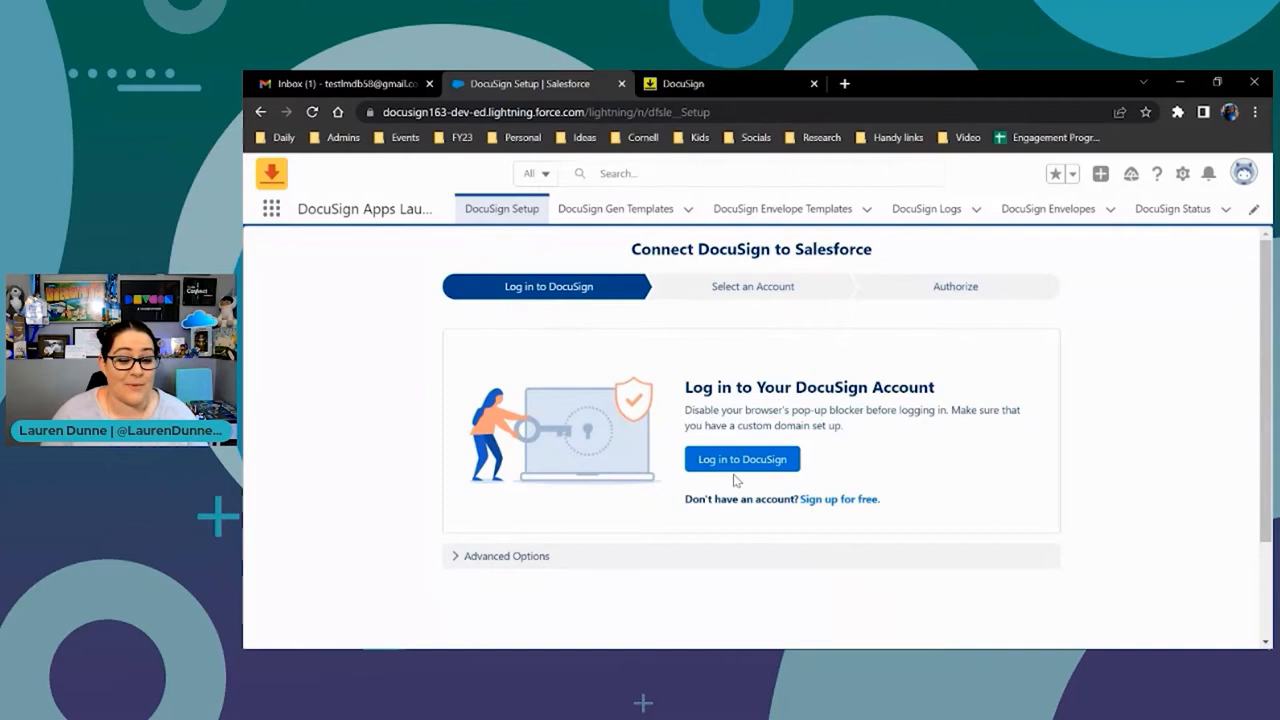
Expand the Advanced Options on the Connect DocuSign to Salesforce step
click(506, 556)
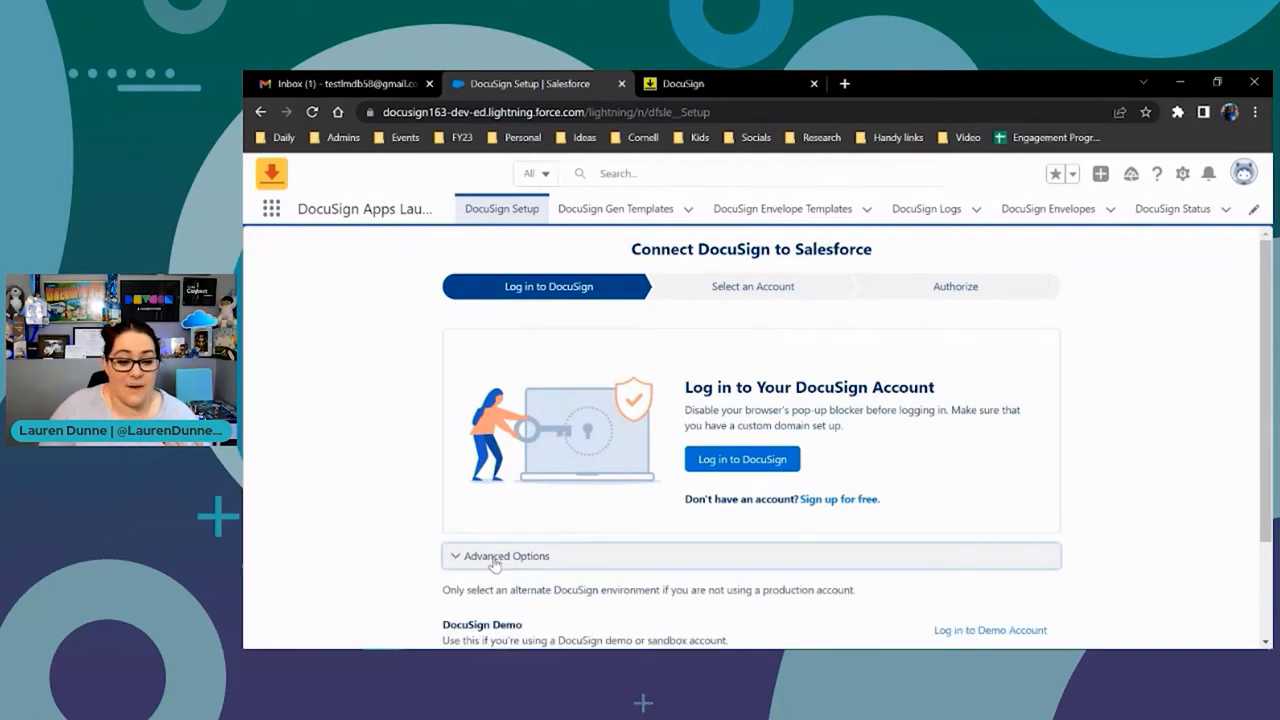
scroll(down, 3)
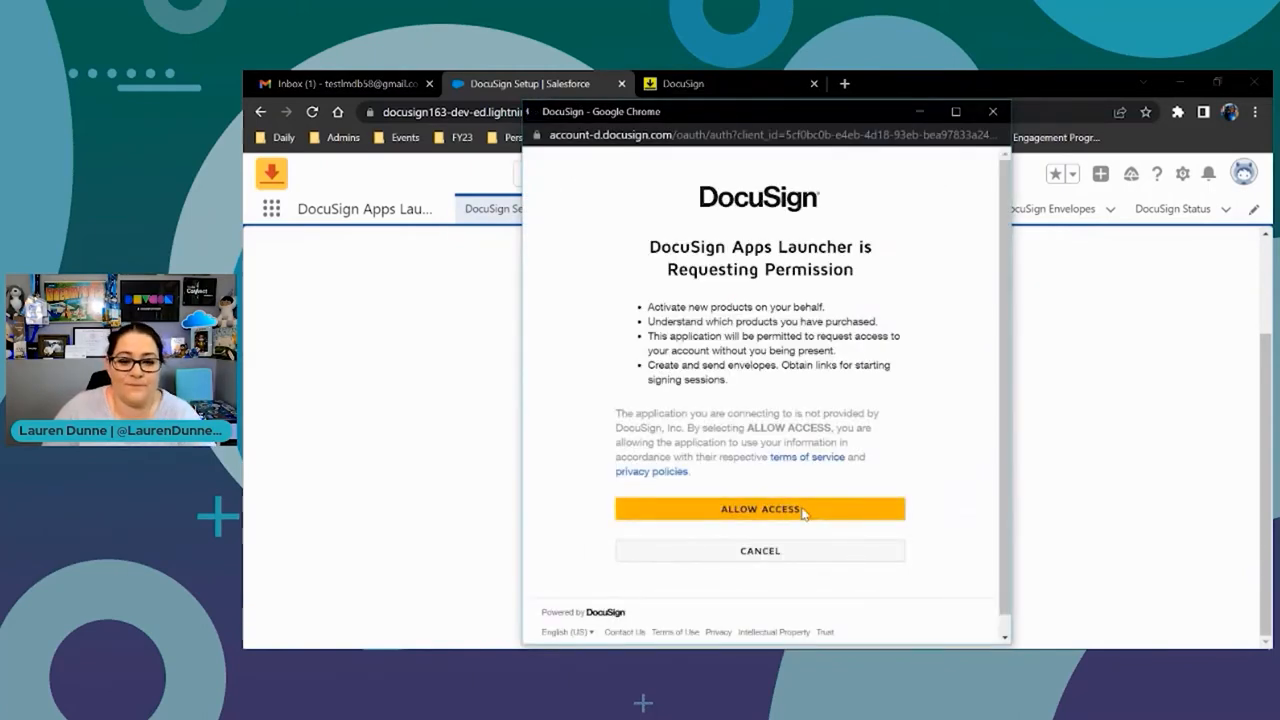
Grant DocuSign Apps Launcher permissions, log in with the remembered account and confirm the DocuSign account
click(760, 510)
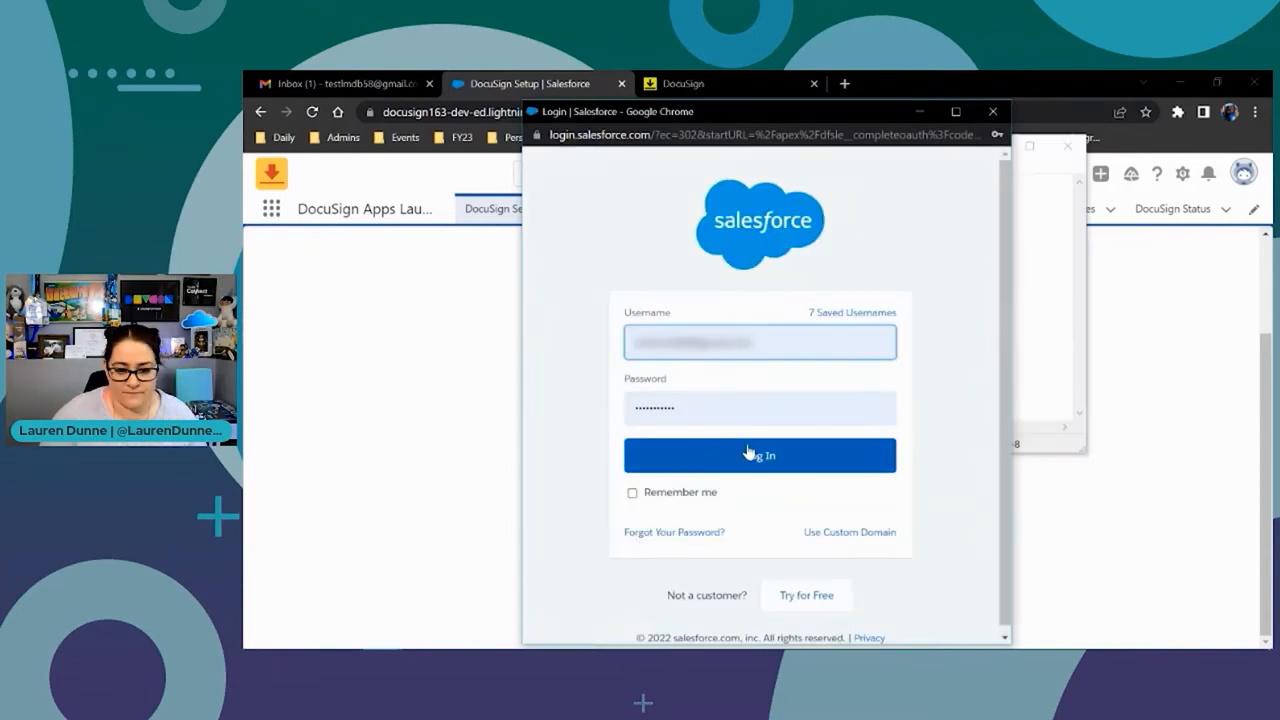
click(632, 492)
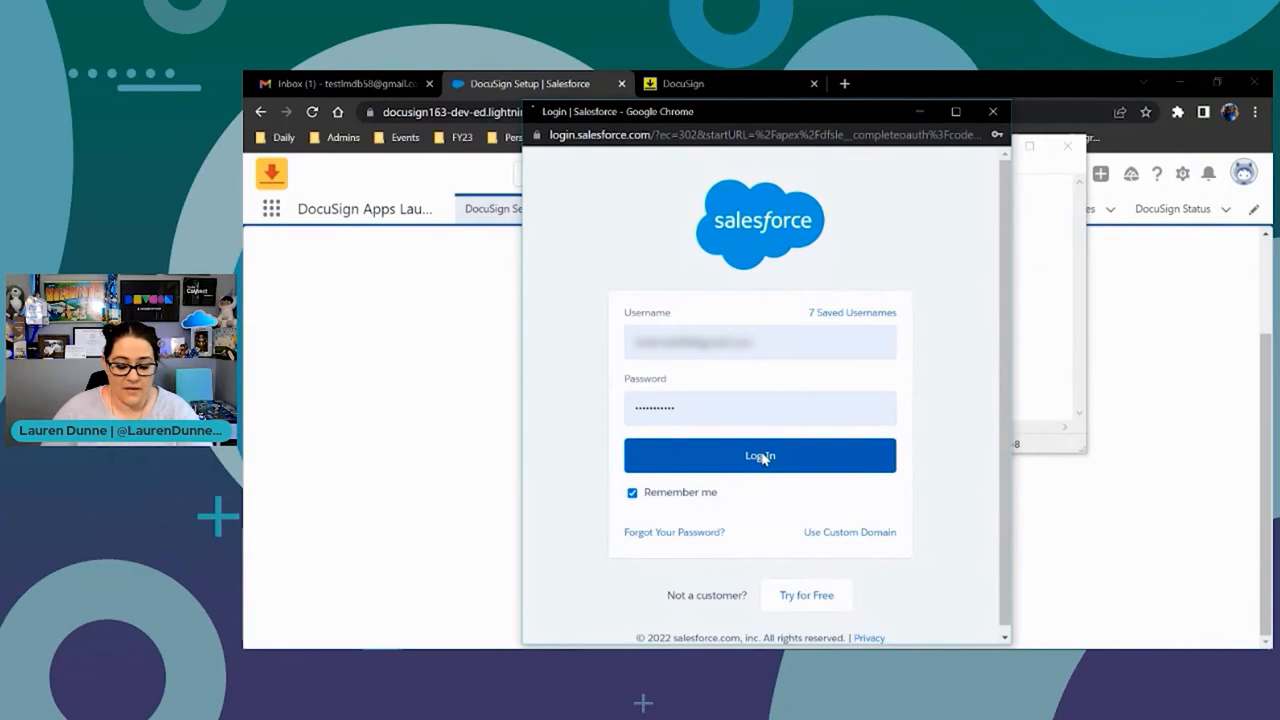
click(760, 456)
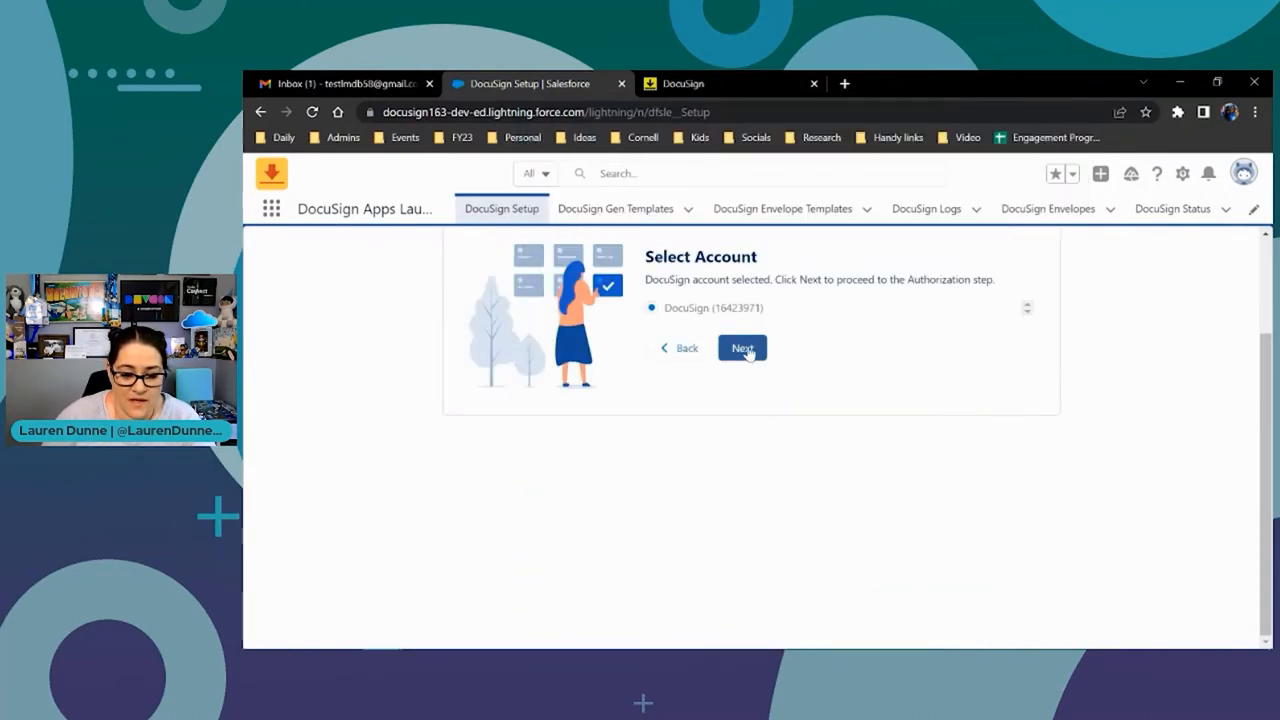
click(742, 348)
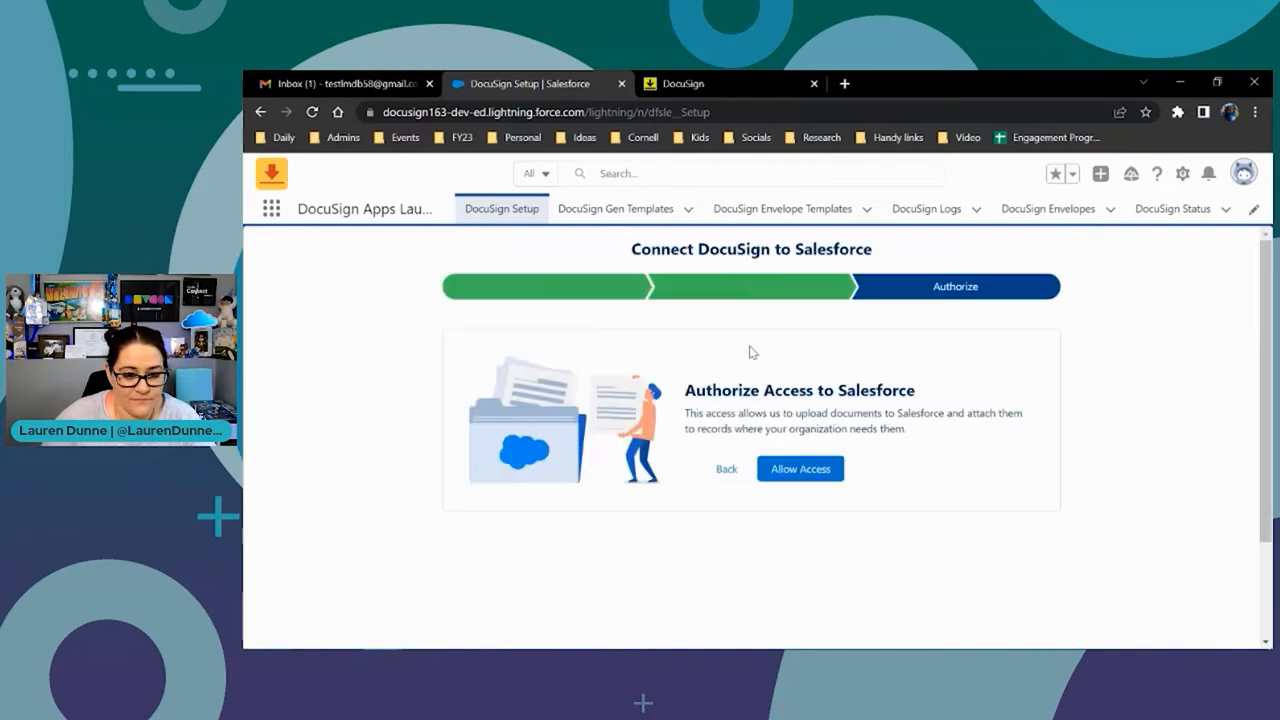
Allow DocuSign access to Salesforce records with the saved account and continue to the launcher home
click(800, 468)
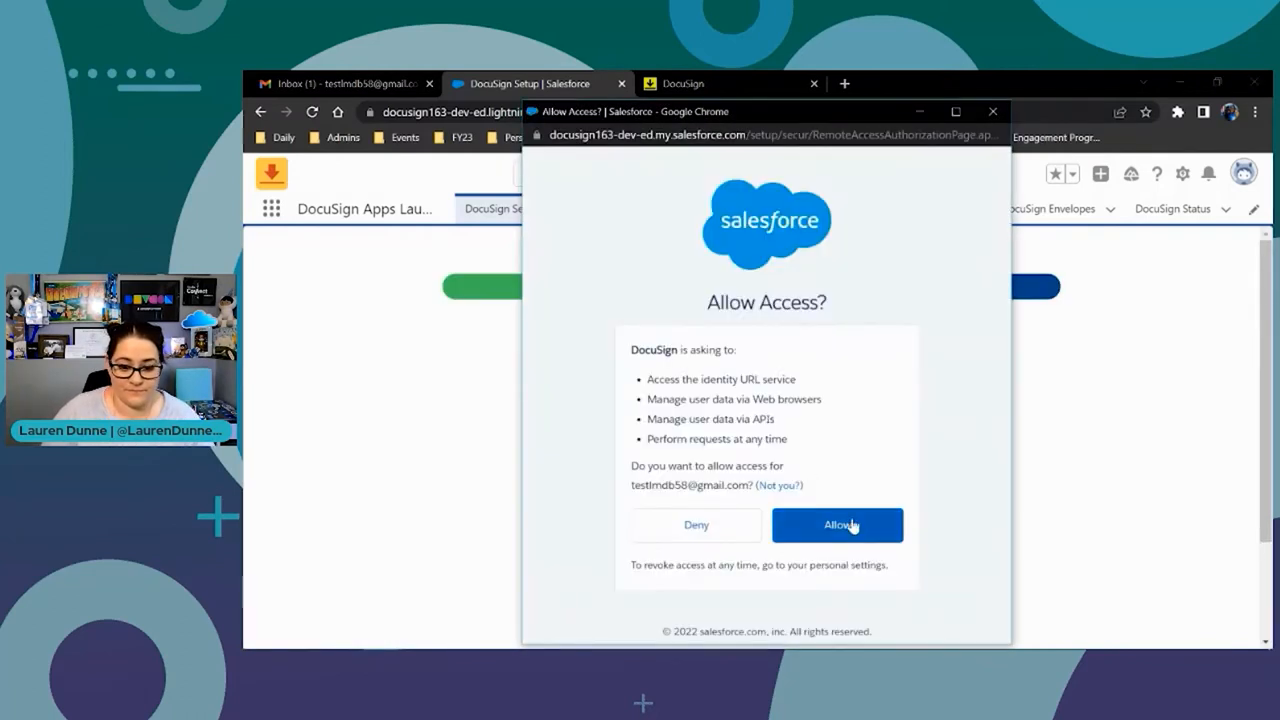
click(836, 524)
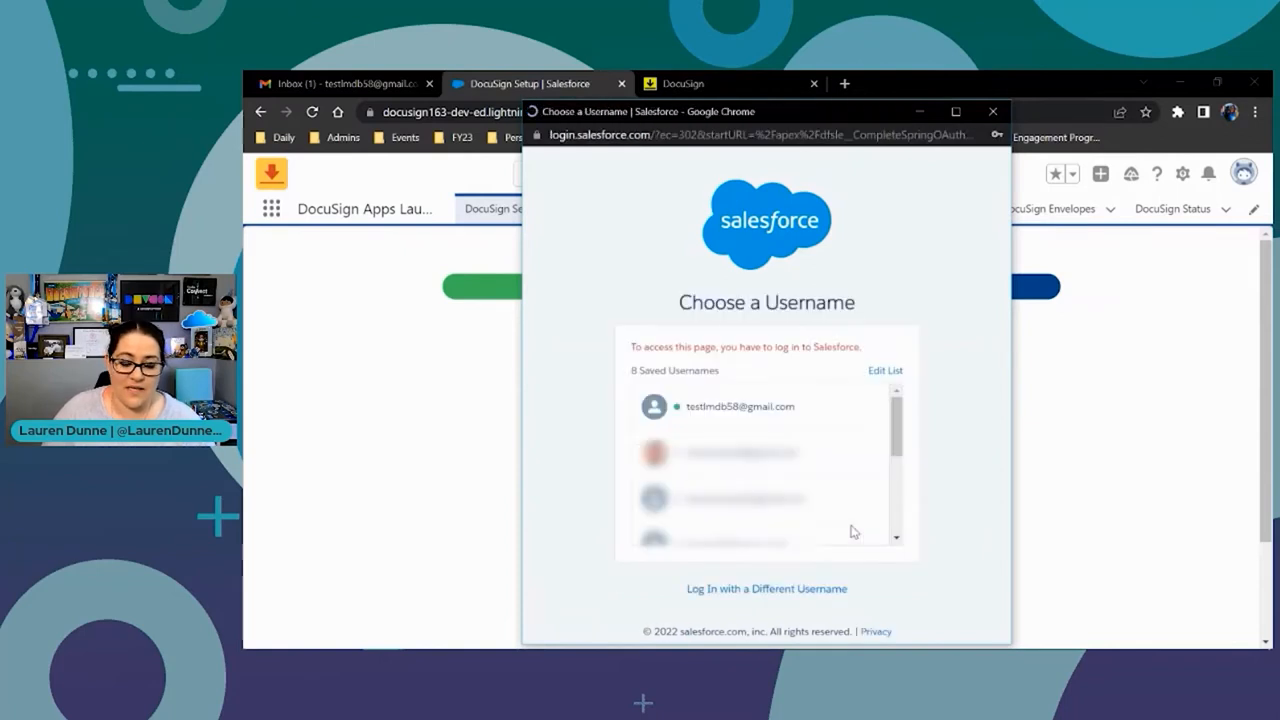
click(740, 406)
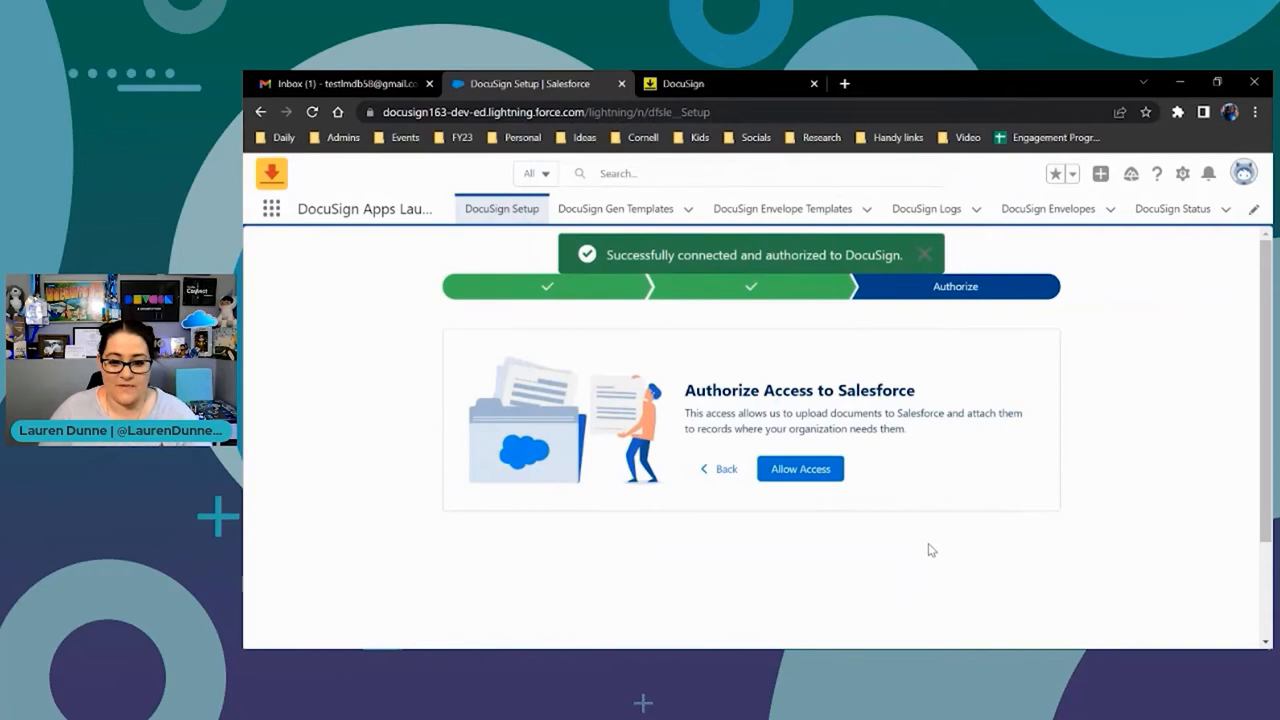
click(800, 468)
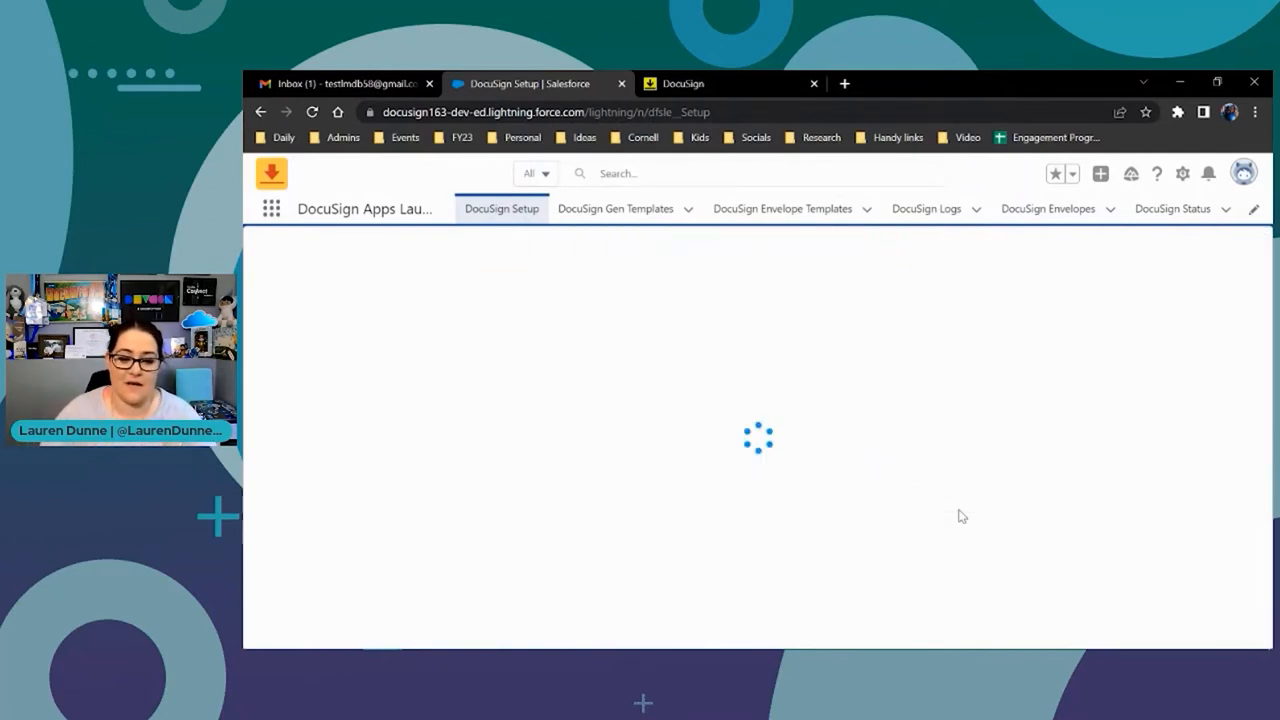
mouse_move(952, 500)
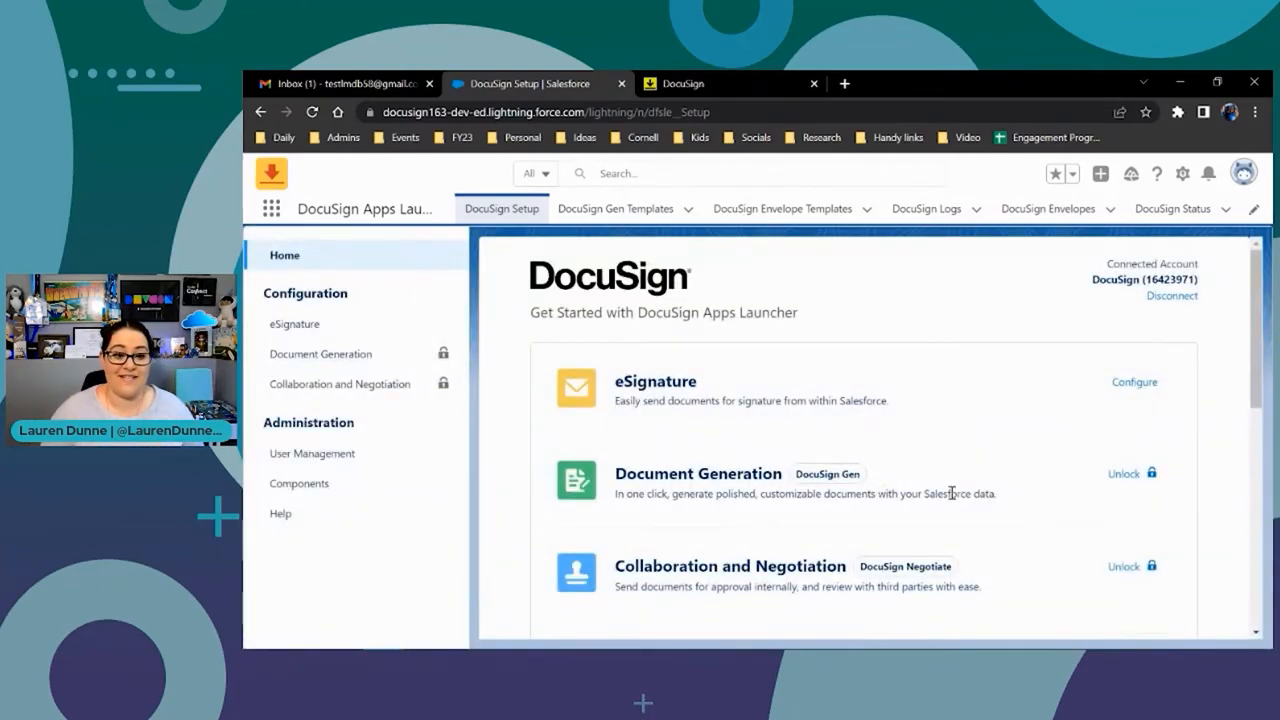
mouse_move(528, 244)
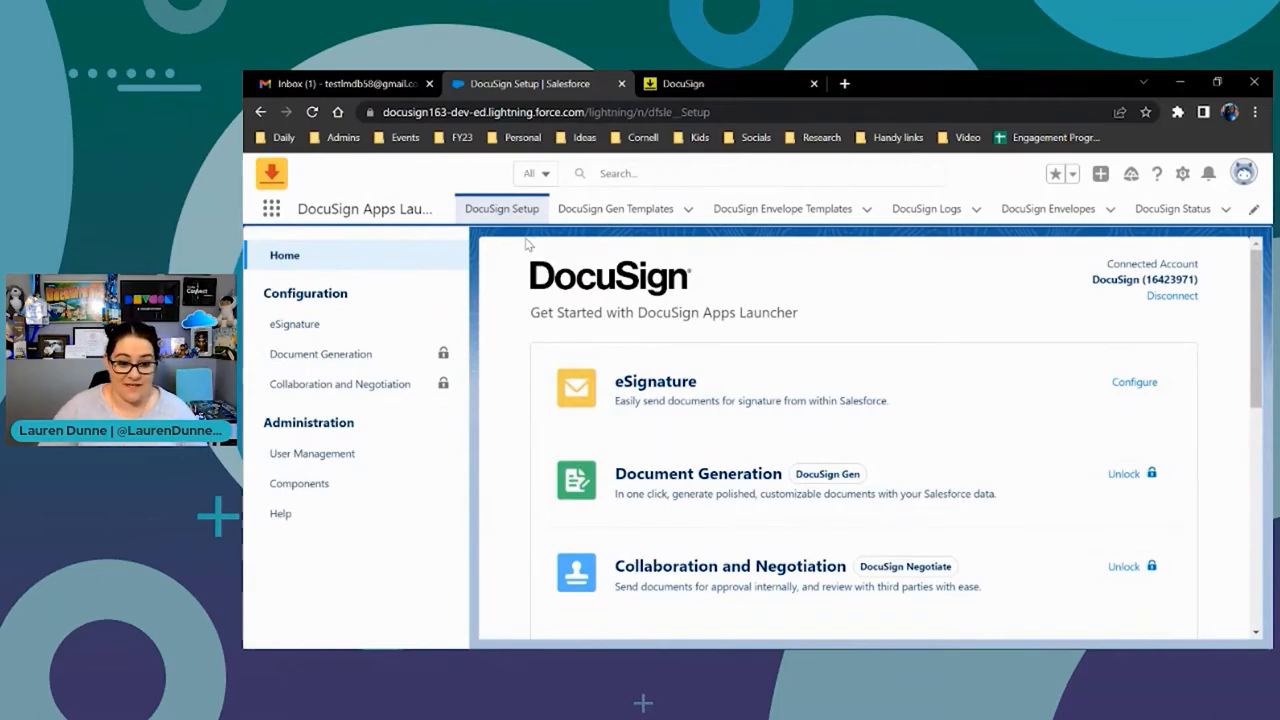
mouse_move(918, 232)
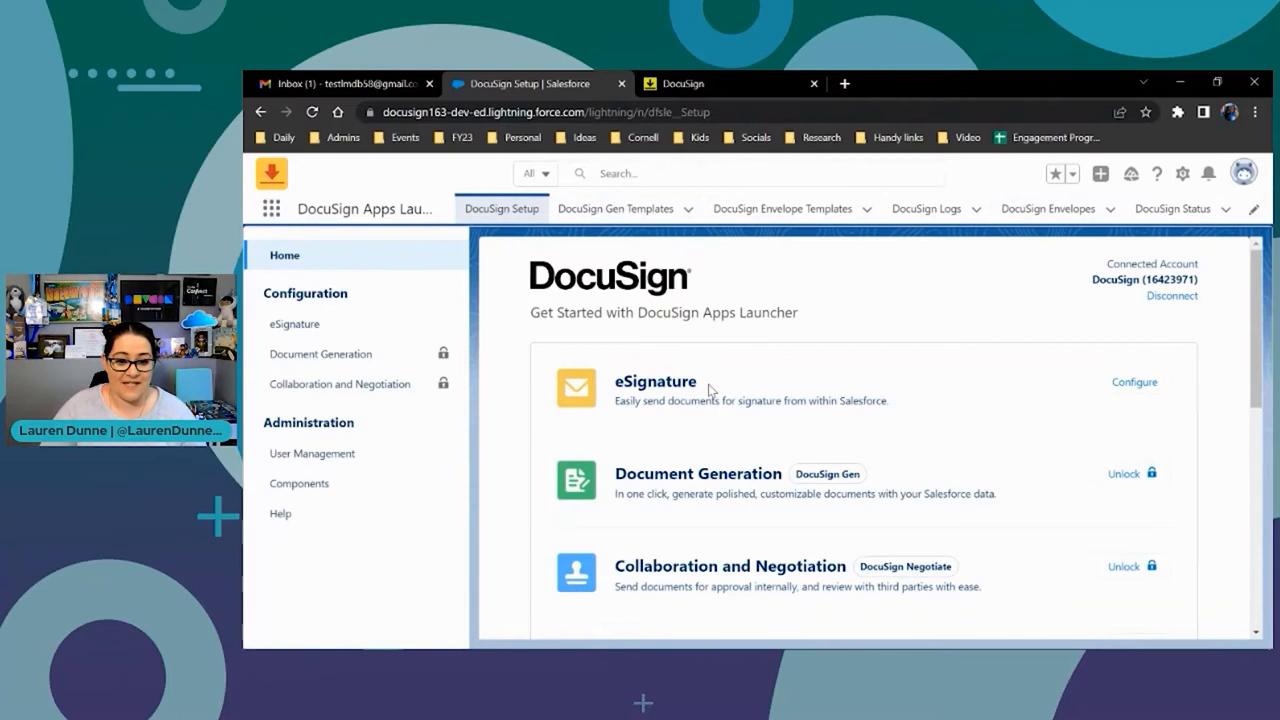
Review User Management's user list, start Add Users and cancel the Select Users dialog
scroll(down, 3)
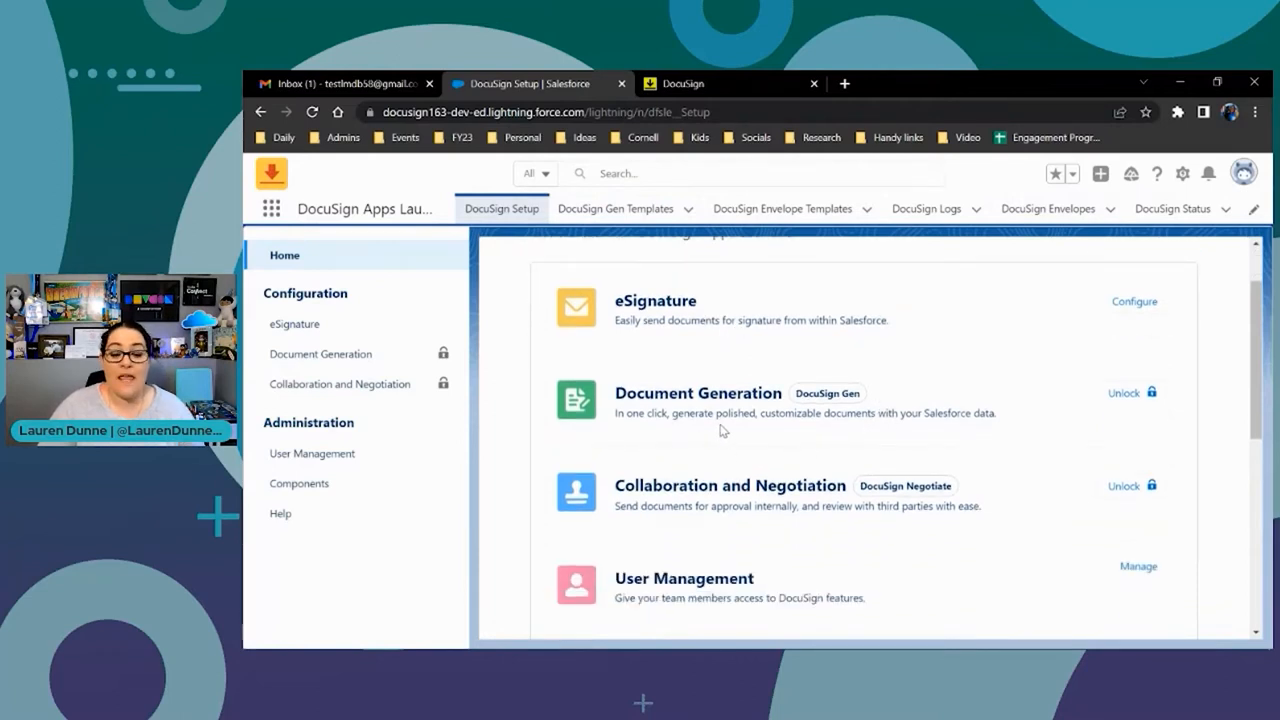
mouse_move(1124, 392)
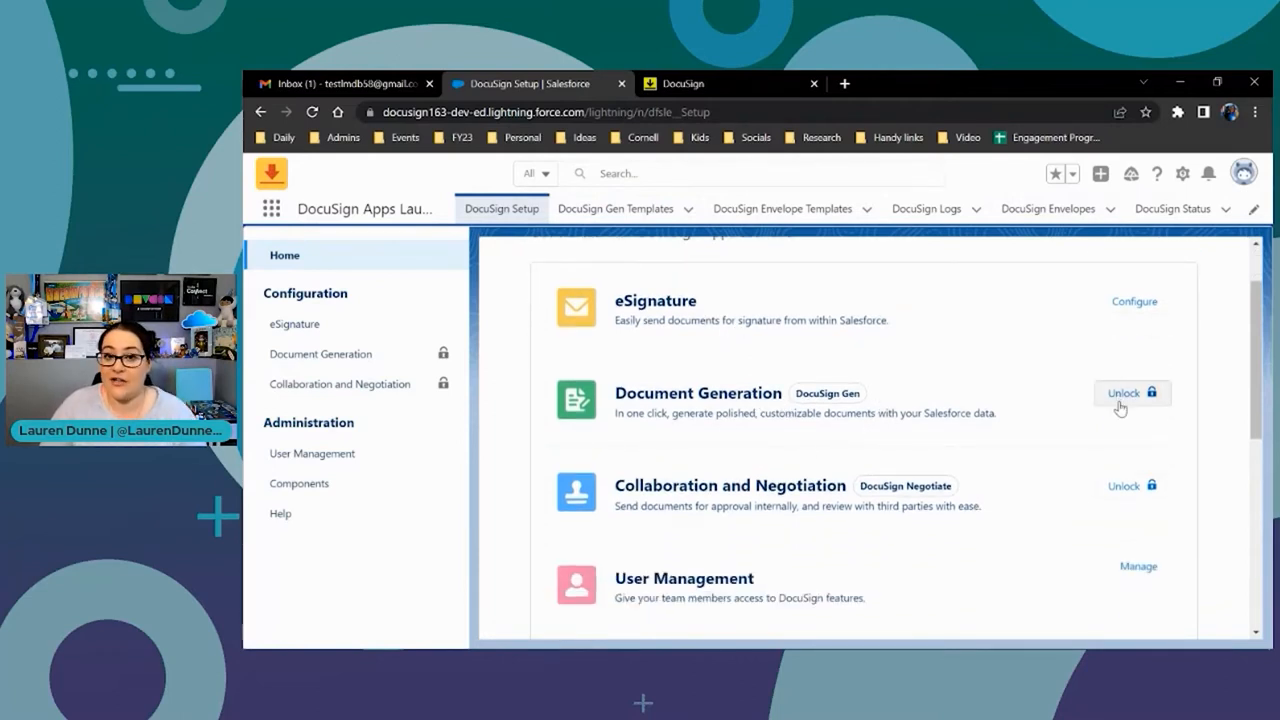
mouse_move(968, 476)
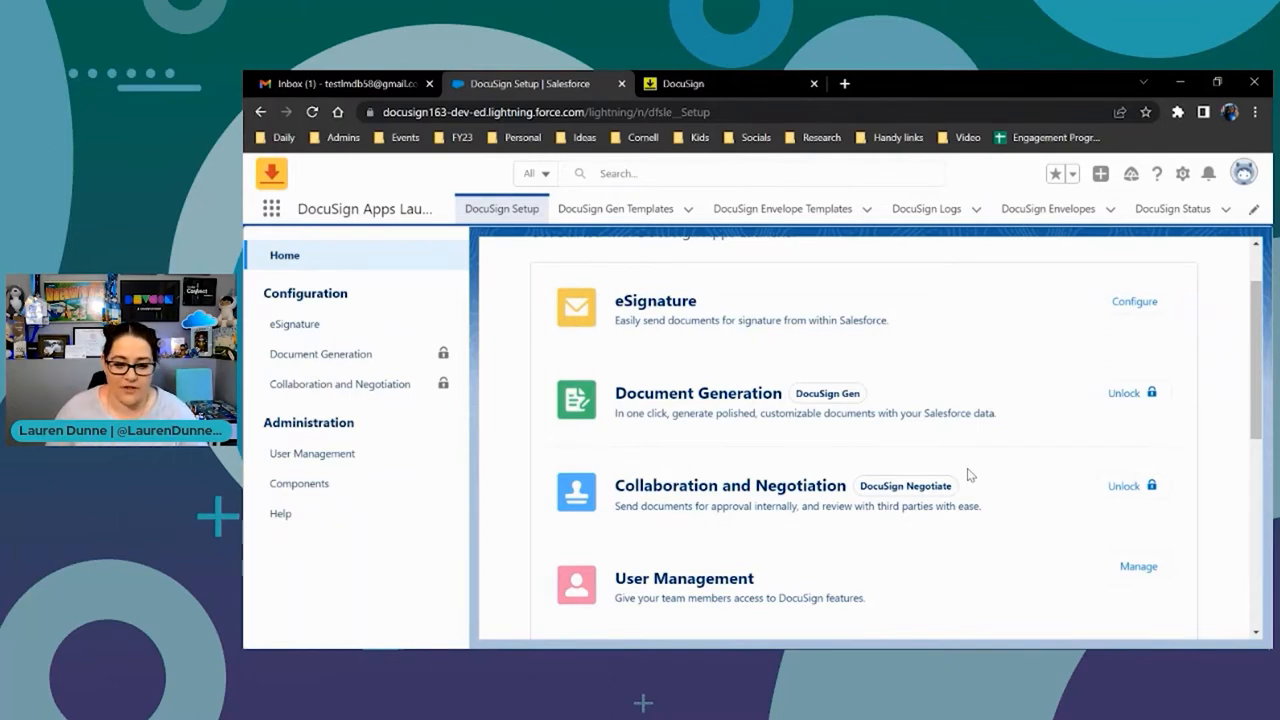
mouse_move(830, 502)
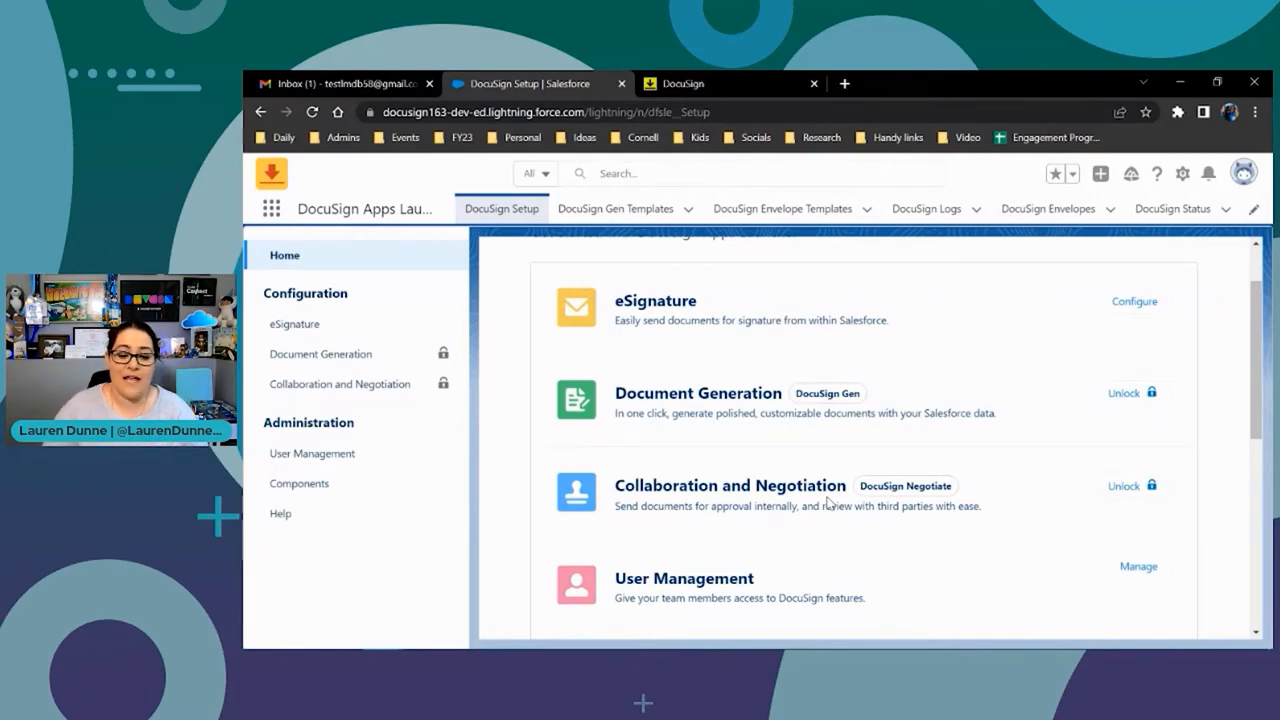
mouse_move(584, 436)
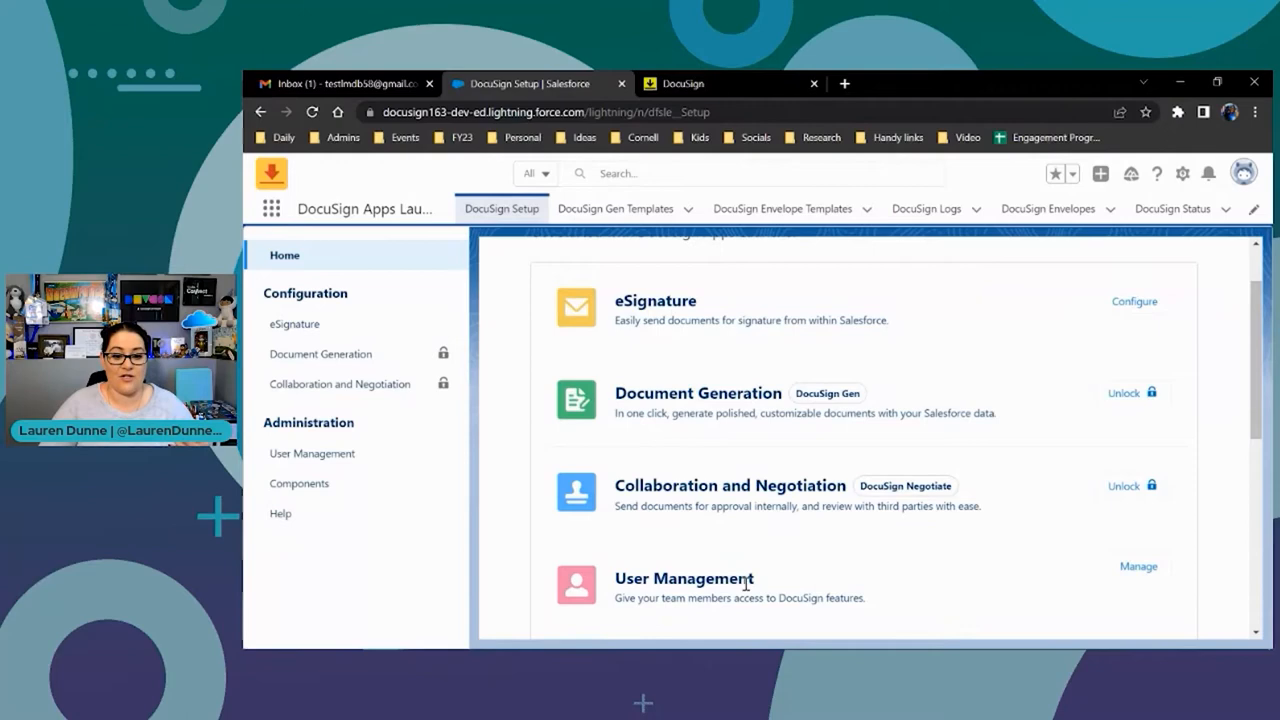
scroll(down, 3)
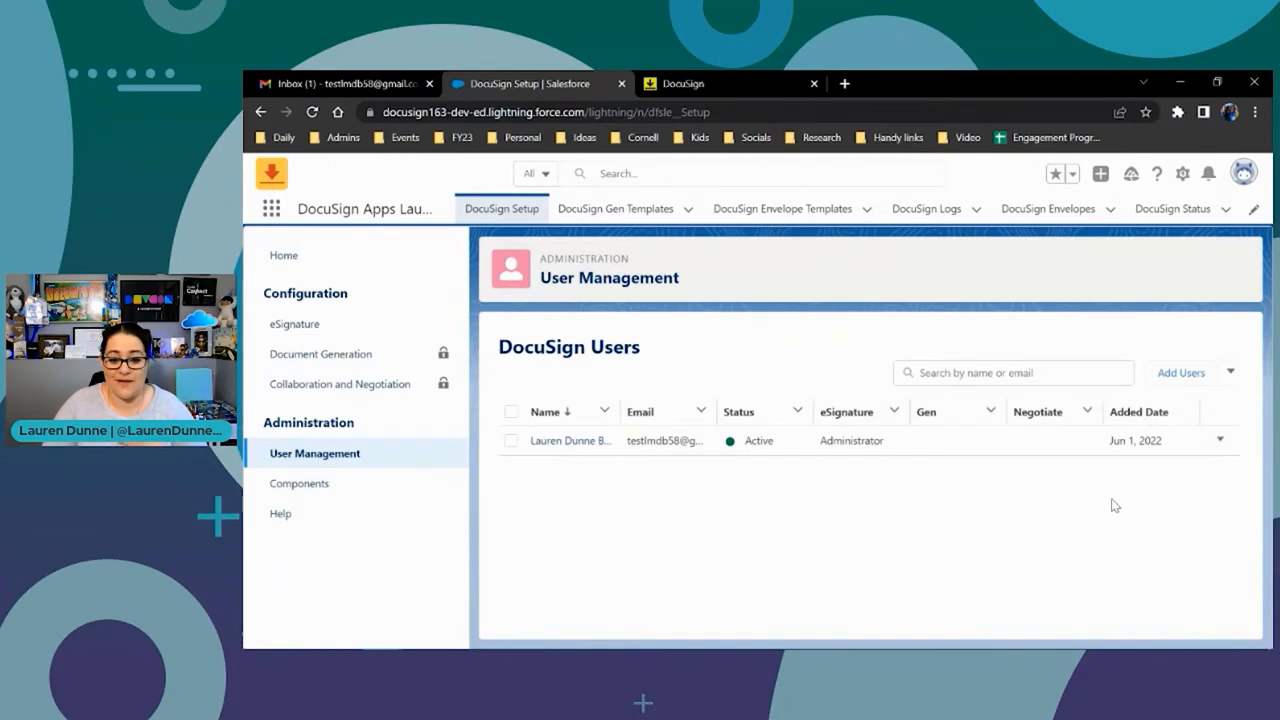
click(1140, 412)
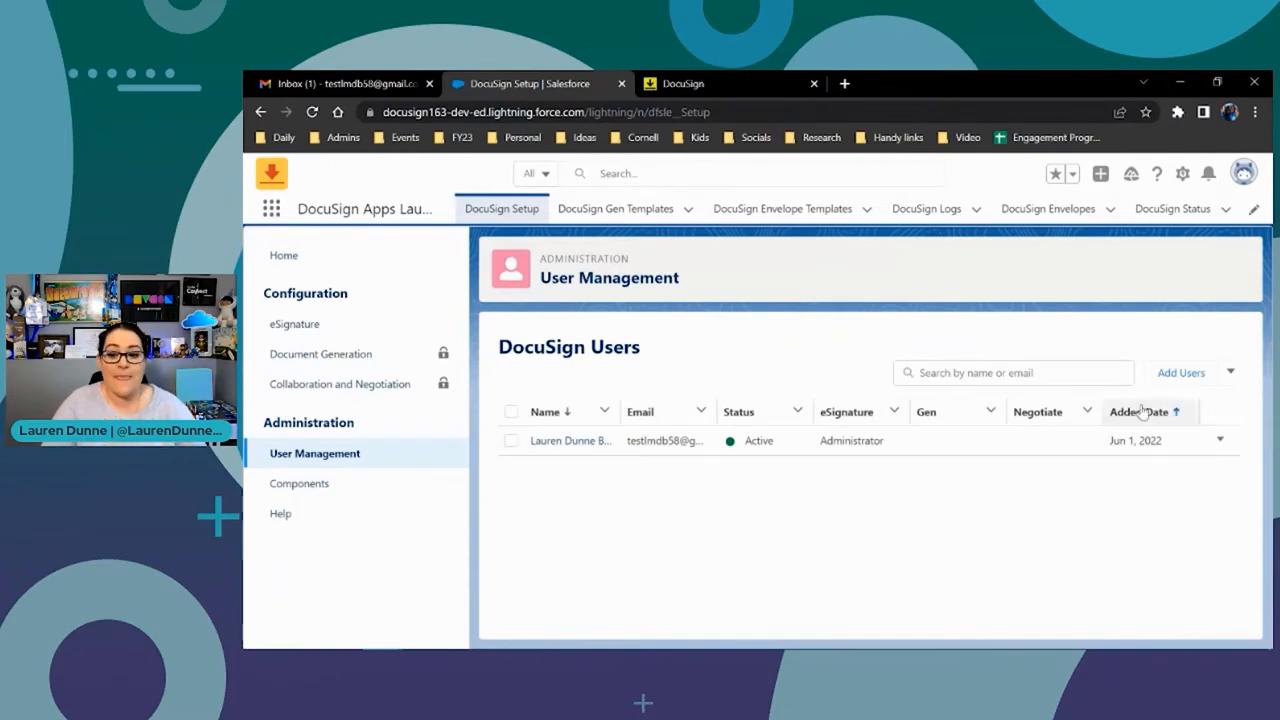
click(1180, 372)
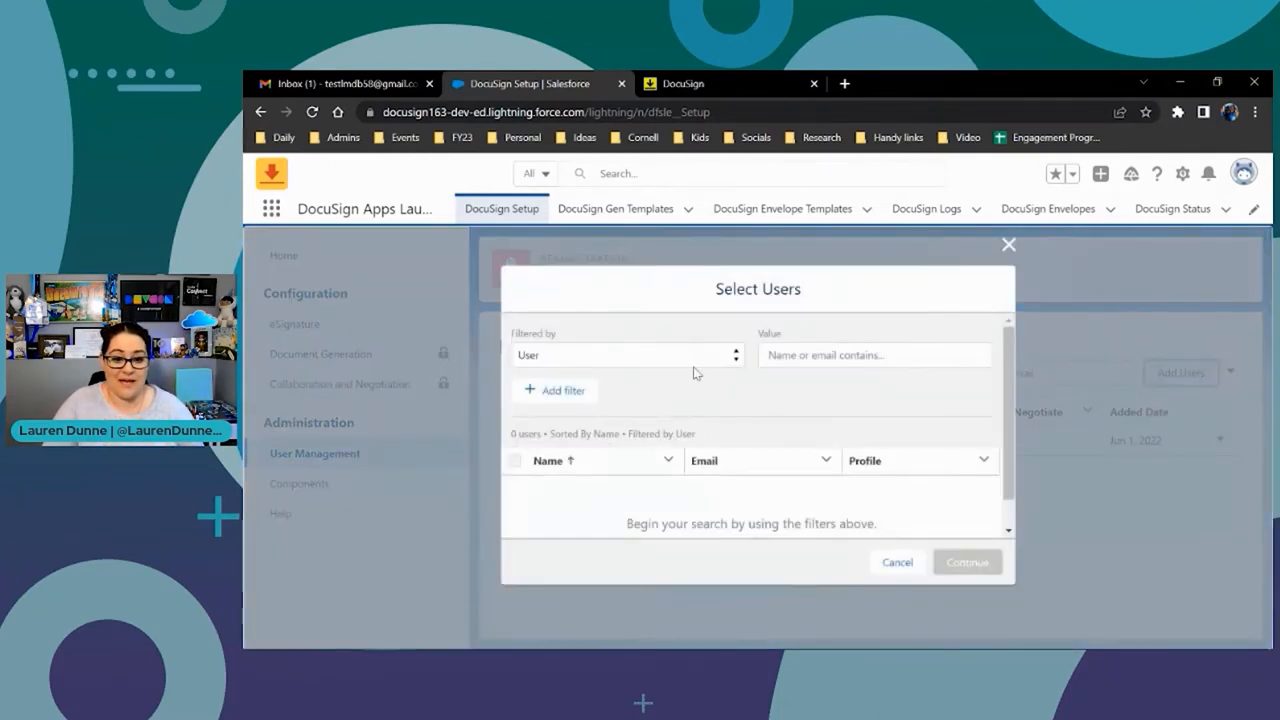
click(628, 356)
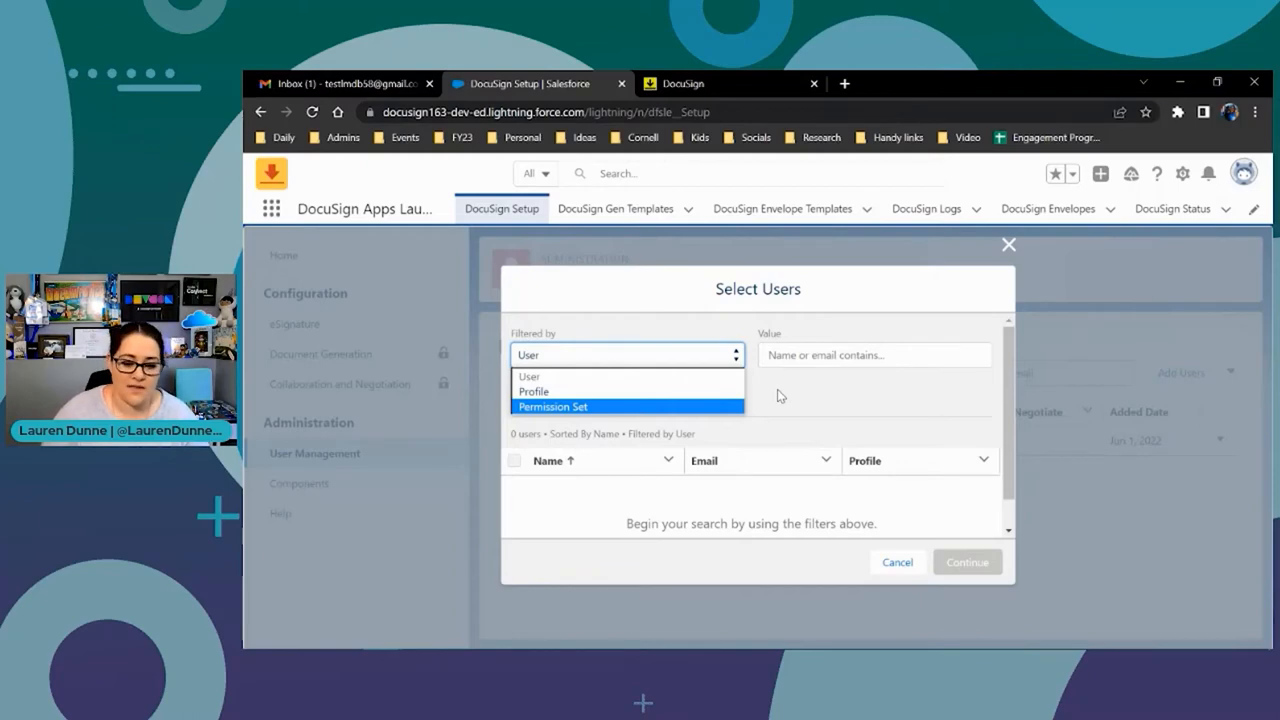
mouse_move(872, 508)
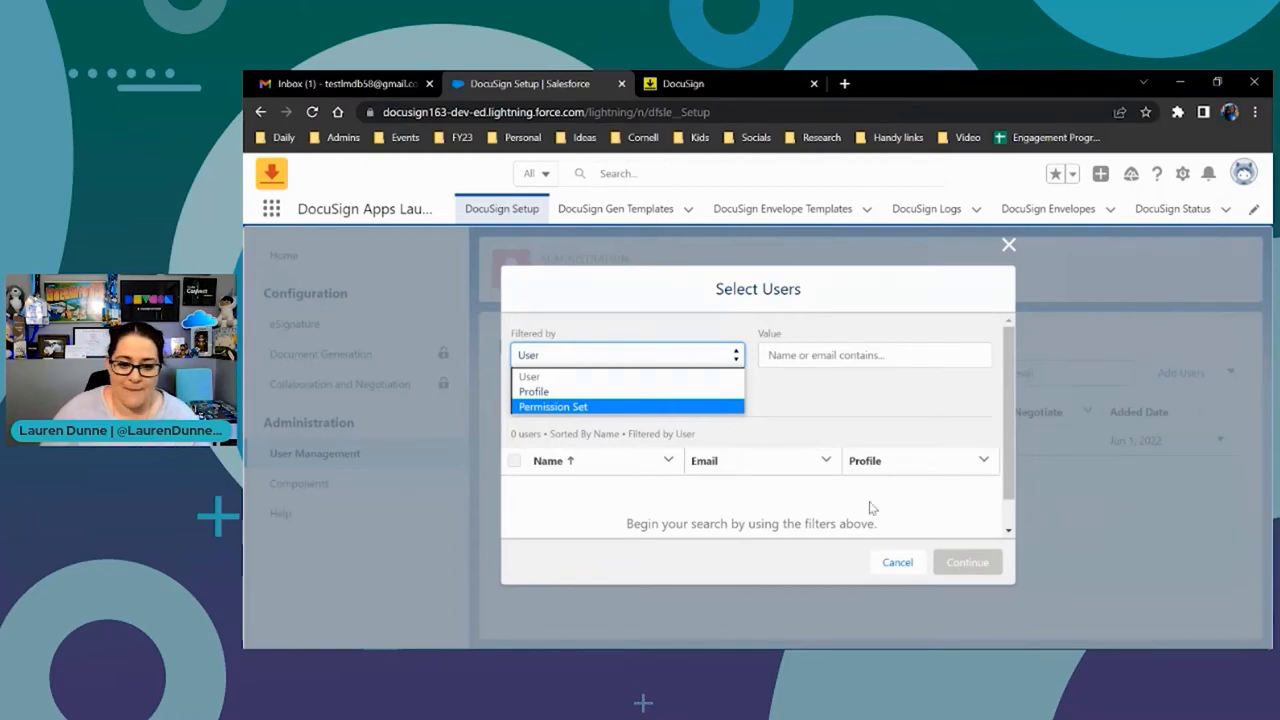
click(896, 560)
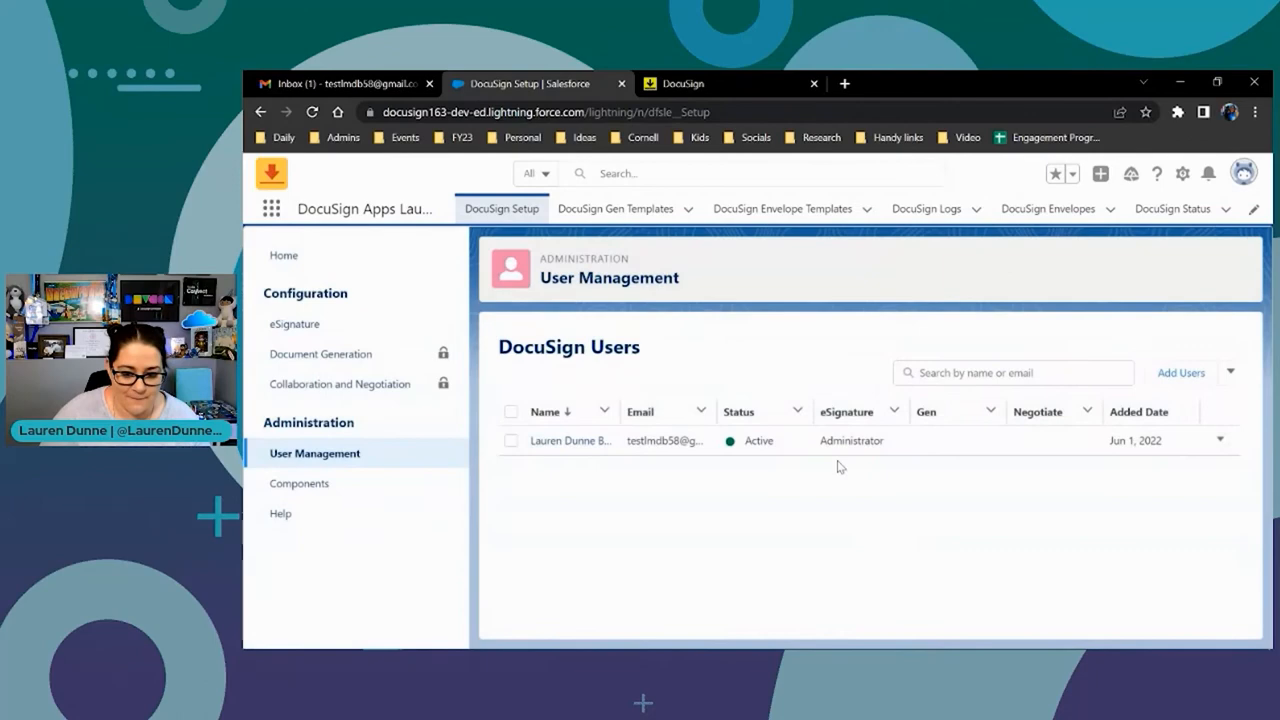
mouse_move(876, 376)
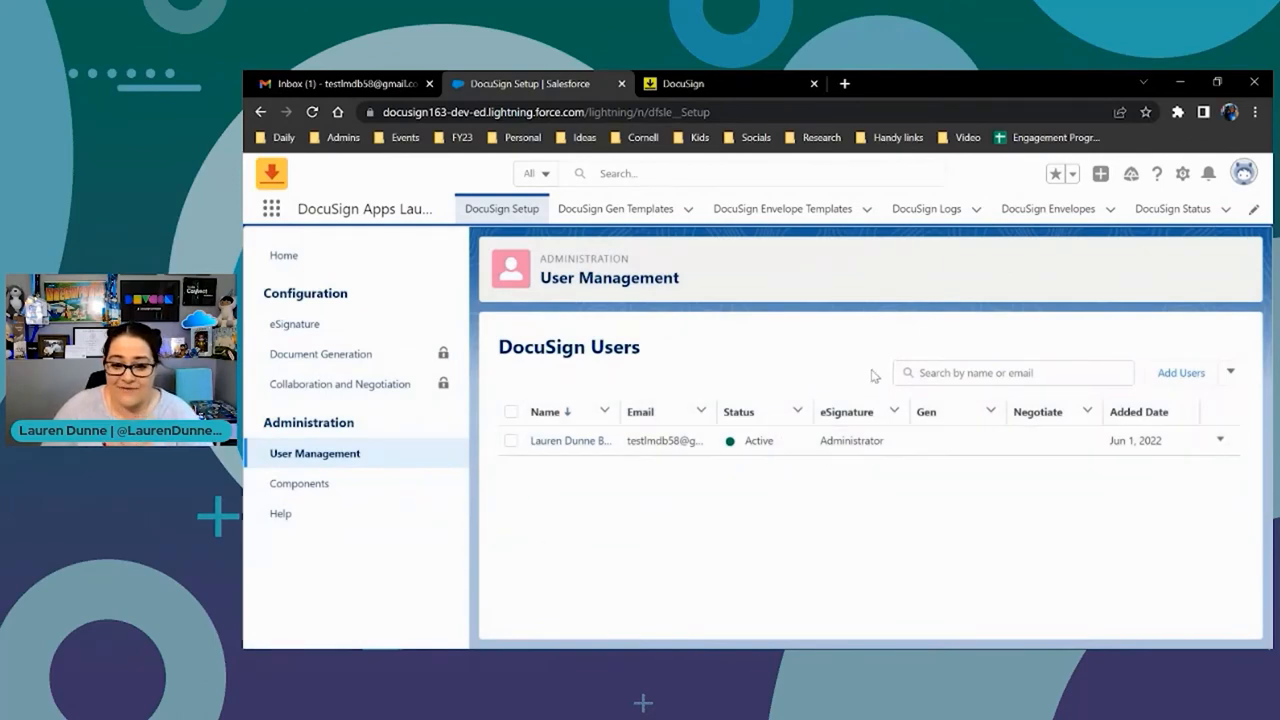
mouse_move(712, 496)
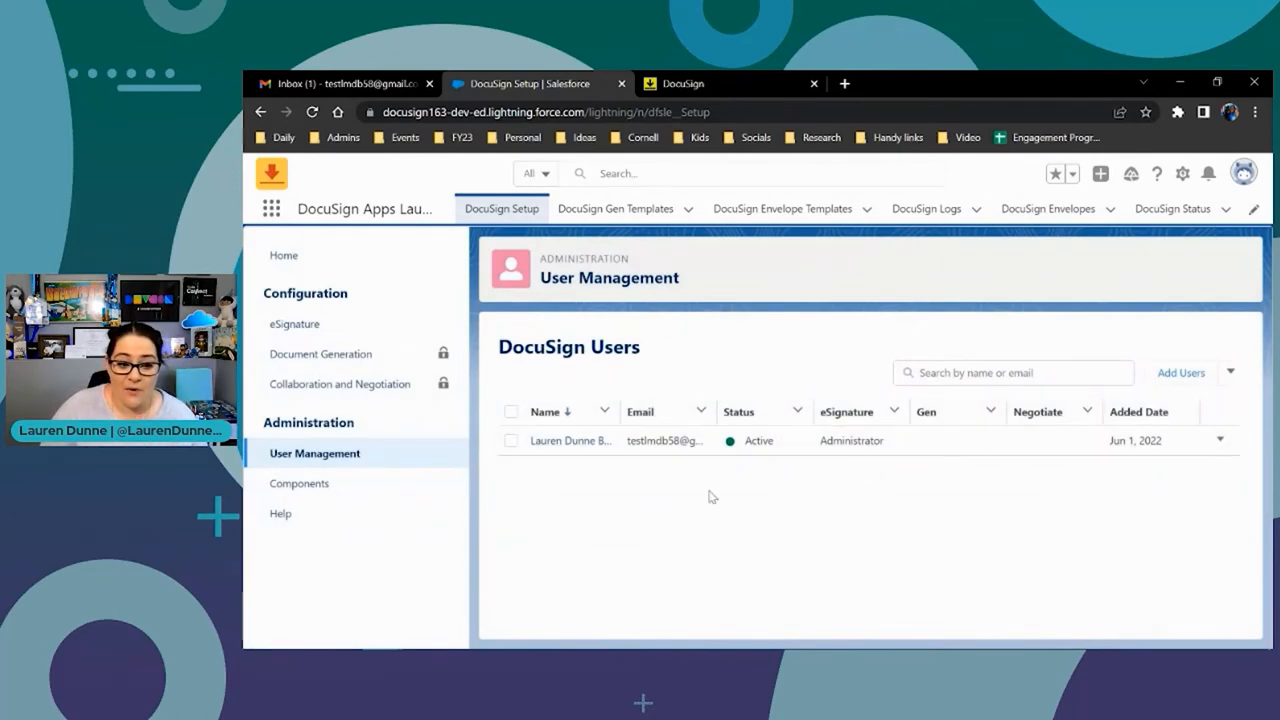
mouse_move(396, 280)
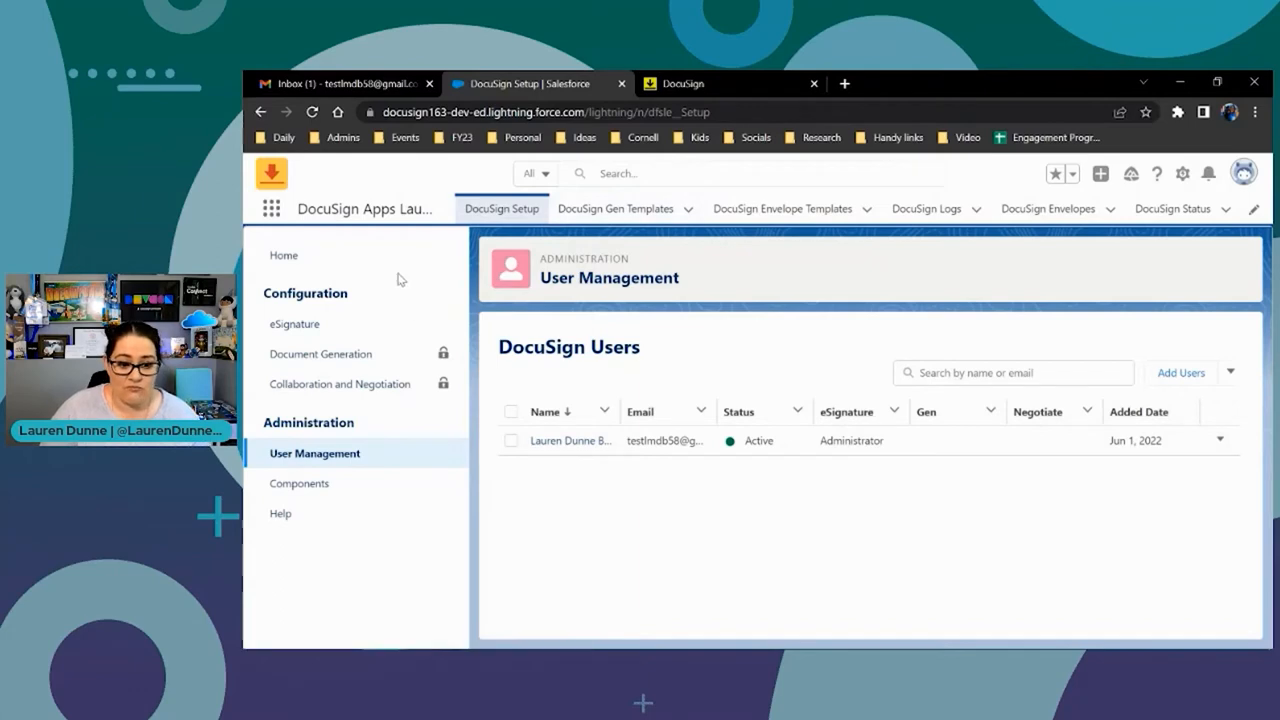
Go to the DocuSign envelope templates list and start a new template
click(284, 256)
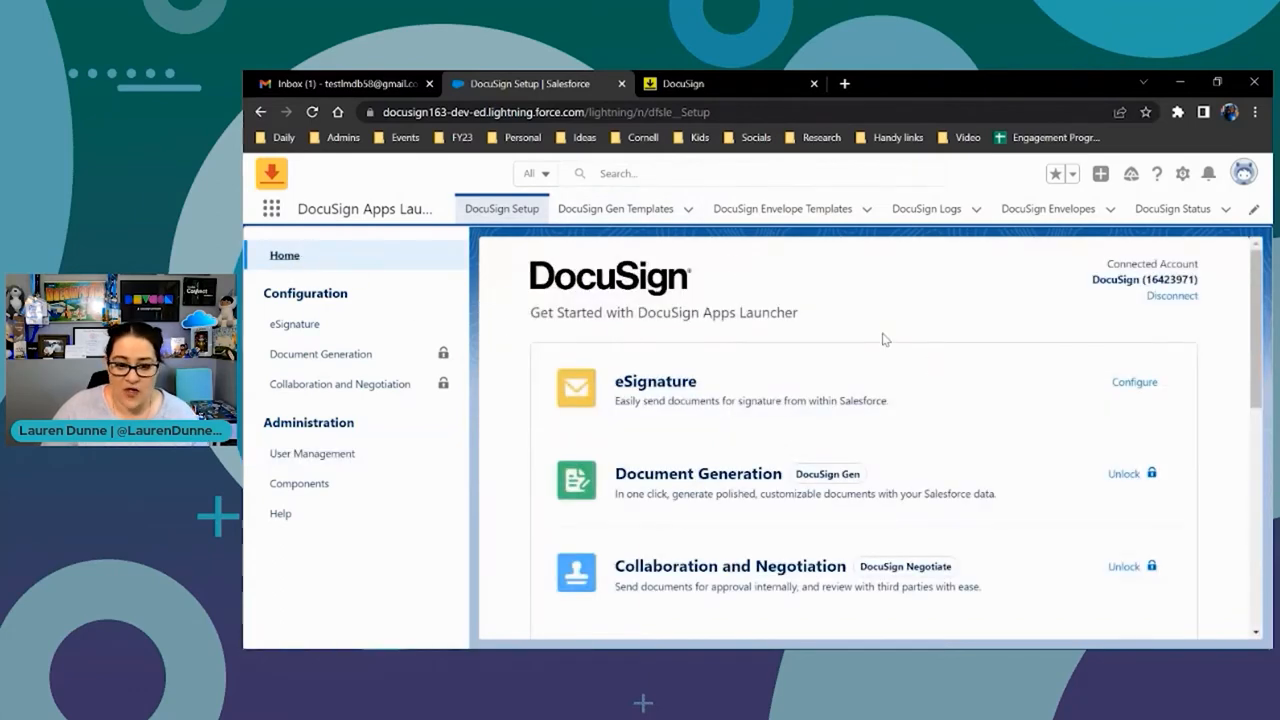
mouse_move(616, 208)
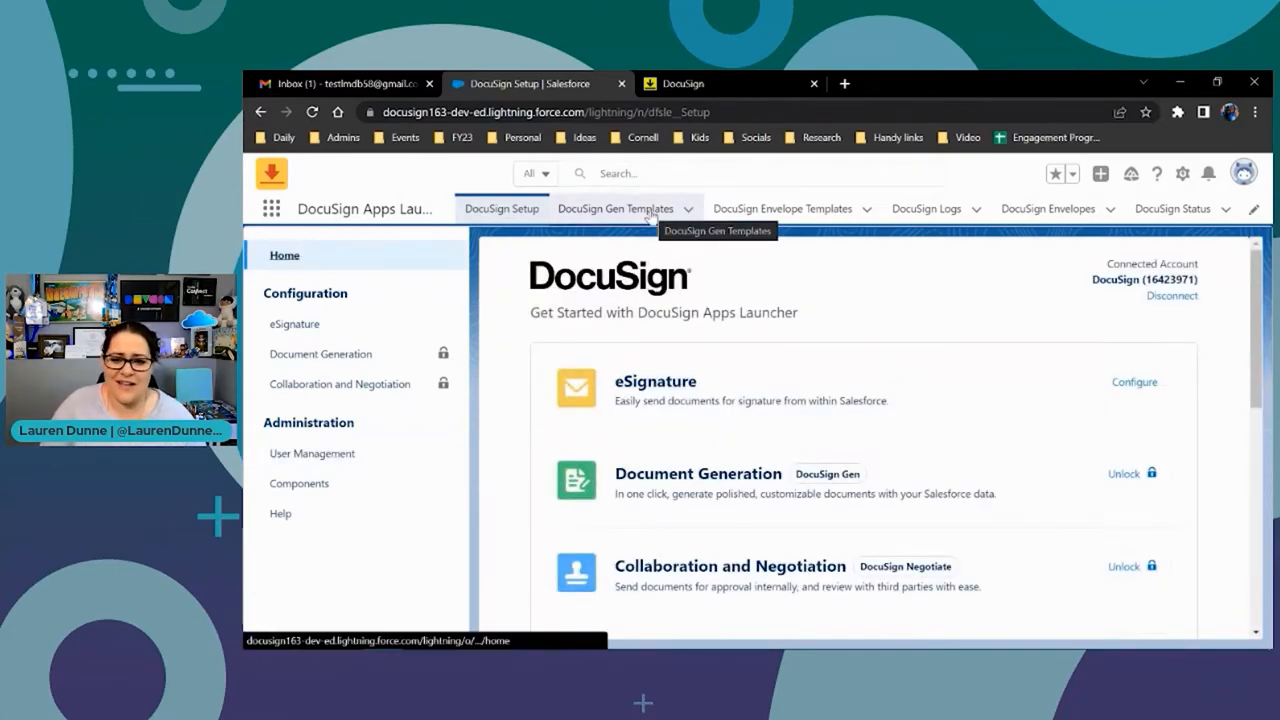
click(782, 208)
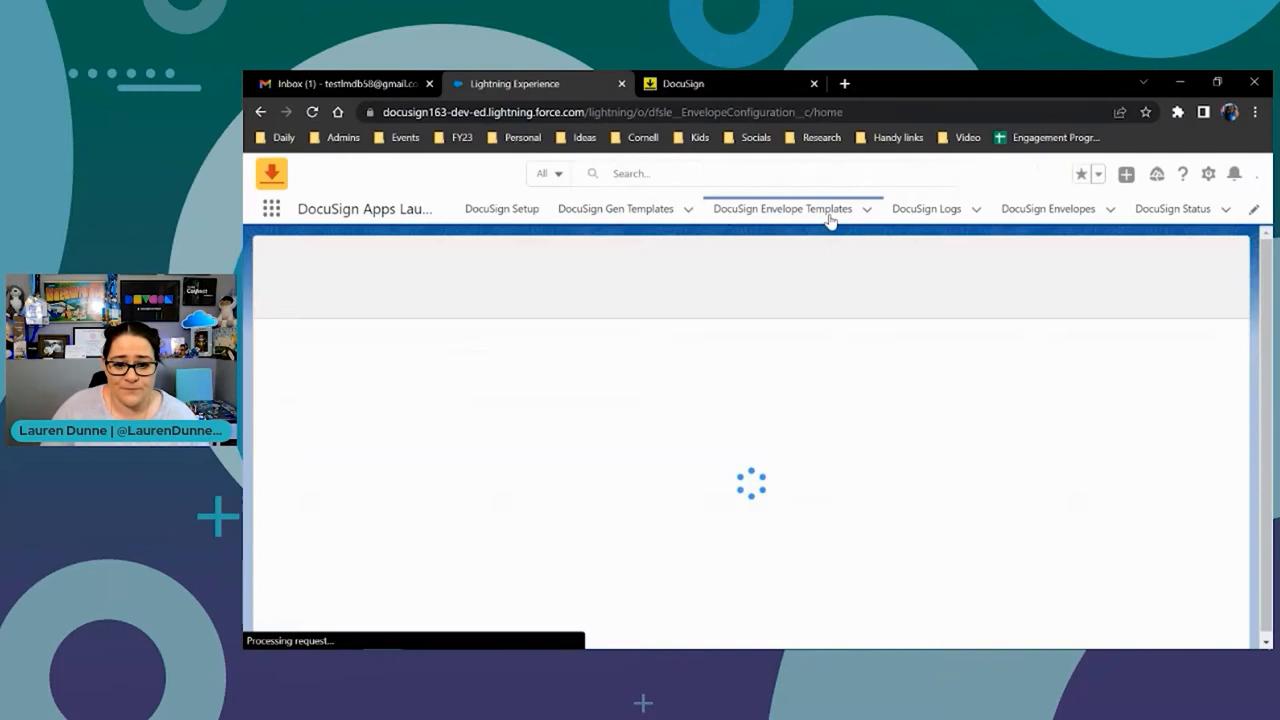
click(782, 208)
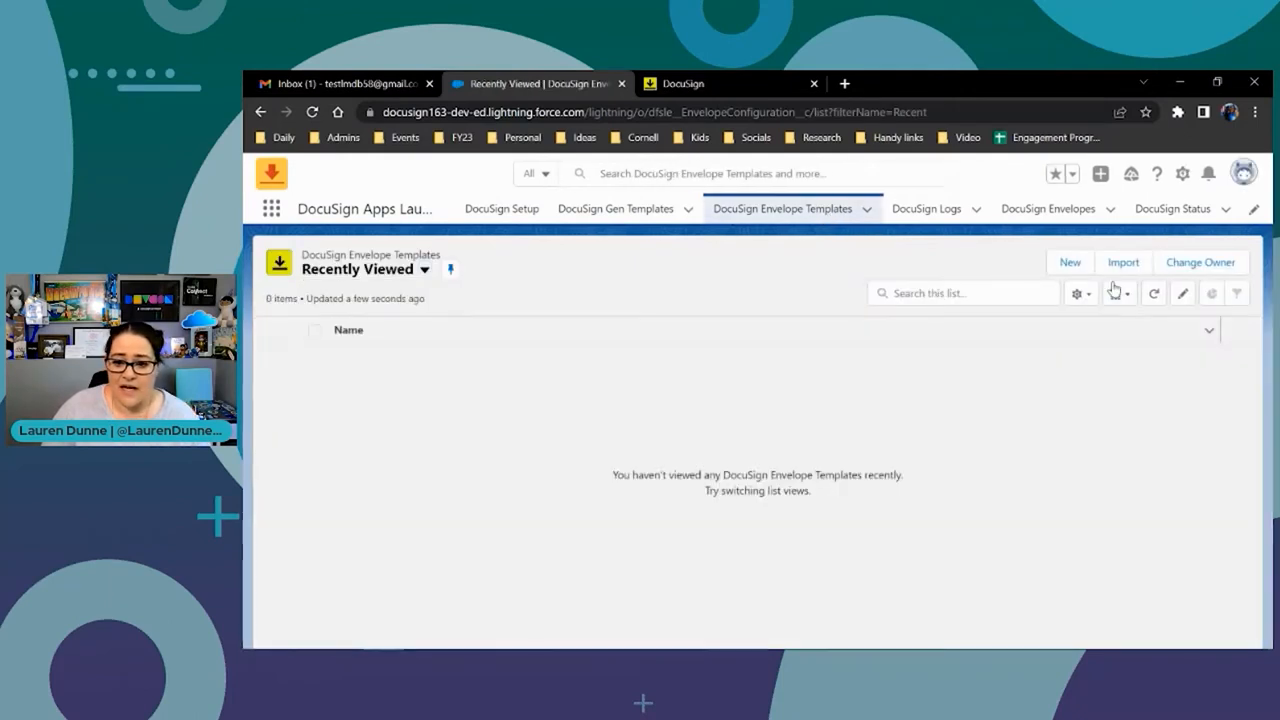
click(1068, 262)
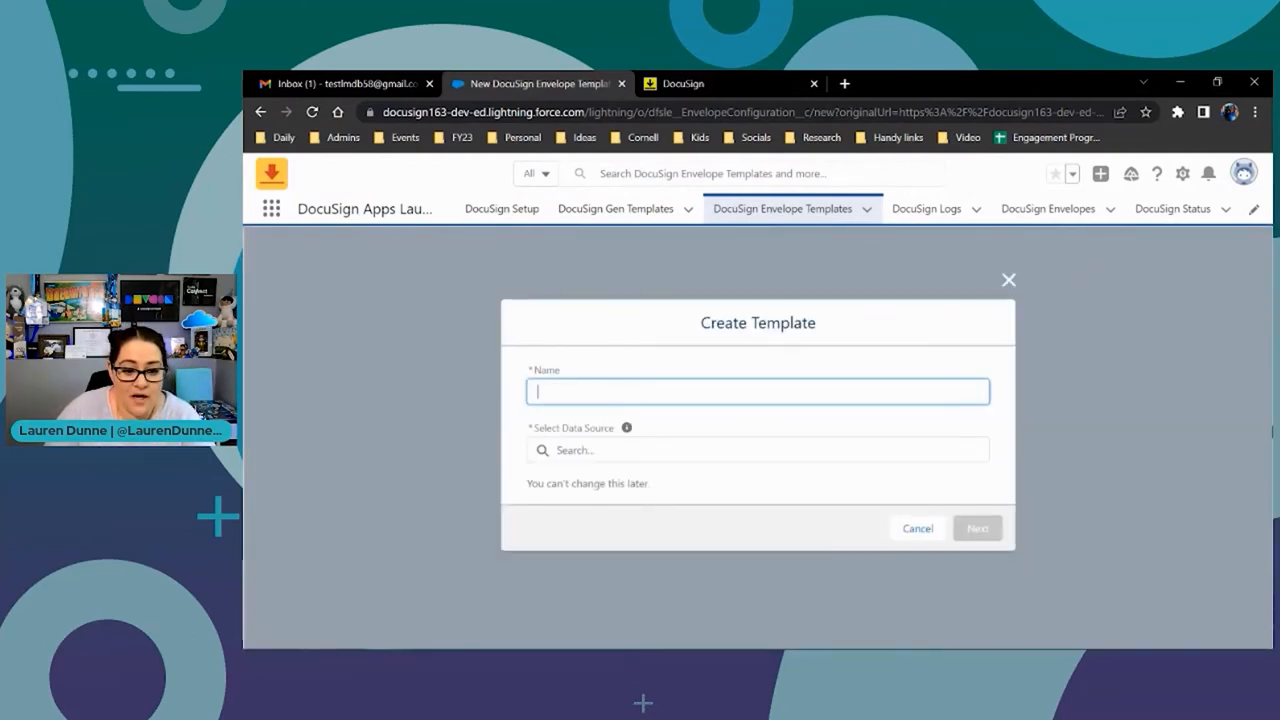
Name the template PO with Opportunity as its data source and continue
text(P)
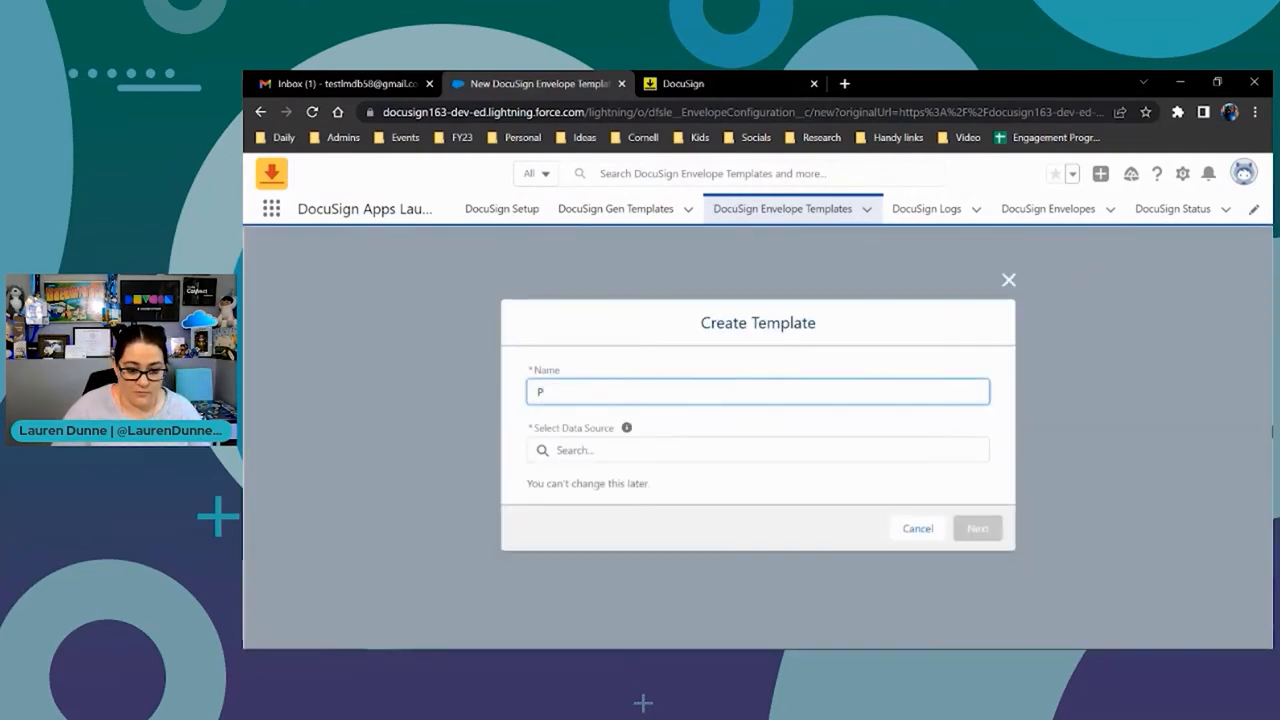
click(756, 450)
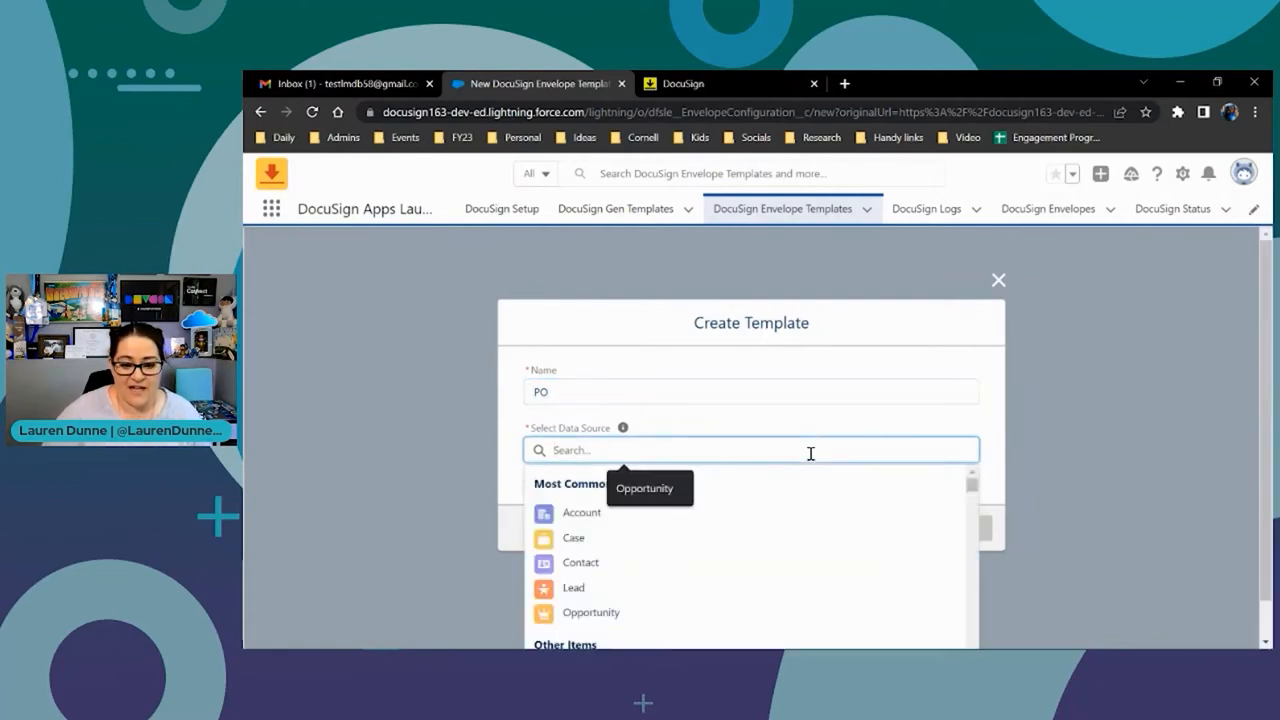
text(Opportunity)
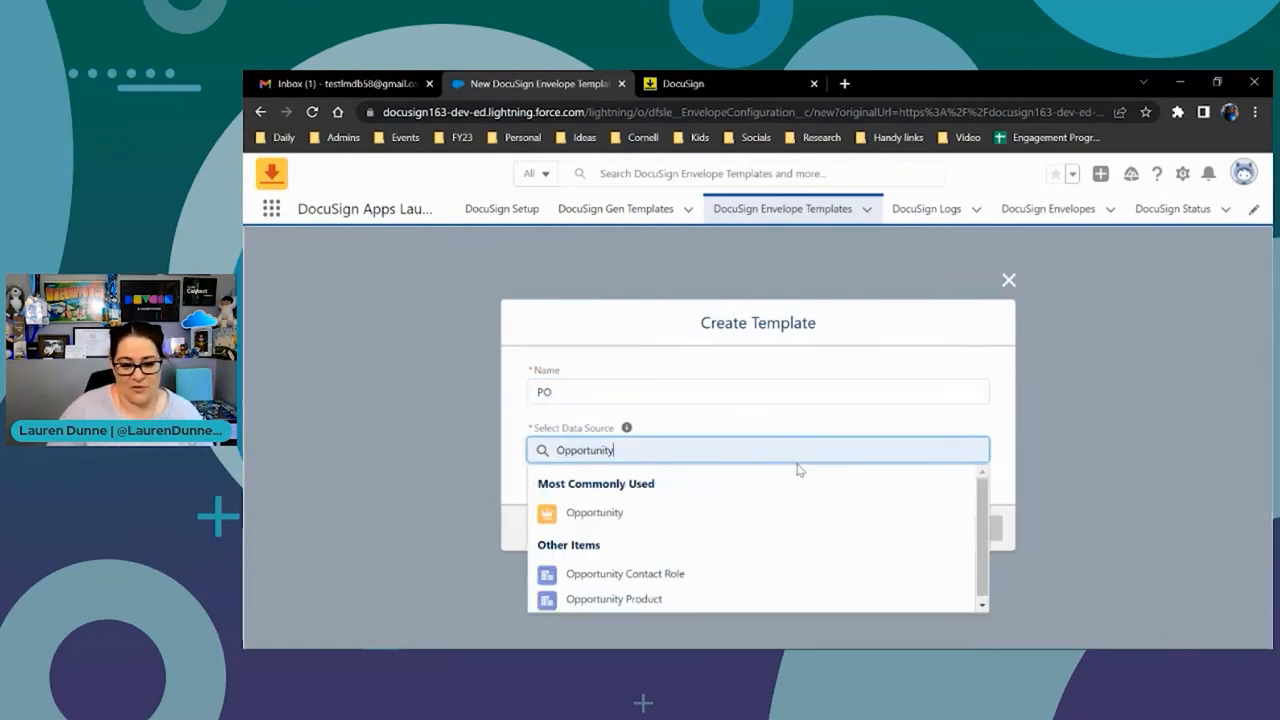
click(594, 512)
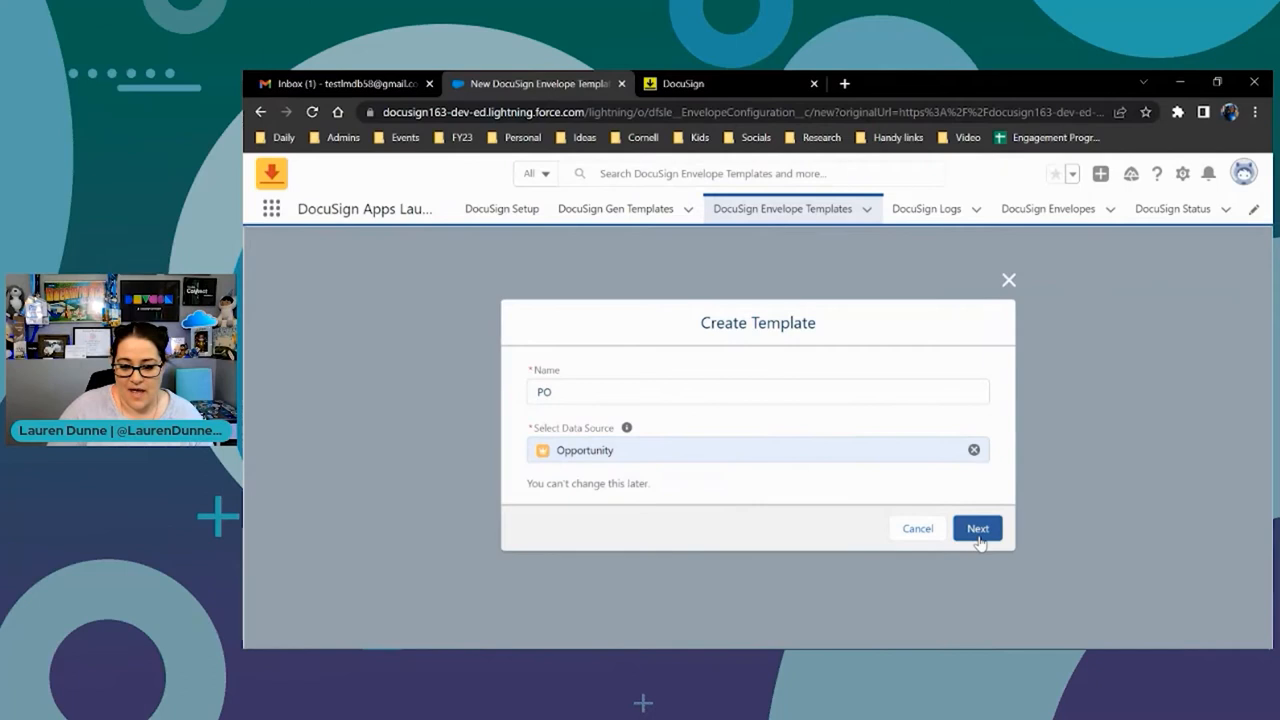
click(976, 528)
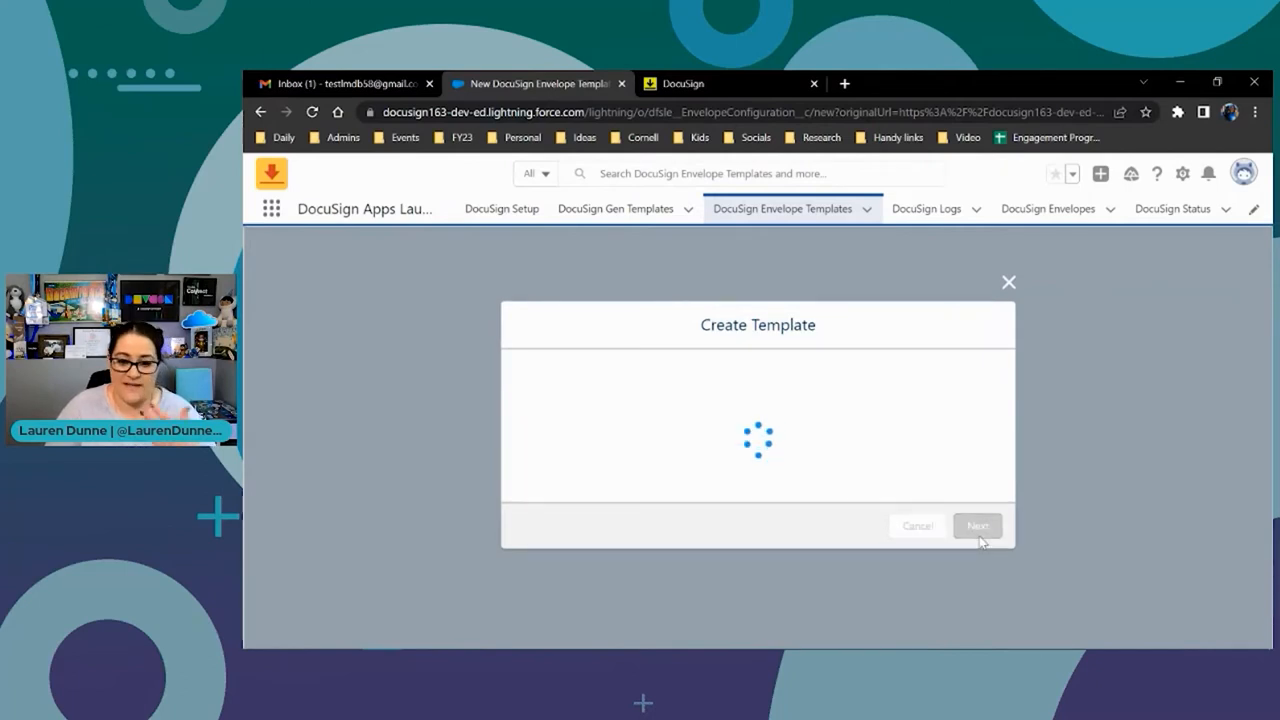
Upload the Fresh Software Sales Order Template file as the template's document
click(976, 524)
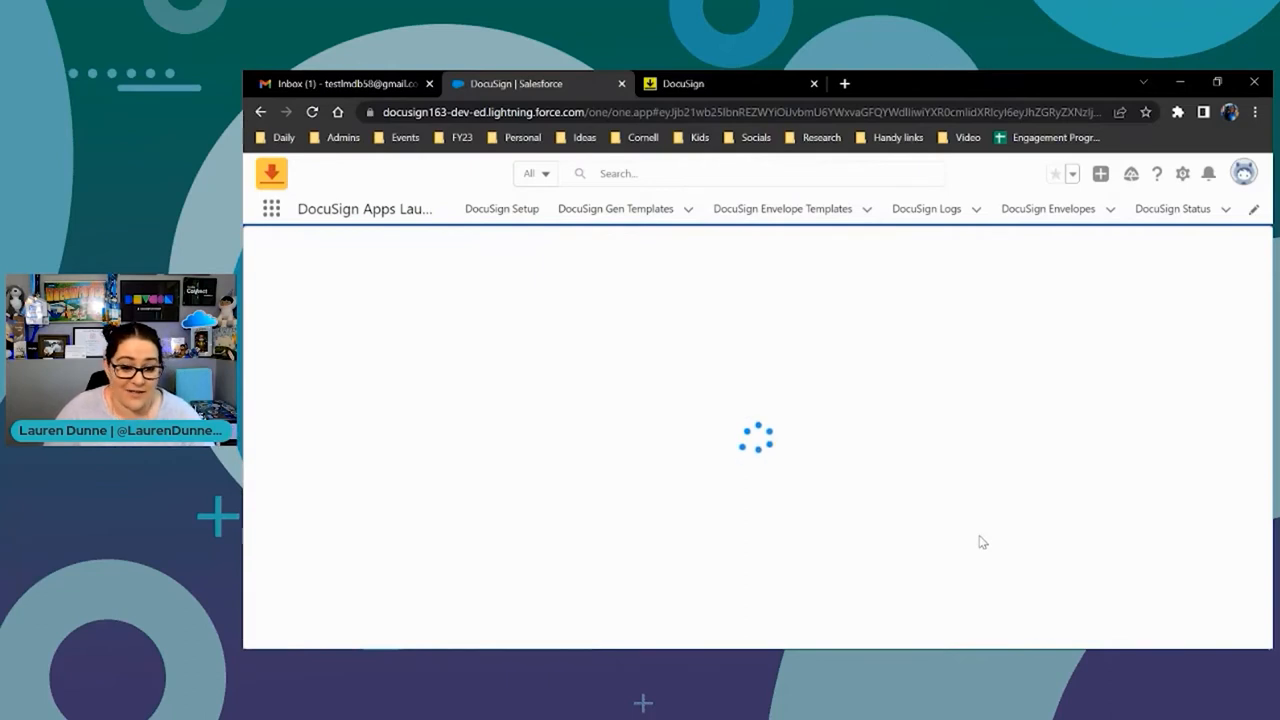
mouse_move(978, 528)
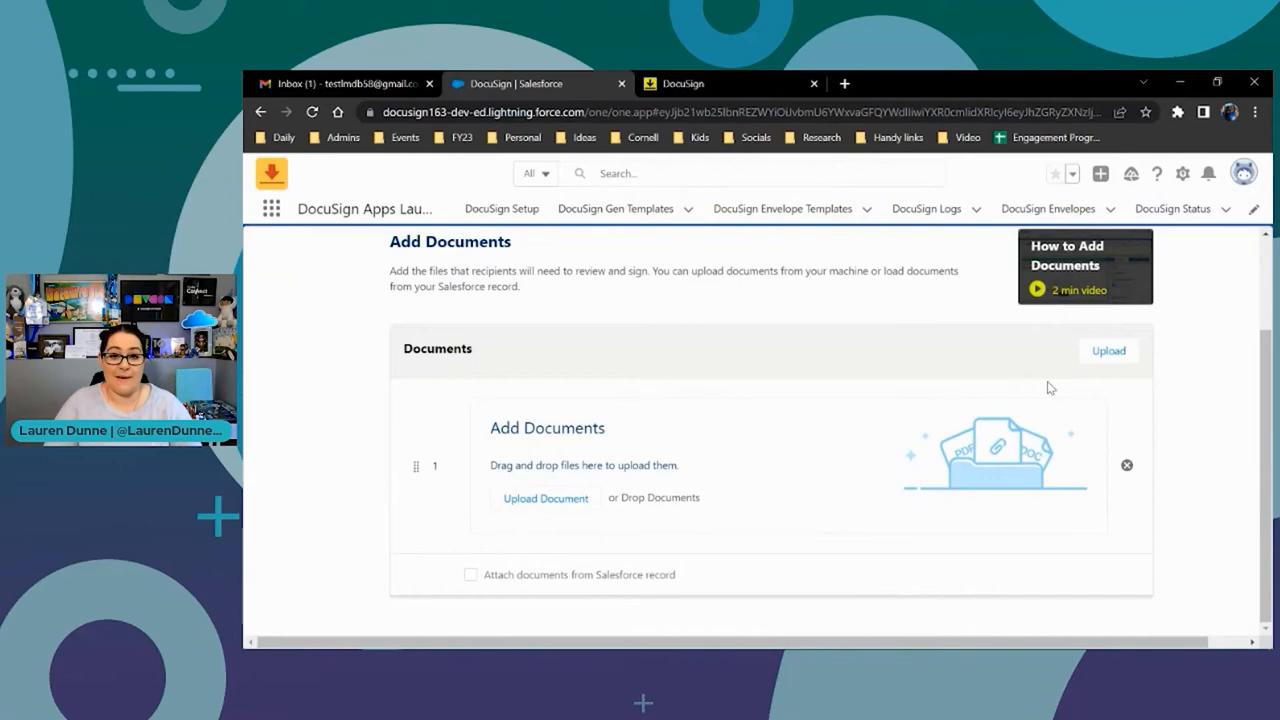
mouse_move(1048, 380)
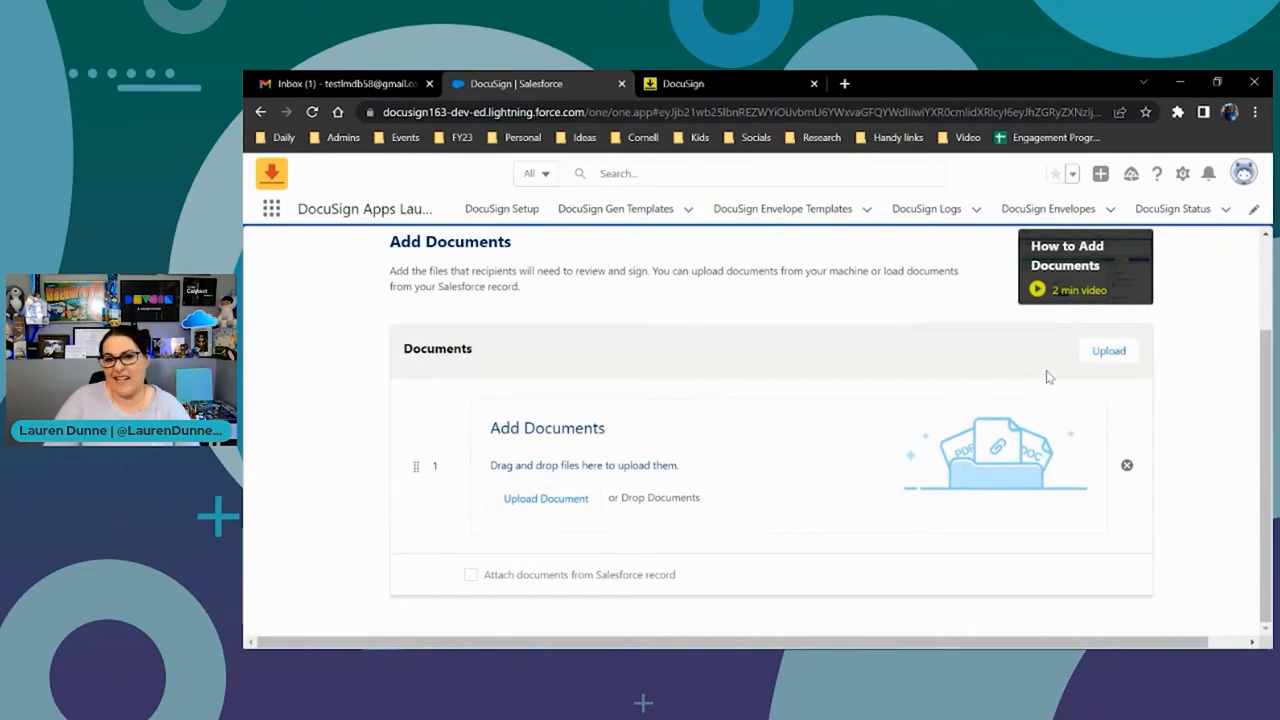
click(544, 498)
text(fresh)
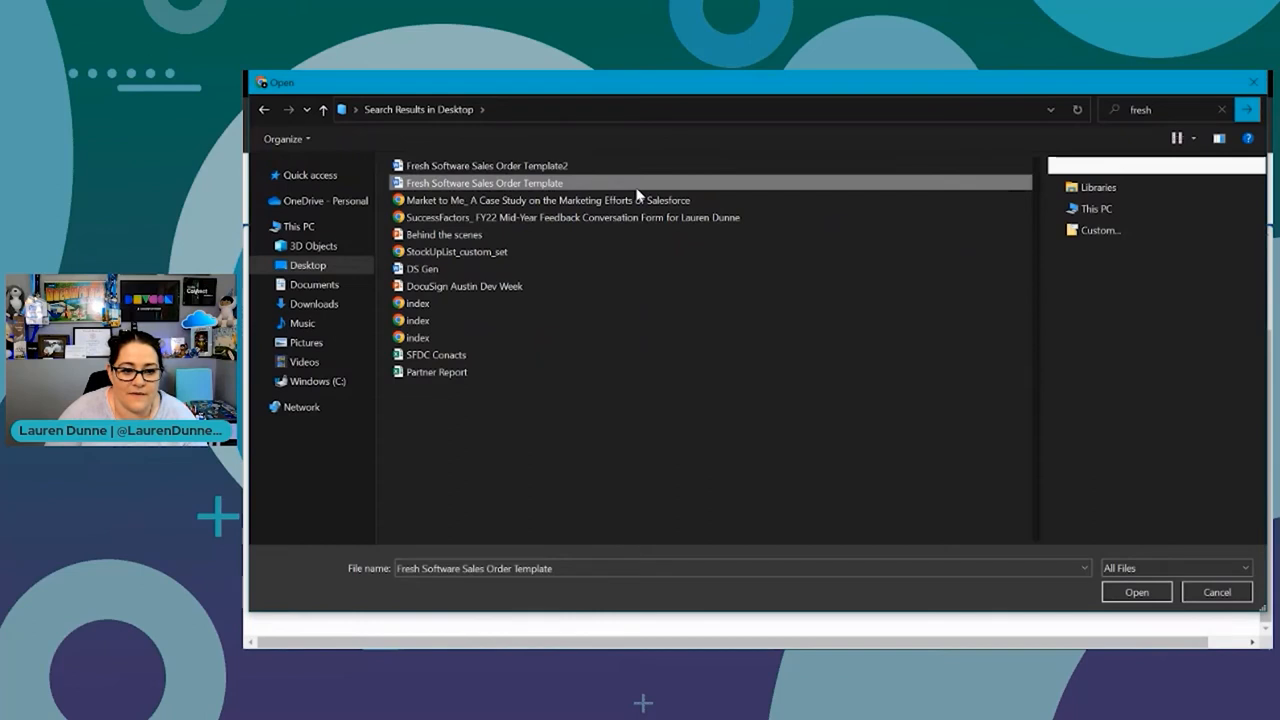
click(1136, 592)
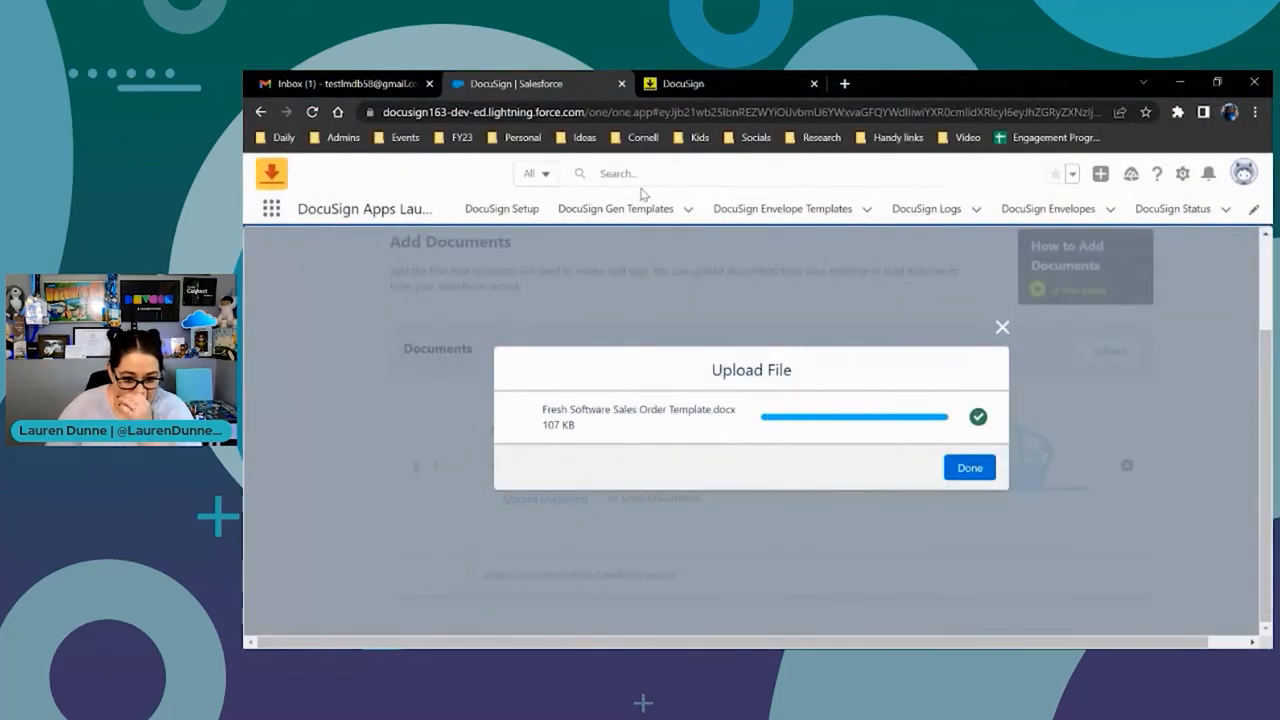
mouse_move(938, 464)
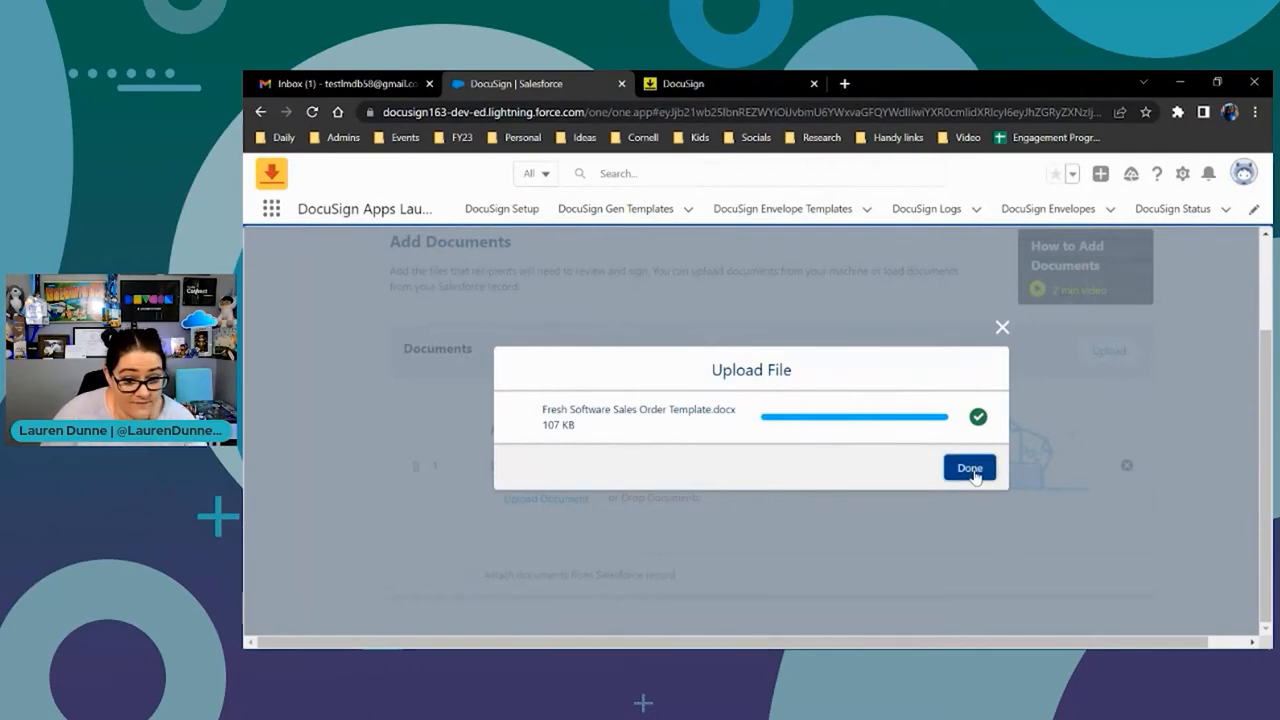
click(968, 468)
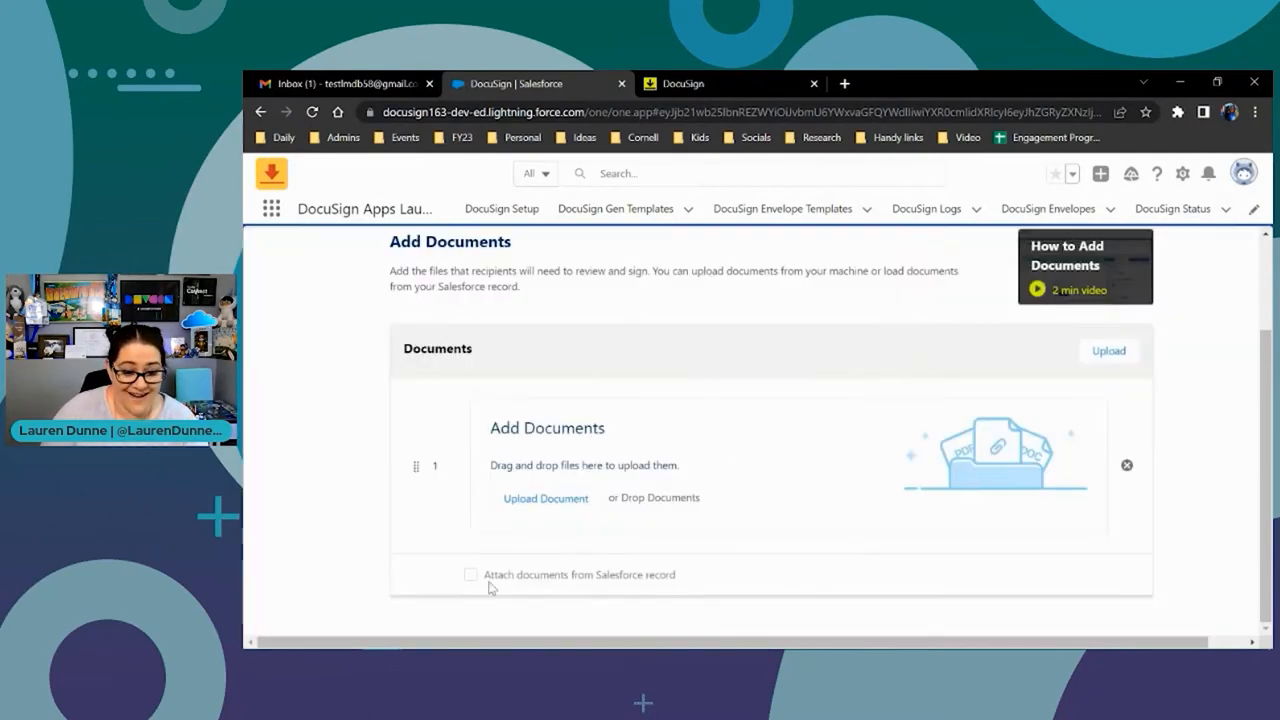
mouse_move(1144, 532)
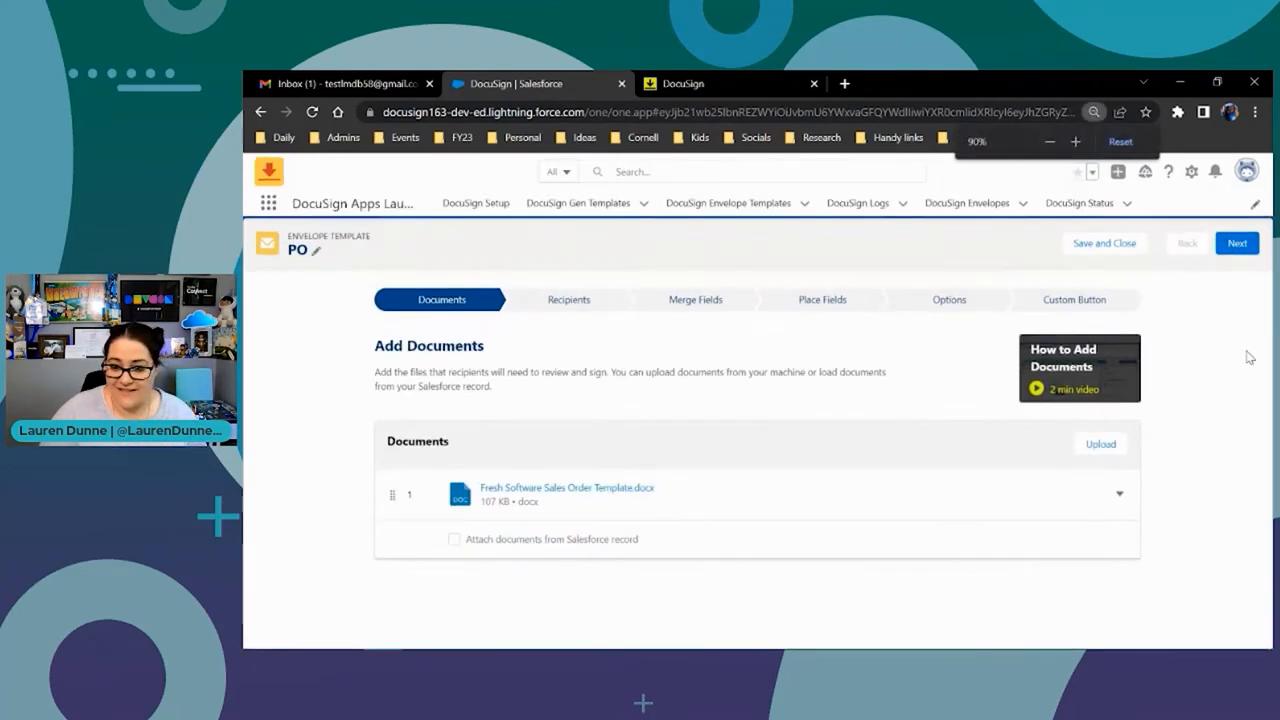
Move to the recipients step and review the recipient source options, settling on Related Lists
click(1236, 244)
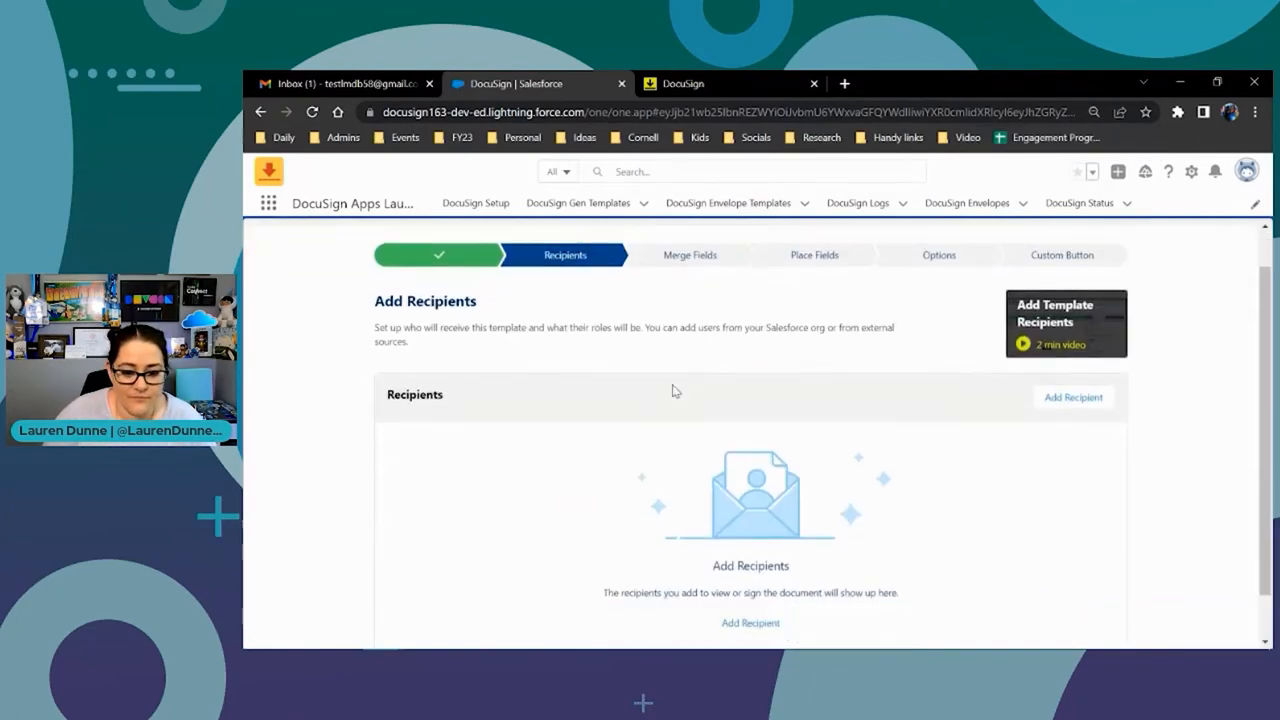
click(1072, 396)
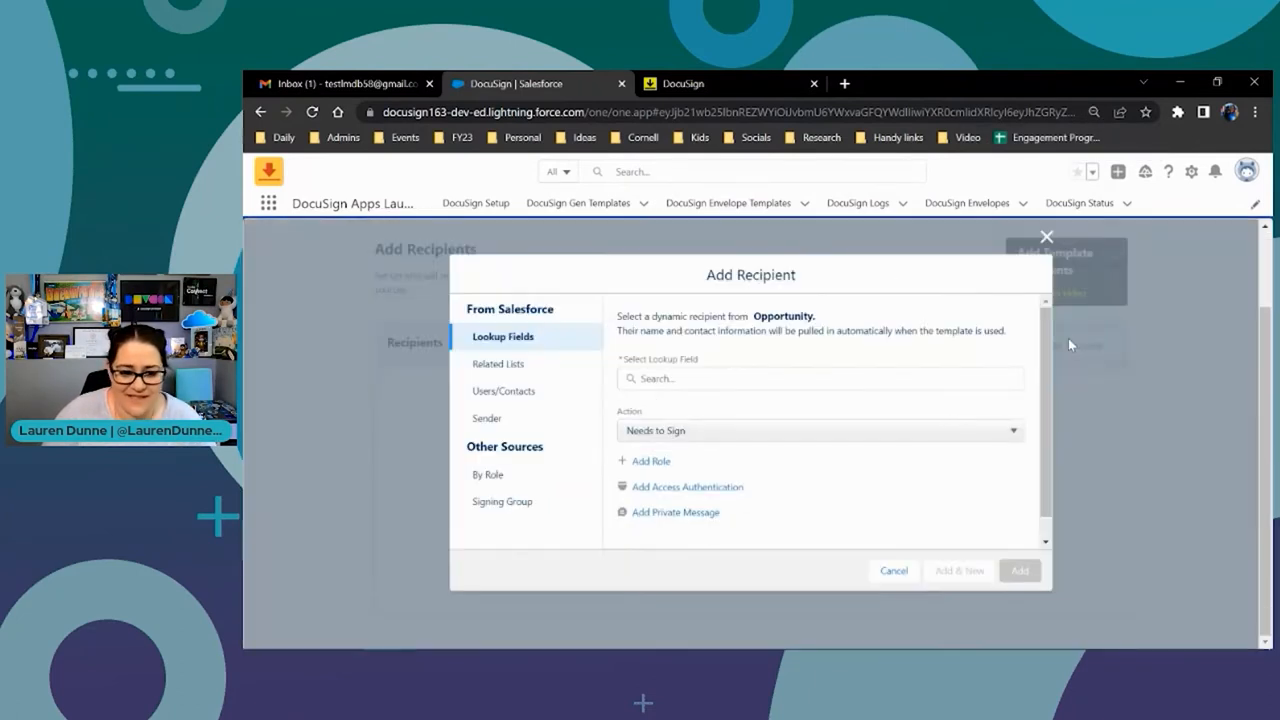
mouse_move(604, 384)
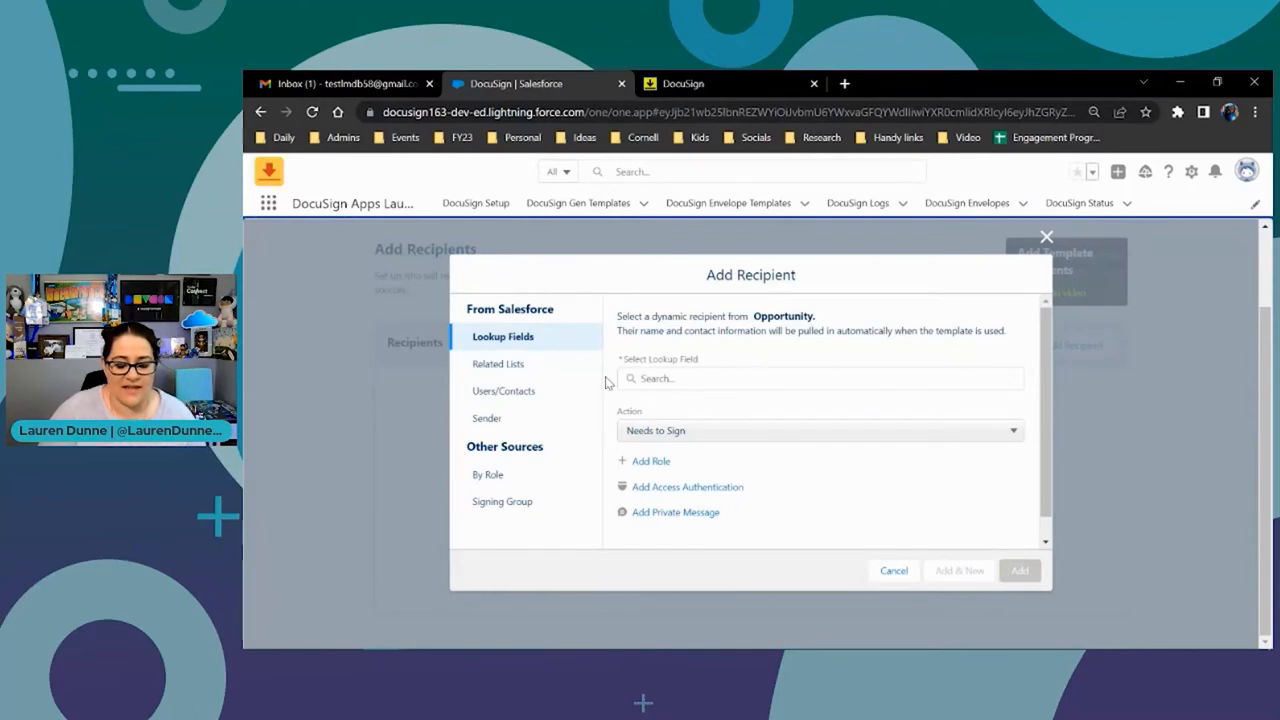
click(498, 364)
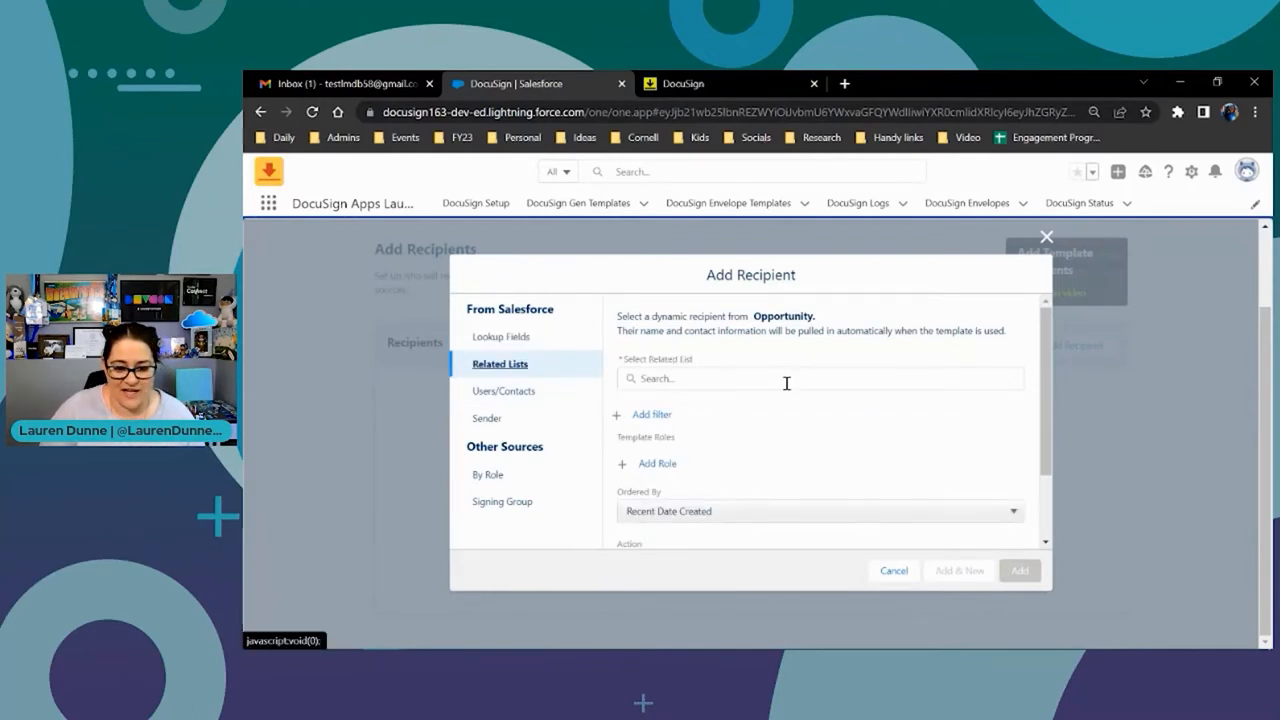
click(504, 390)
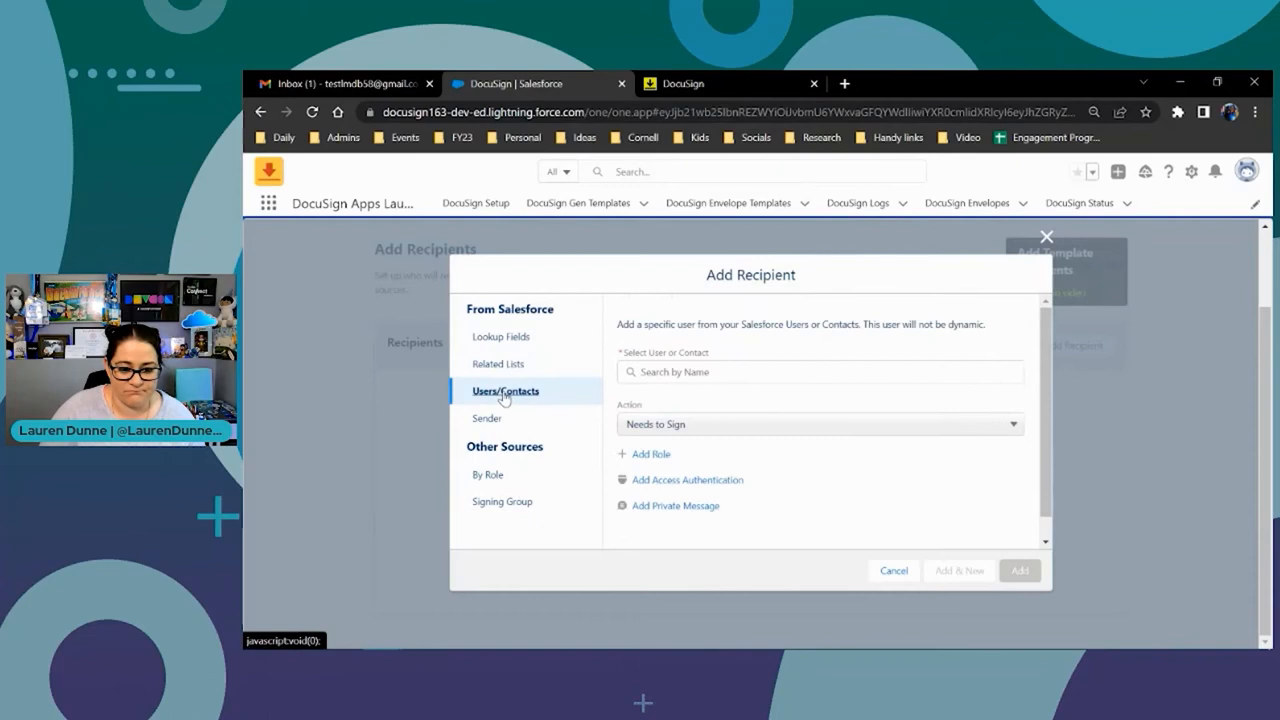
click(488, 418)
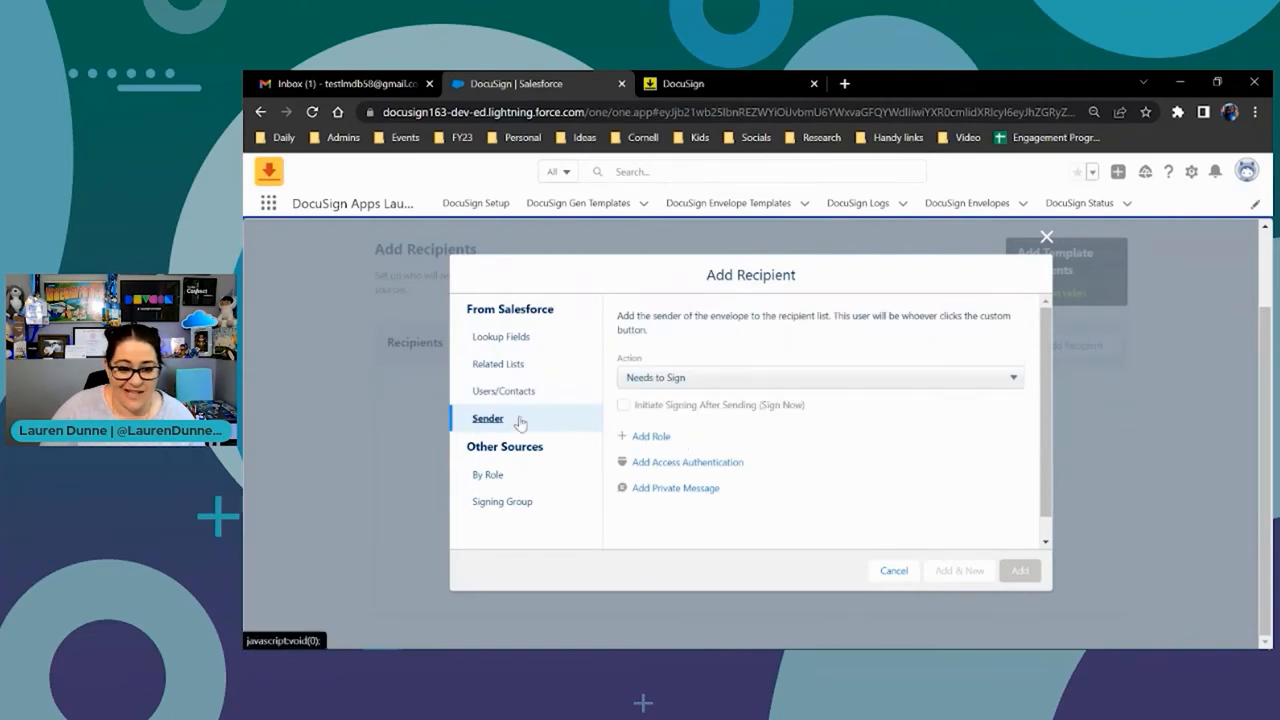
mouse_move(544, 364)
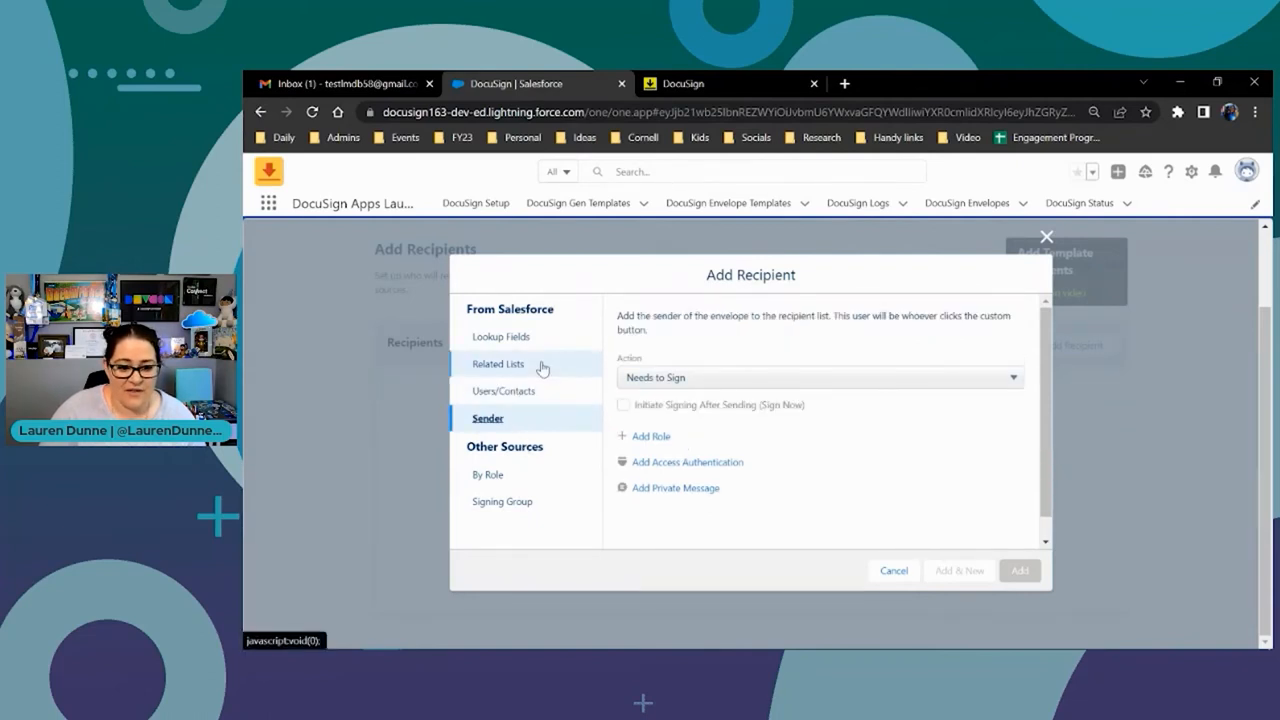
click(498, 364)
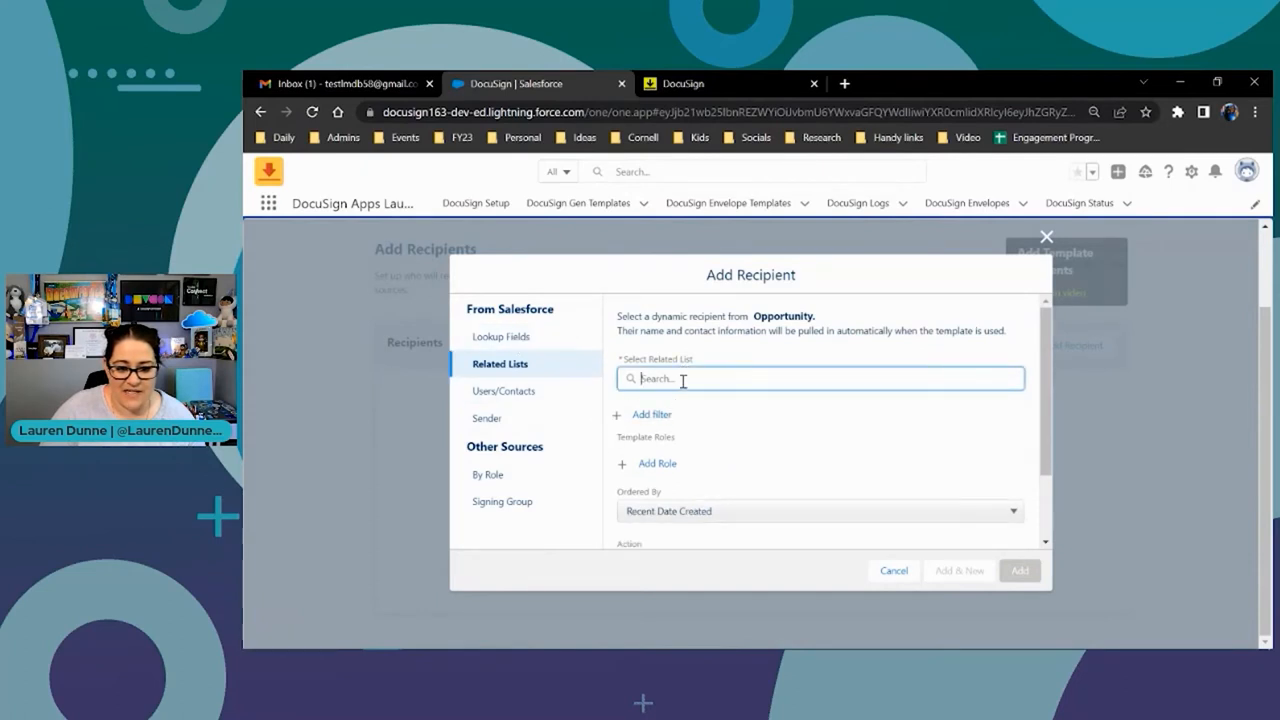
Add OpportunityContactRoles from related lists as a recipient who needs to sign
text(cont)
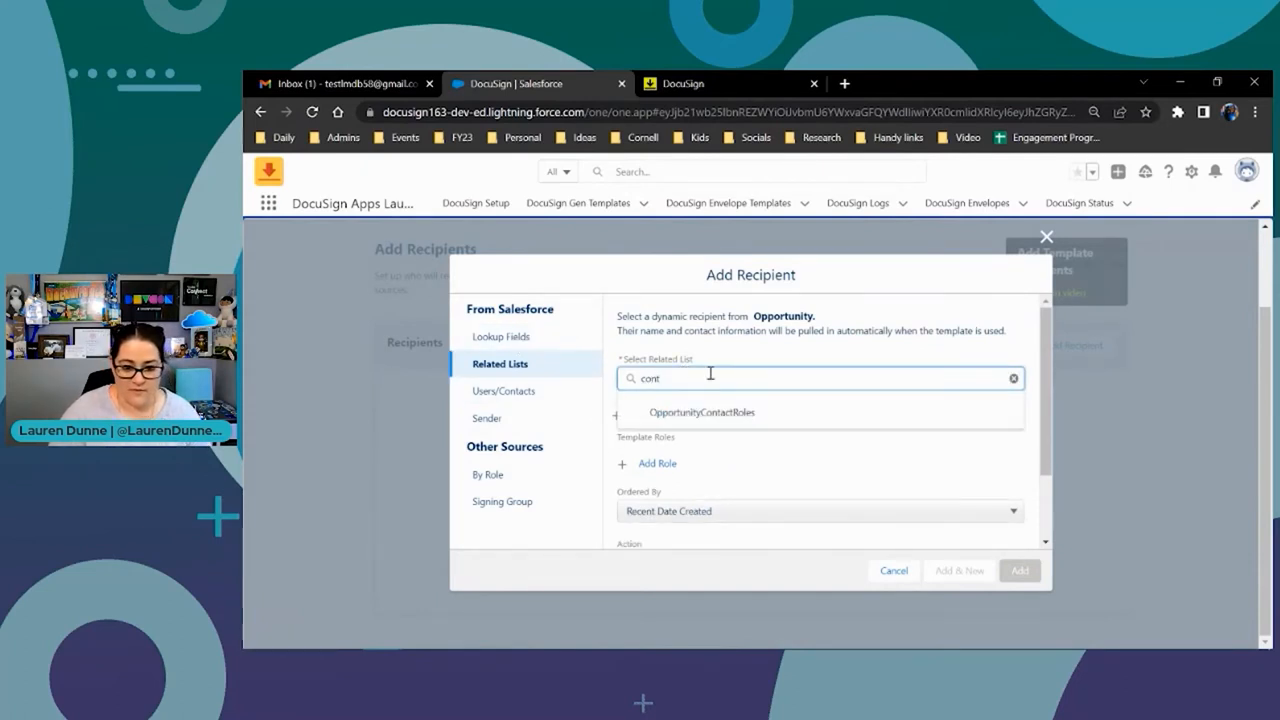
click(700, 412)
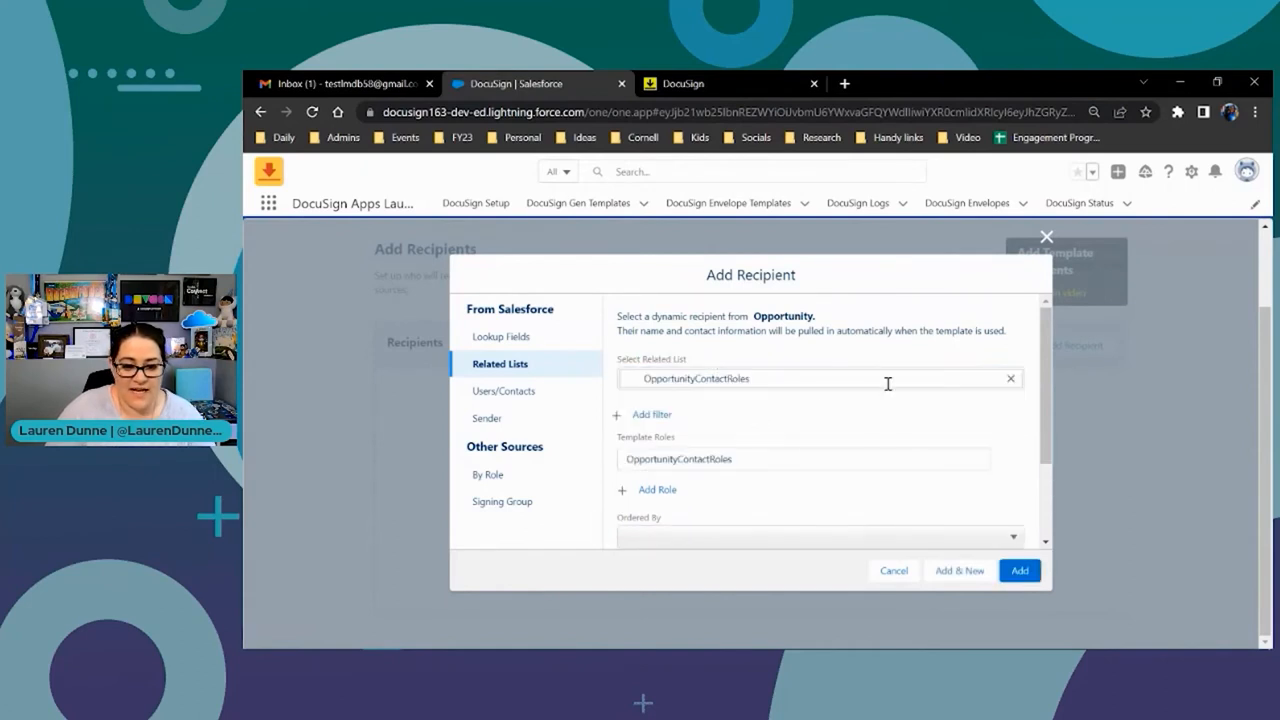
click(1020, 570)
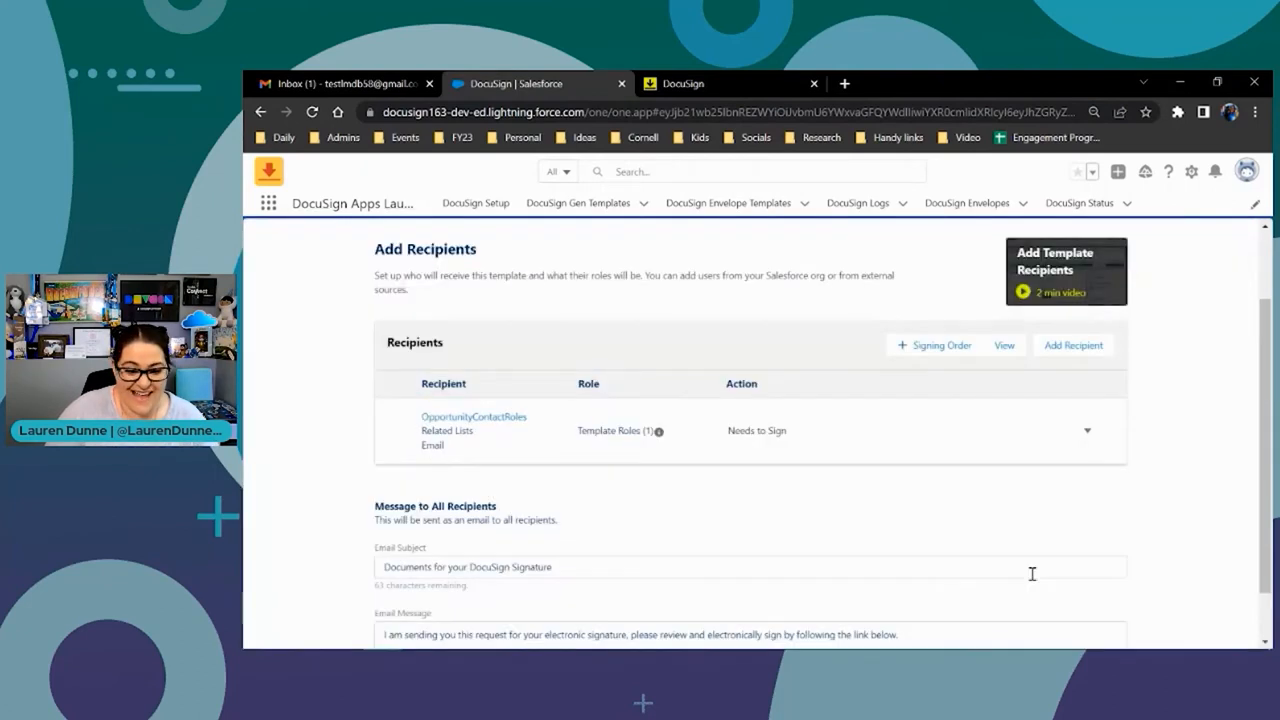
Replace the recipients' email subject with 'Please sign this PO' and continue to merge fields
scroll(down, 3)
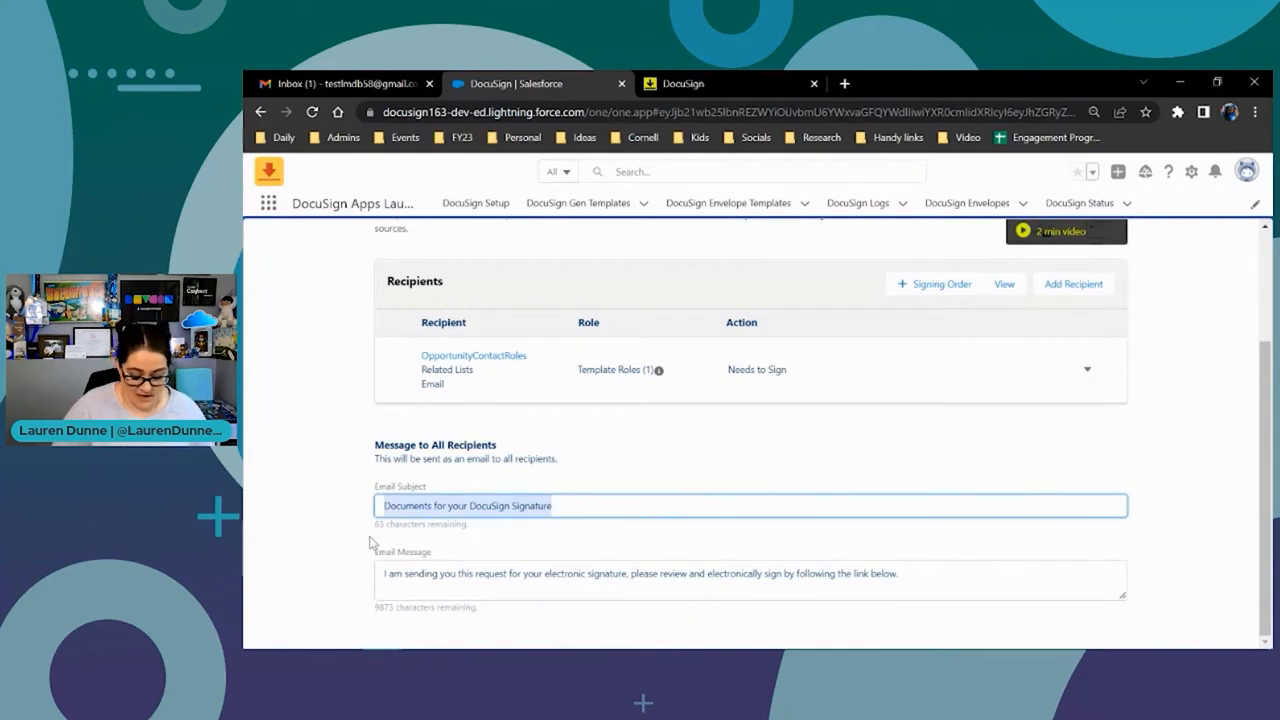
text(Please sign thi)
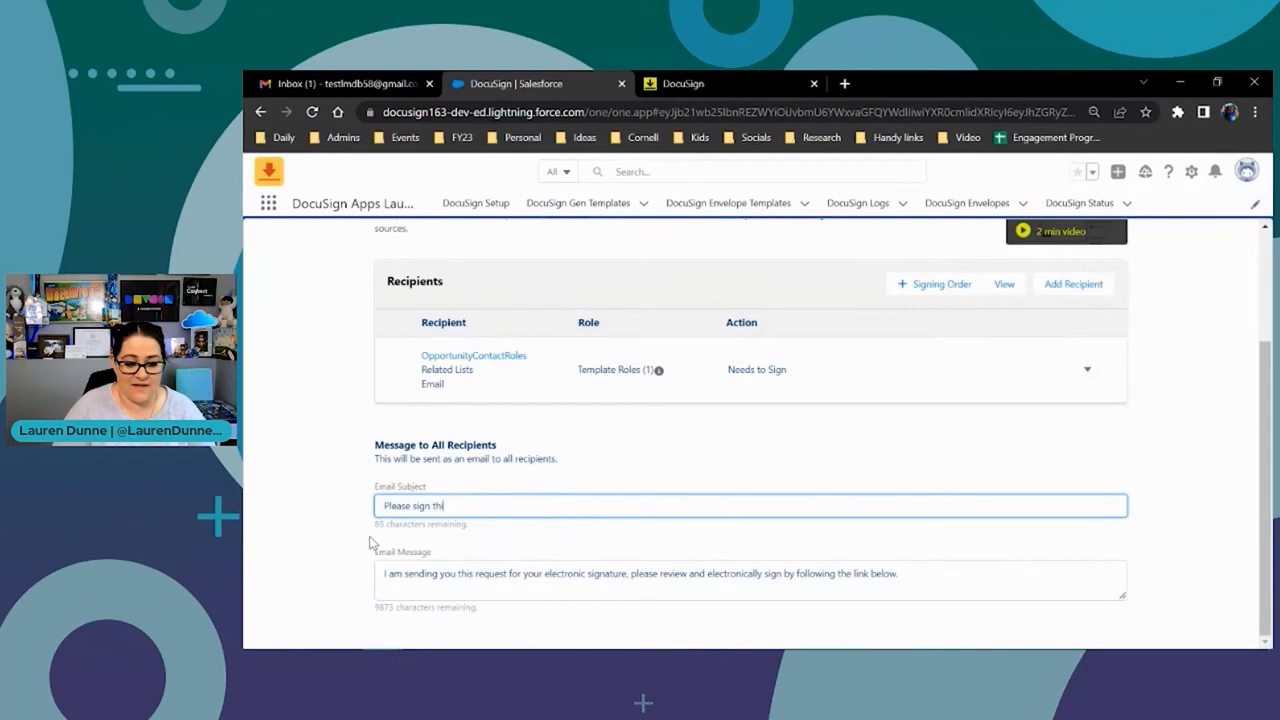
text(s PO)
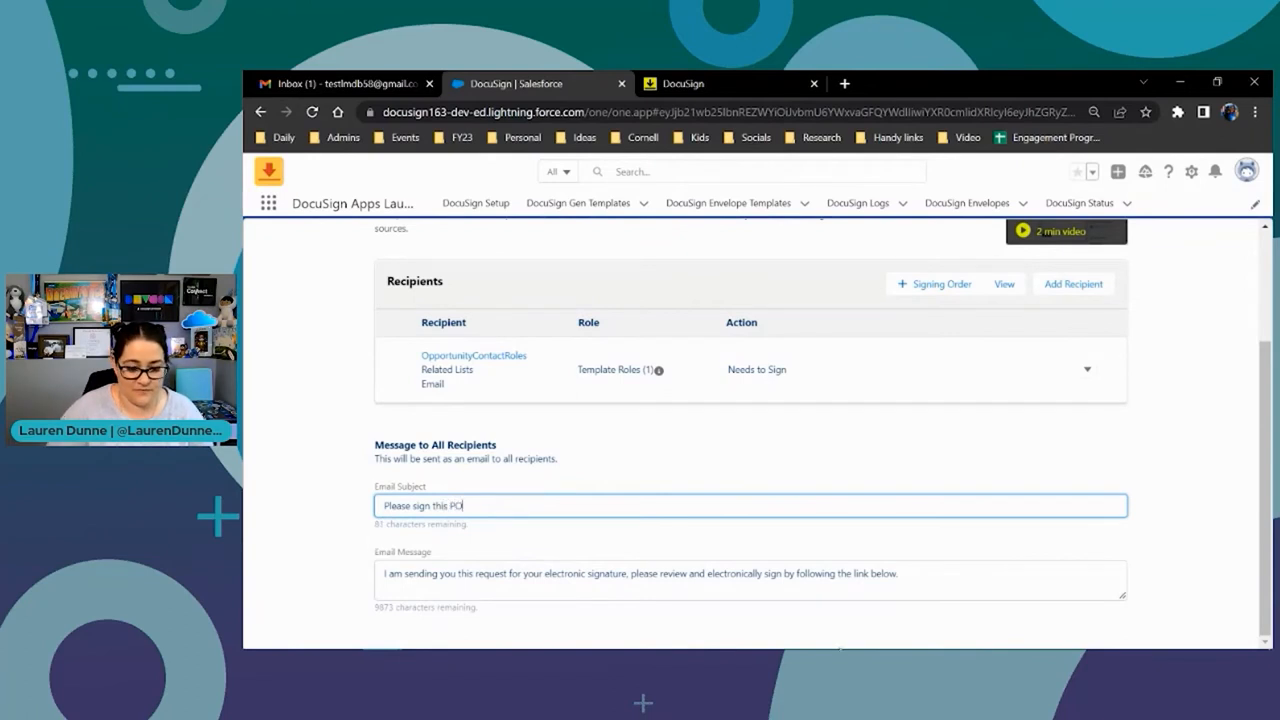
click(750, 580)
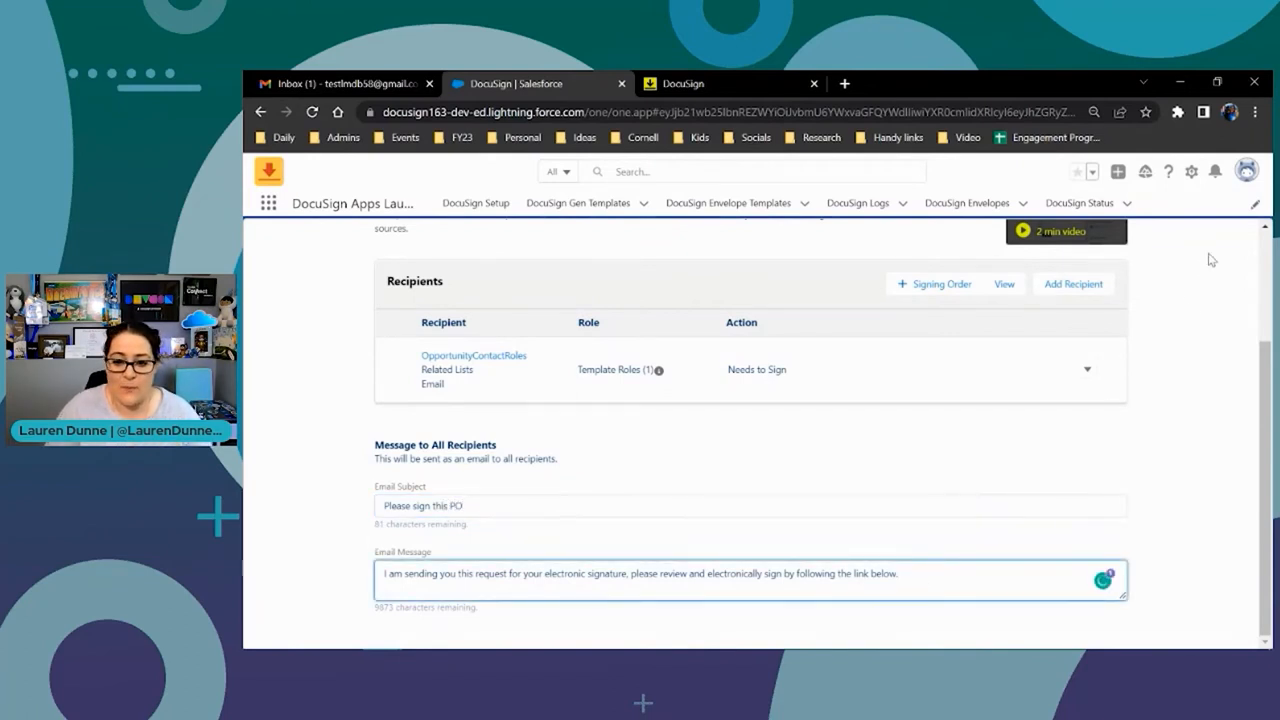
scroll(up, 3)
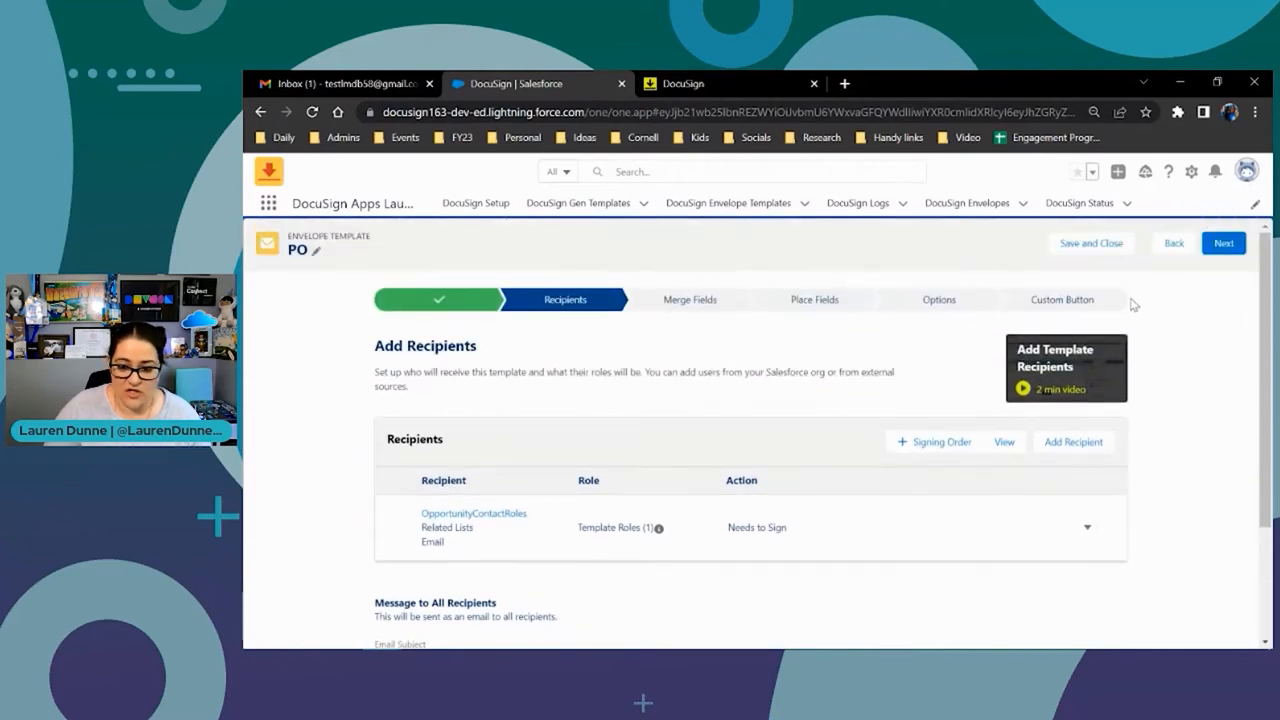
click(1224, 244)
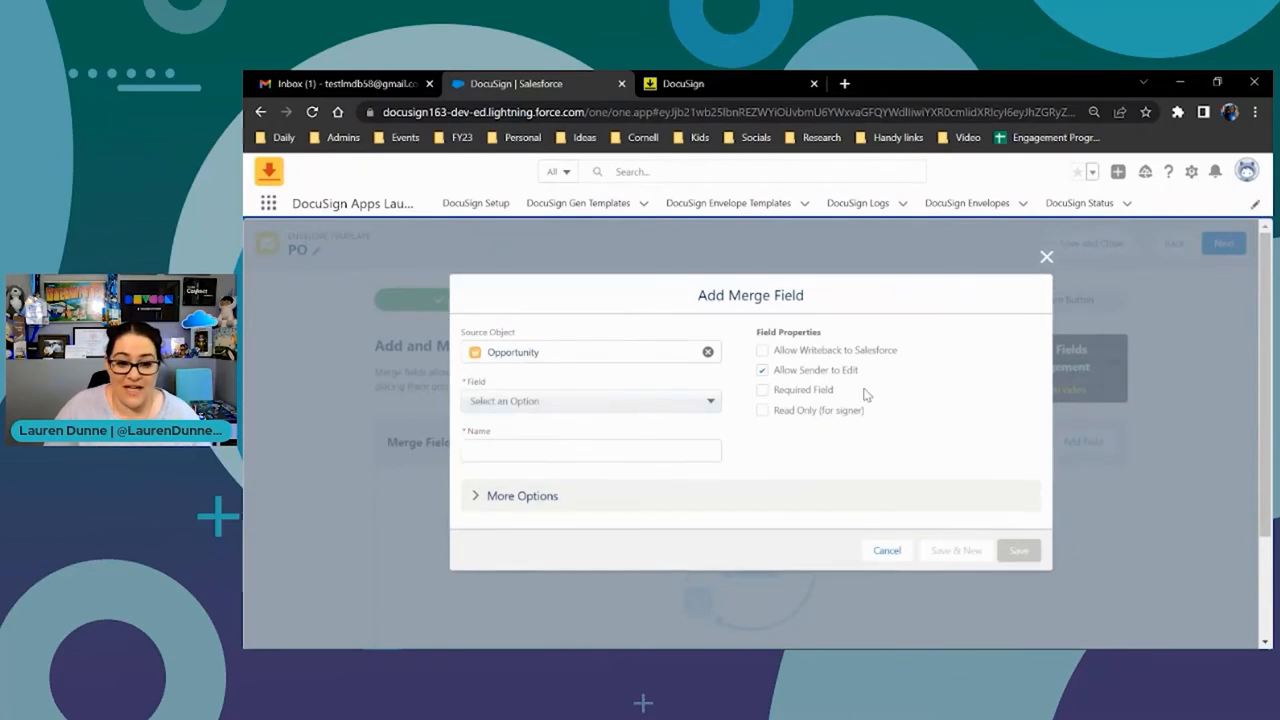
Add merge field Opp Account Name from the opportunity's Account ID > Account Name
click(588, 400)
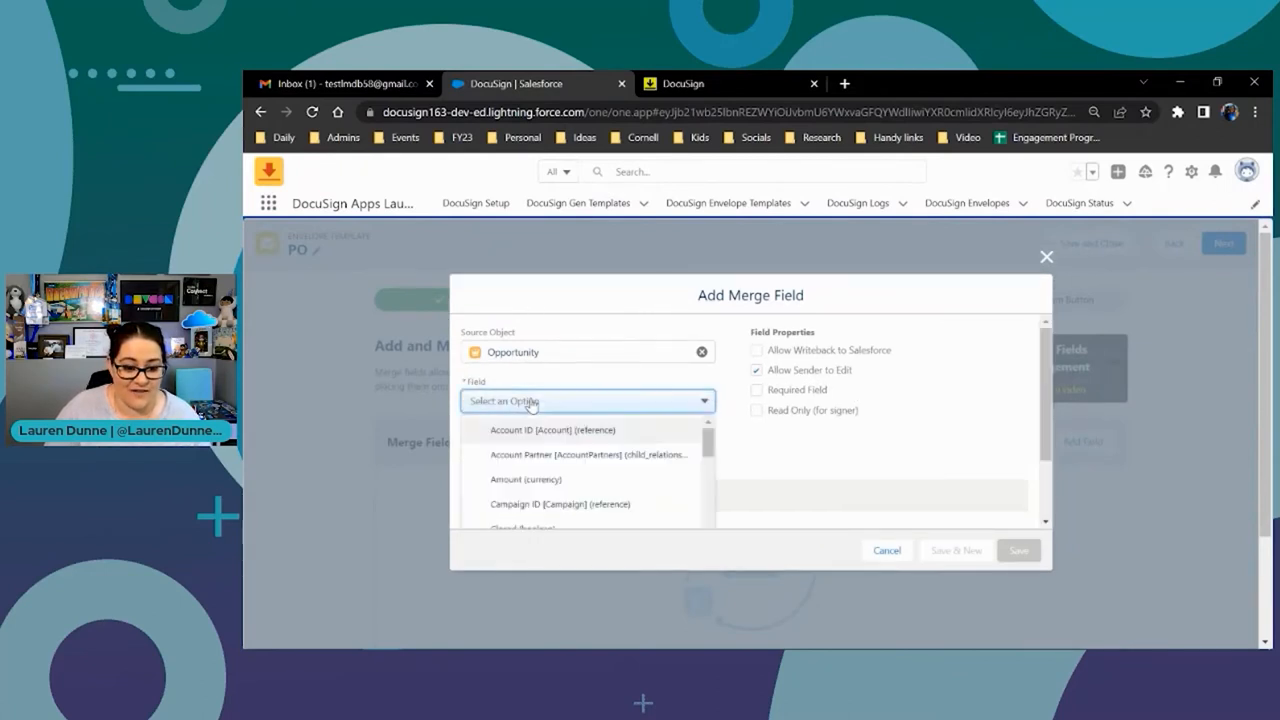
scroll(down, 3)
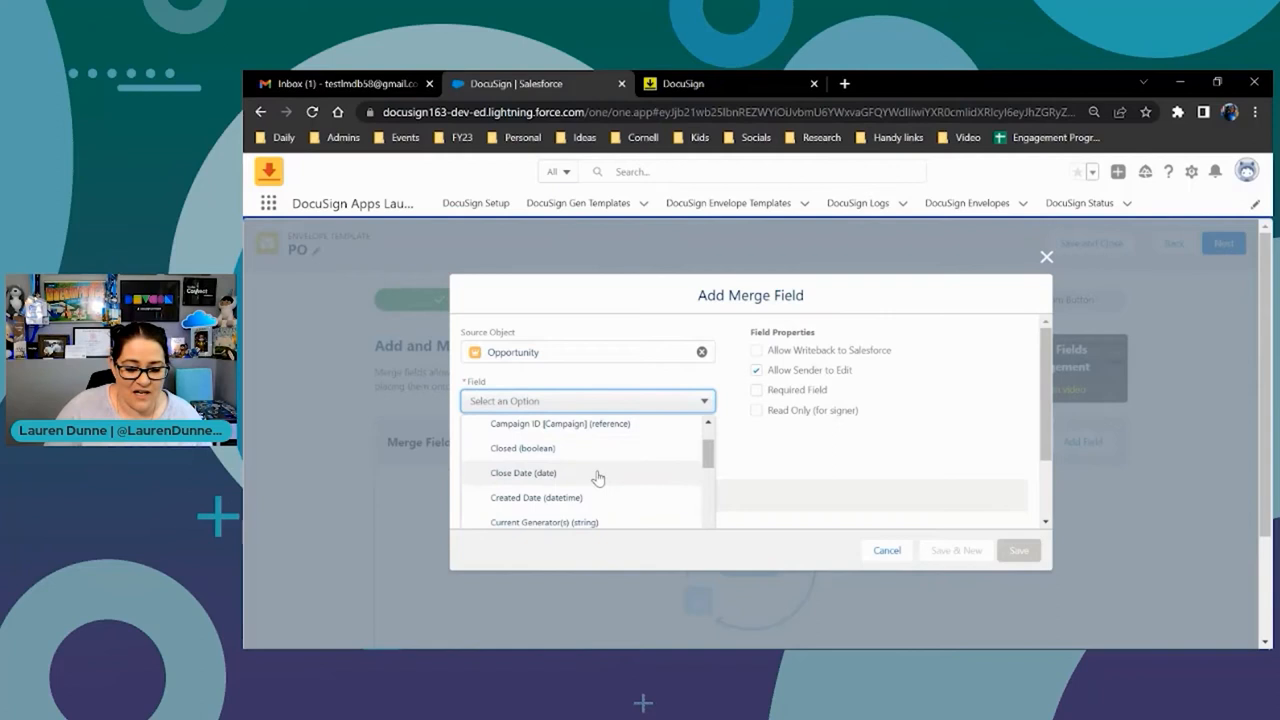
scroll(up, 3)
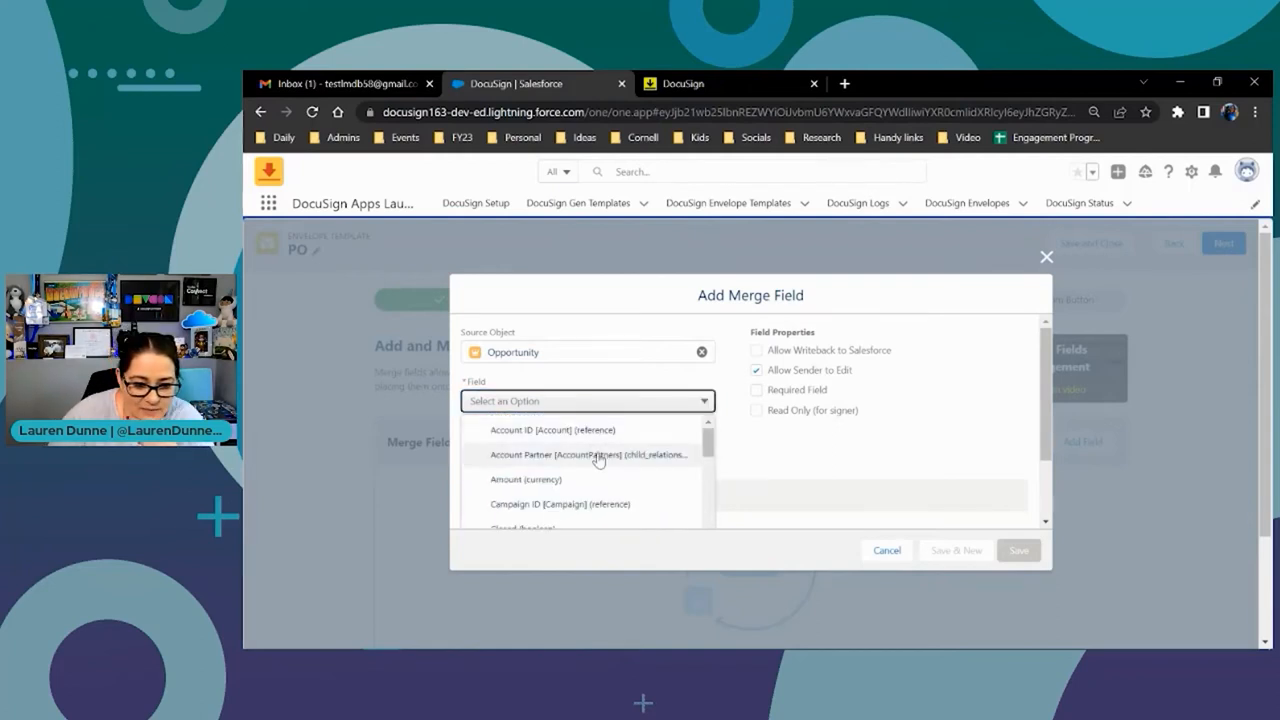
click(552, 428)
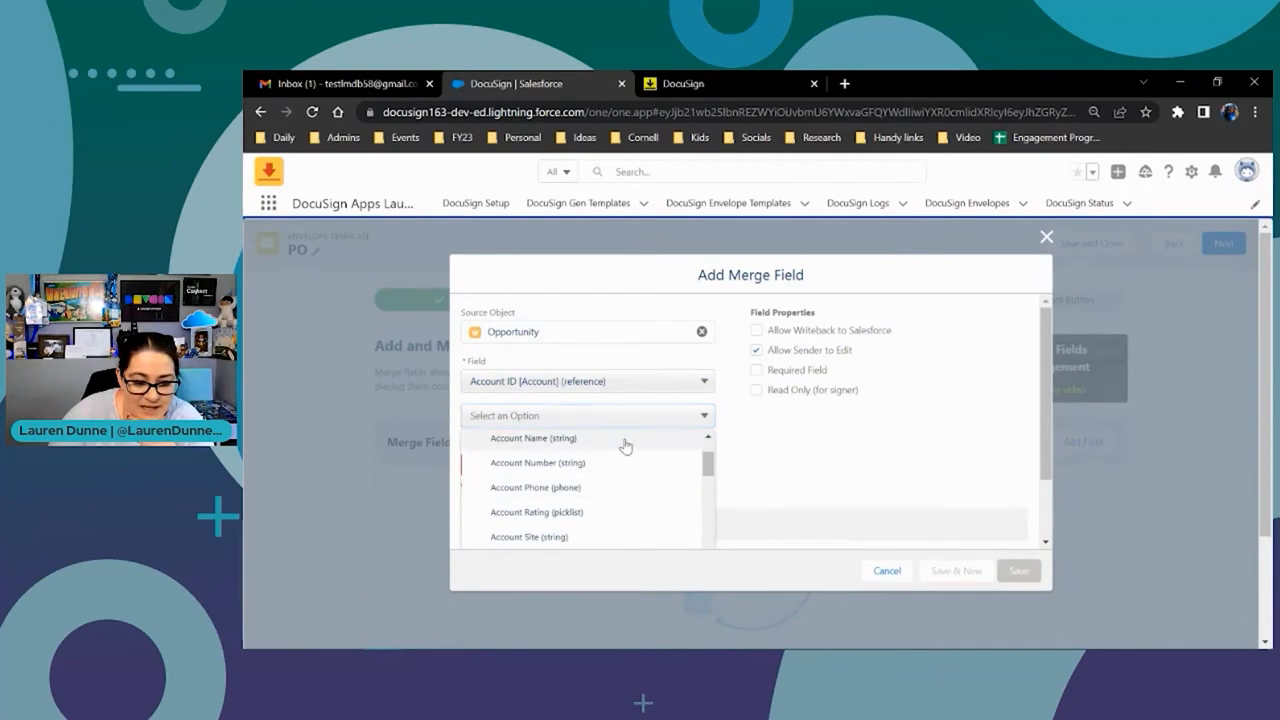
click(532, 438)
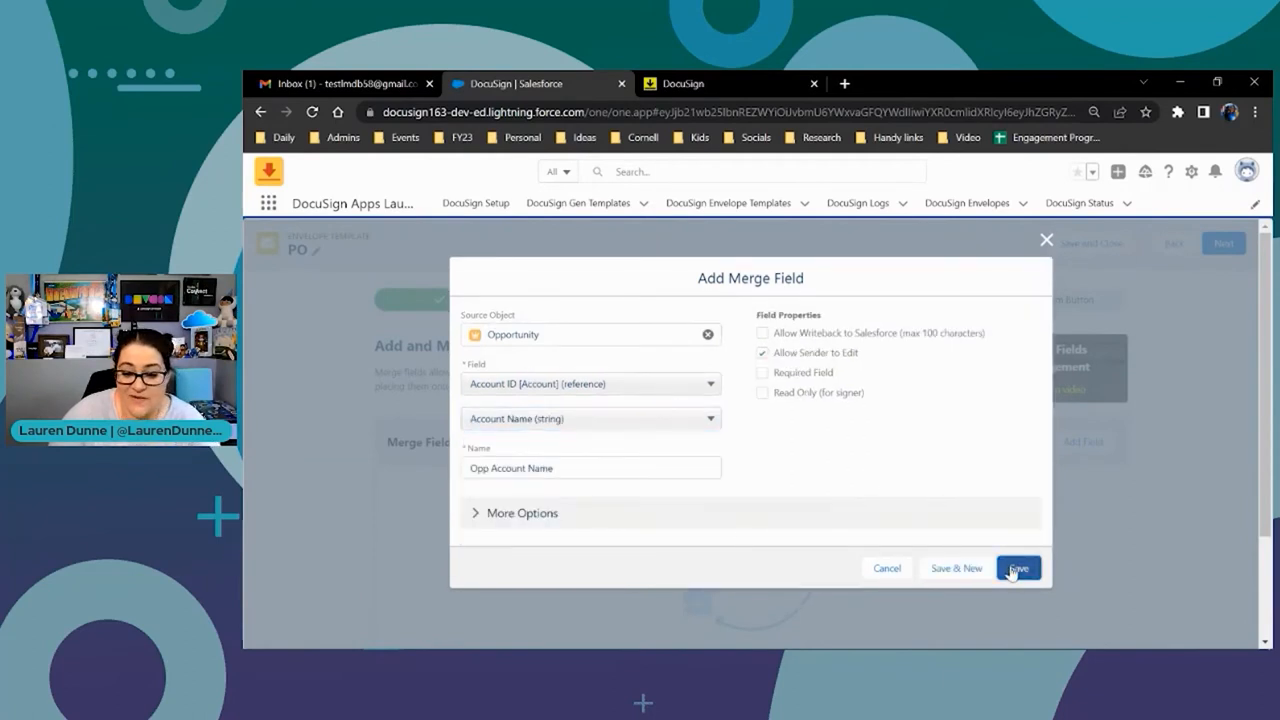
click(1016, 568)
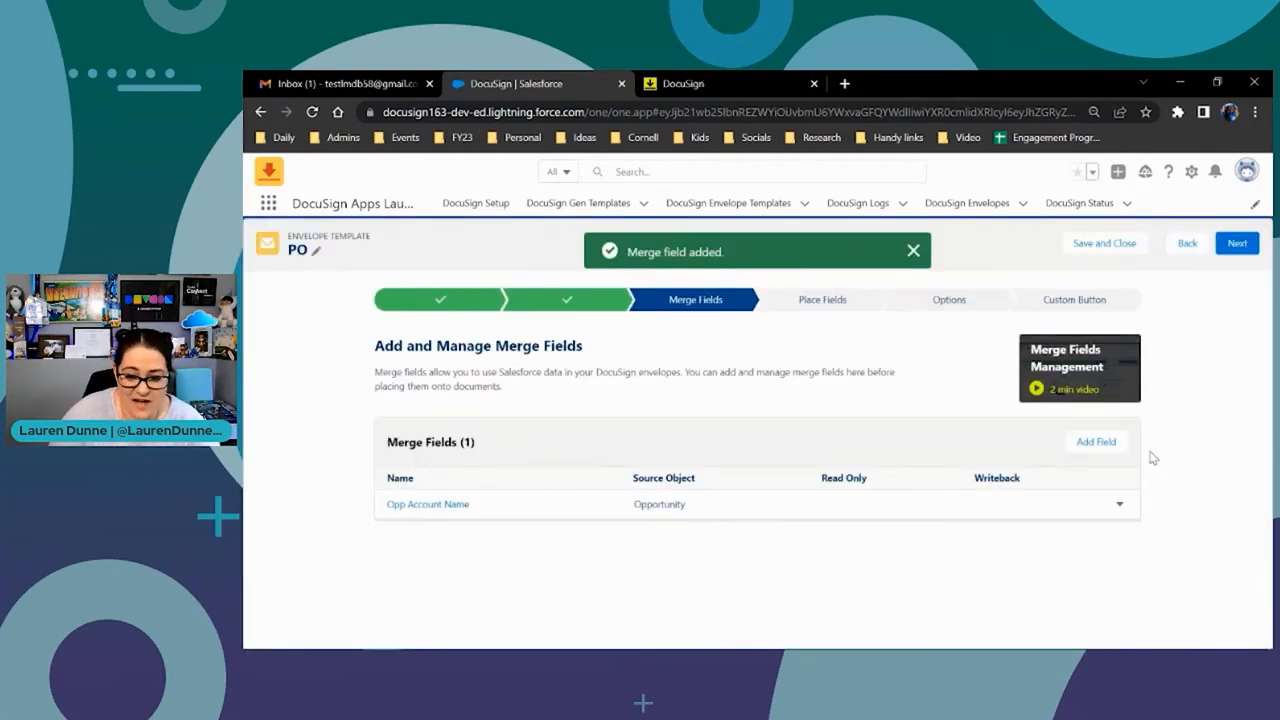
Add merge field Opp Amount from the opportunity's Amount field
click(1096, 442)
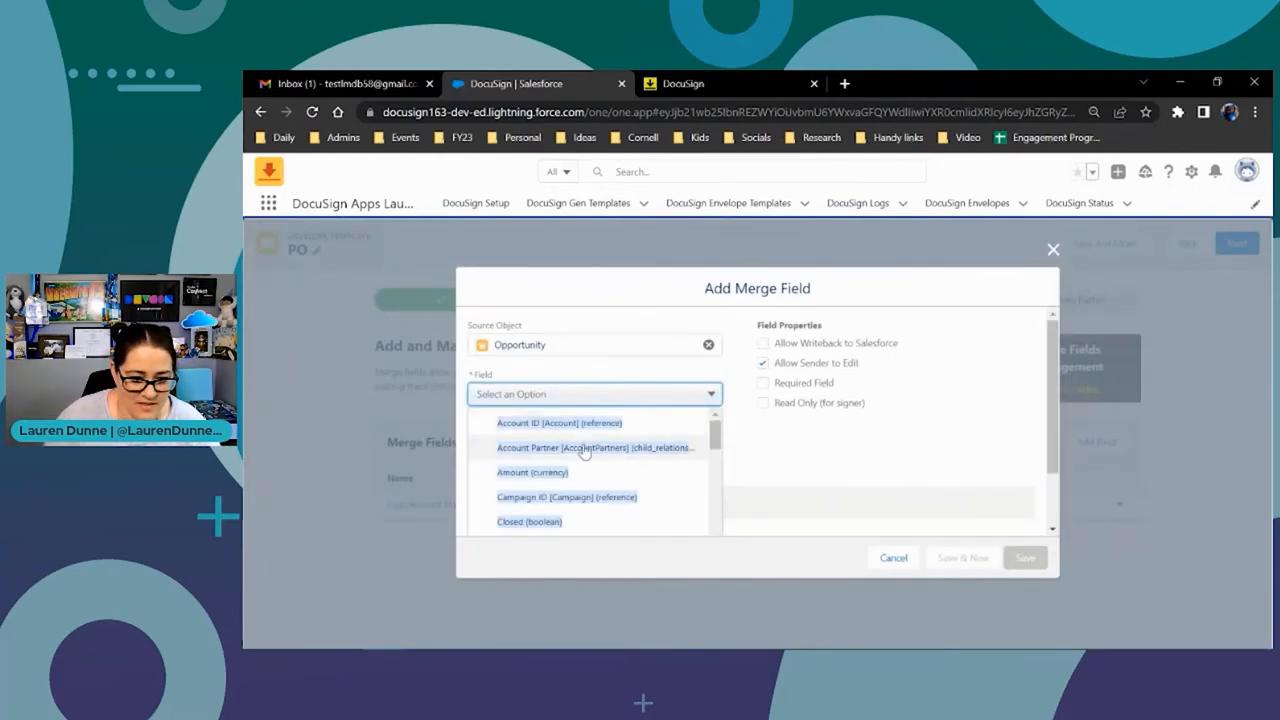
click(594, 448)
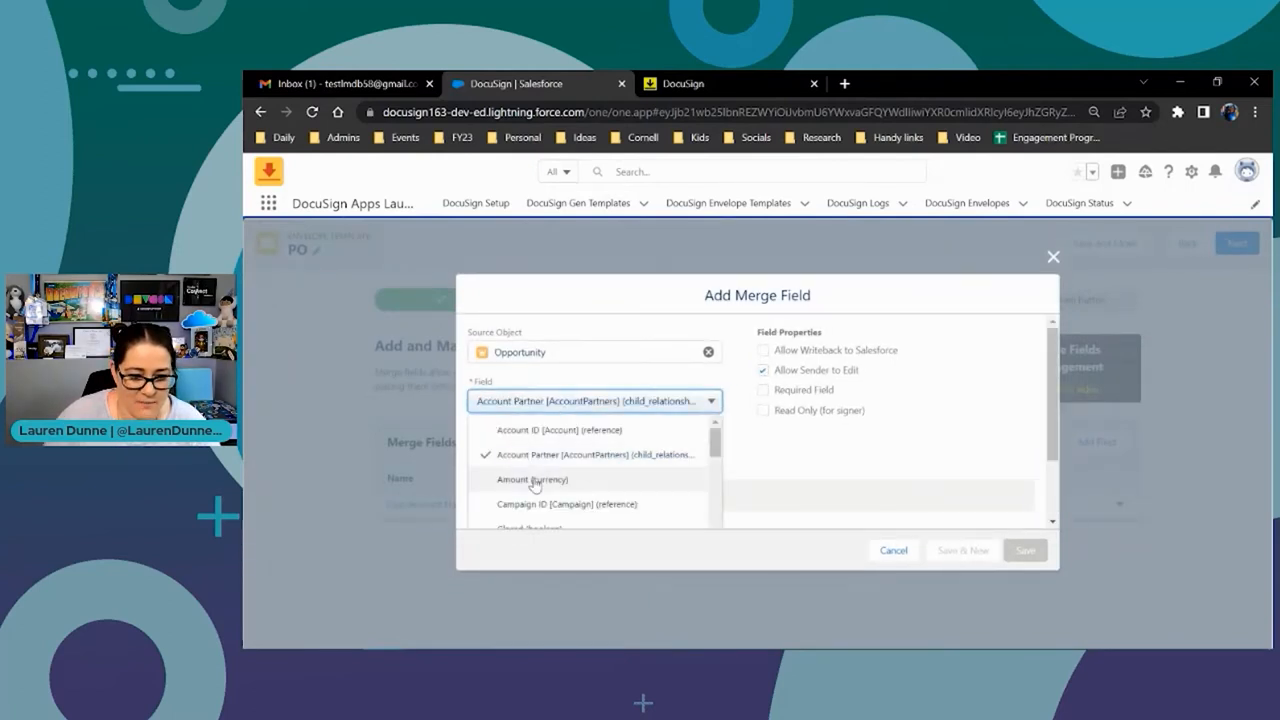
click(532, 480)
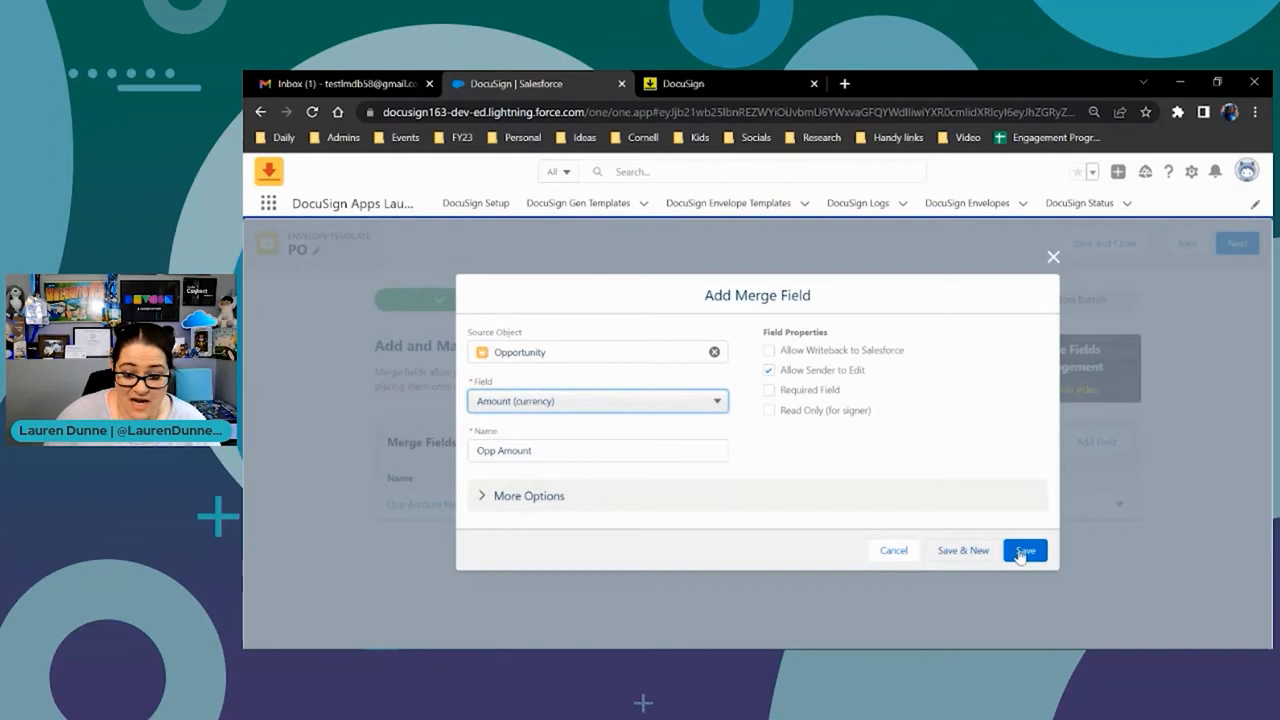
click(1024, 550)
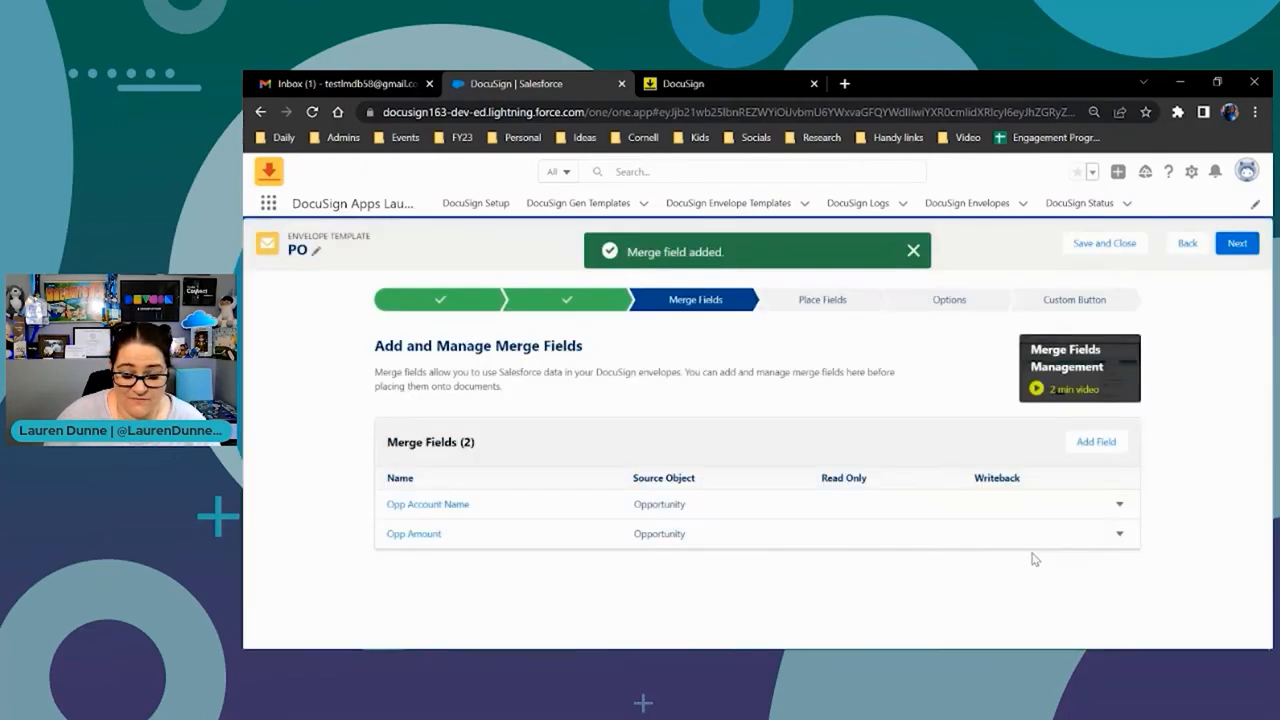
mouse_move(584, 512)
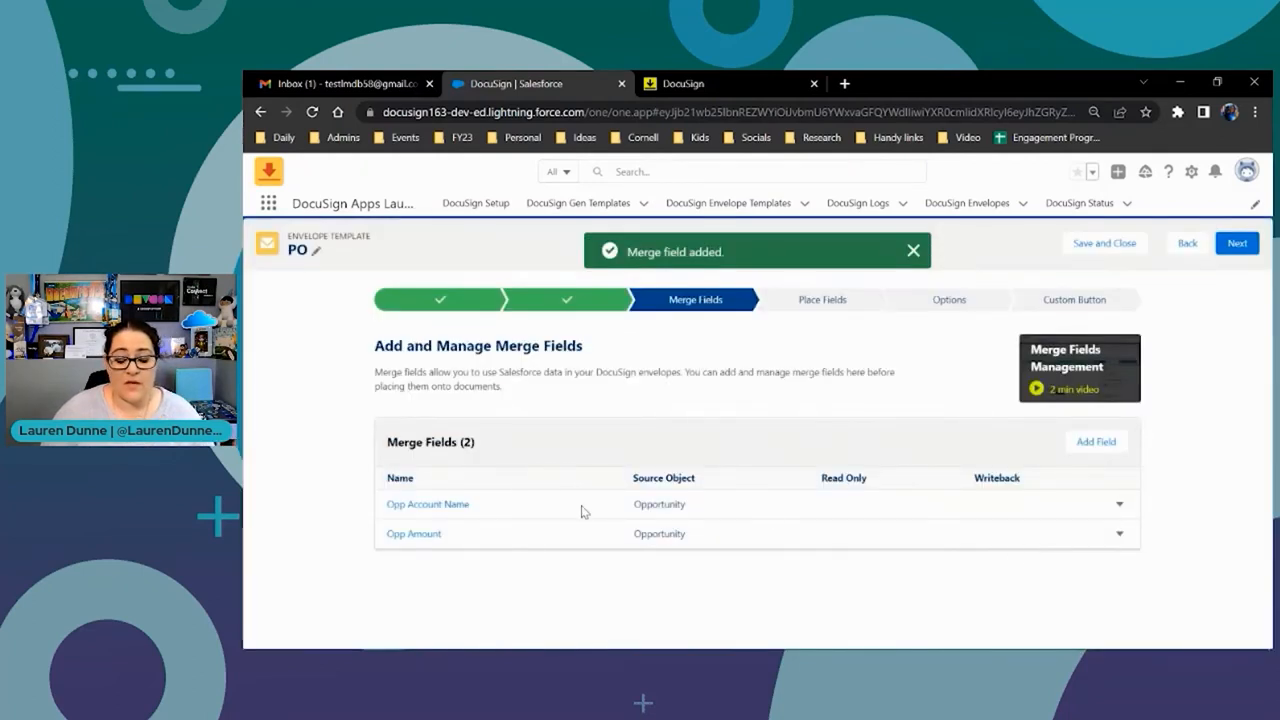
click(1096, 442)
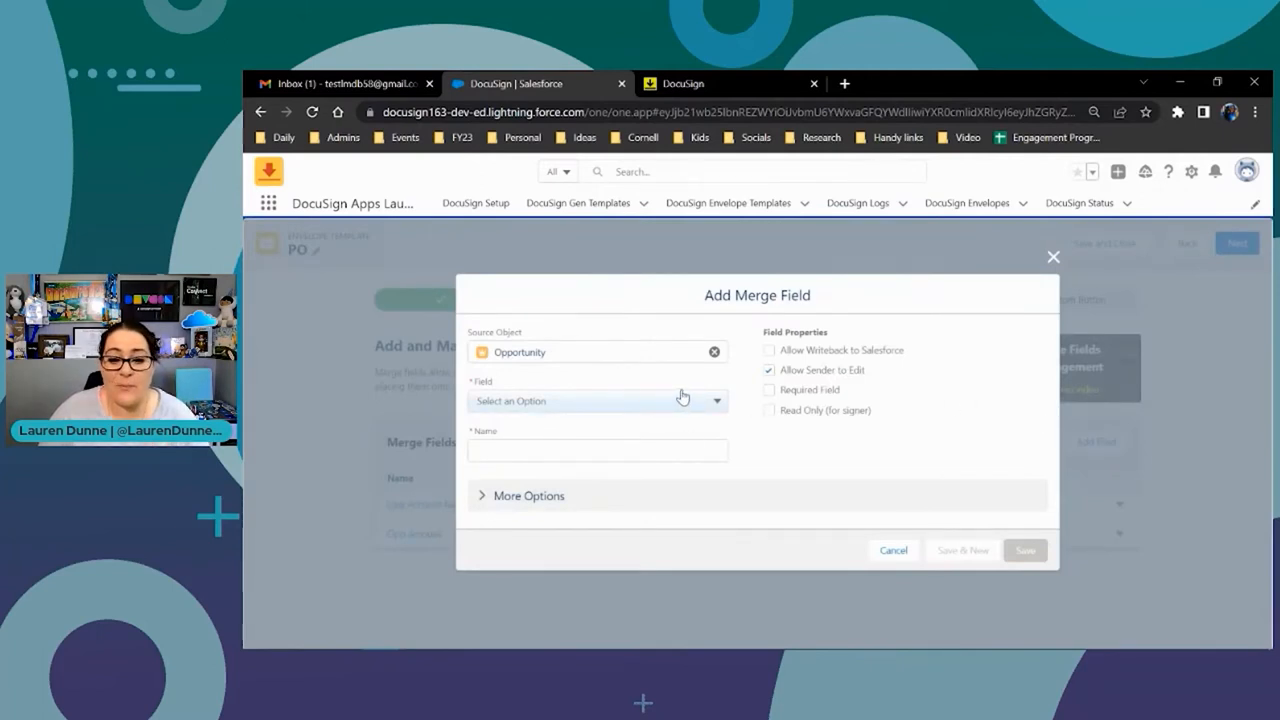
mouse_move(776, 360)
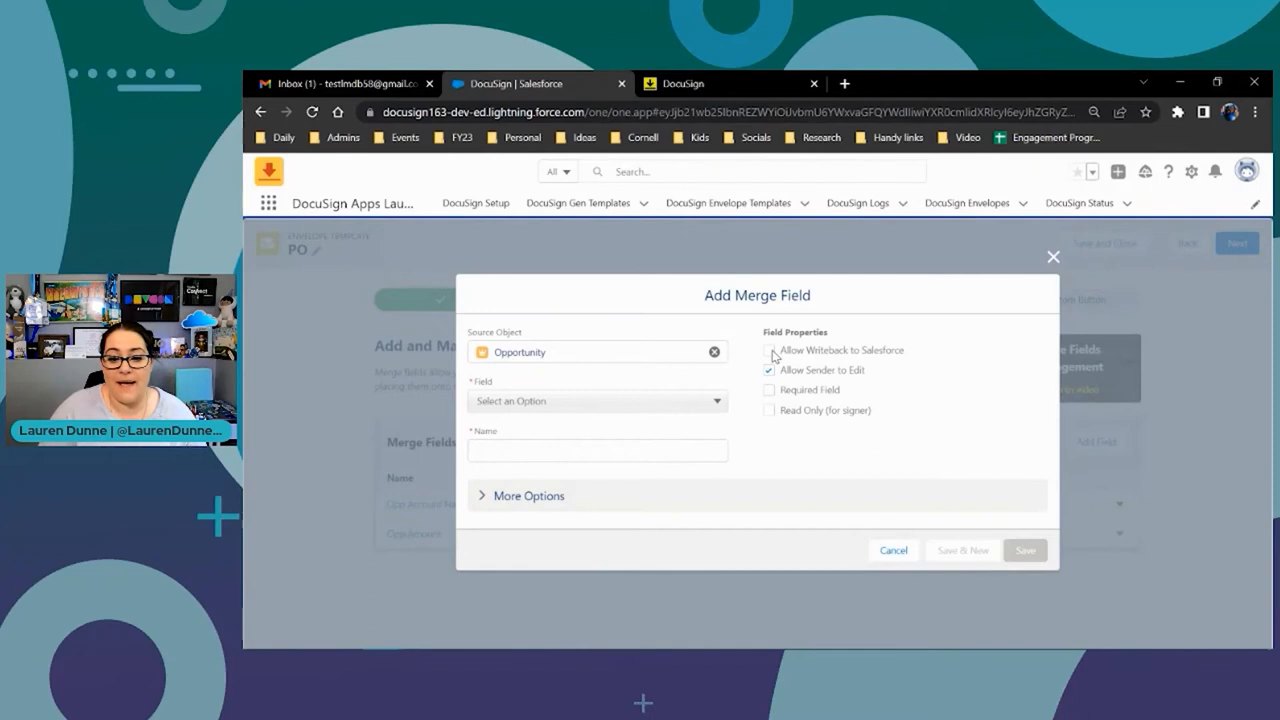
click(768, 350)
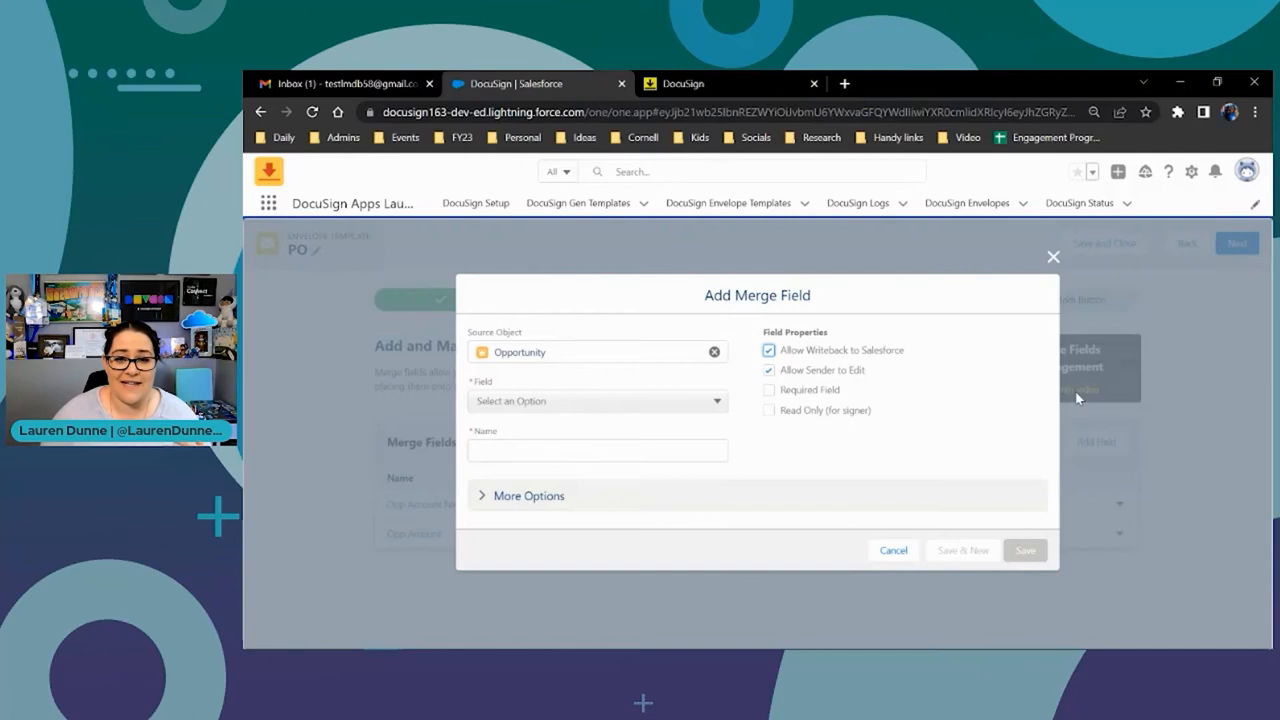
mouse_move(808, 392)
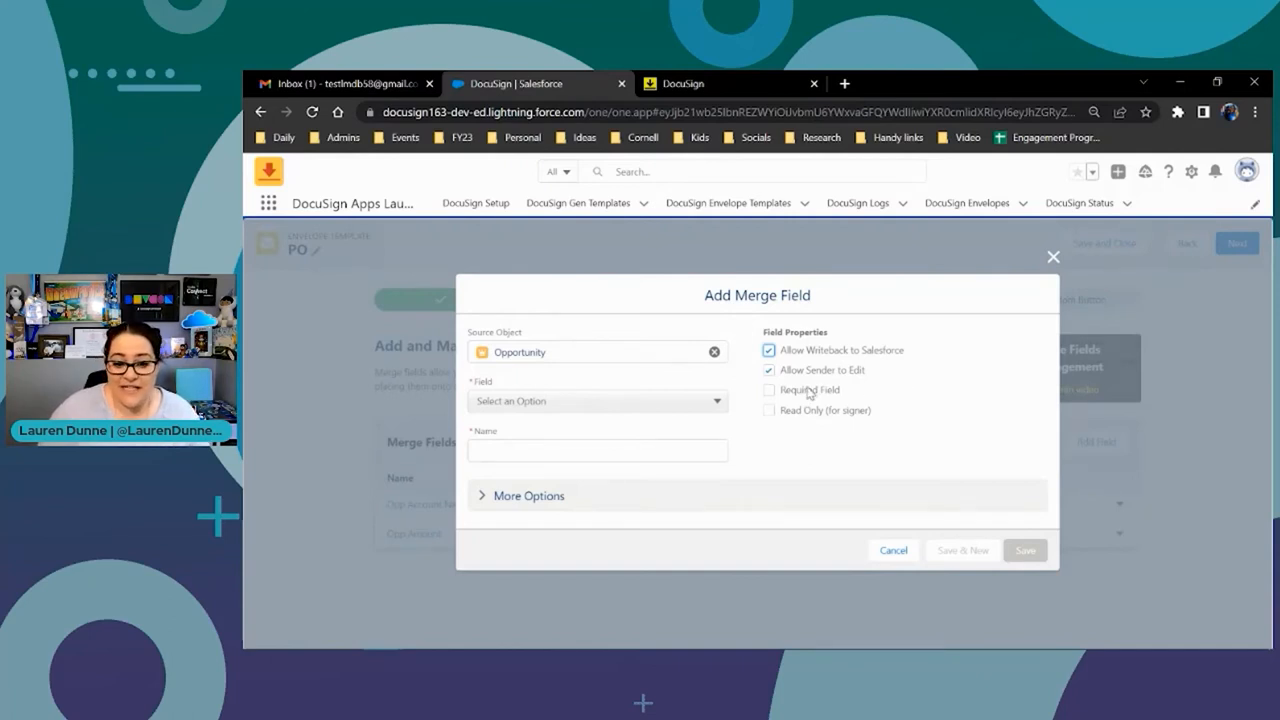
click(768, 390)
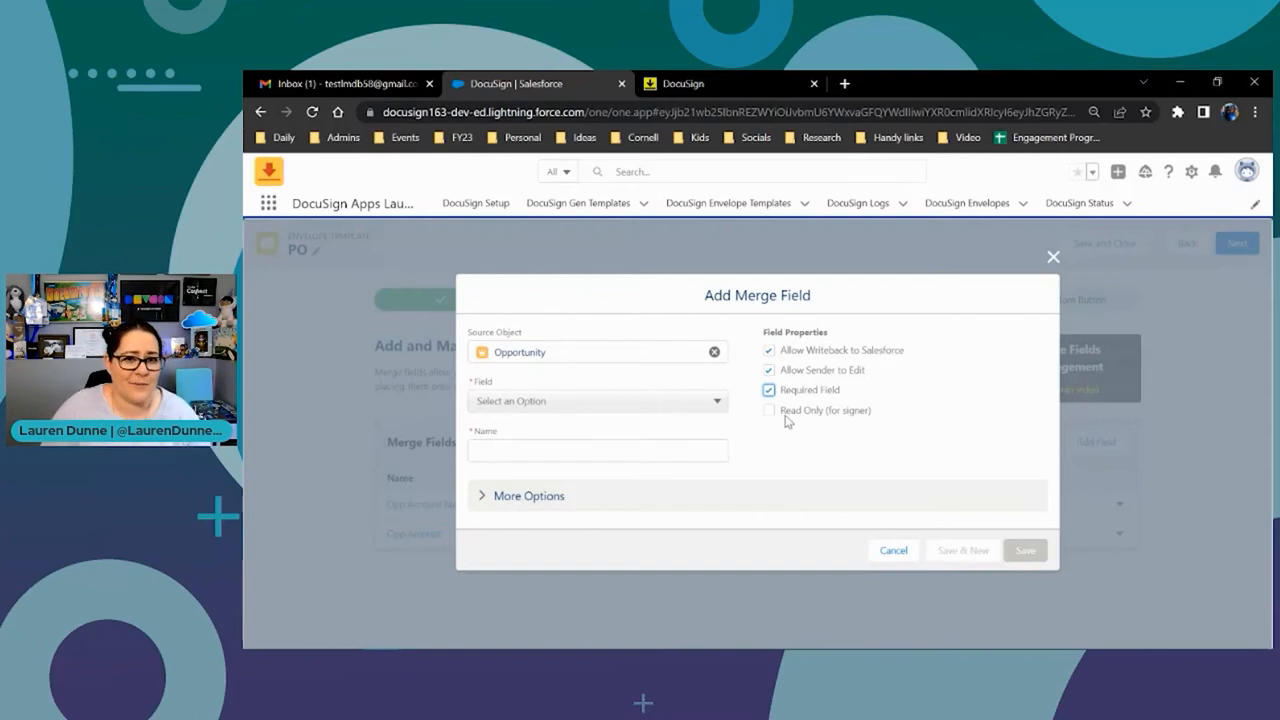
mouse_move(780, 412)
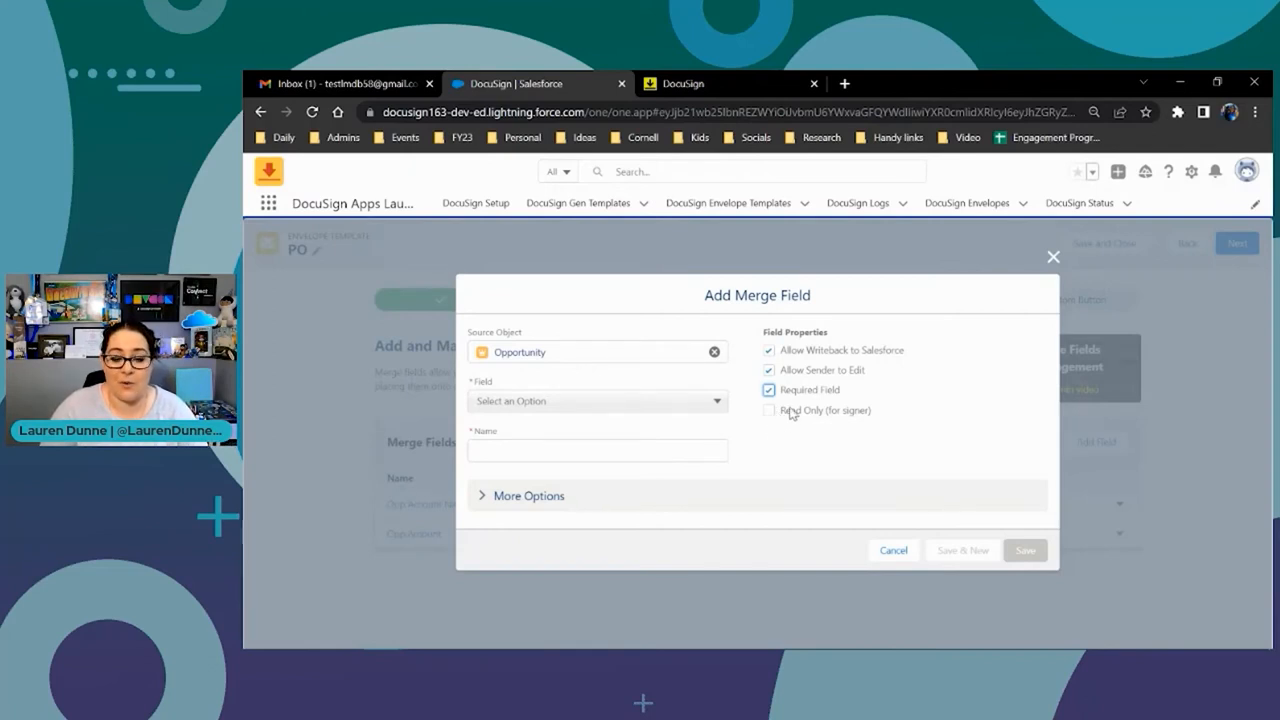
click(768, 388)
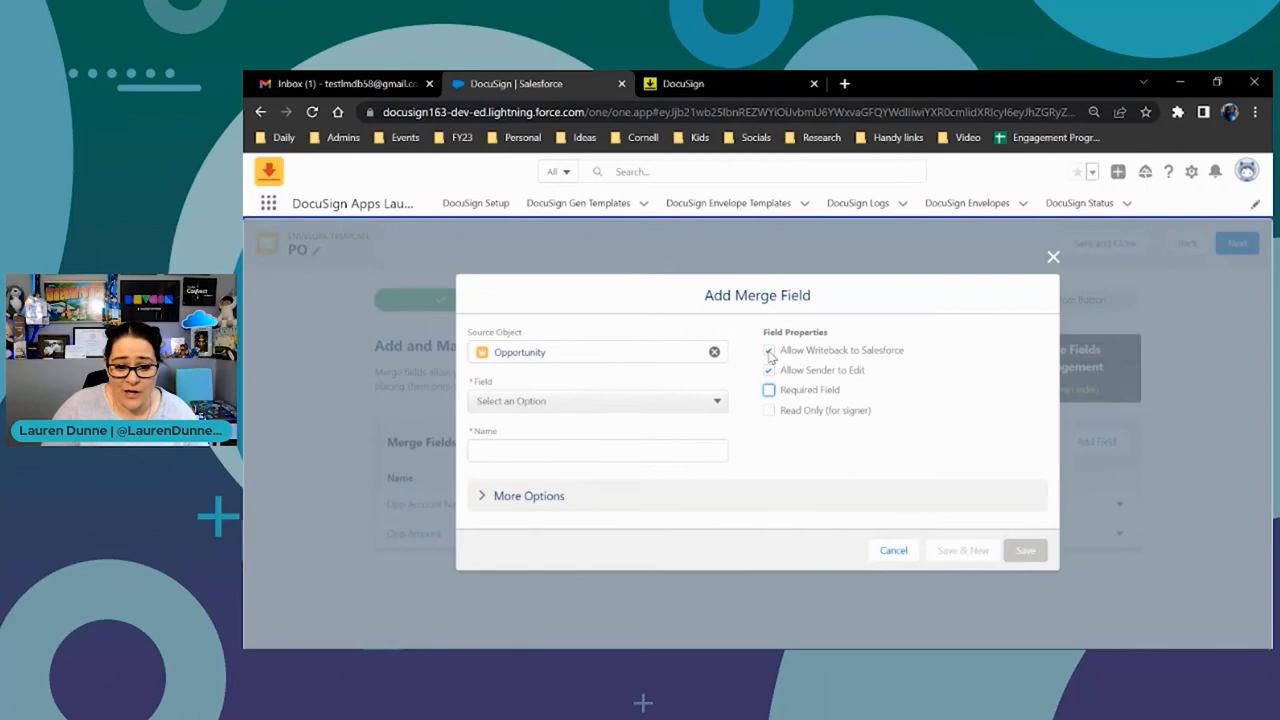
click(768, 350)
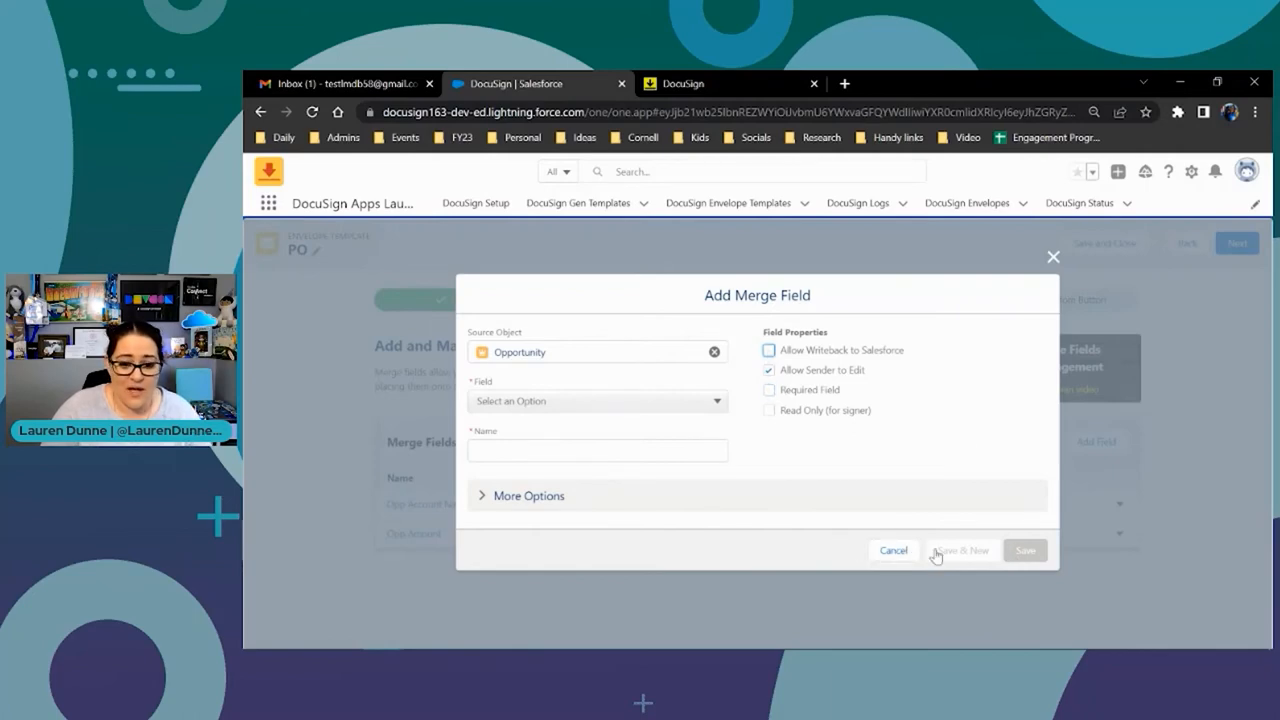
click(892, 550)
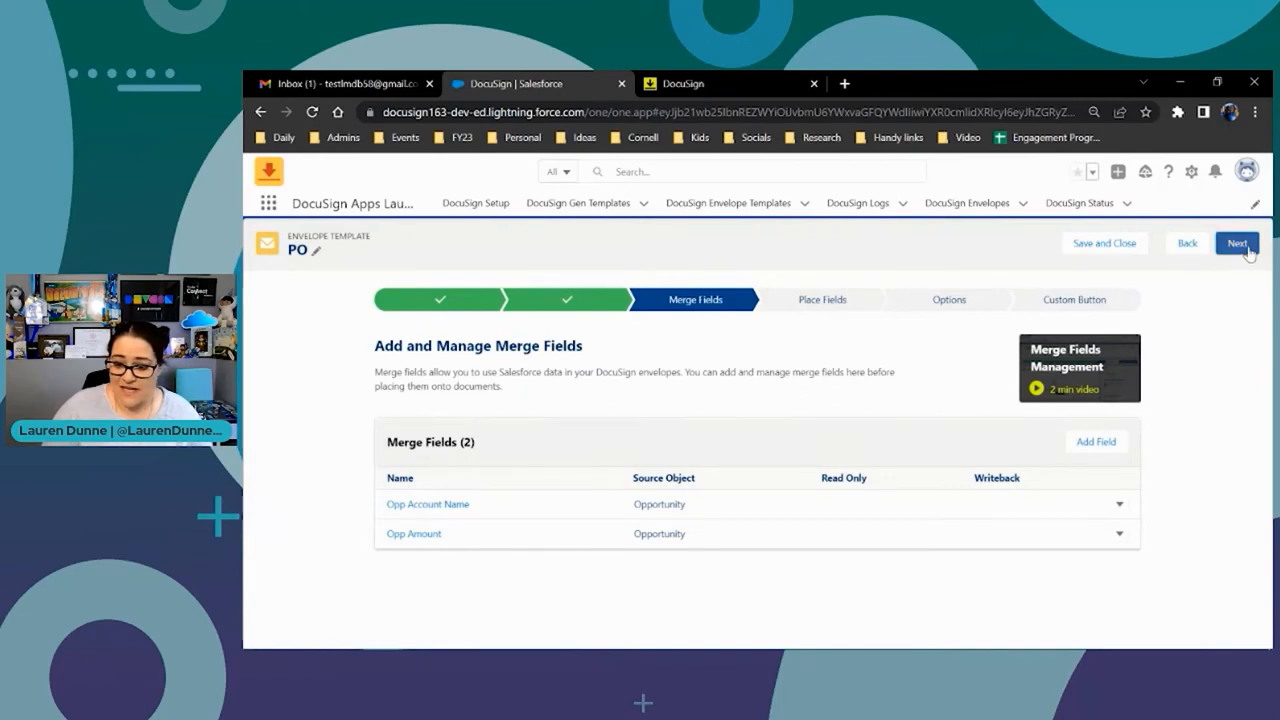
click(1236, 244)
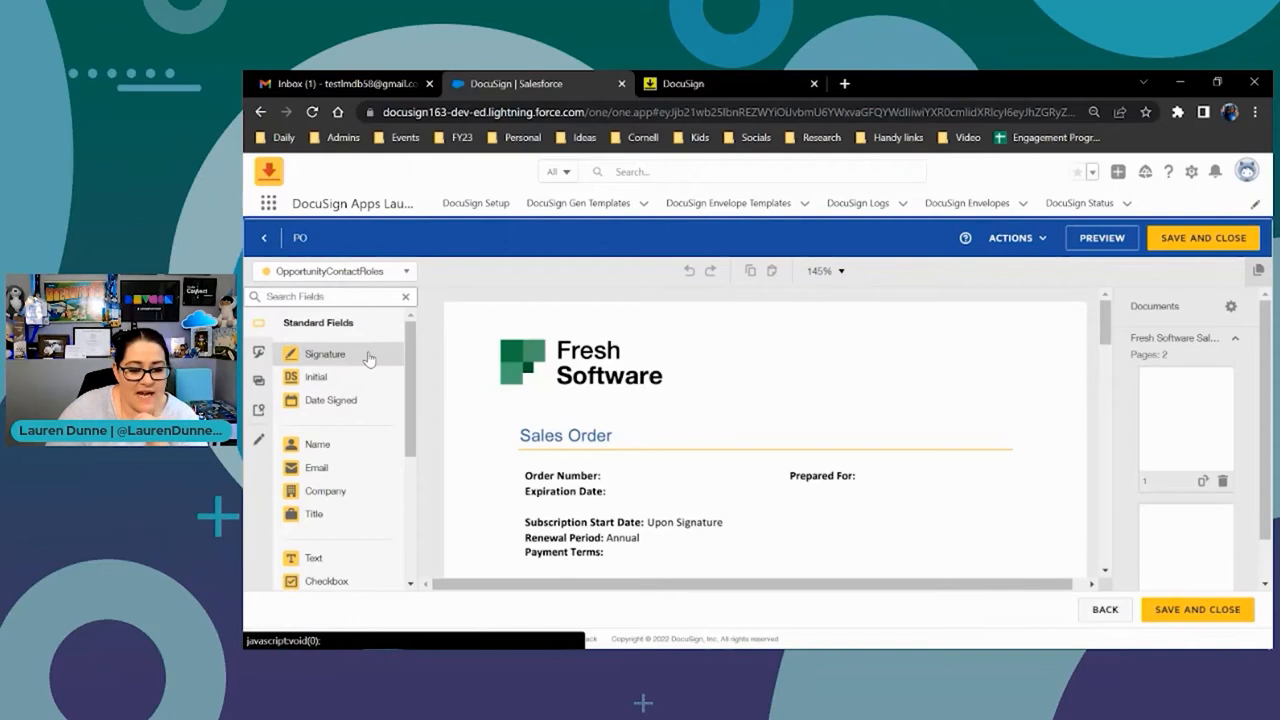
mouse_move(348, 404)
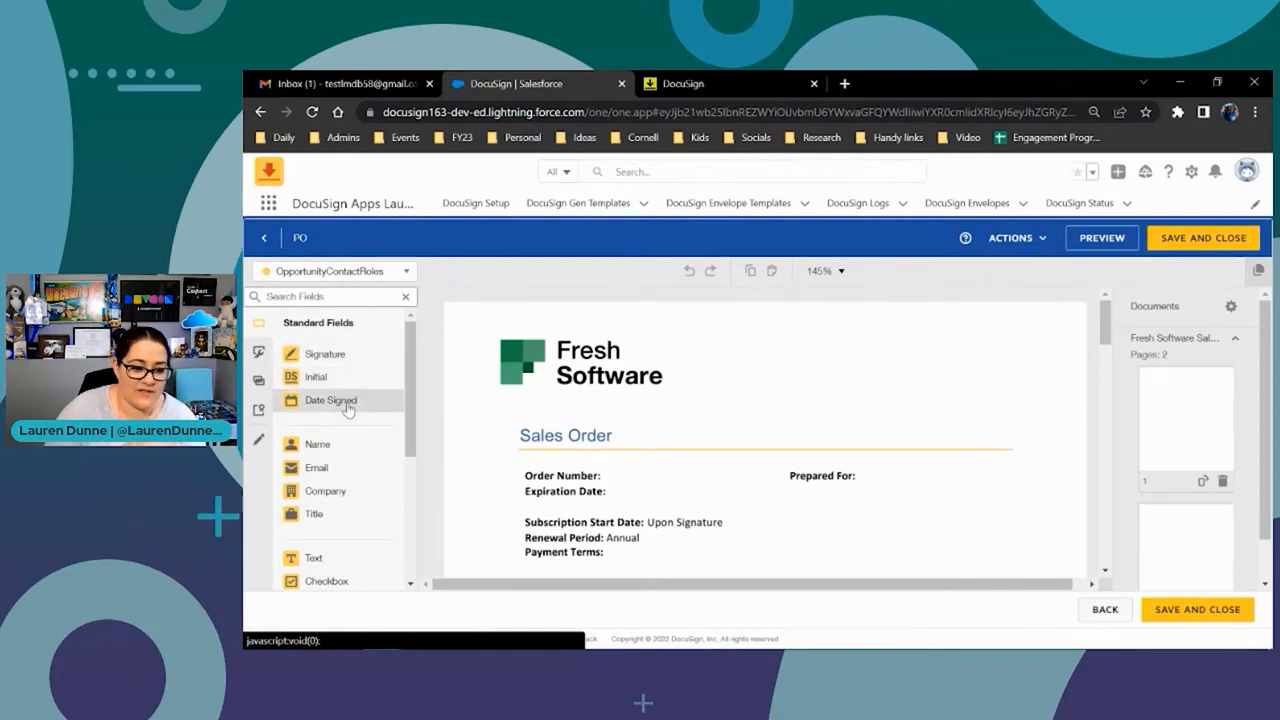
mouse_move(352, 496)
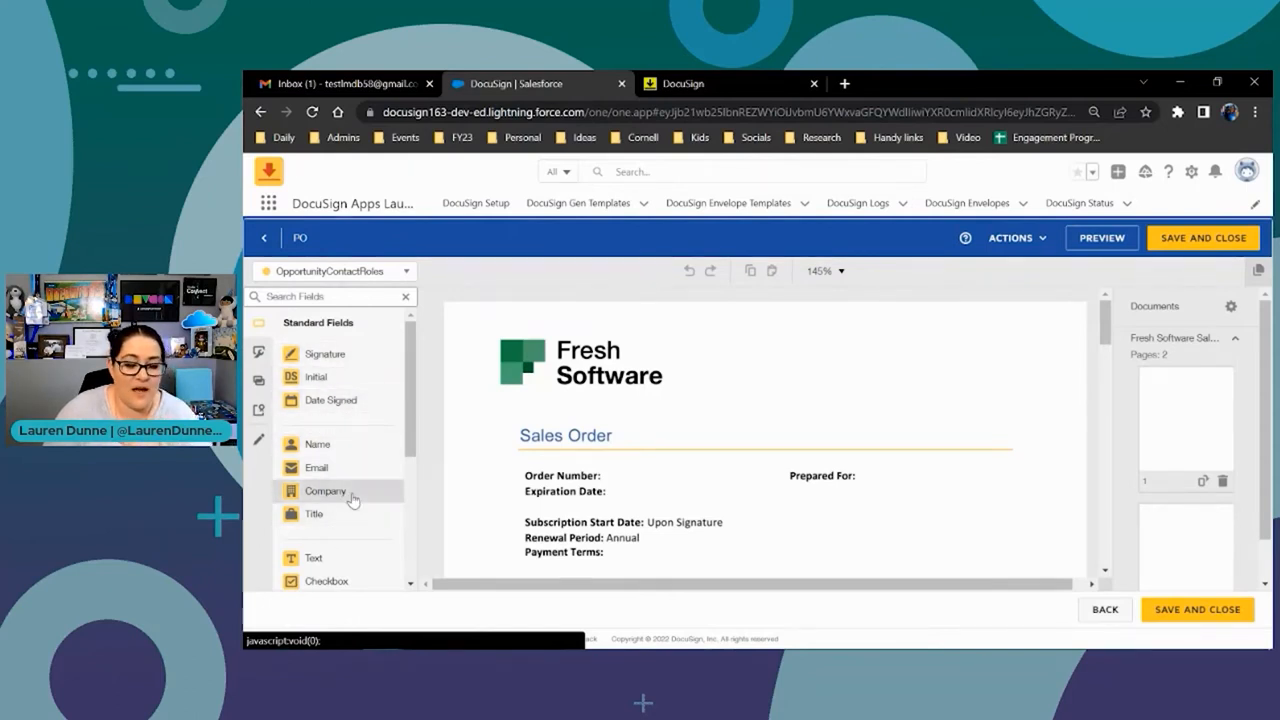
Drag Opp Account Name beside Prepared For and Opp Amount beside Total on the document
scroll(down, 3)
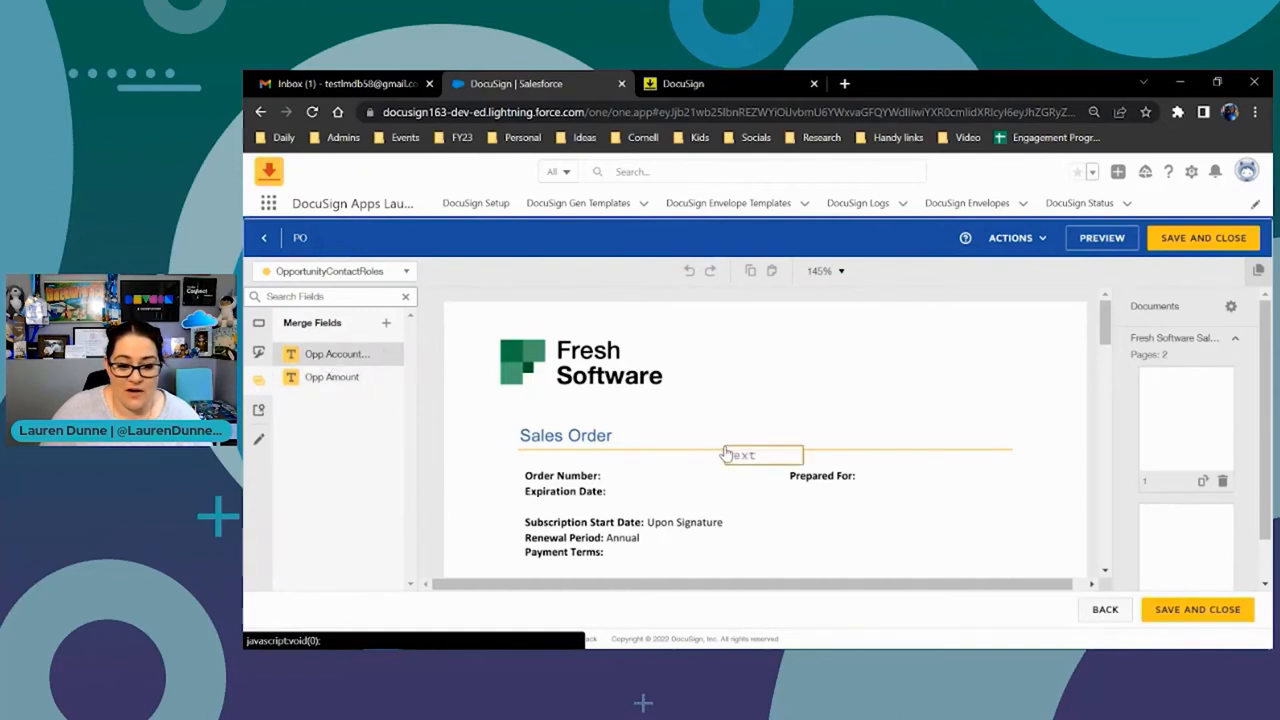
drag(760, 456, 904, 478)
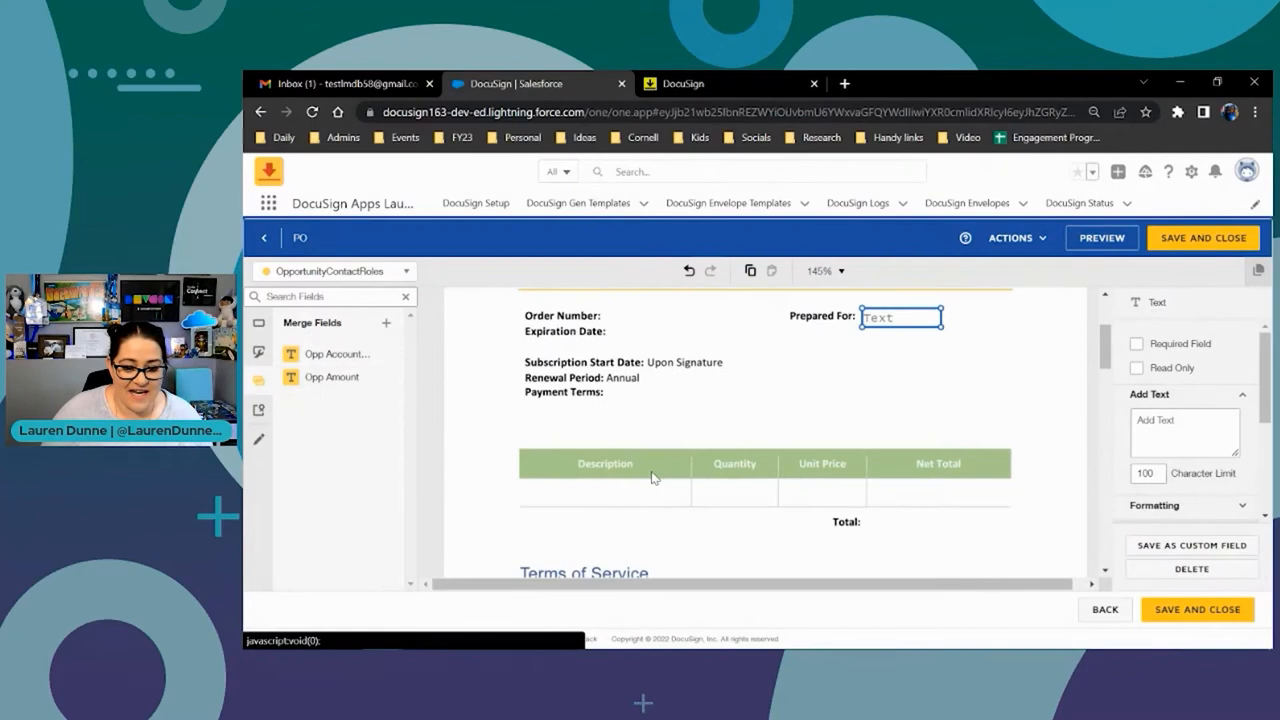
scroll(down, 3)
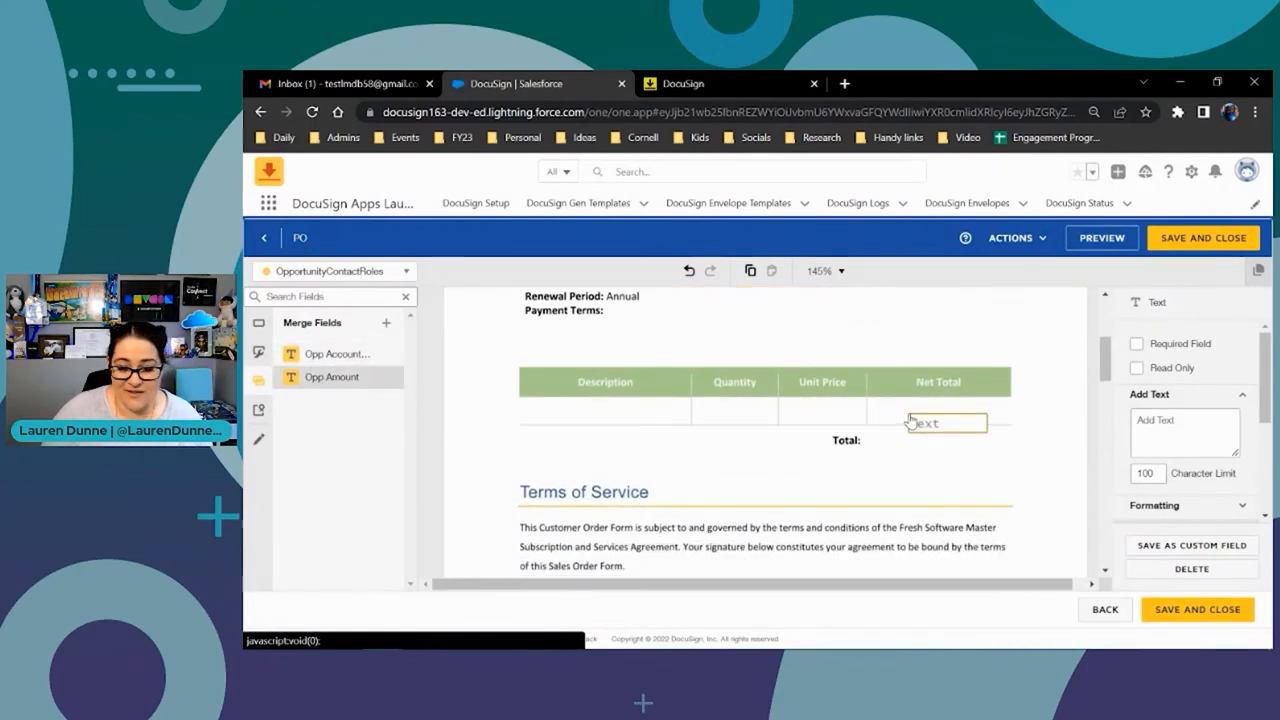
drag(944, 422, 910, 440)
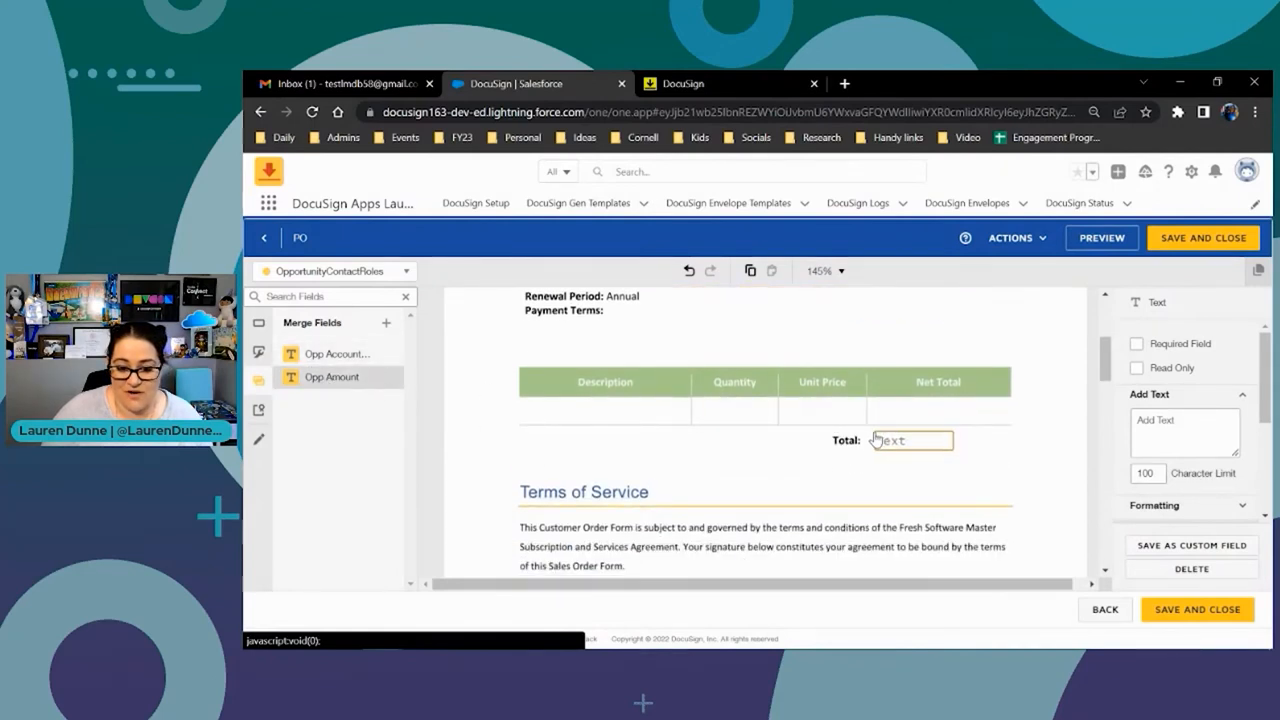
scroll(down, 3)
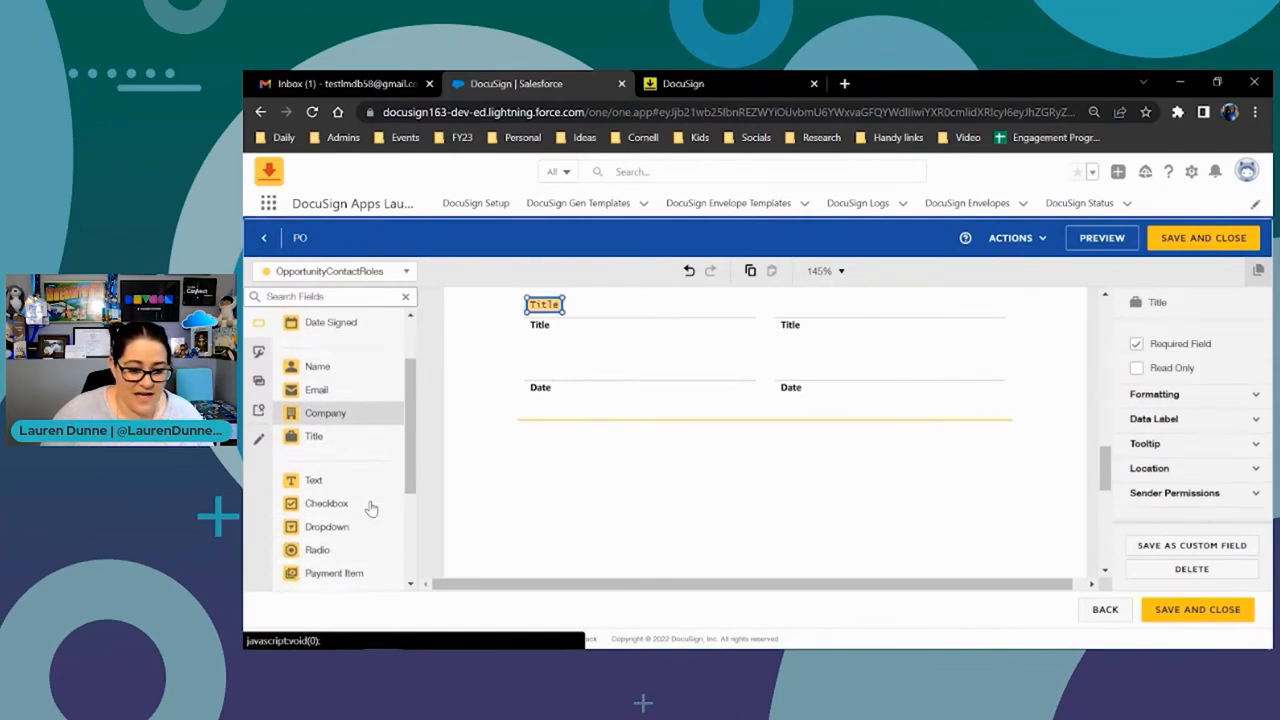
Save the tagged PO document and close the DocuSign editor
scroll(down, 3)
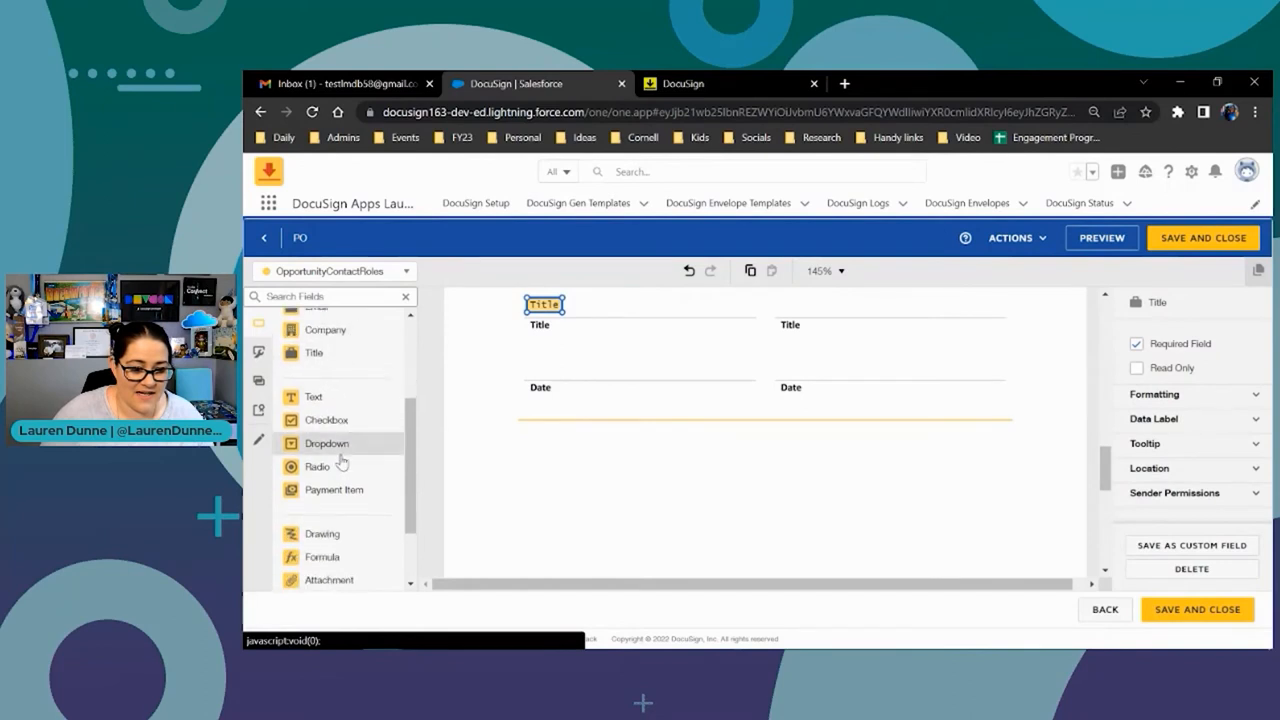
scroll(up, 3)
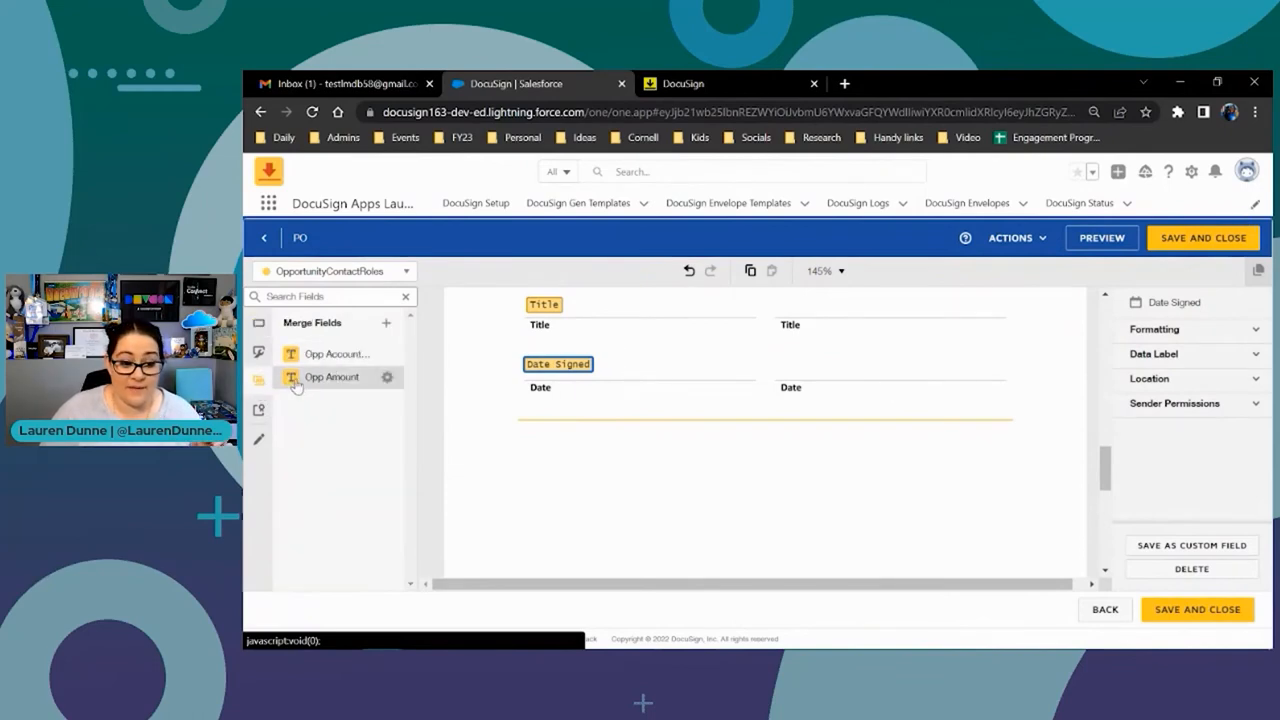
click(1202, 236)
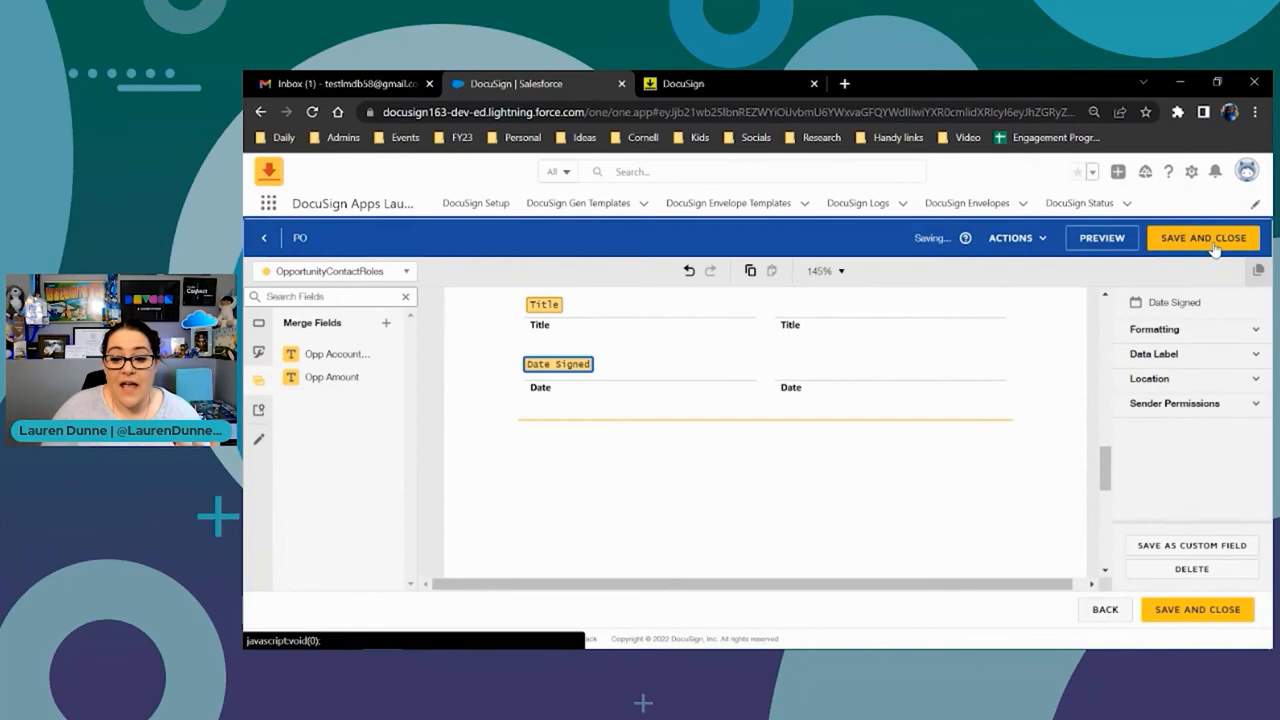
click(1202, 236)
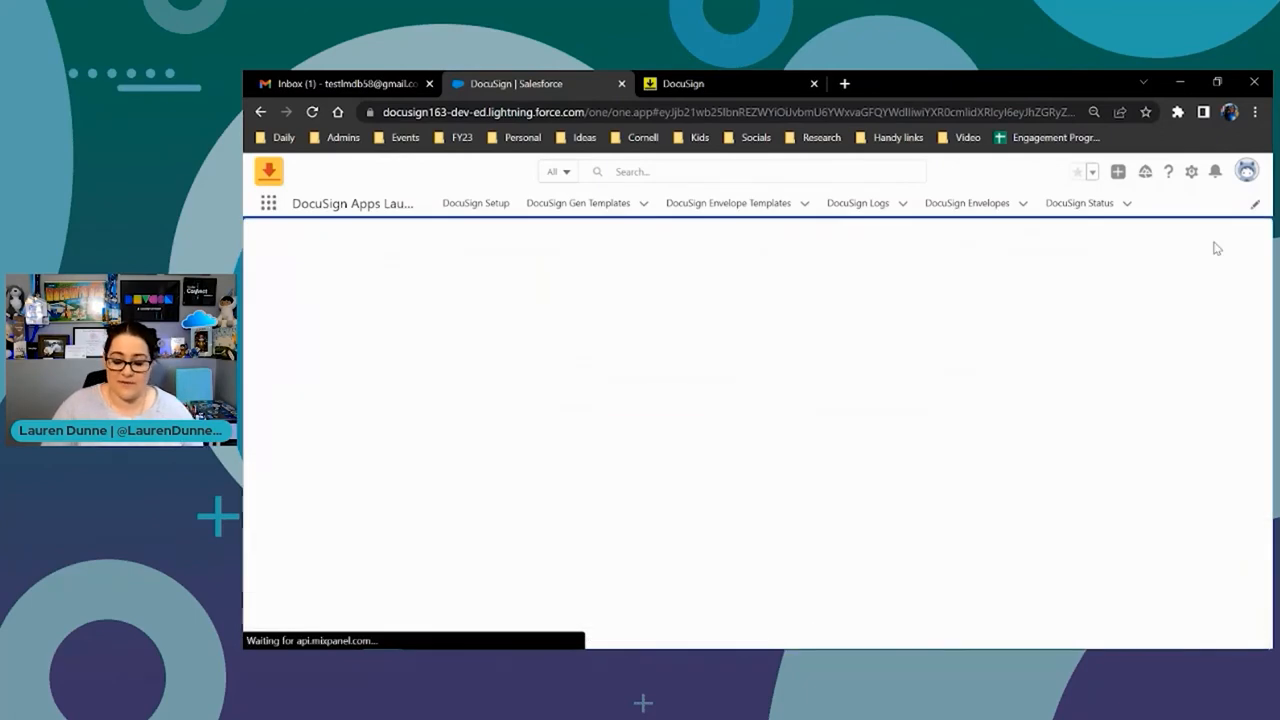
Set envelope expiry to 10 days, choose Quick Send, and save completion certificate to the opportunity
click(528, 468)
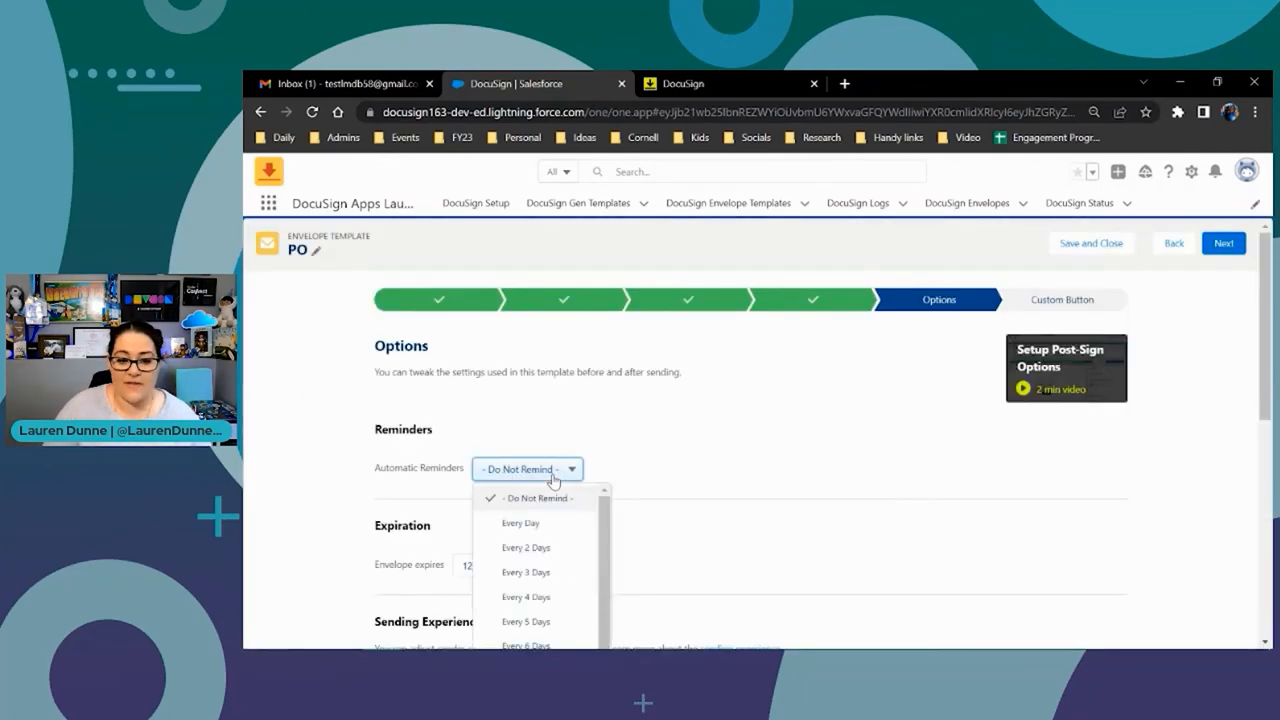
mouse_move(562, 470)
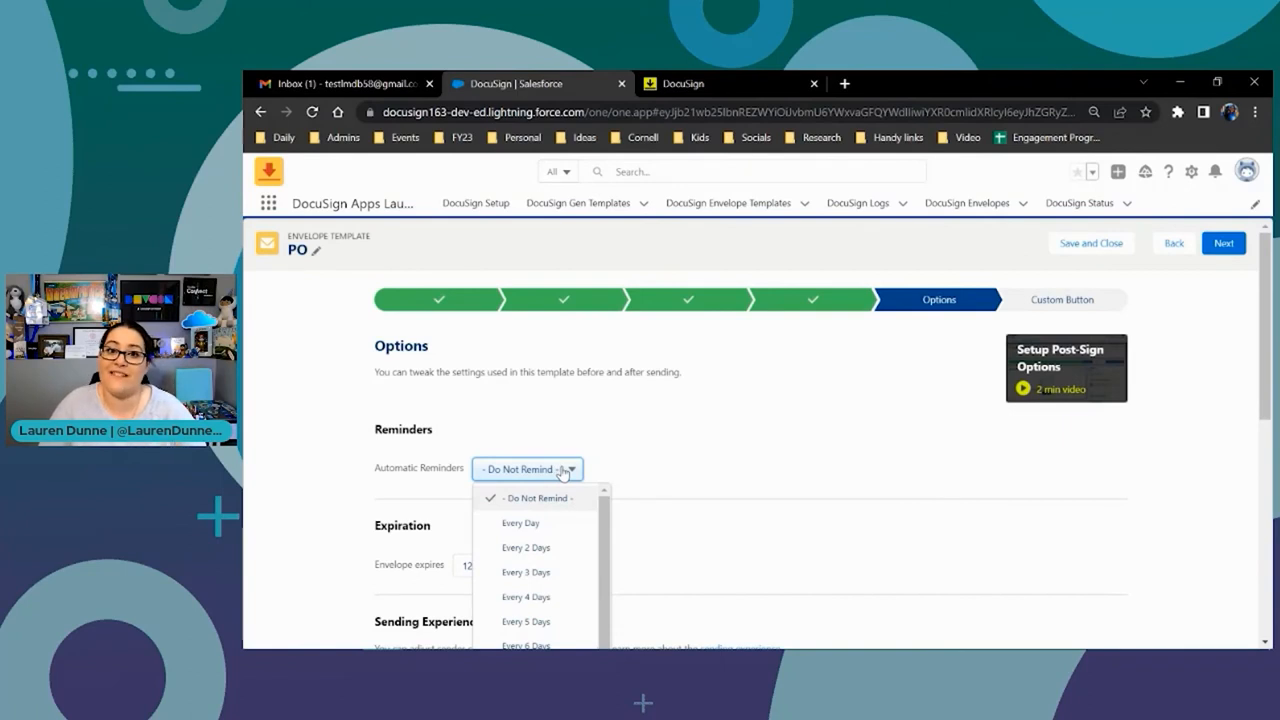
mouse_move(564, 494)
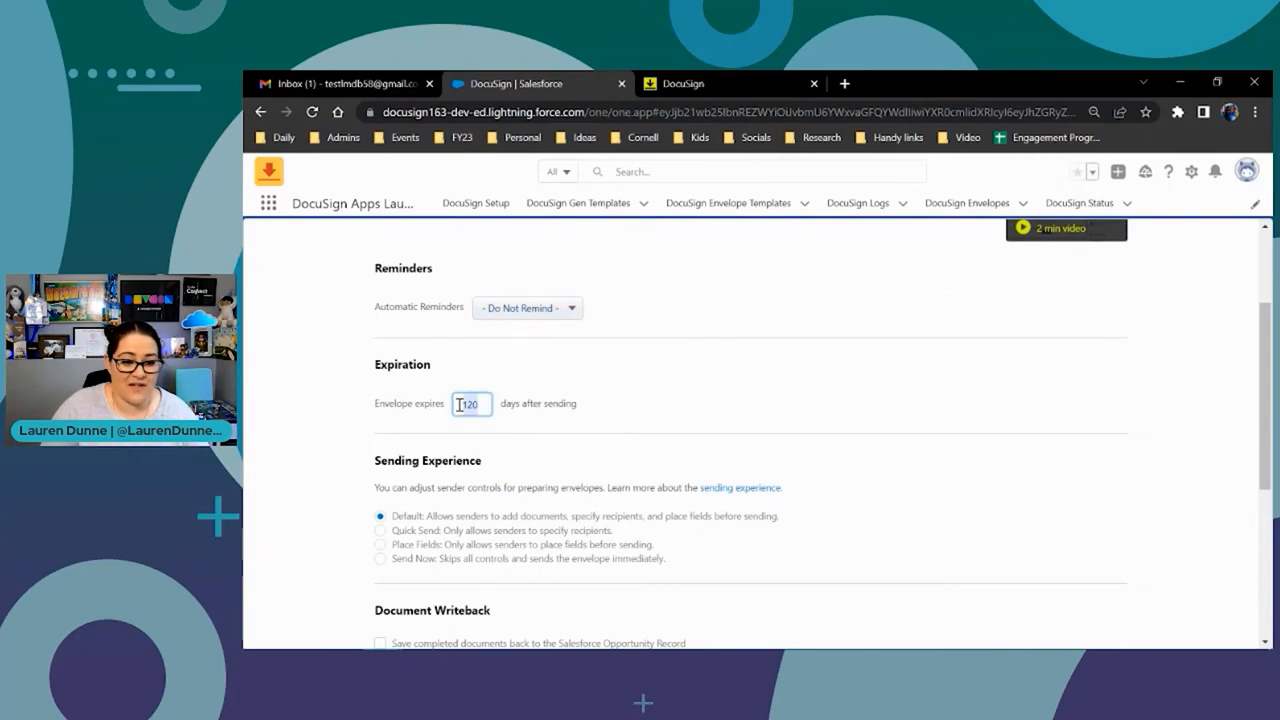
text(10)
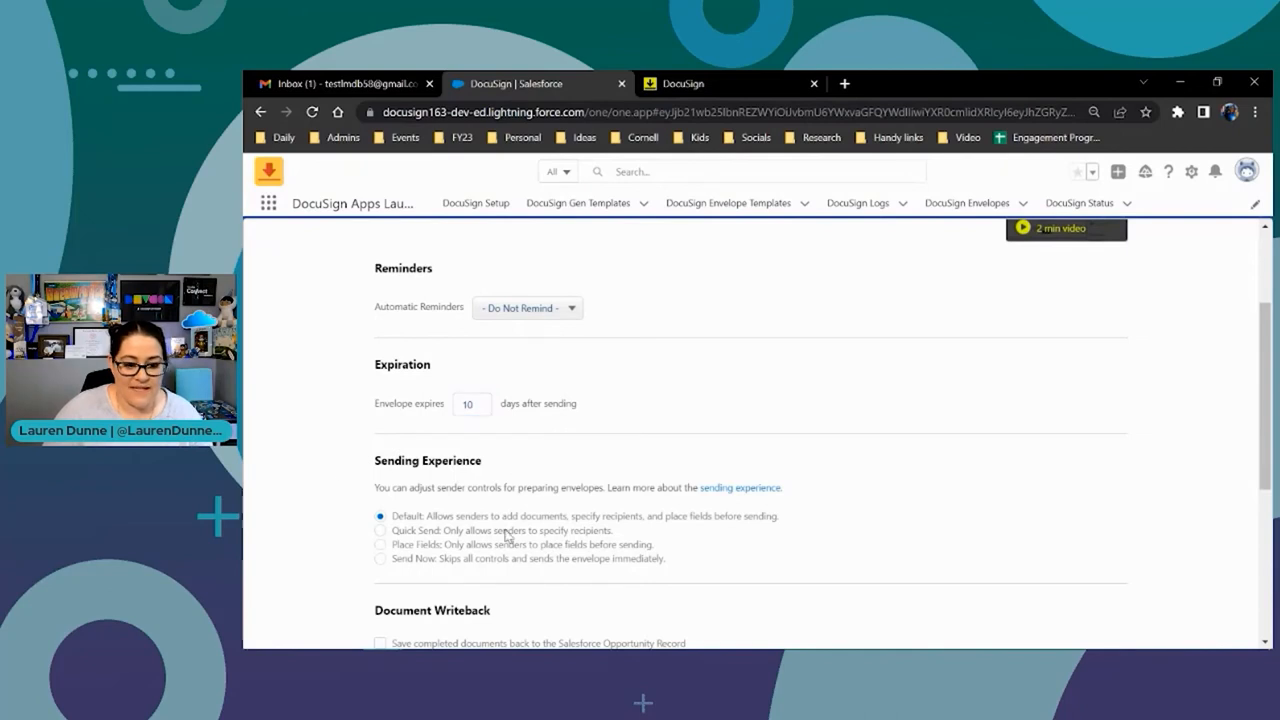
click(380, 530)
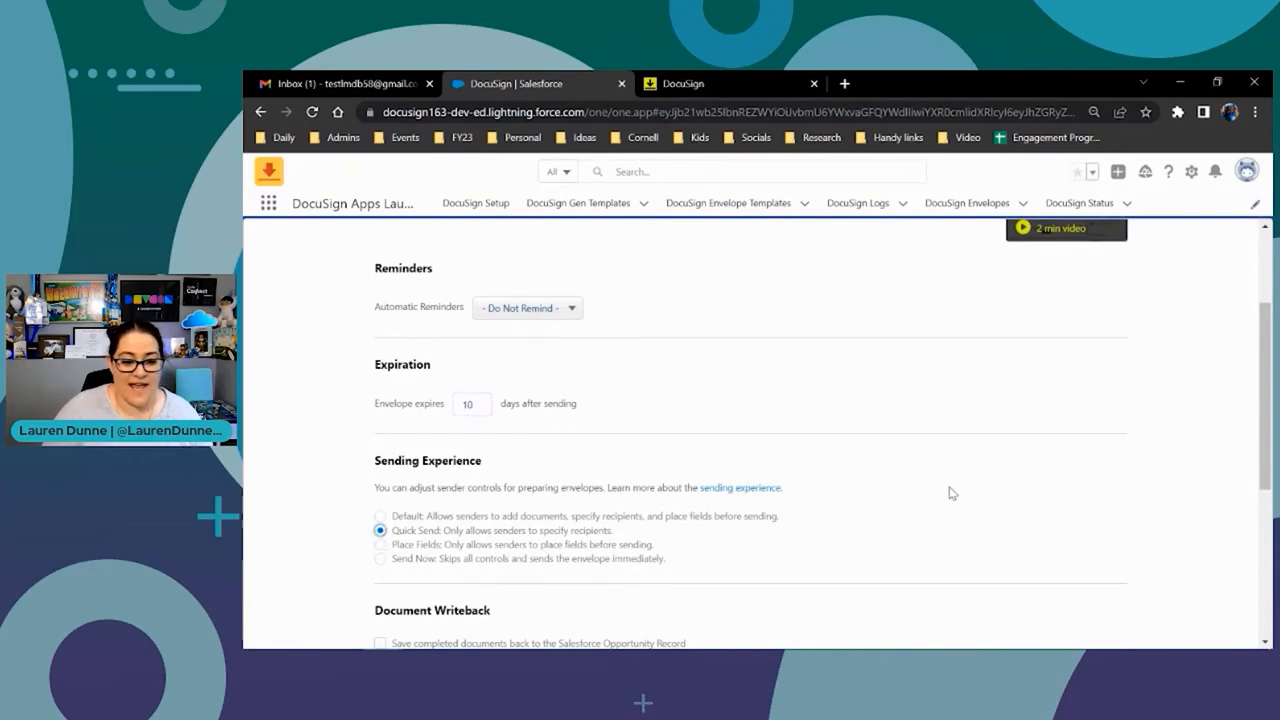
mouse_move(970, 472)
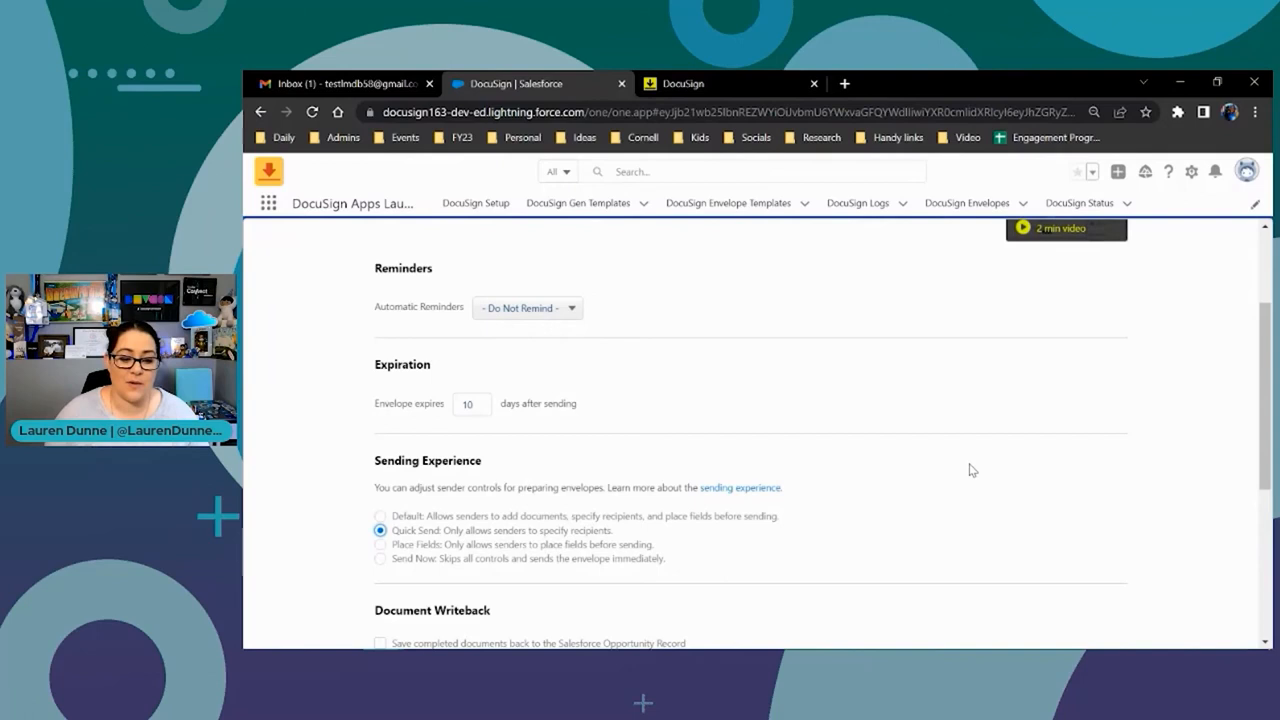
scroll(down, 3)
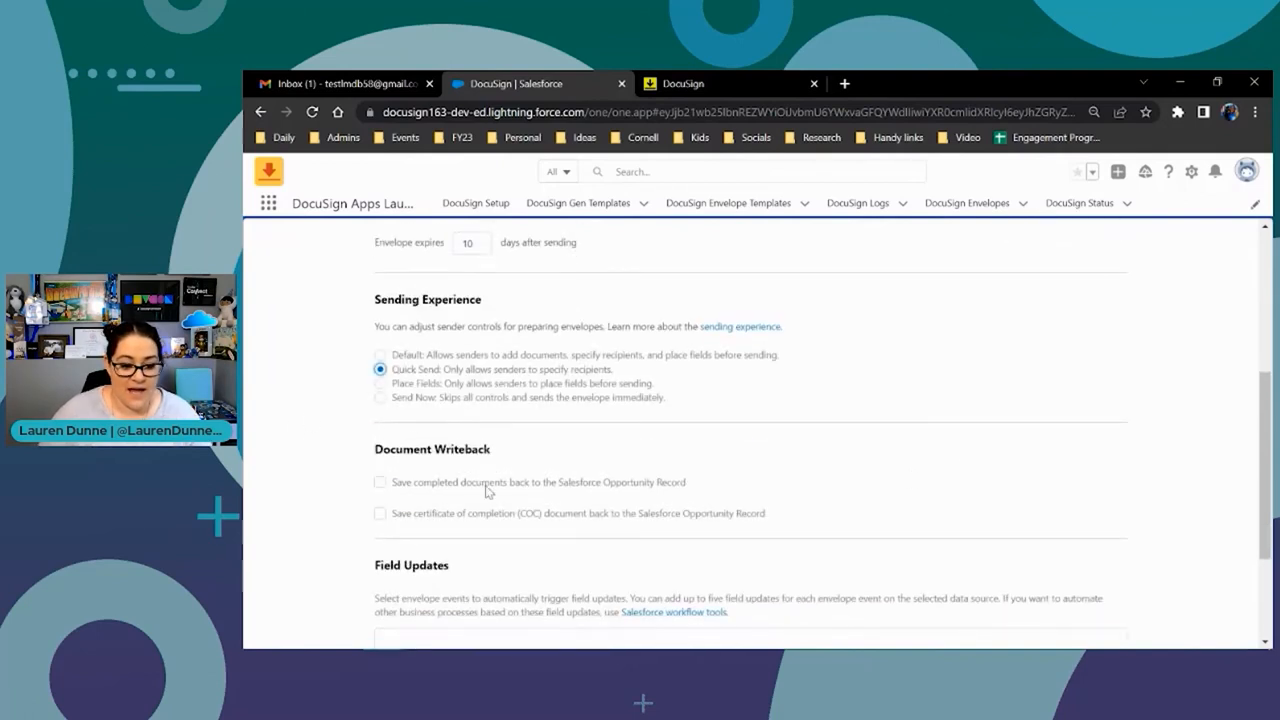
mouse_move(388, 516)
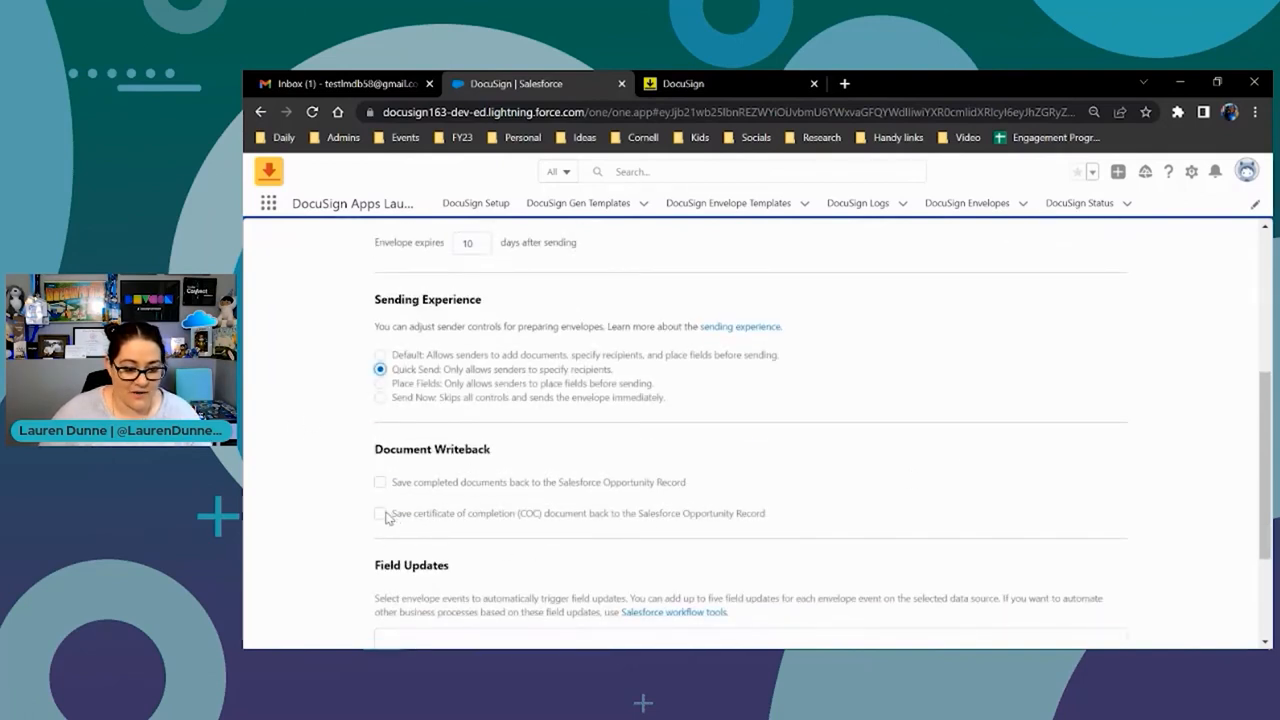
click(380, 512)
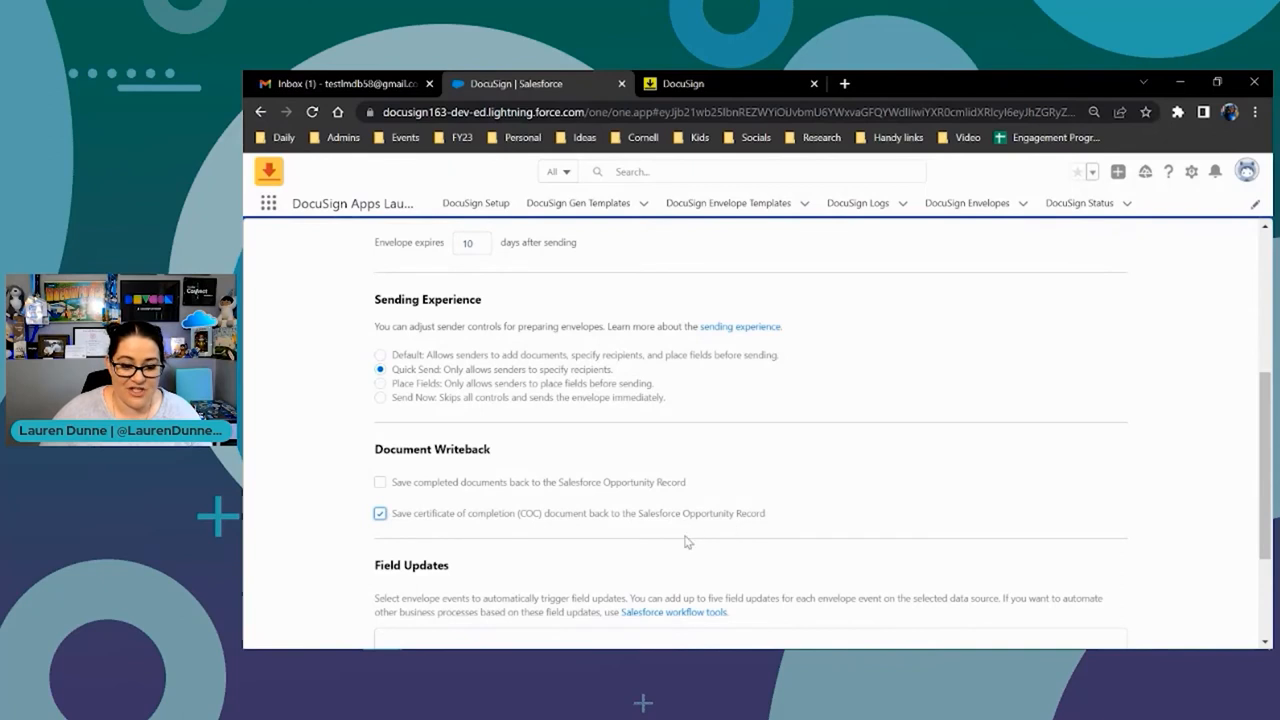
scroll(down, 3)
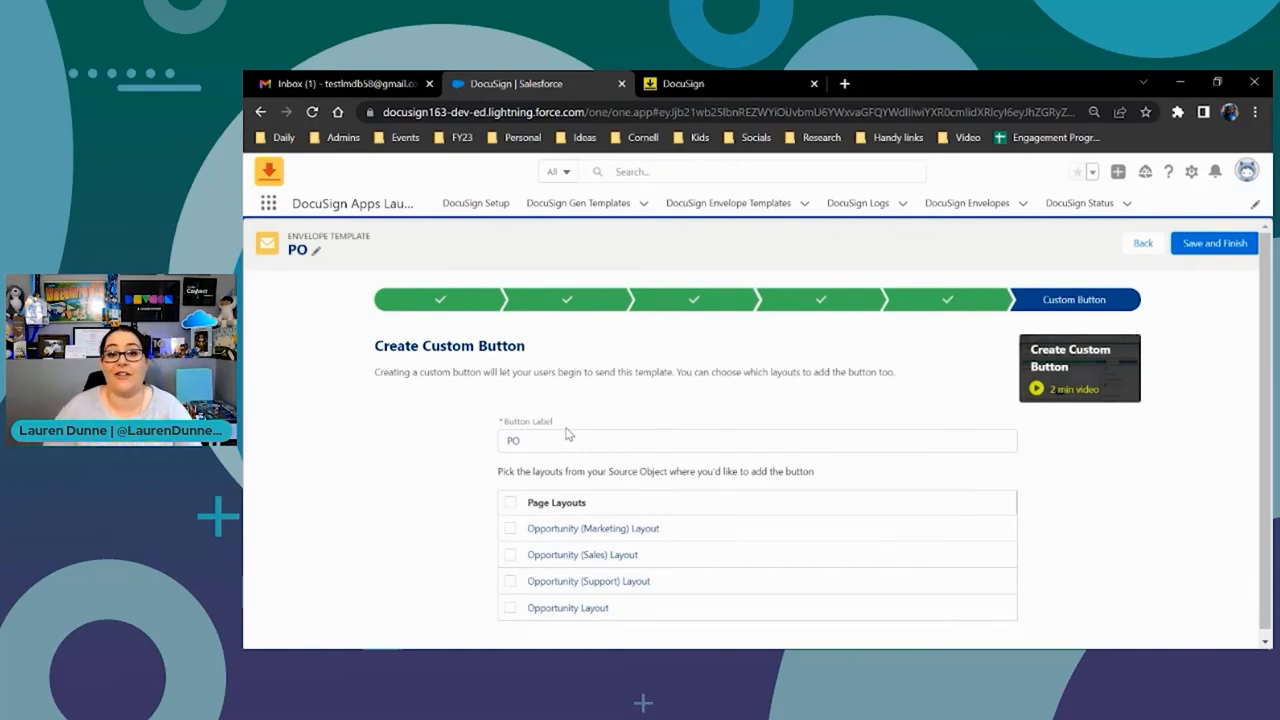
mouse_move(530, 464)
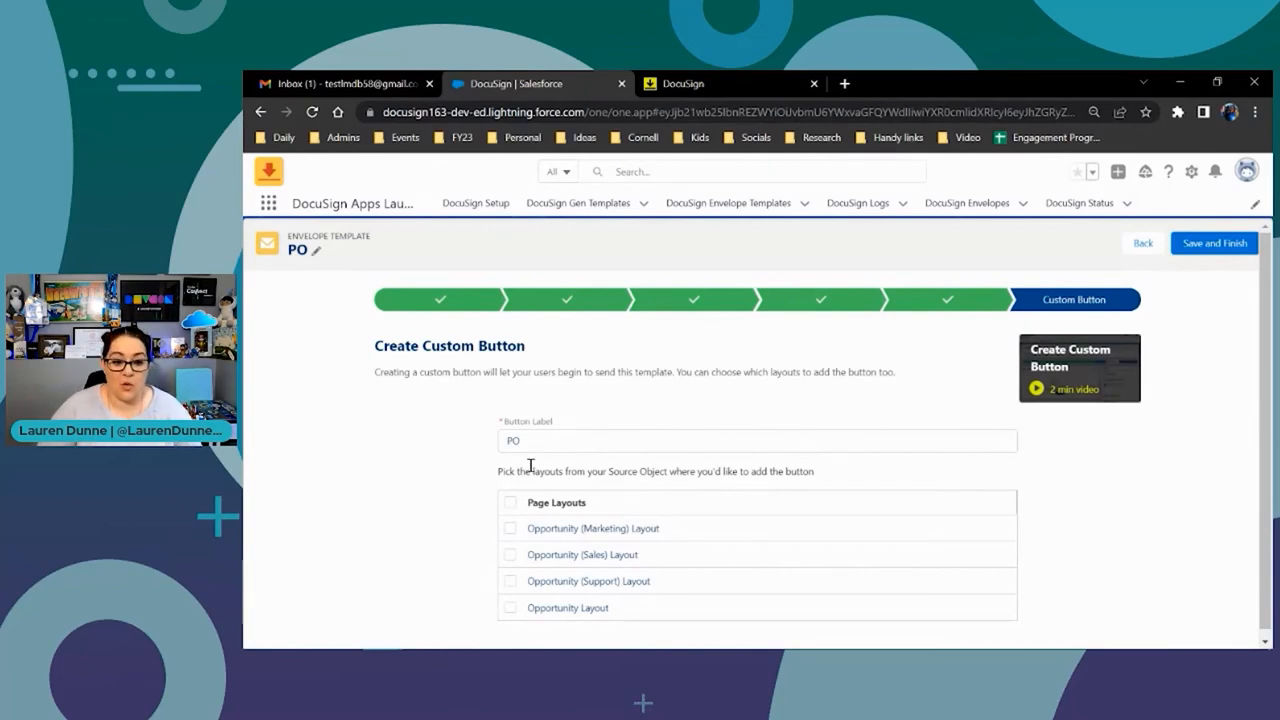
Label the custom button Send PO, add it to all opportunity page layouts, and finish
click(756, 442)
text(Send )
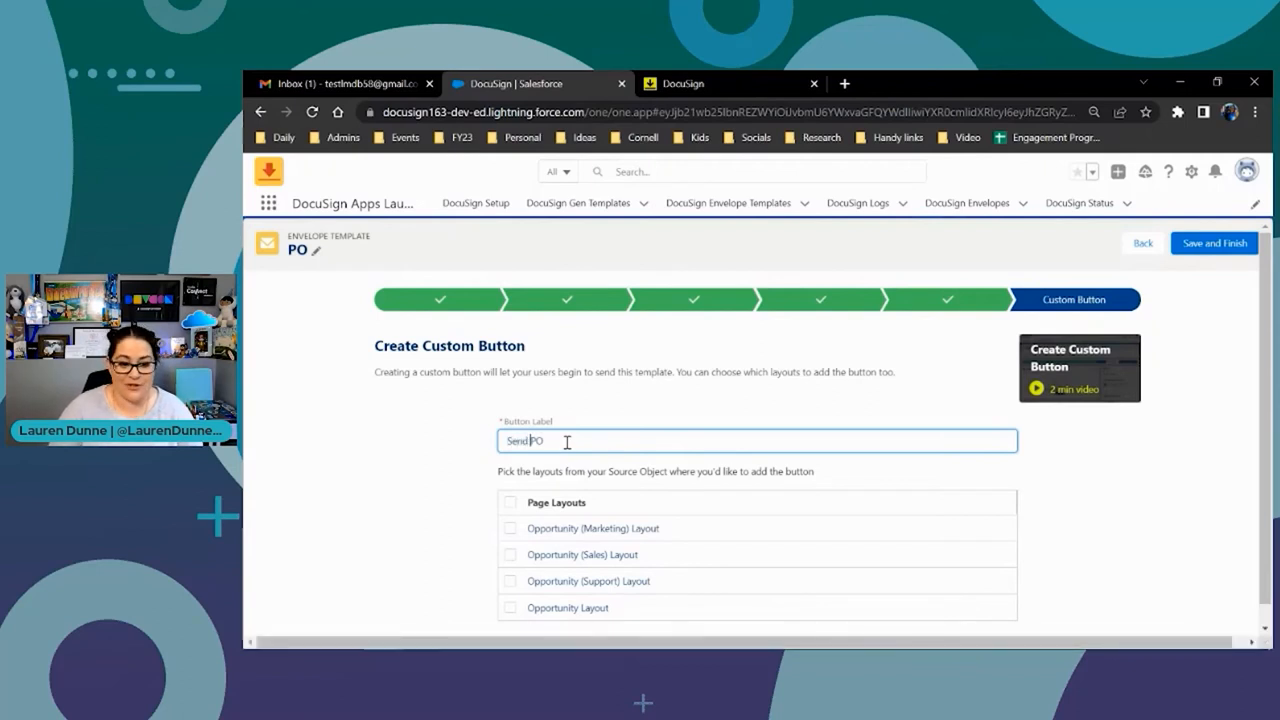
mouse_move(704, 562)
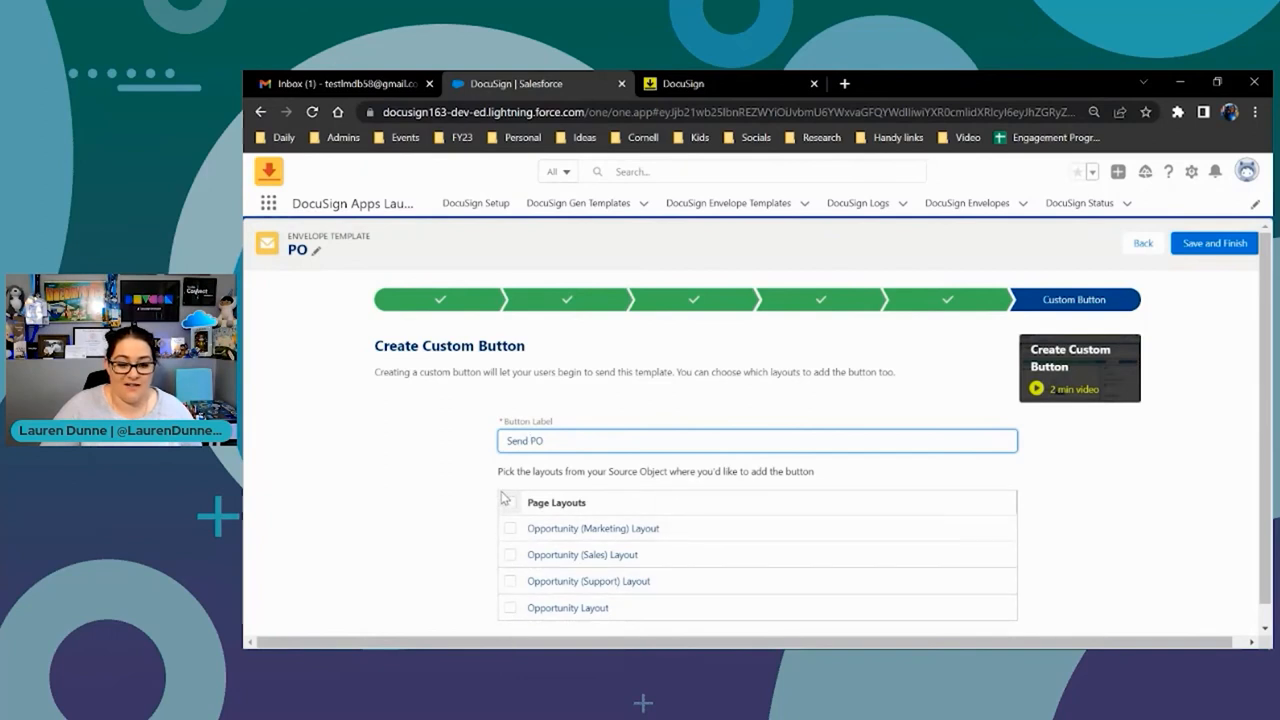
click(510, 502)
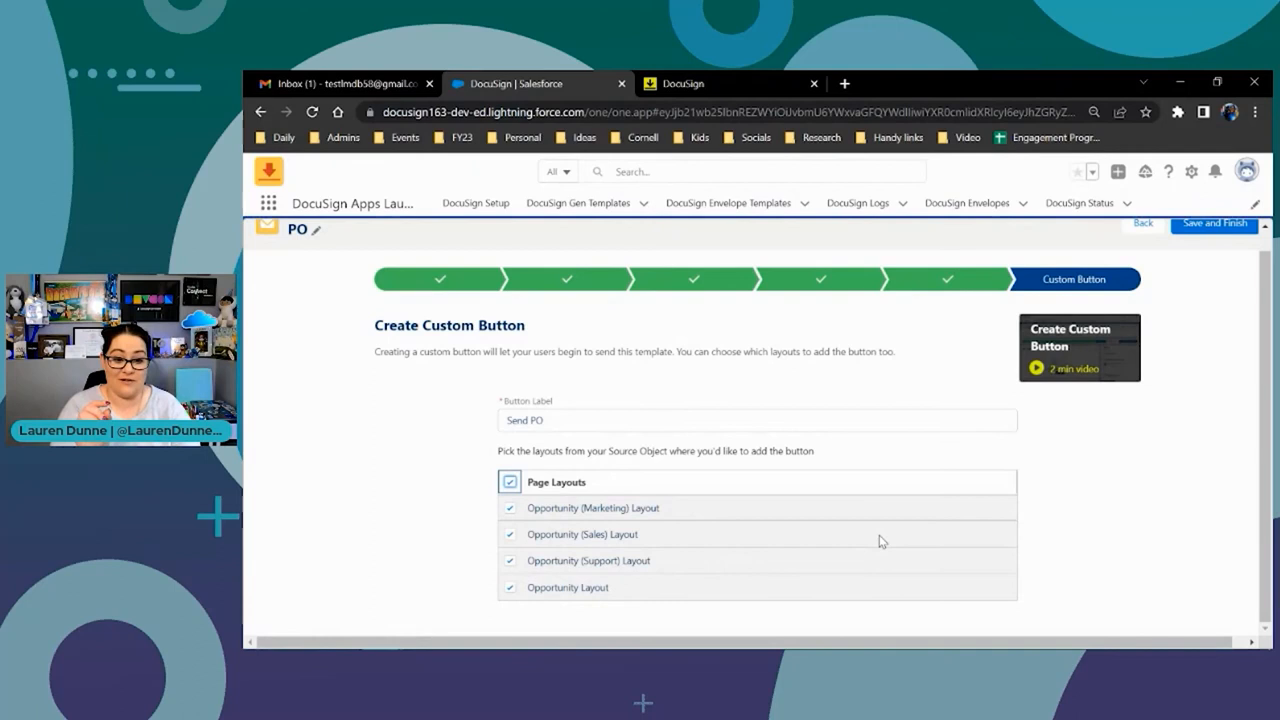
mouse_move(1100, 392)
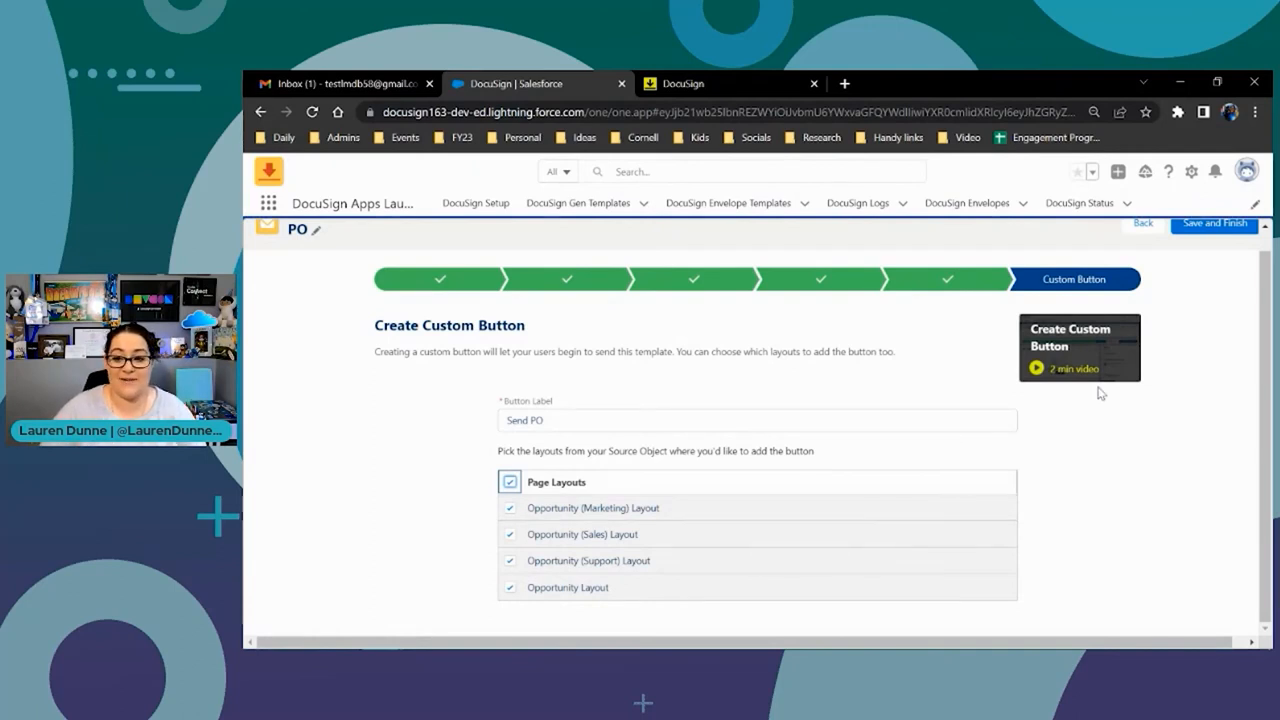
click(1212, 224)
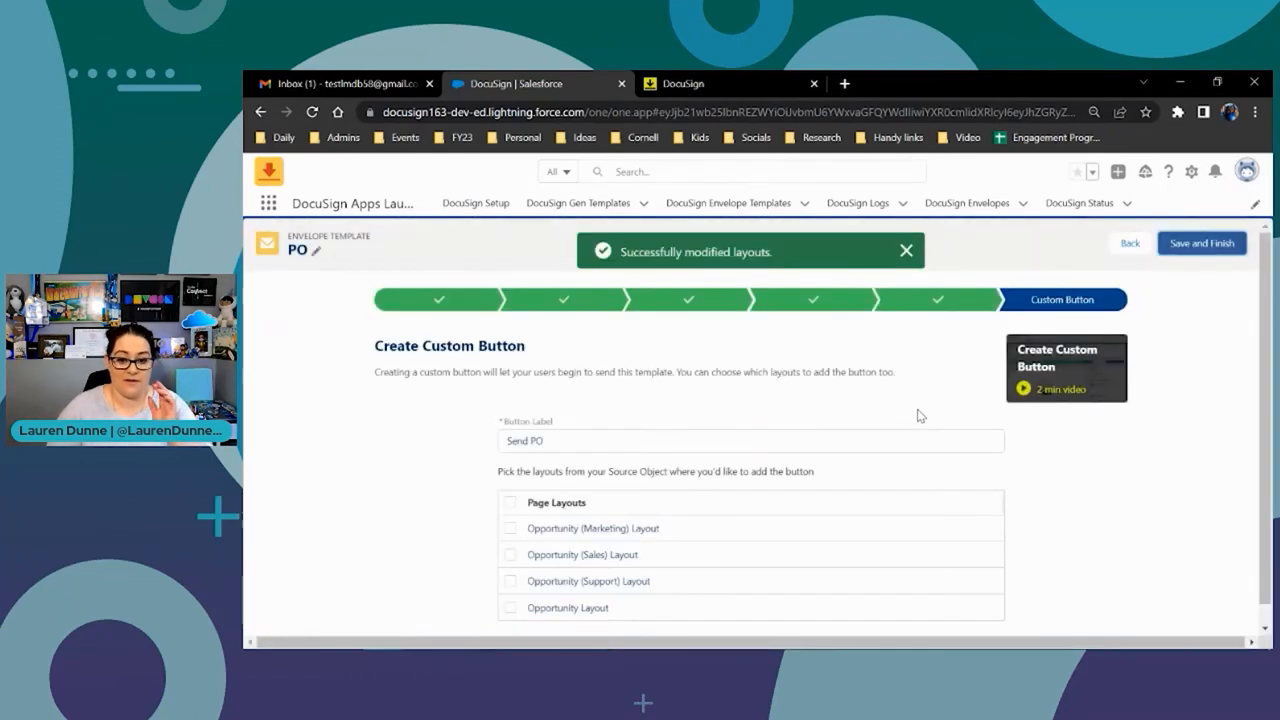
click(1200, 244)
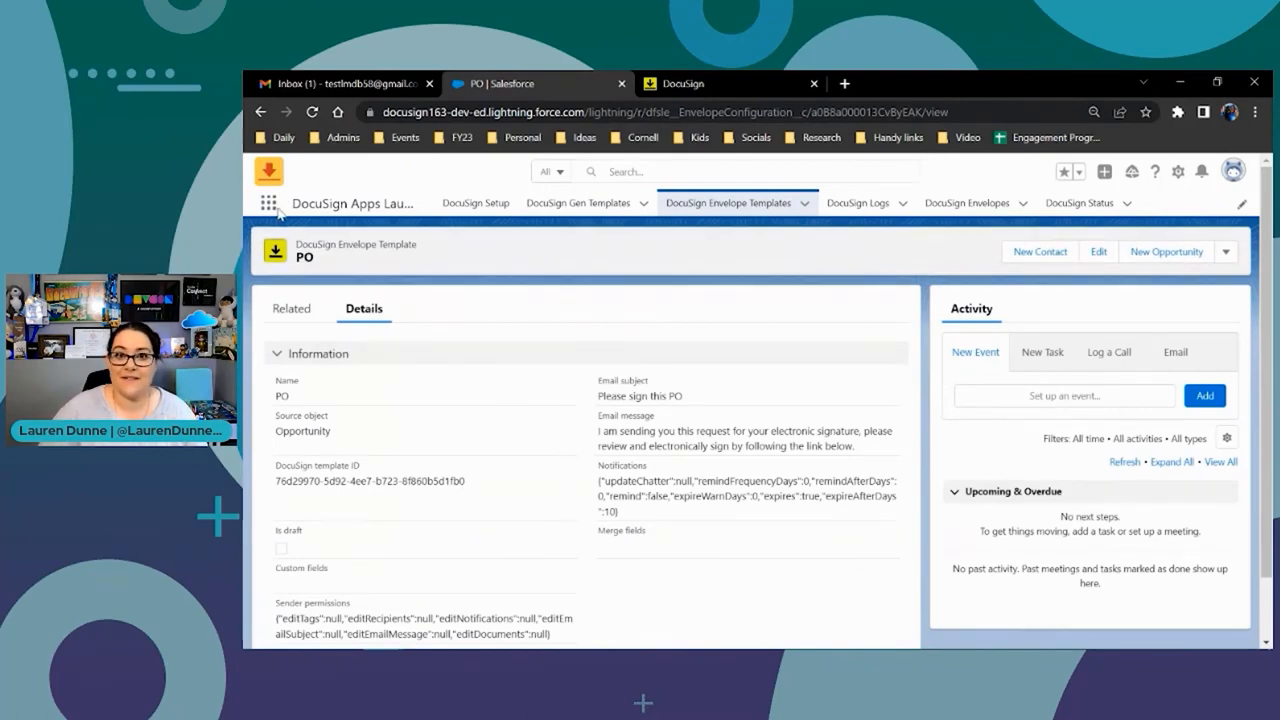
Switch to the Sales Console app and show All Opportunities as a table
click(268, 202)
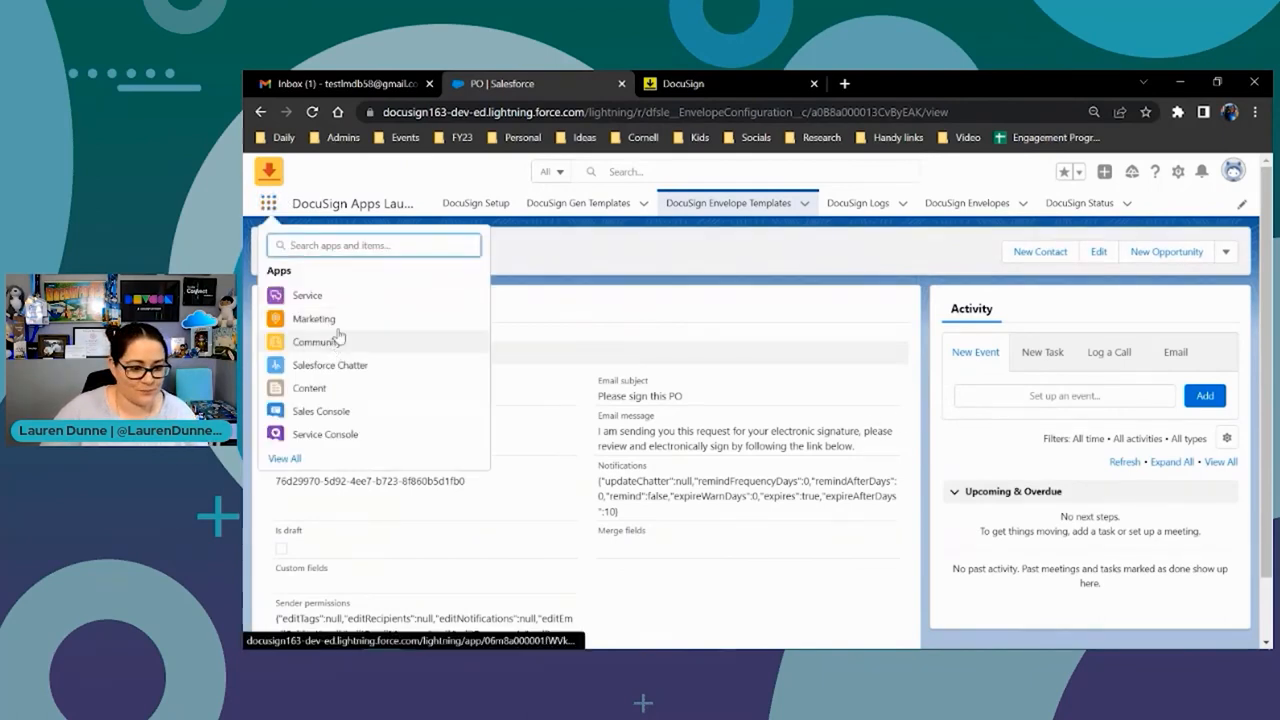
click(320, 410)
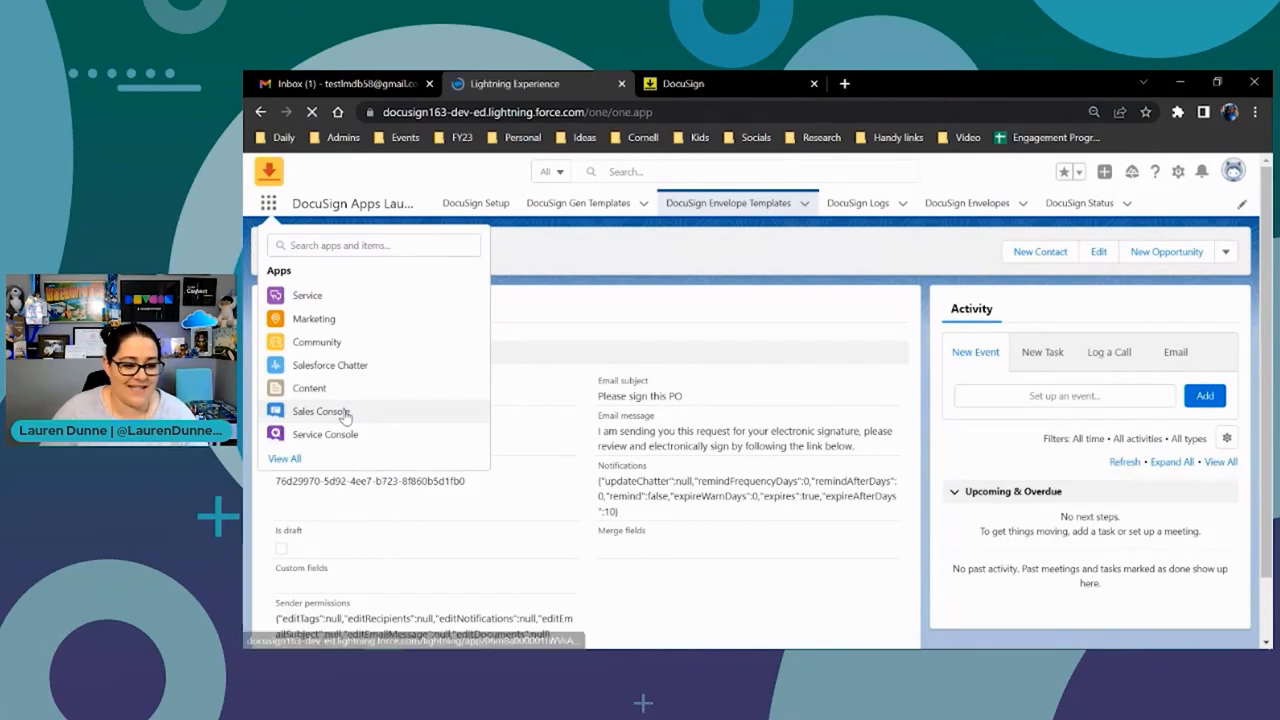
click(320, 412)
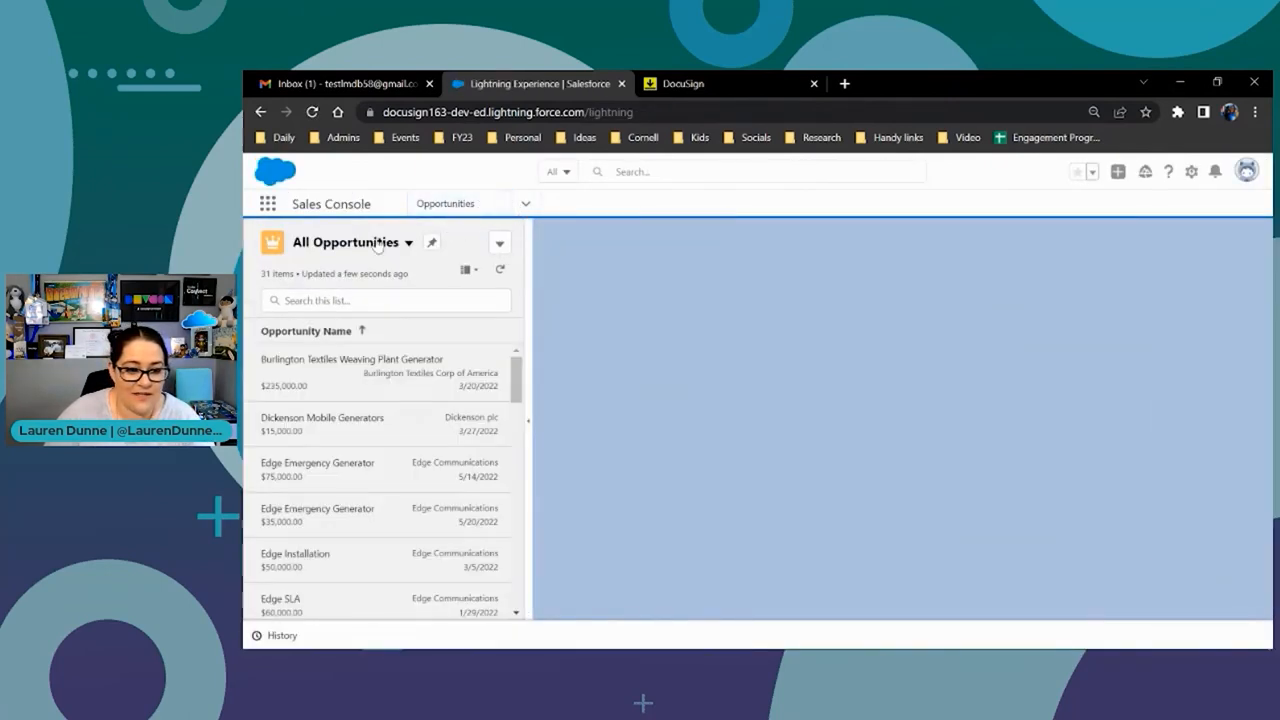
click(444, 204)
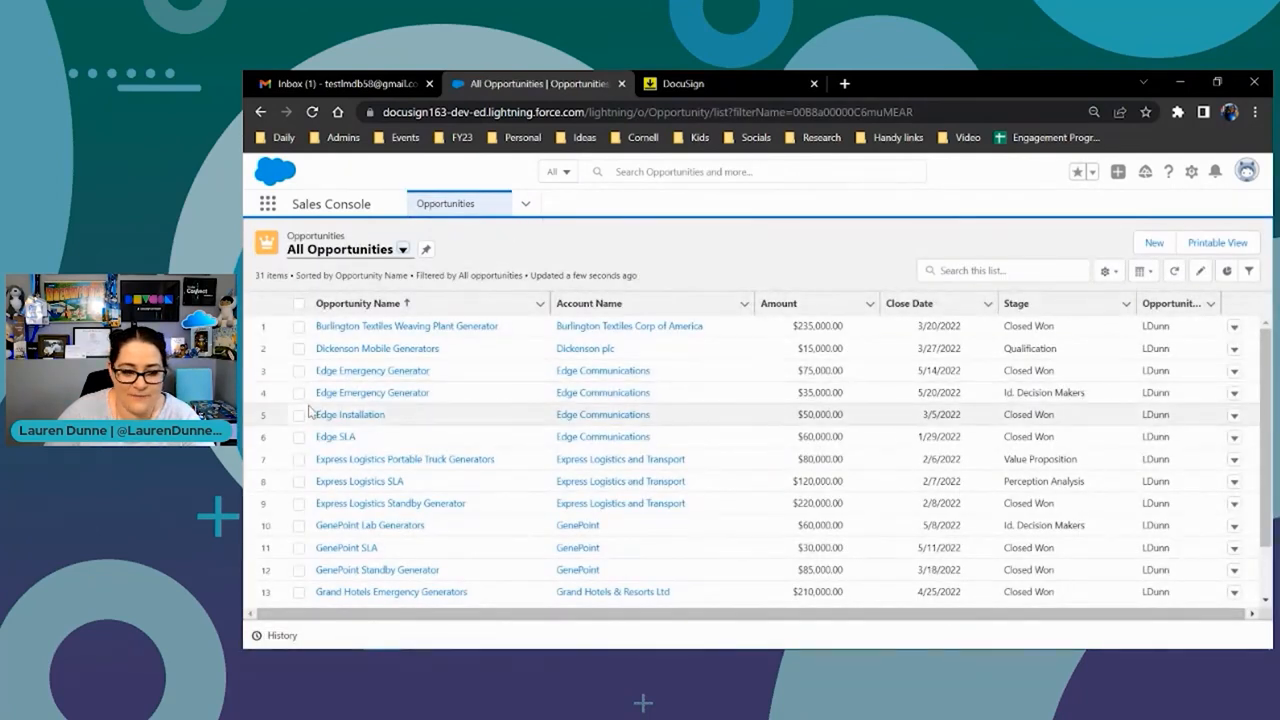
click(816, 370)
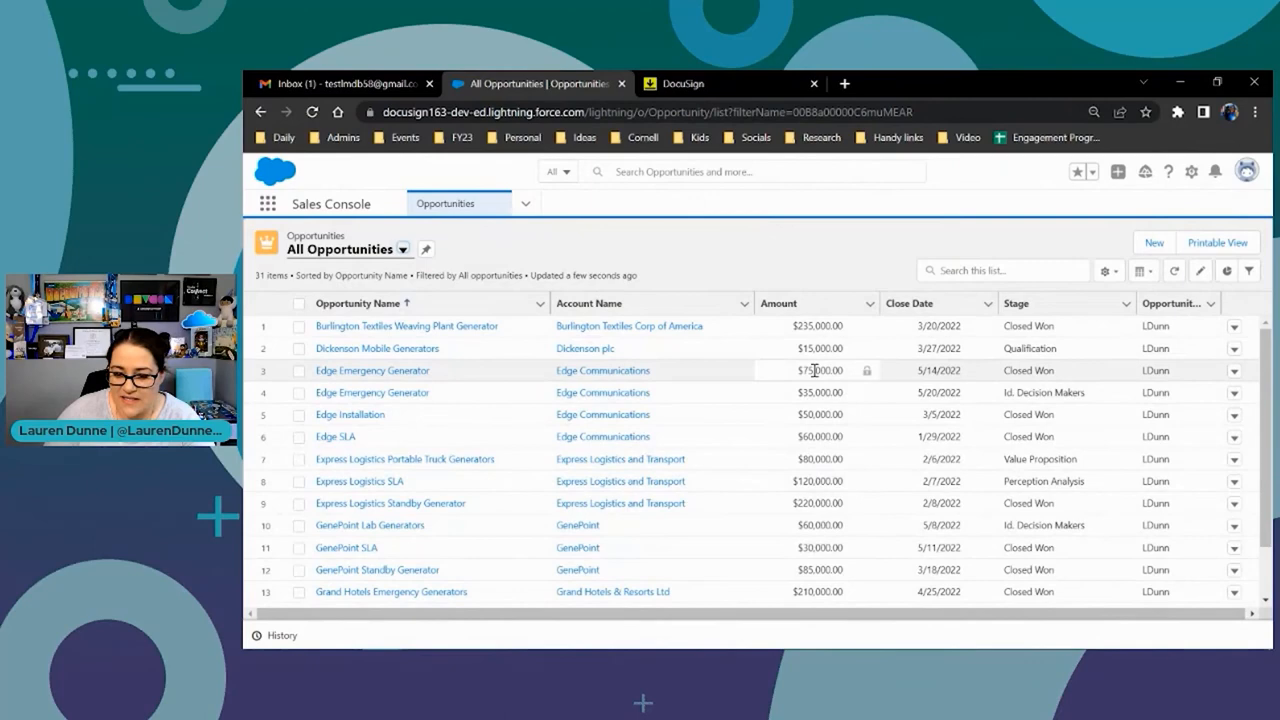
mouse_move(376, 348)
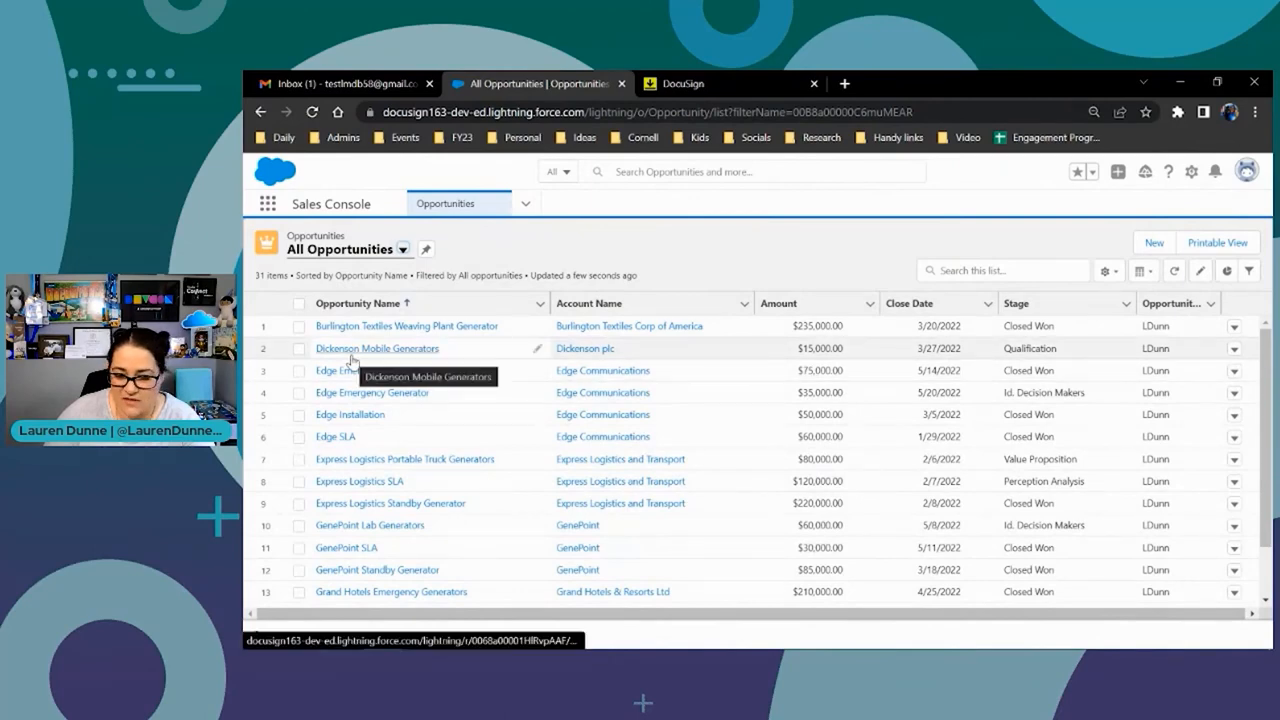
Open the Dickenson Mobile Generators opportunity and show its Details tab
click(376, 348)
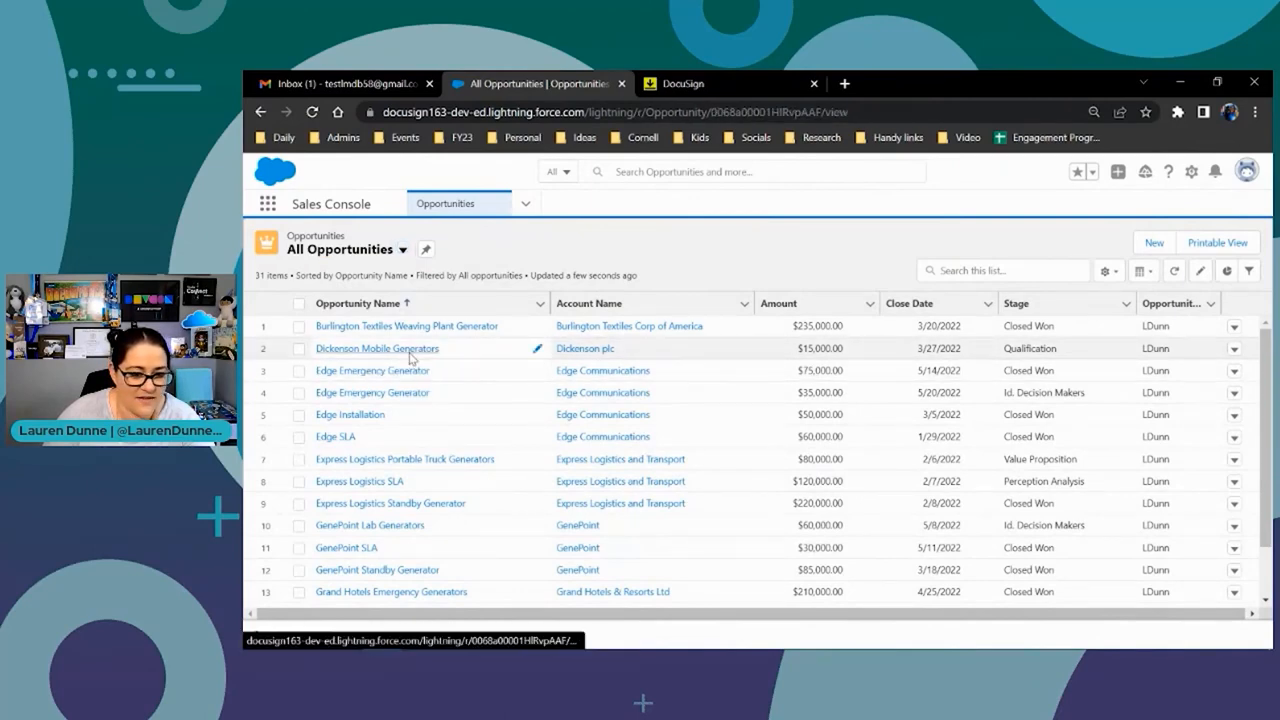
click(376, 348)
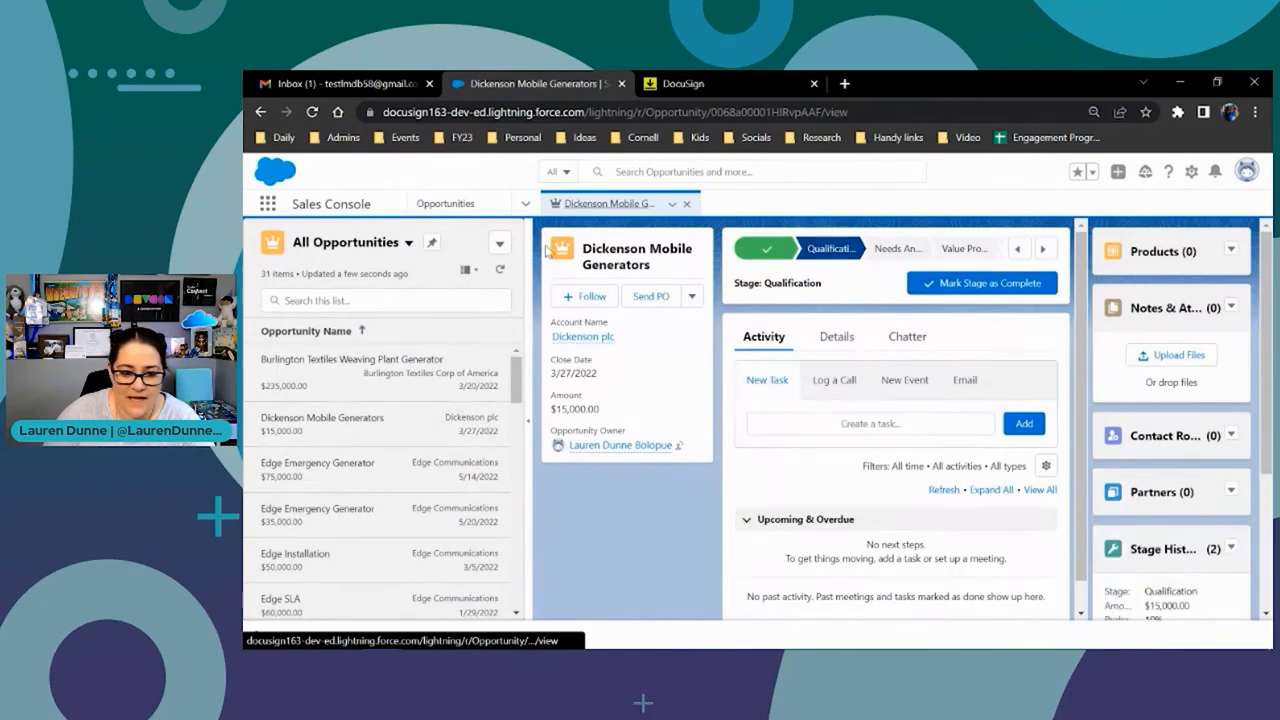
click(1044, 248)
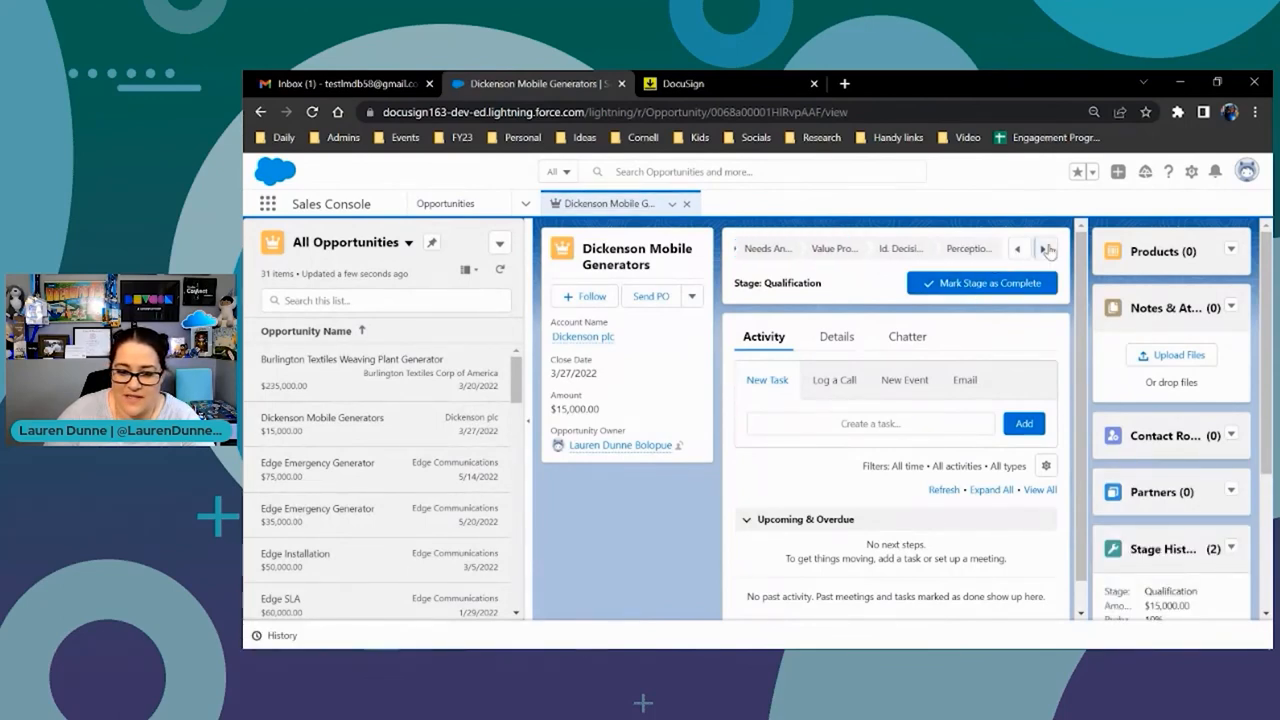
click(1044, 248)
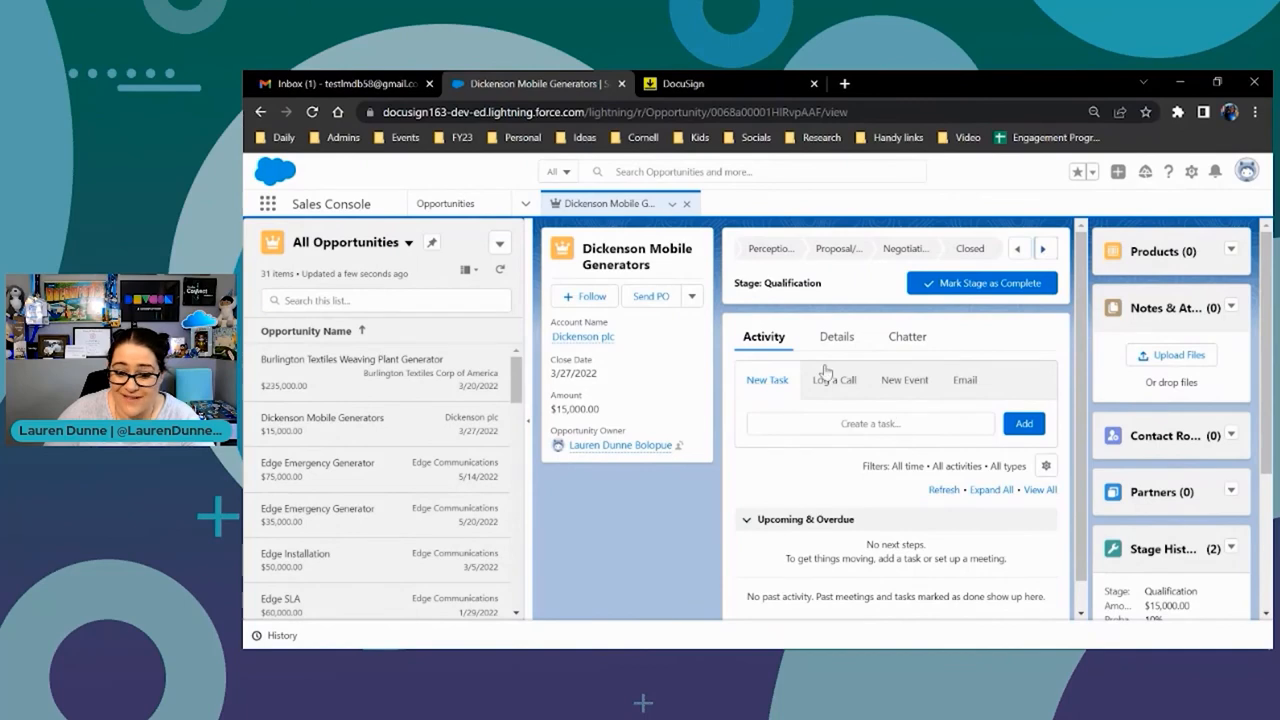
click(836, 336)
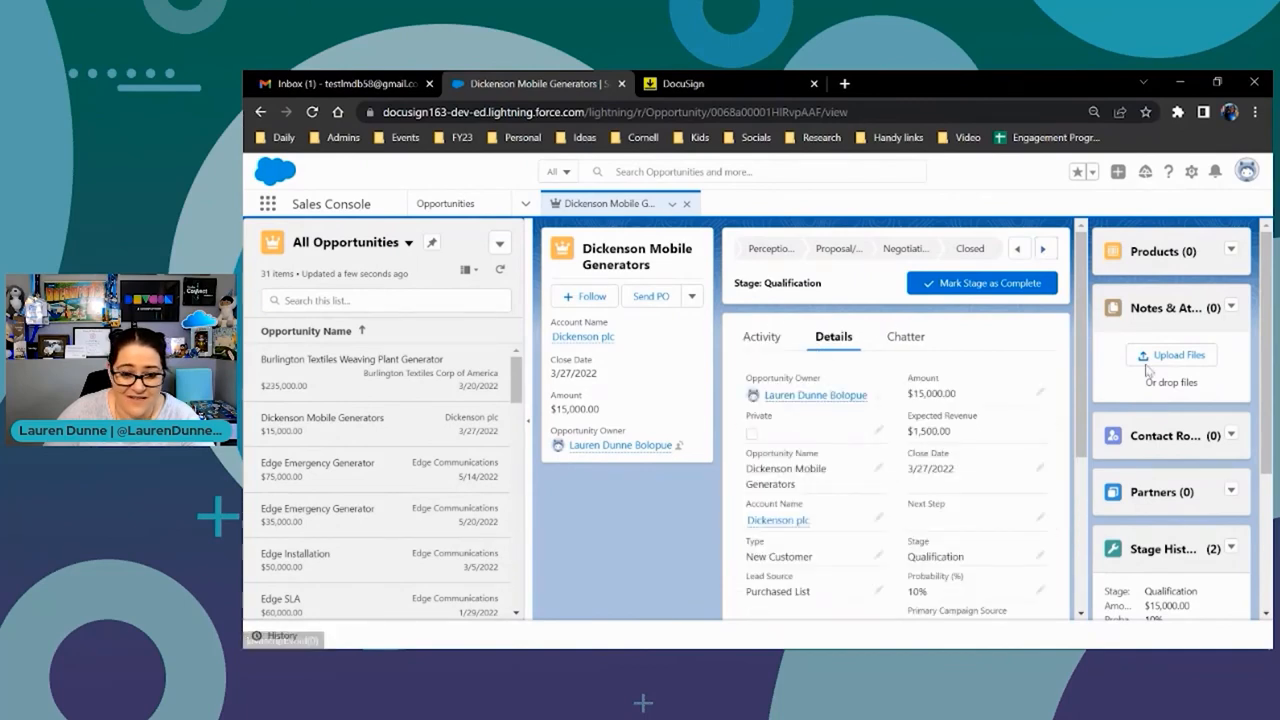
mouse_move(836, 410)
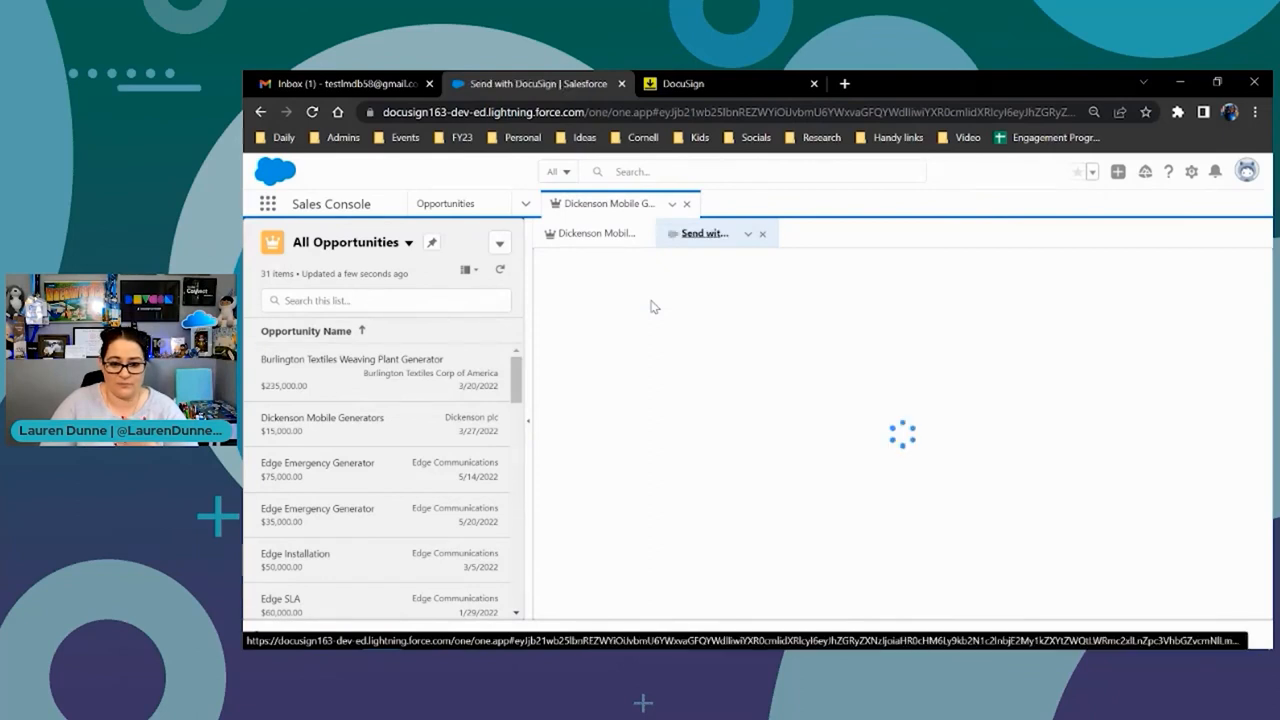
mouse_move(704, 232)
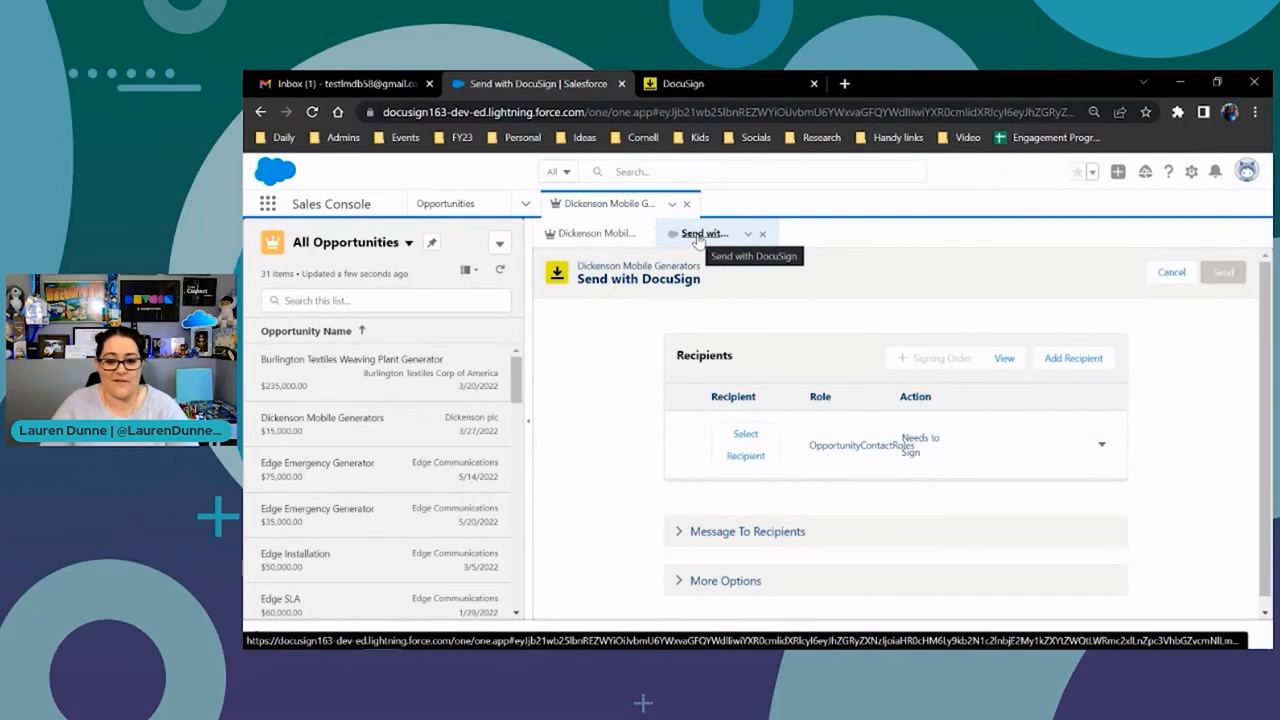
mouse_move(716, 248)
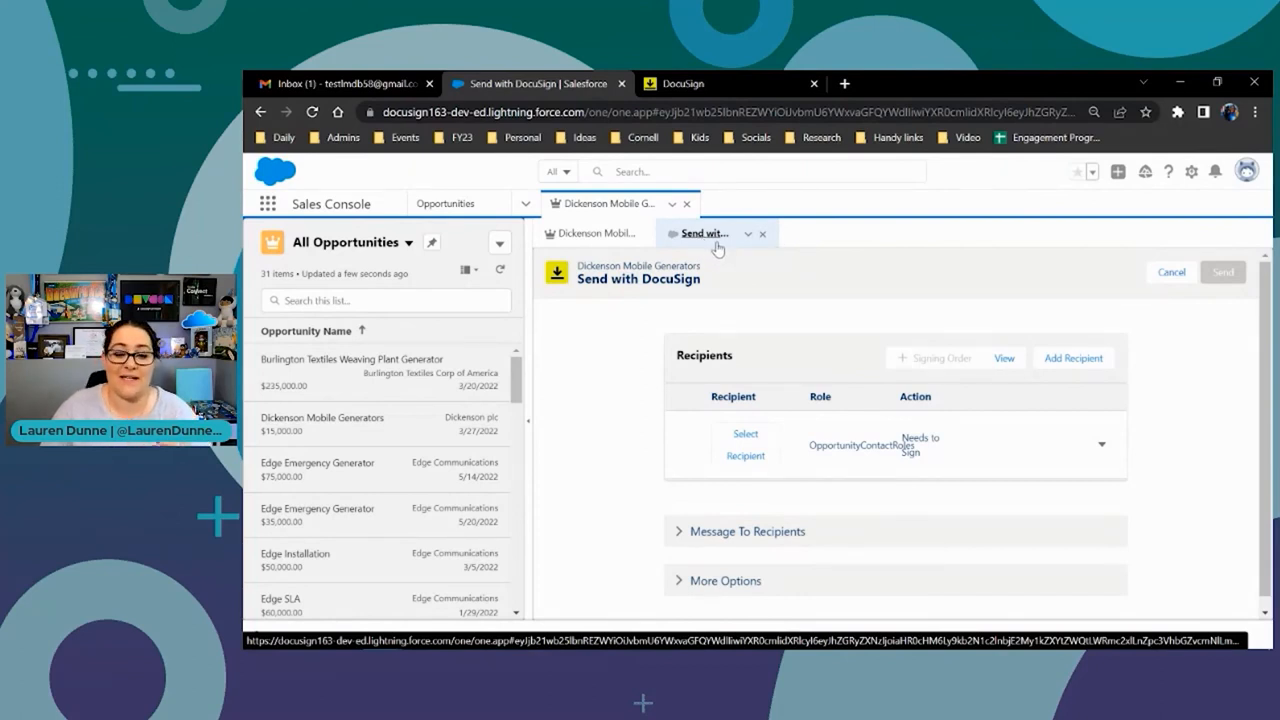
mouse_move(704, 232)
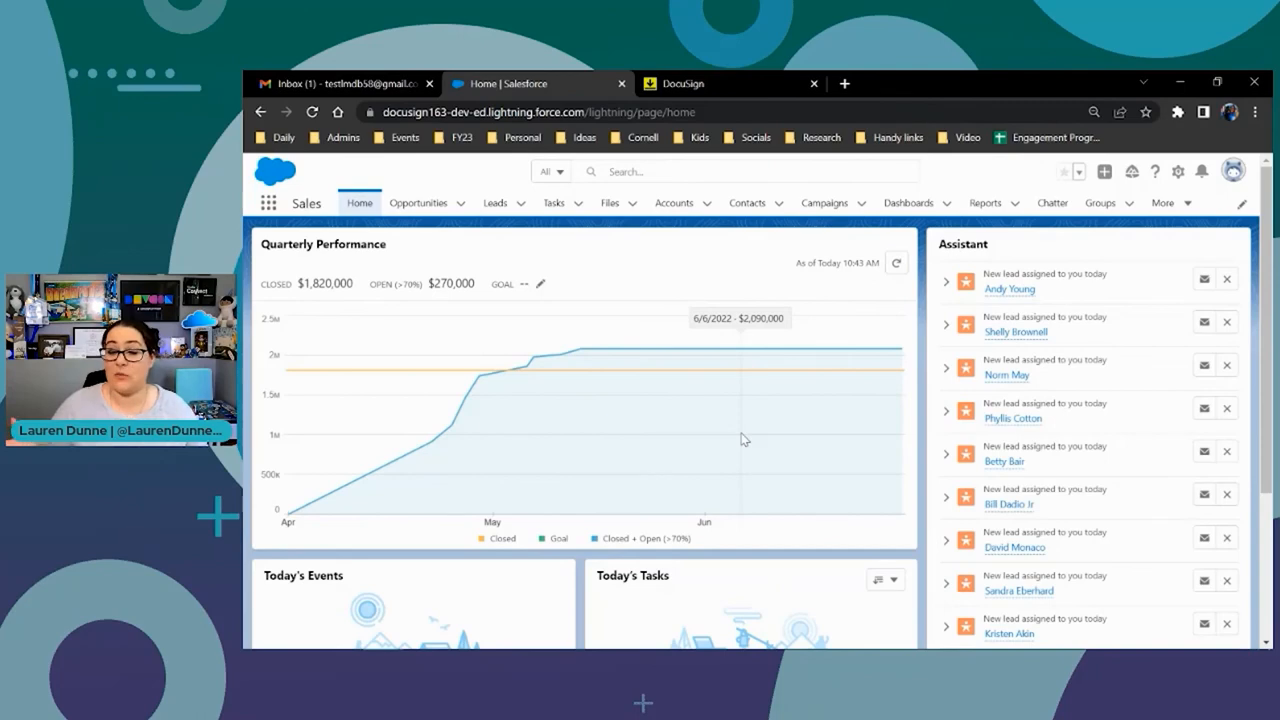
mouse_move(418, 202)
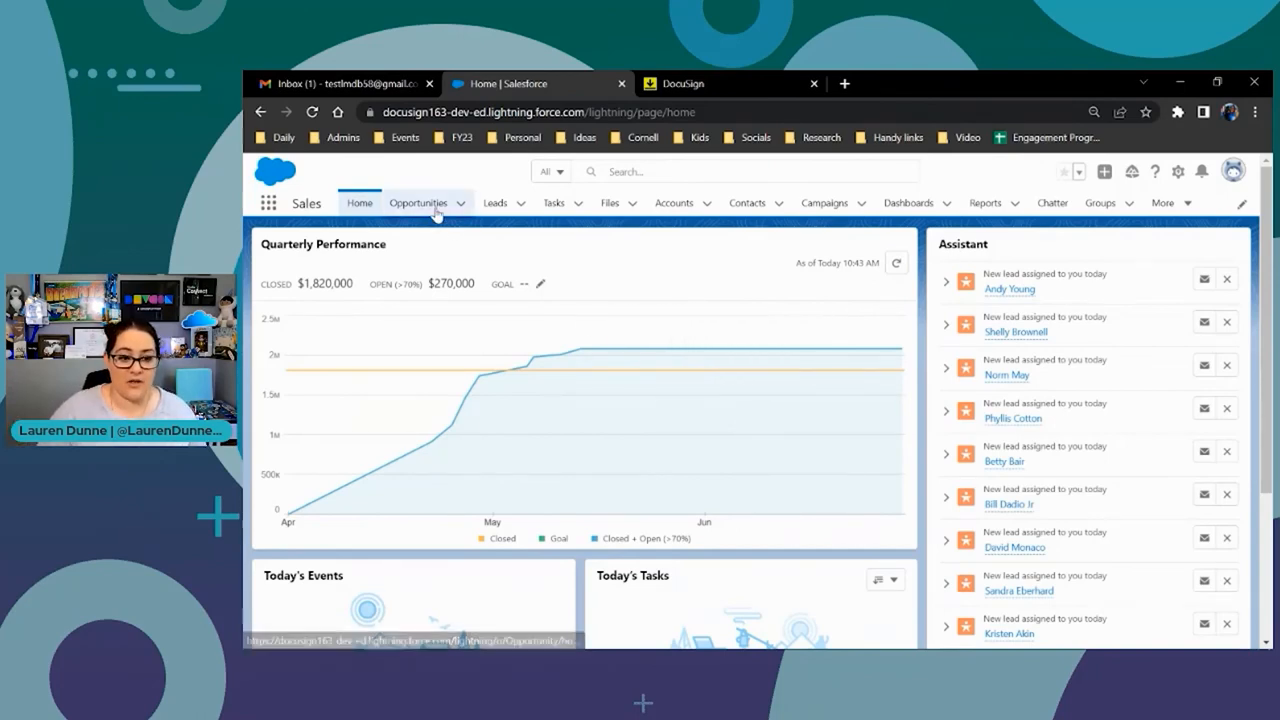
Open Dickenson Mobile Generators and start adding contact roles
click(418, 202)
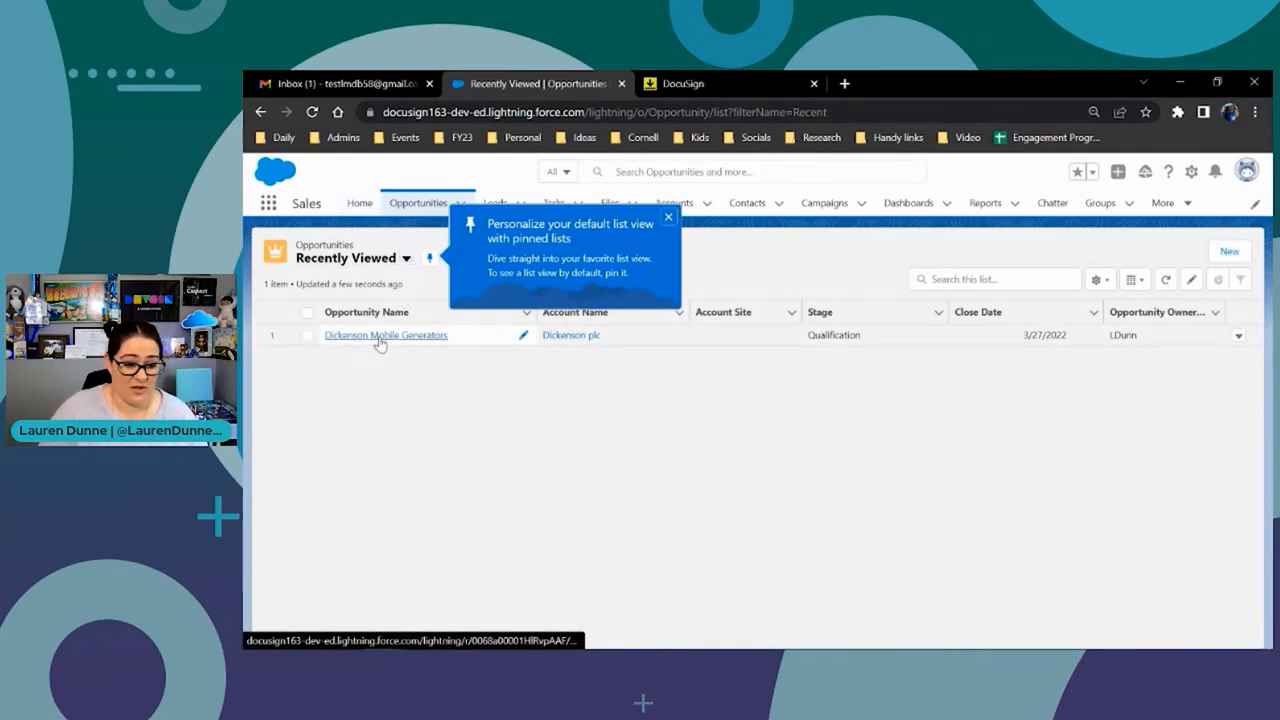
click(384, 336)
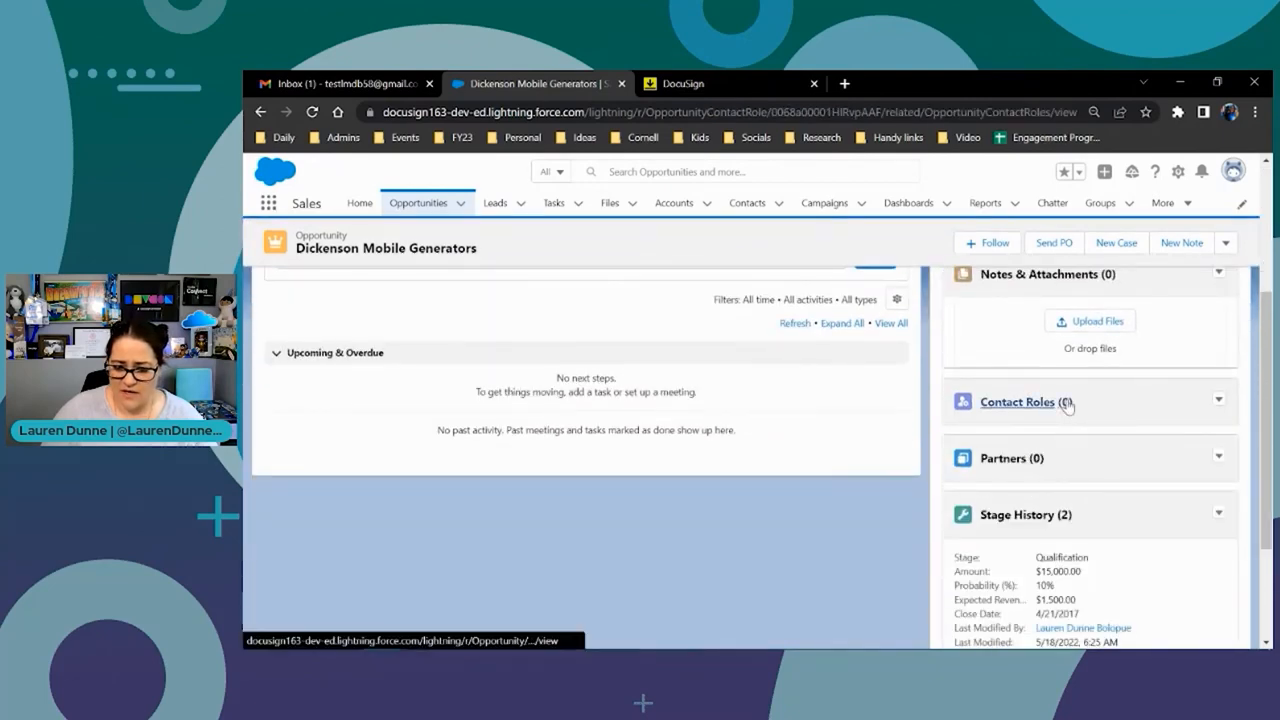
click(1016, 402)
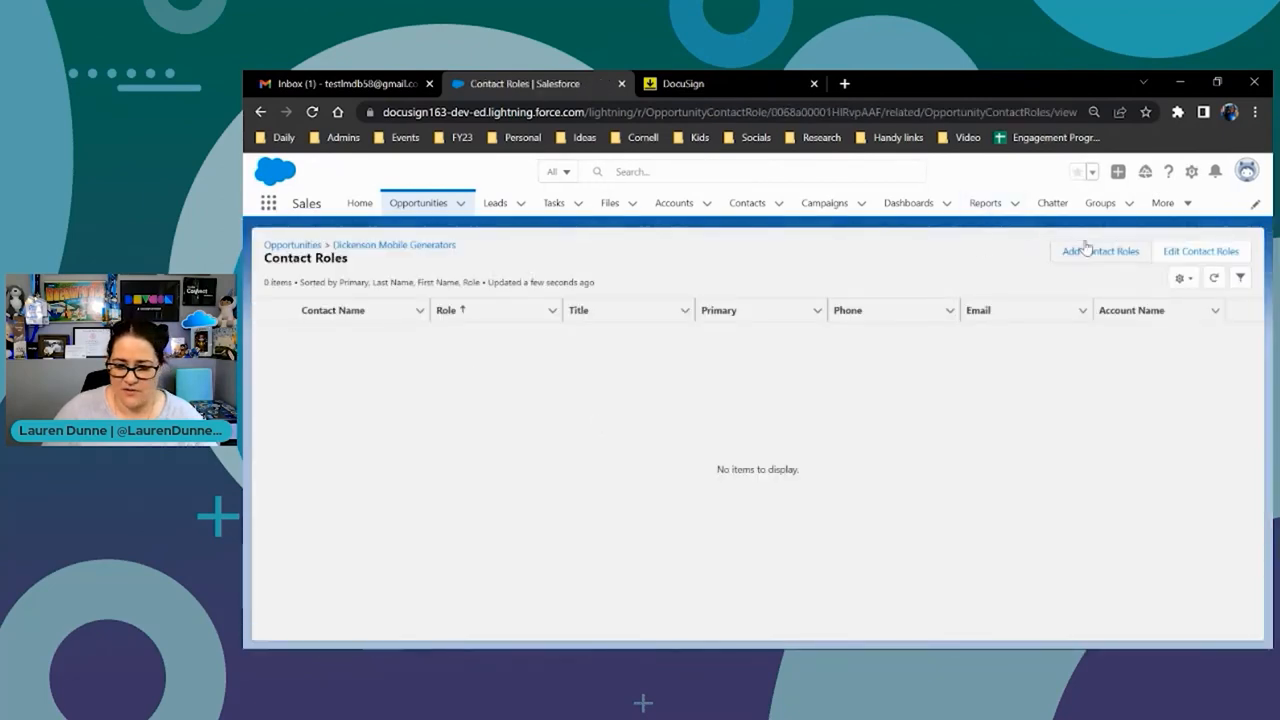
click(1100, 252)
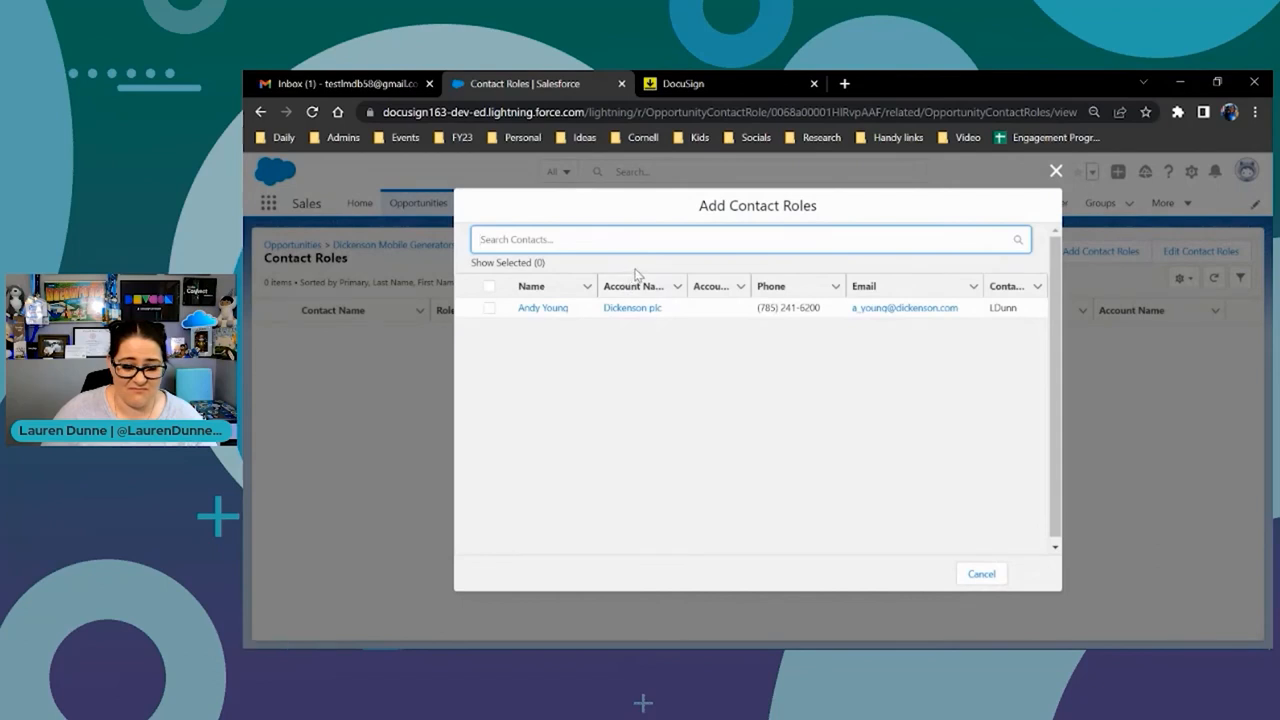
Add the Dickenson plc contact Andy Young as a contact role and return to the opportunity
click(488, 308)
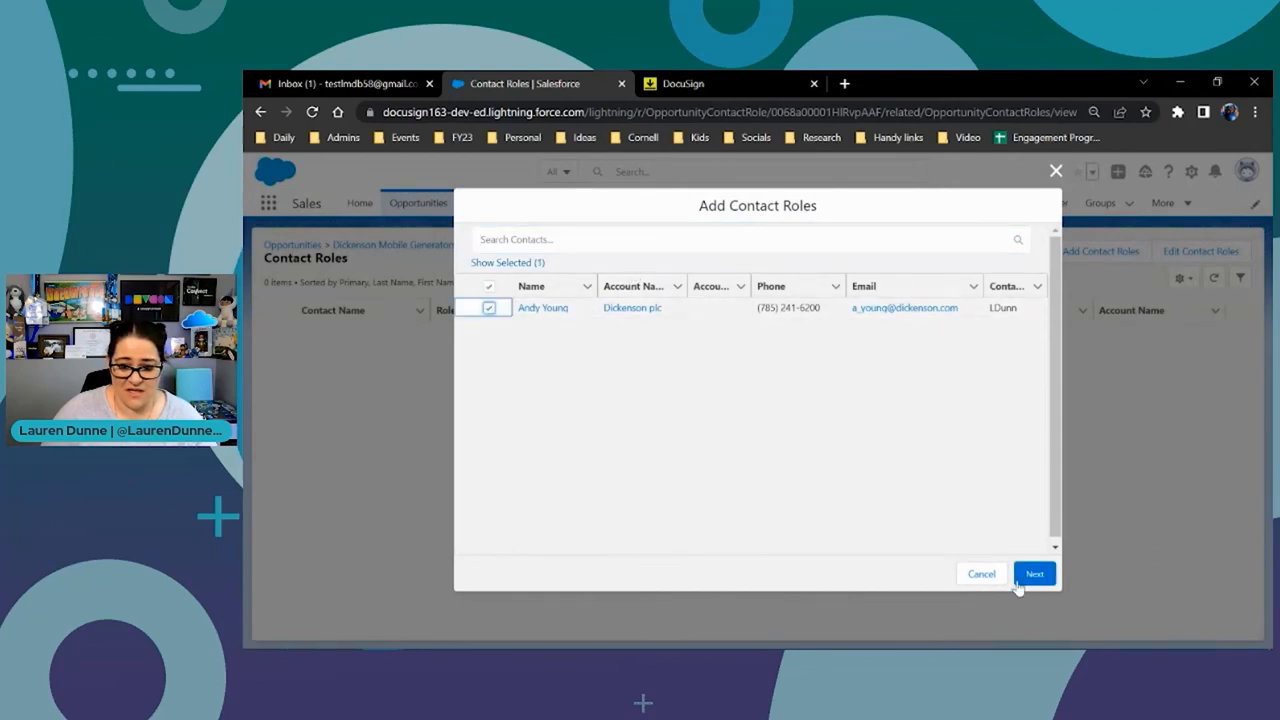
click(1034, 572)
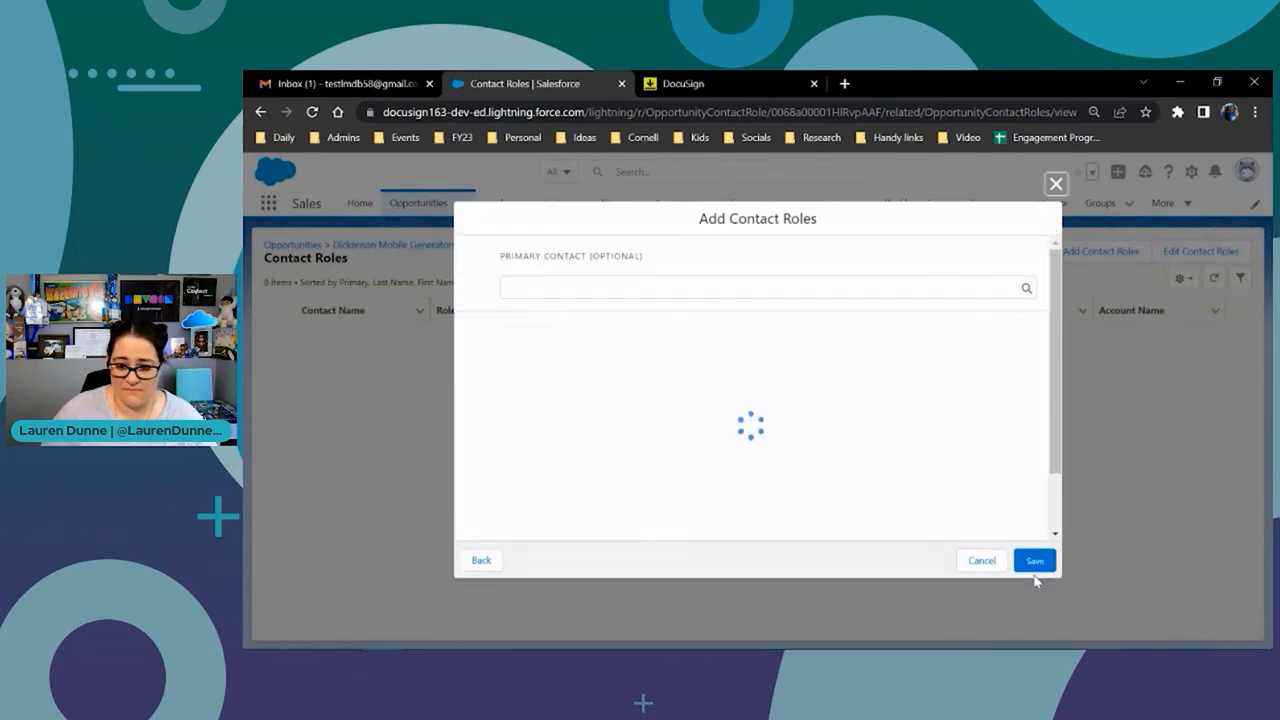
click(1034, 560)
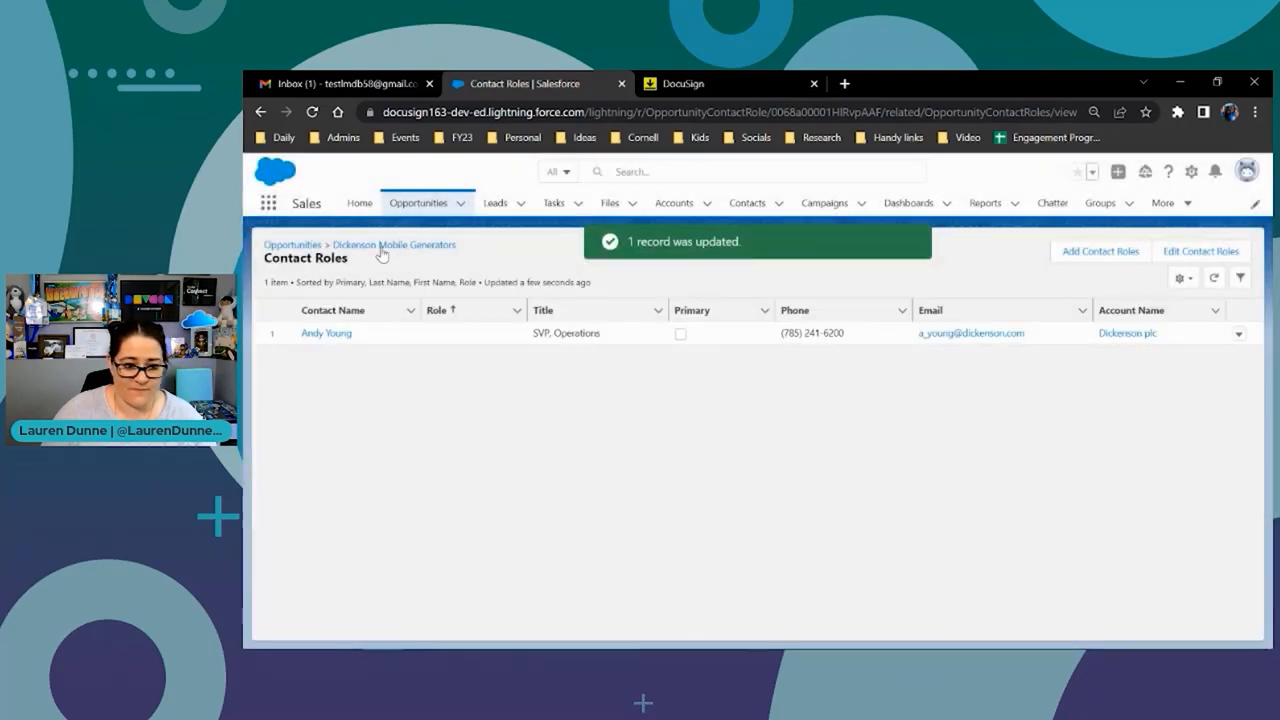
click(292, 244)
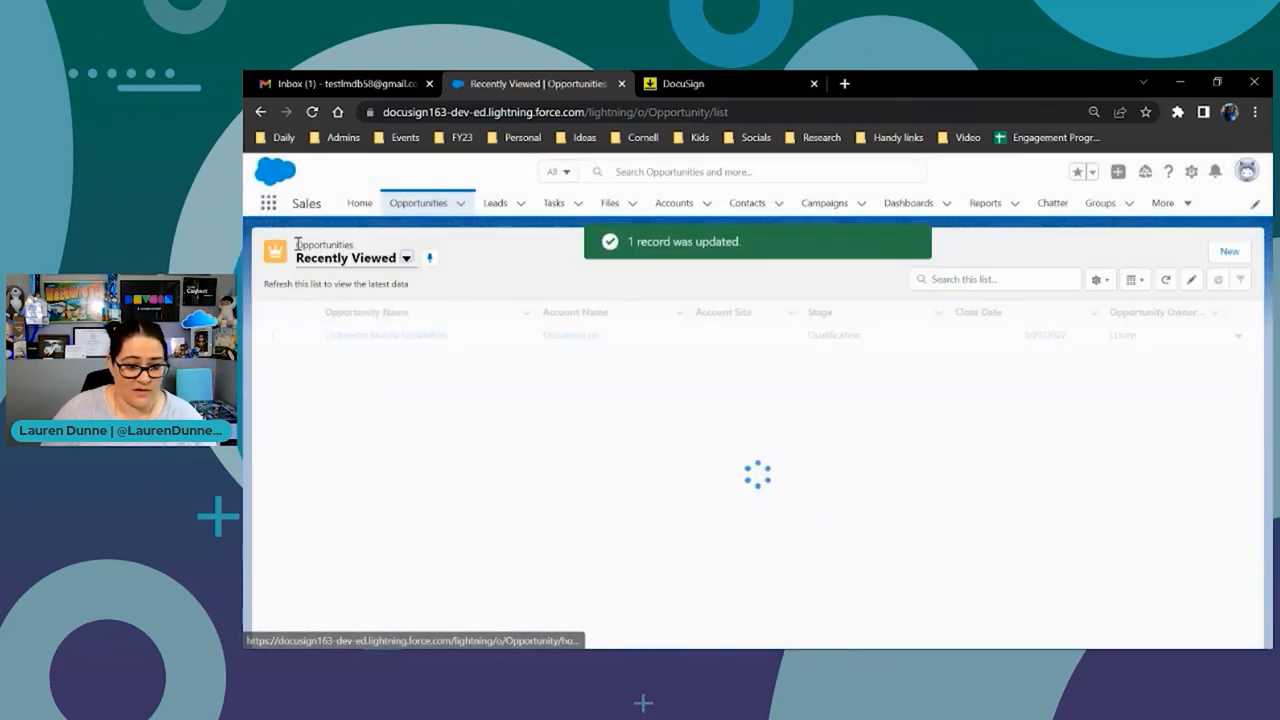
click(384, 336)
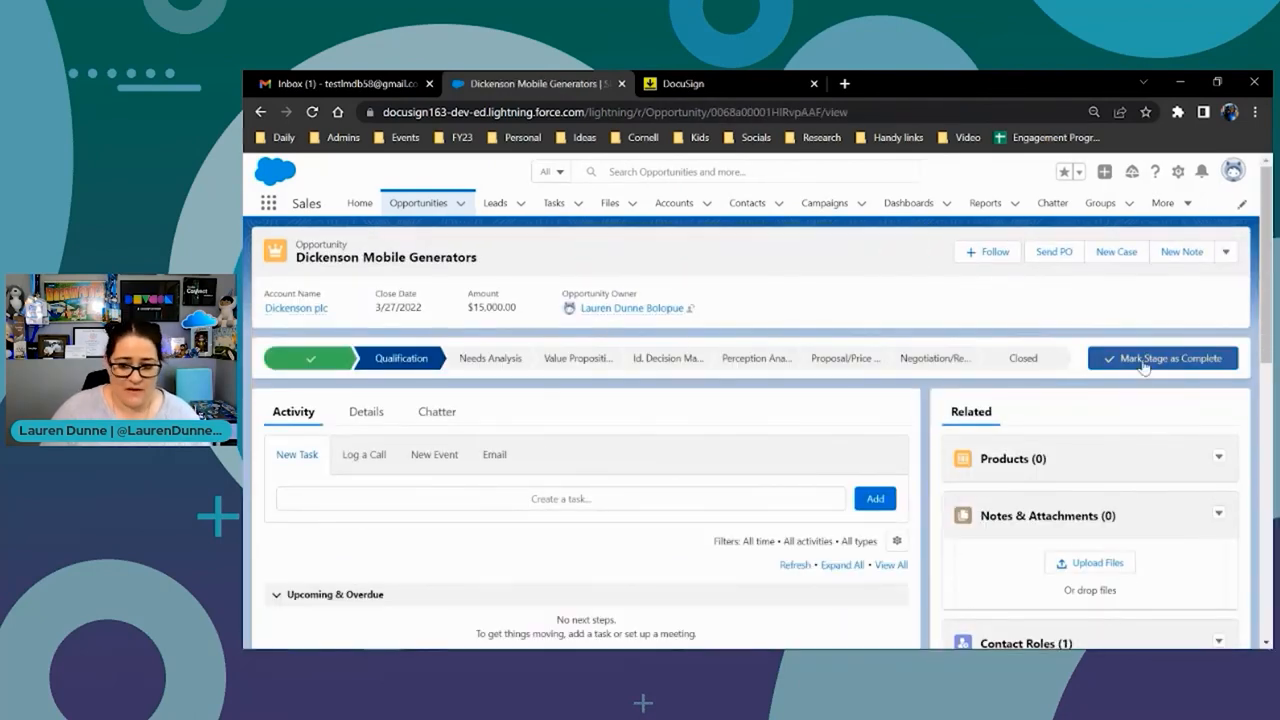
mouse_move(1052, 252)
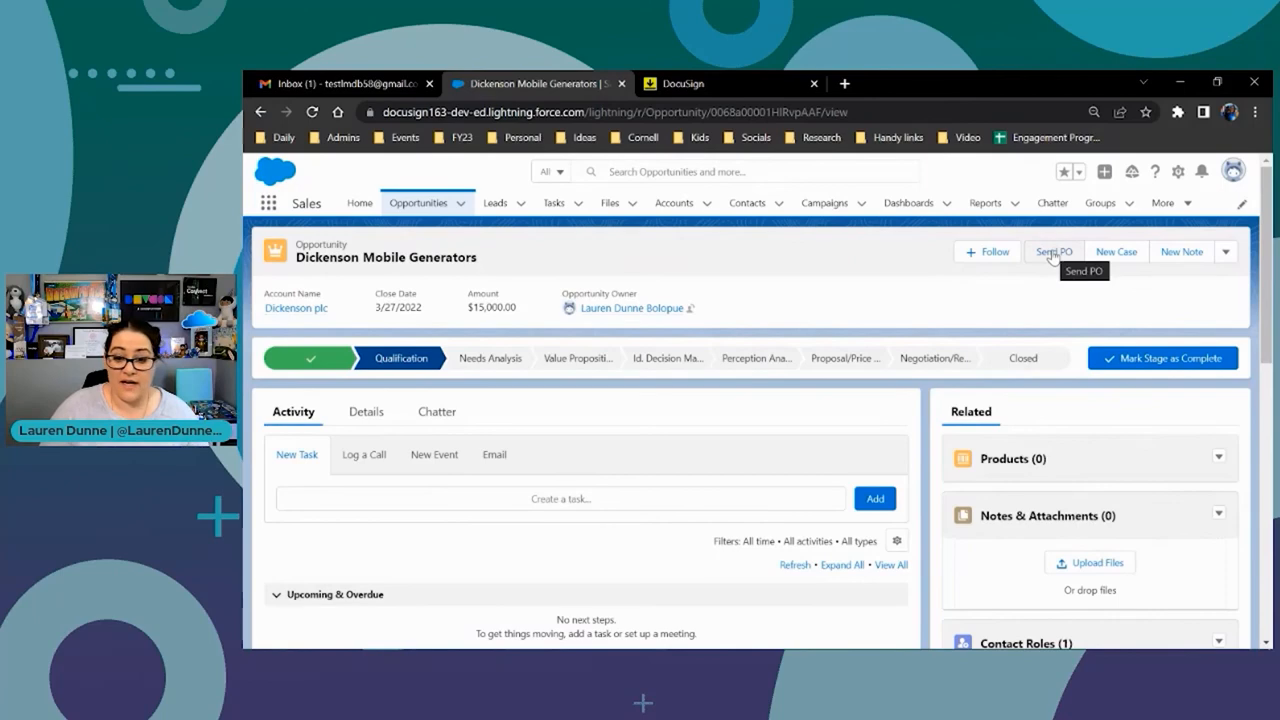
Launch Send PO for the opportunity and expand More Options
click(1052, 252)
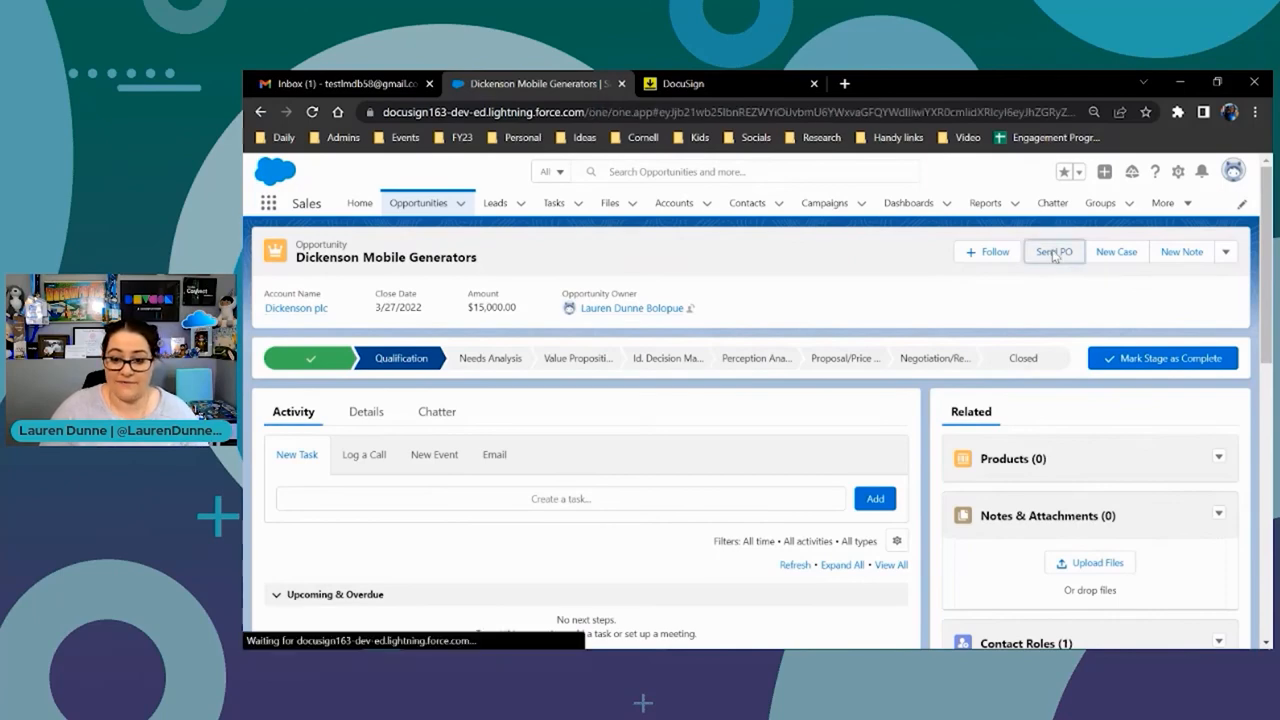
click(1052, 252)
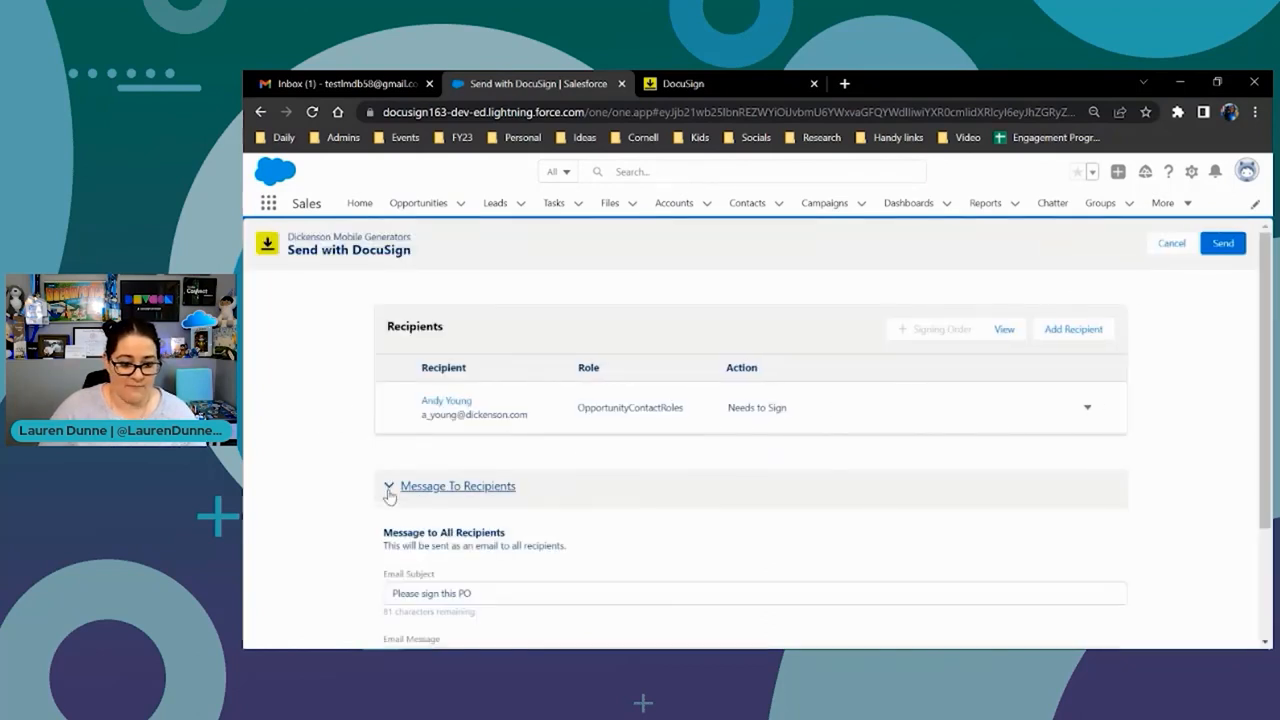
scroll(down, 3)
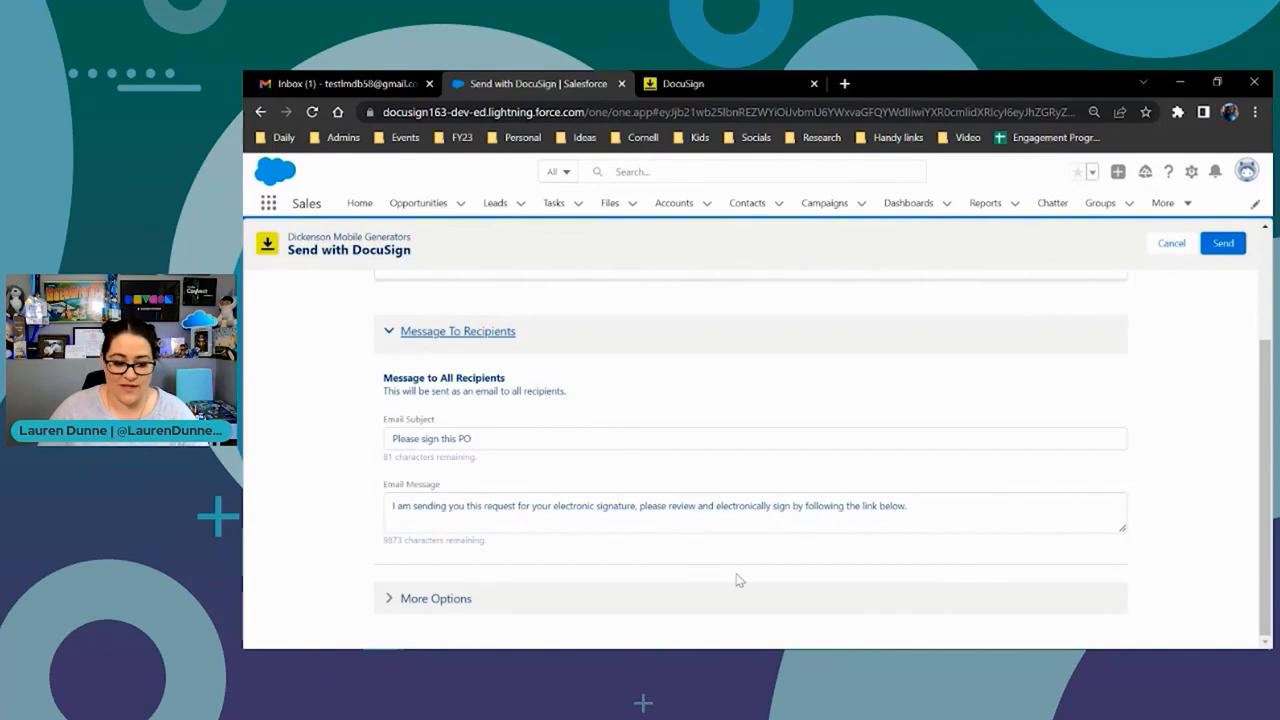
click(436, 598)
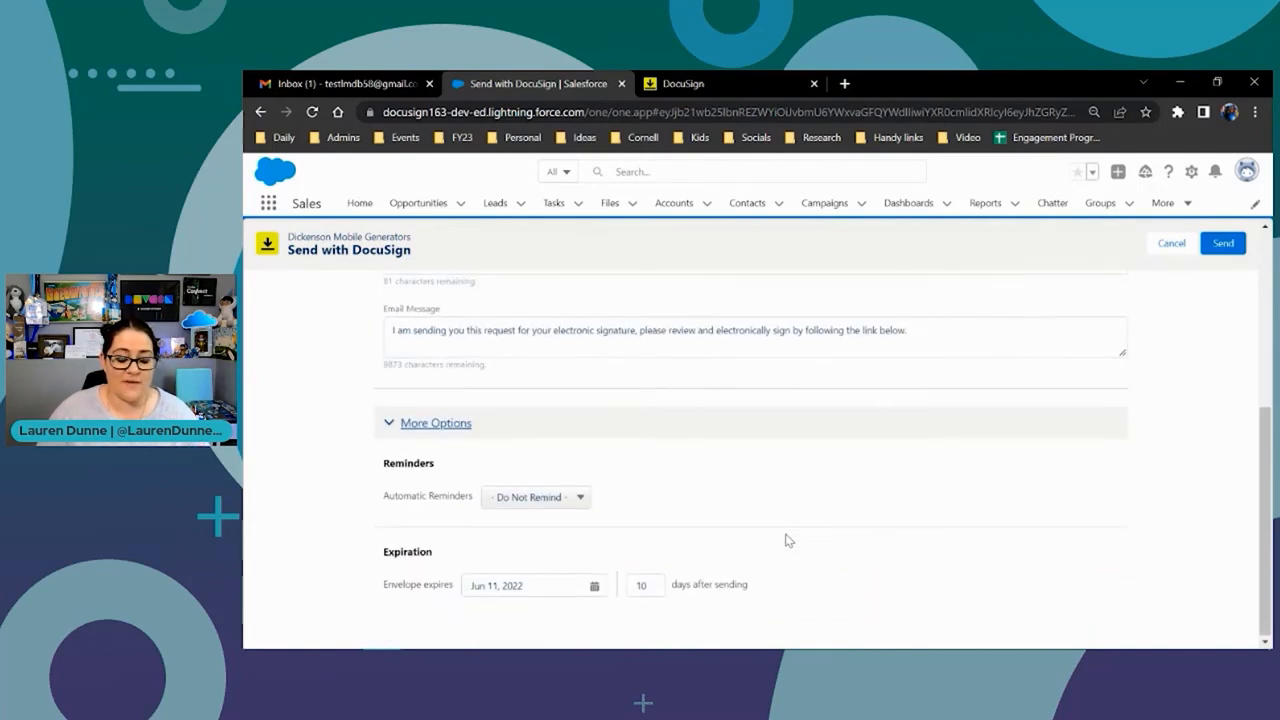
Set automatic reminders to every 2 days and send the envelope for signature
click(536, 496)
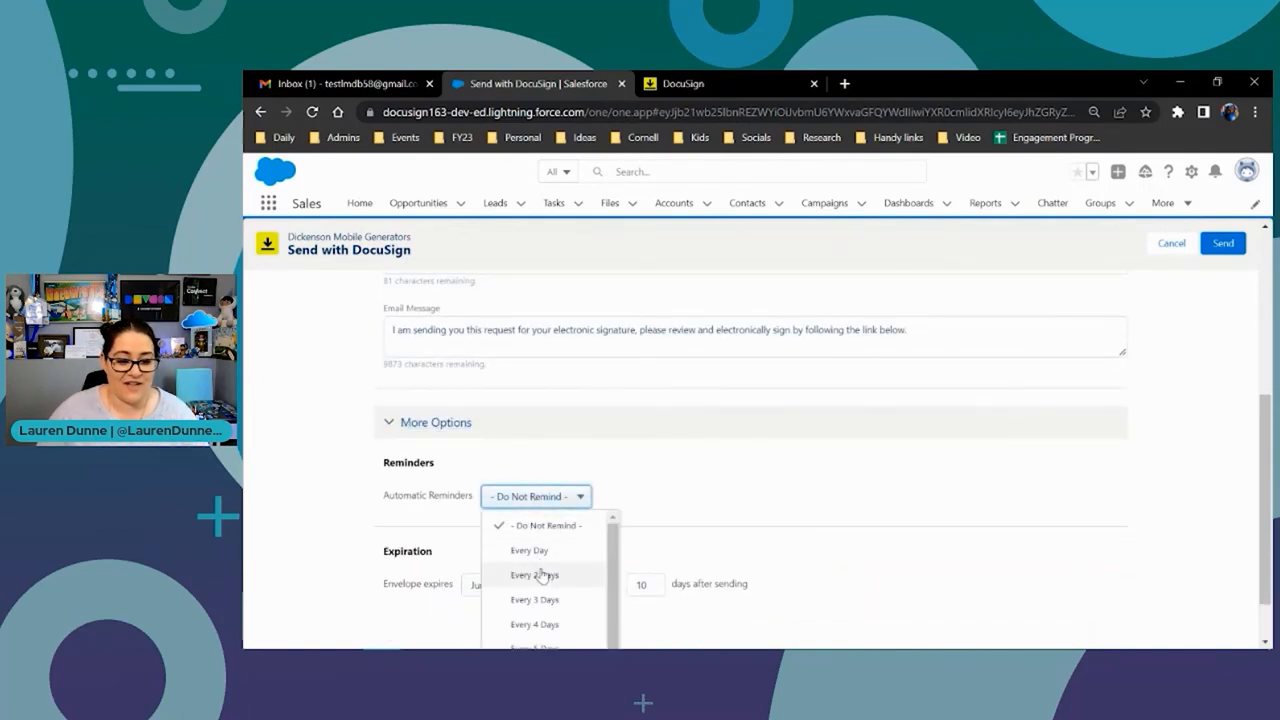
click(534, 574)
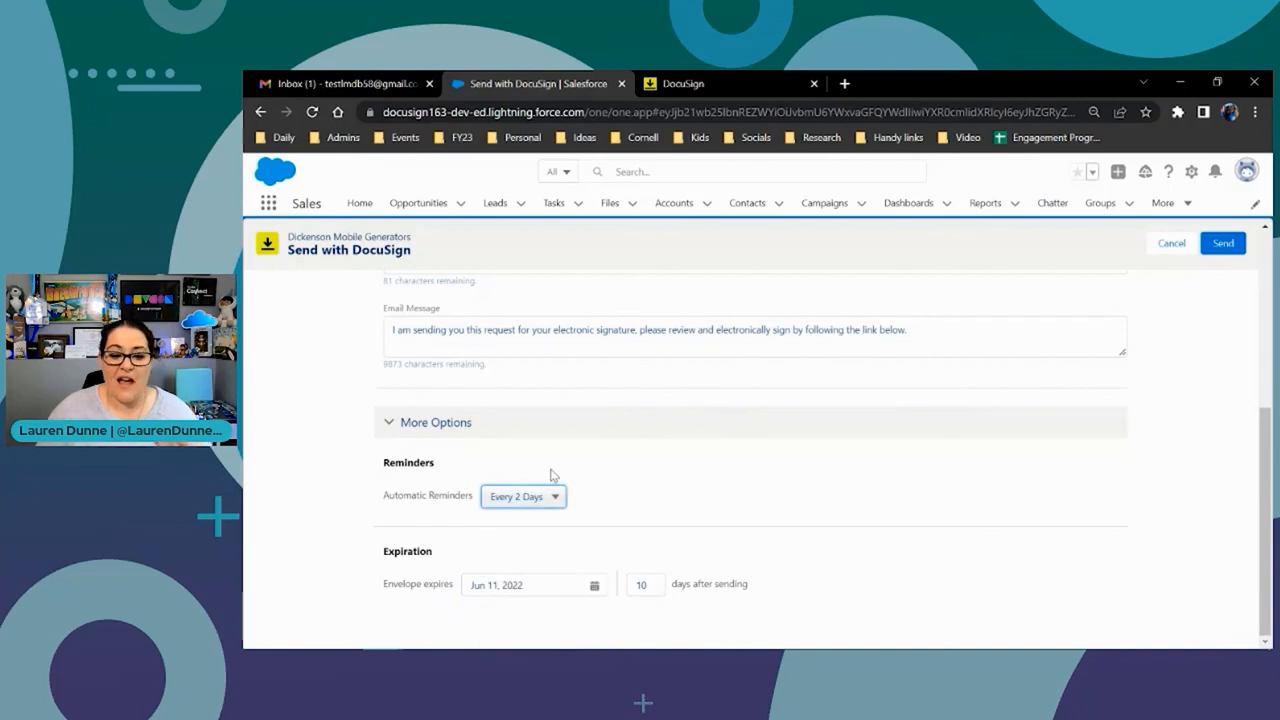
mouse_move(552, 588)
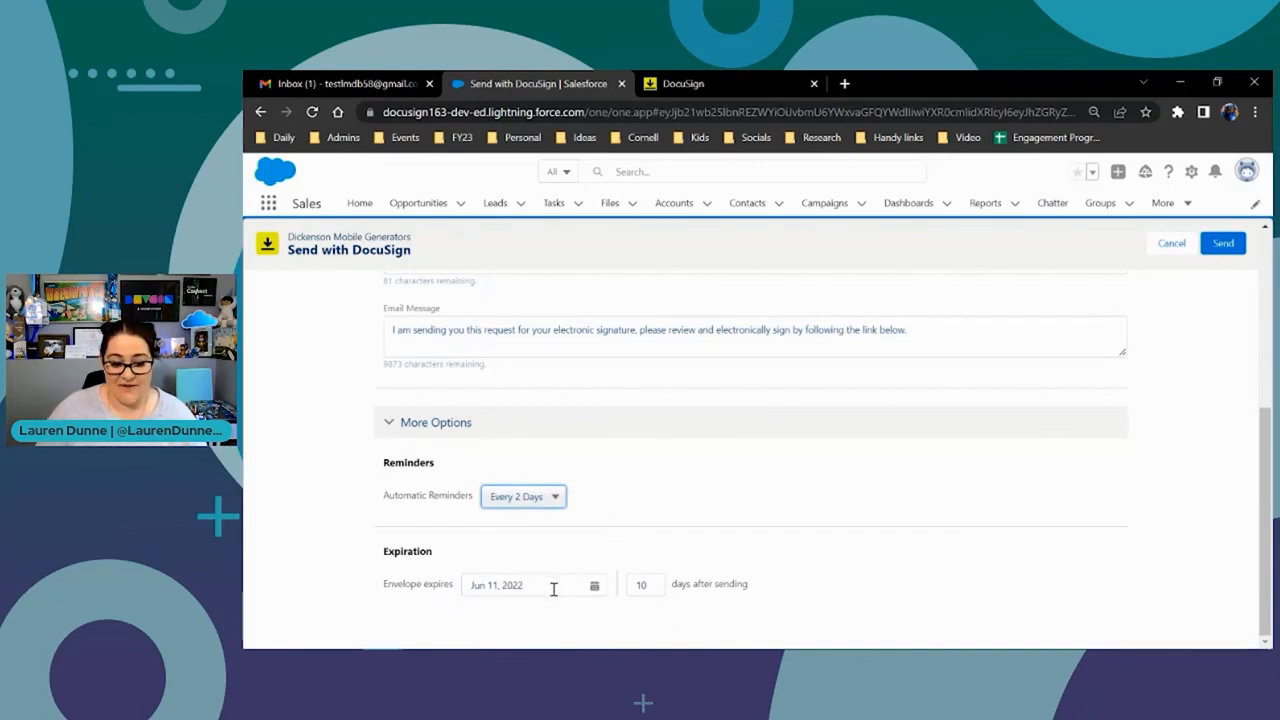
click(1222, 244)
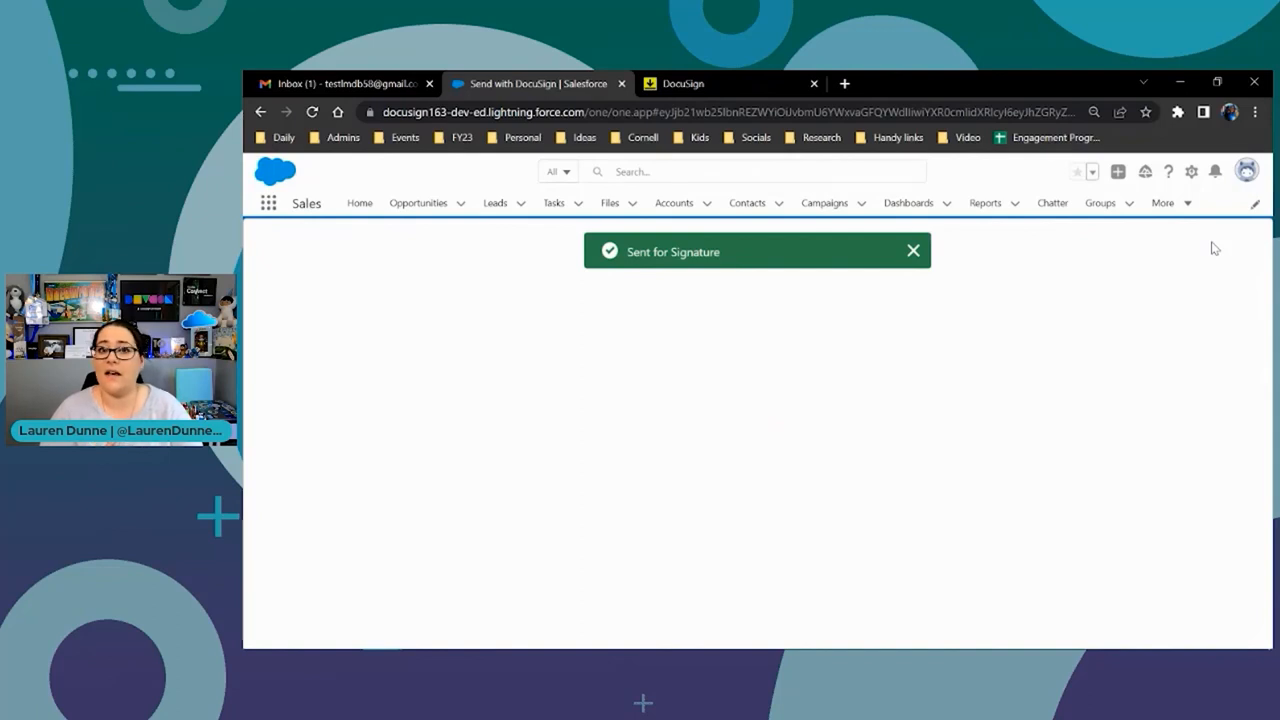
click(912, 252)
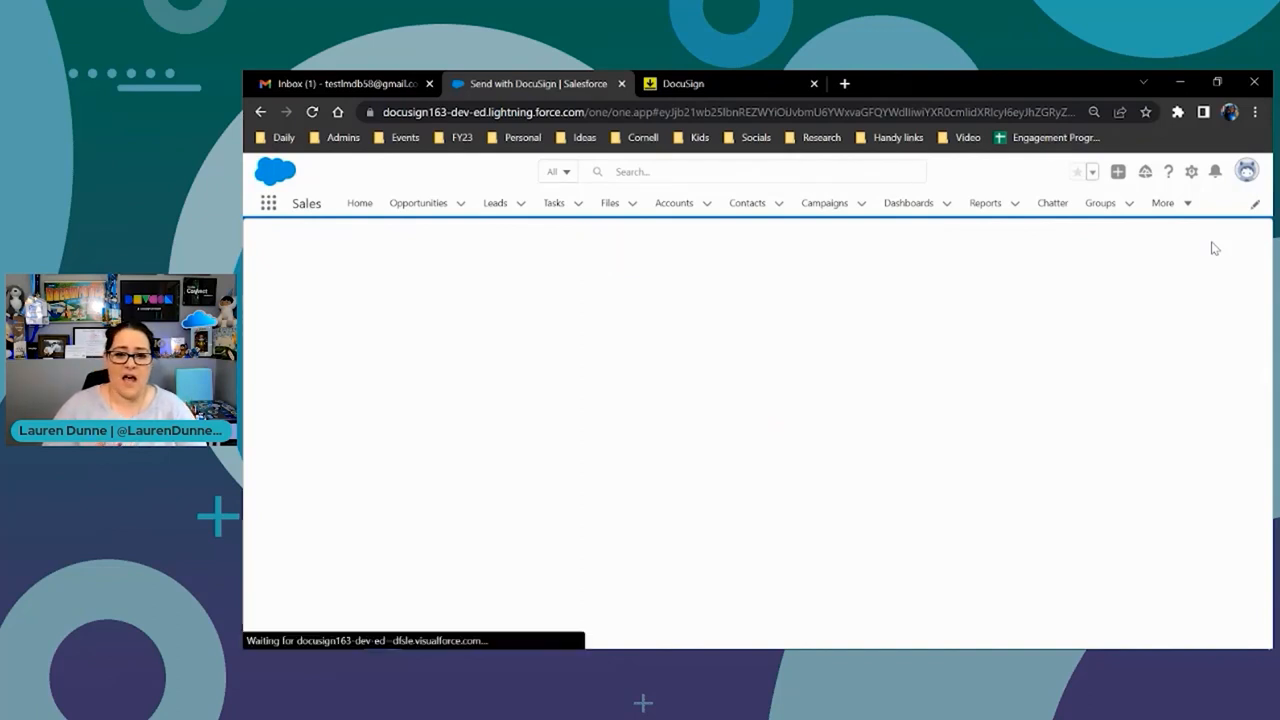